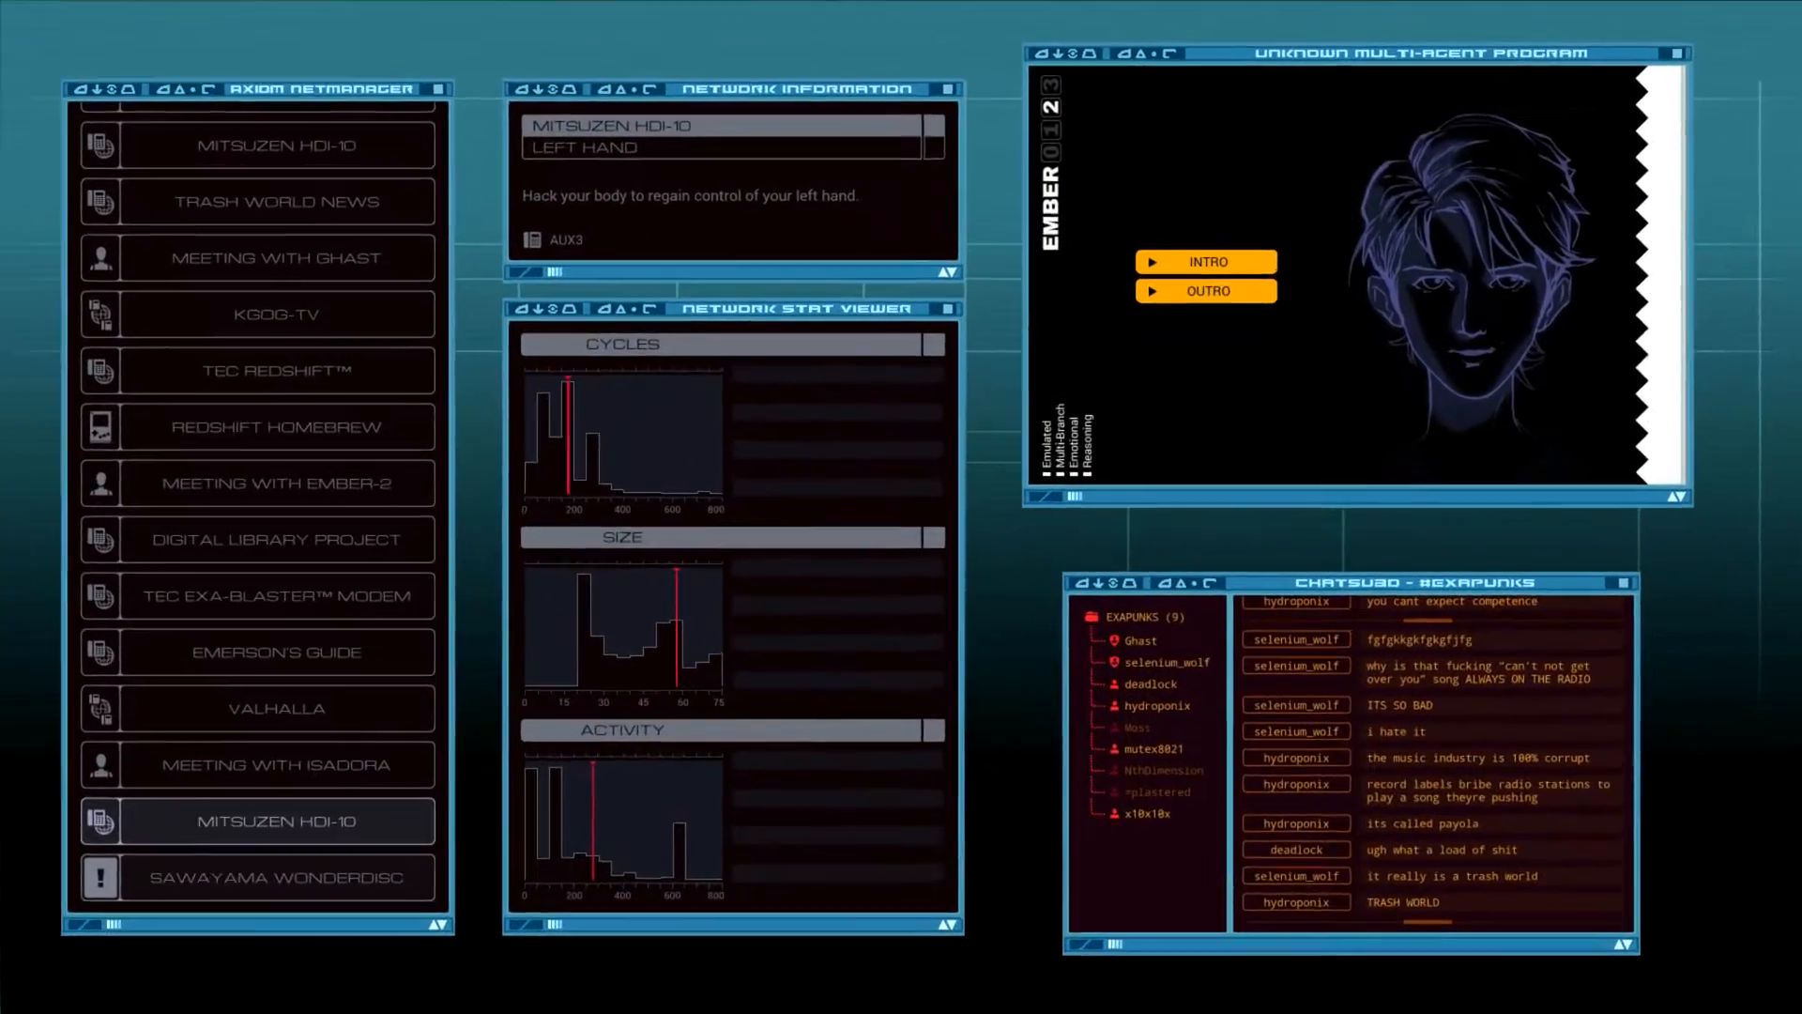
Pick the Sawayama WonderDisc hack and advance through Ember's region-lock dialogue to the empty puzzle.
click(257, 876)
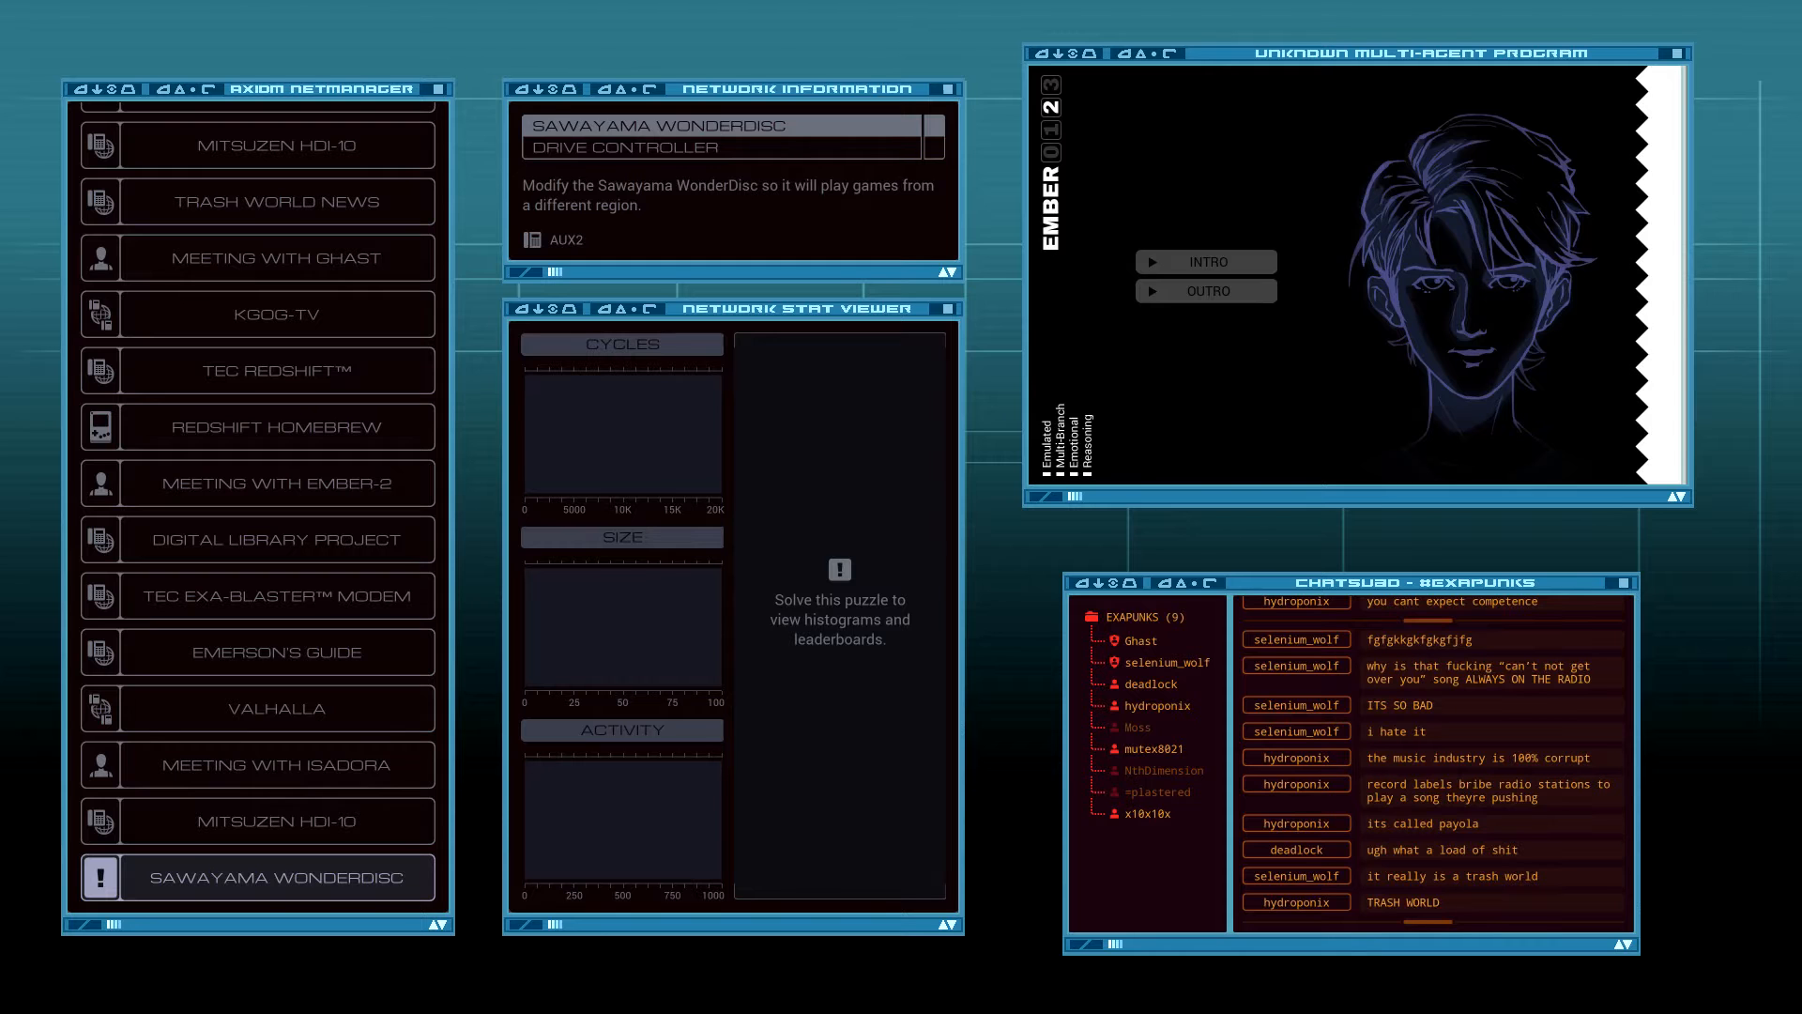
click(1206, 261)
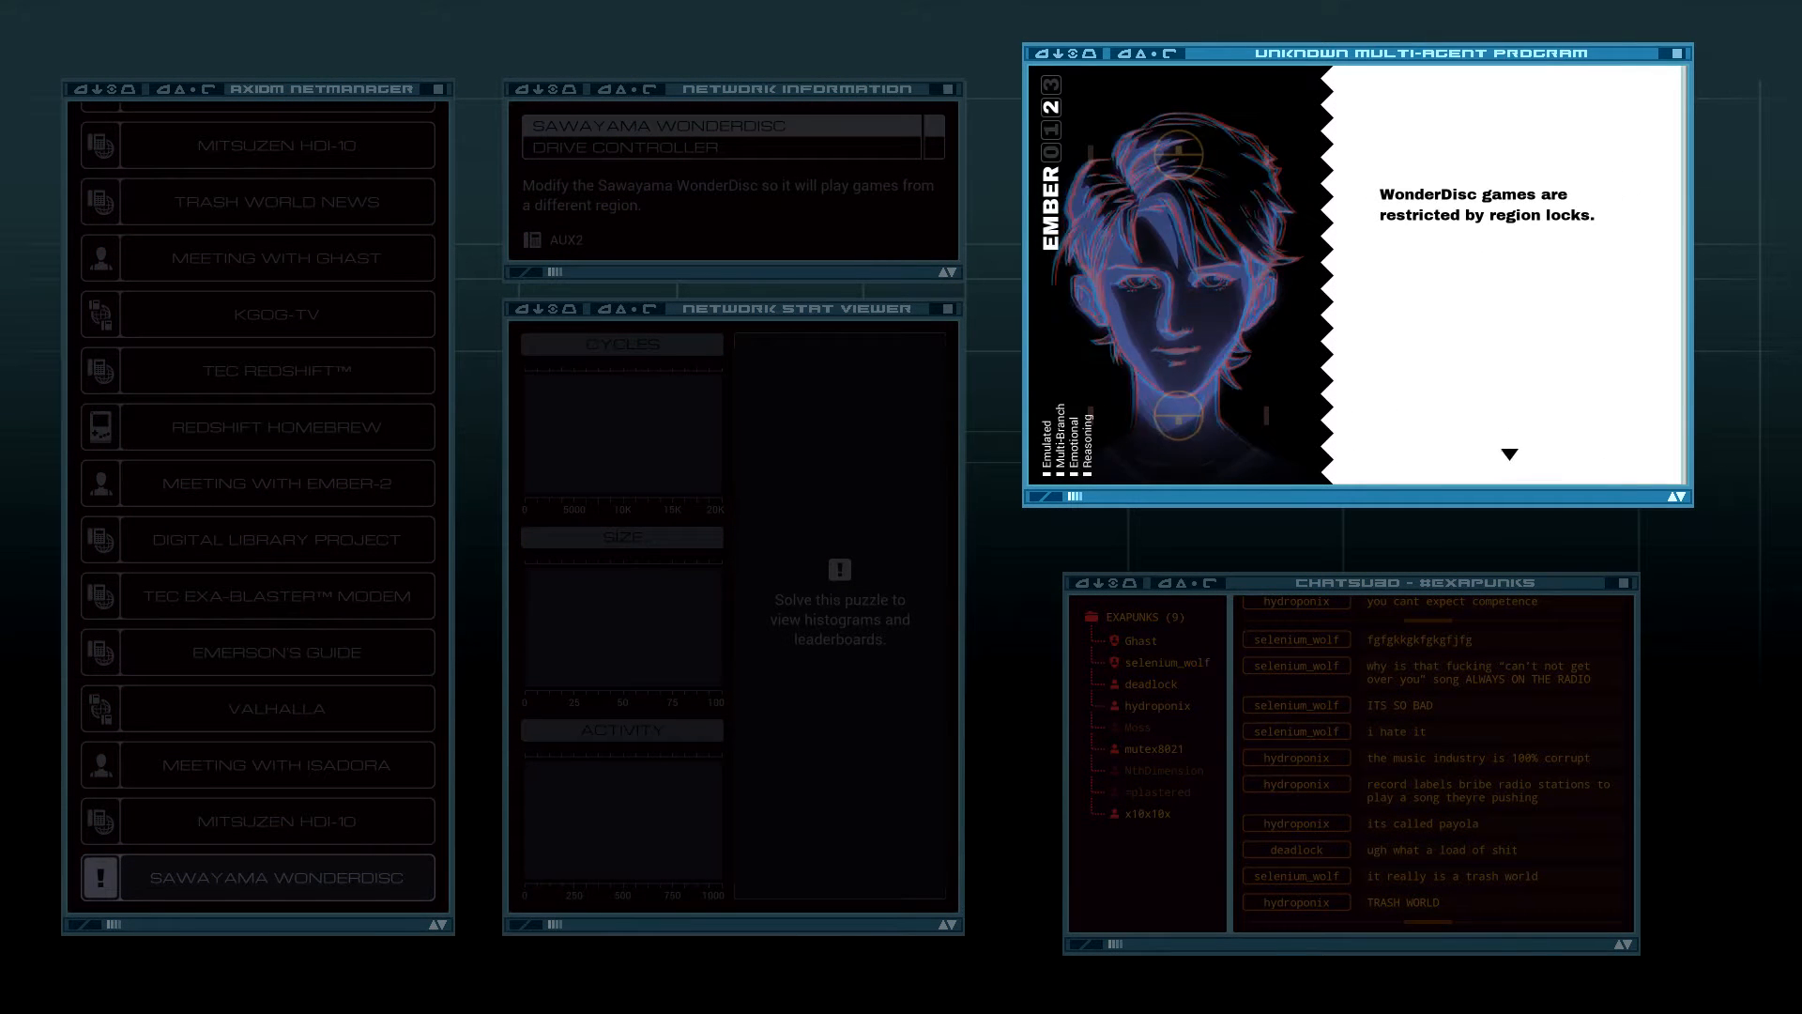
click(1510, 452)
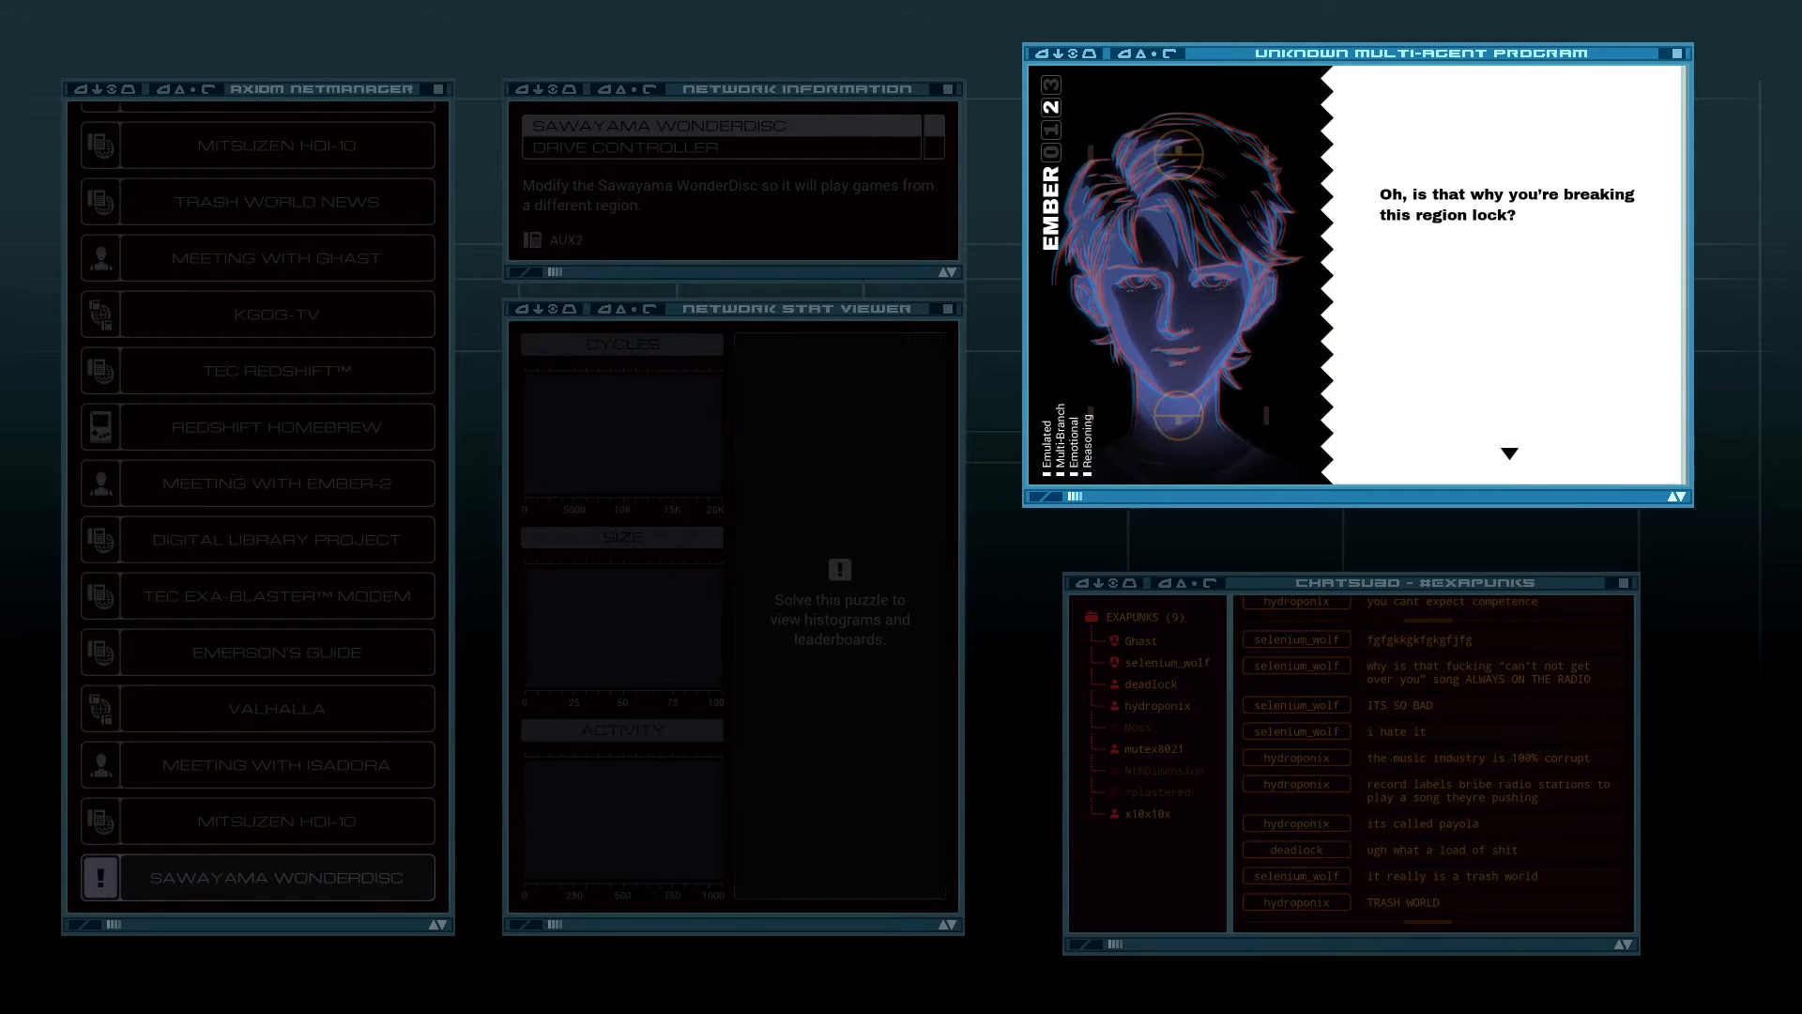
click(1508, 453)
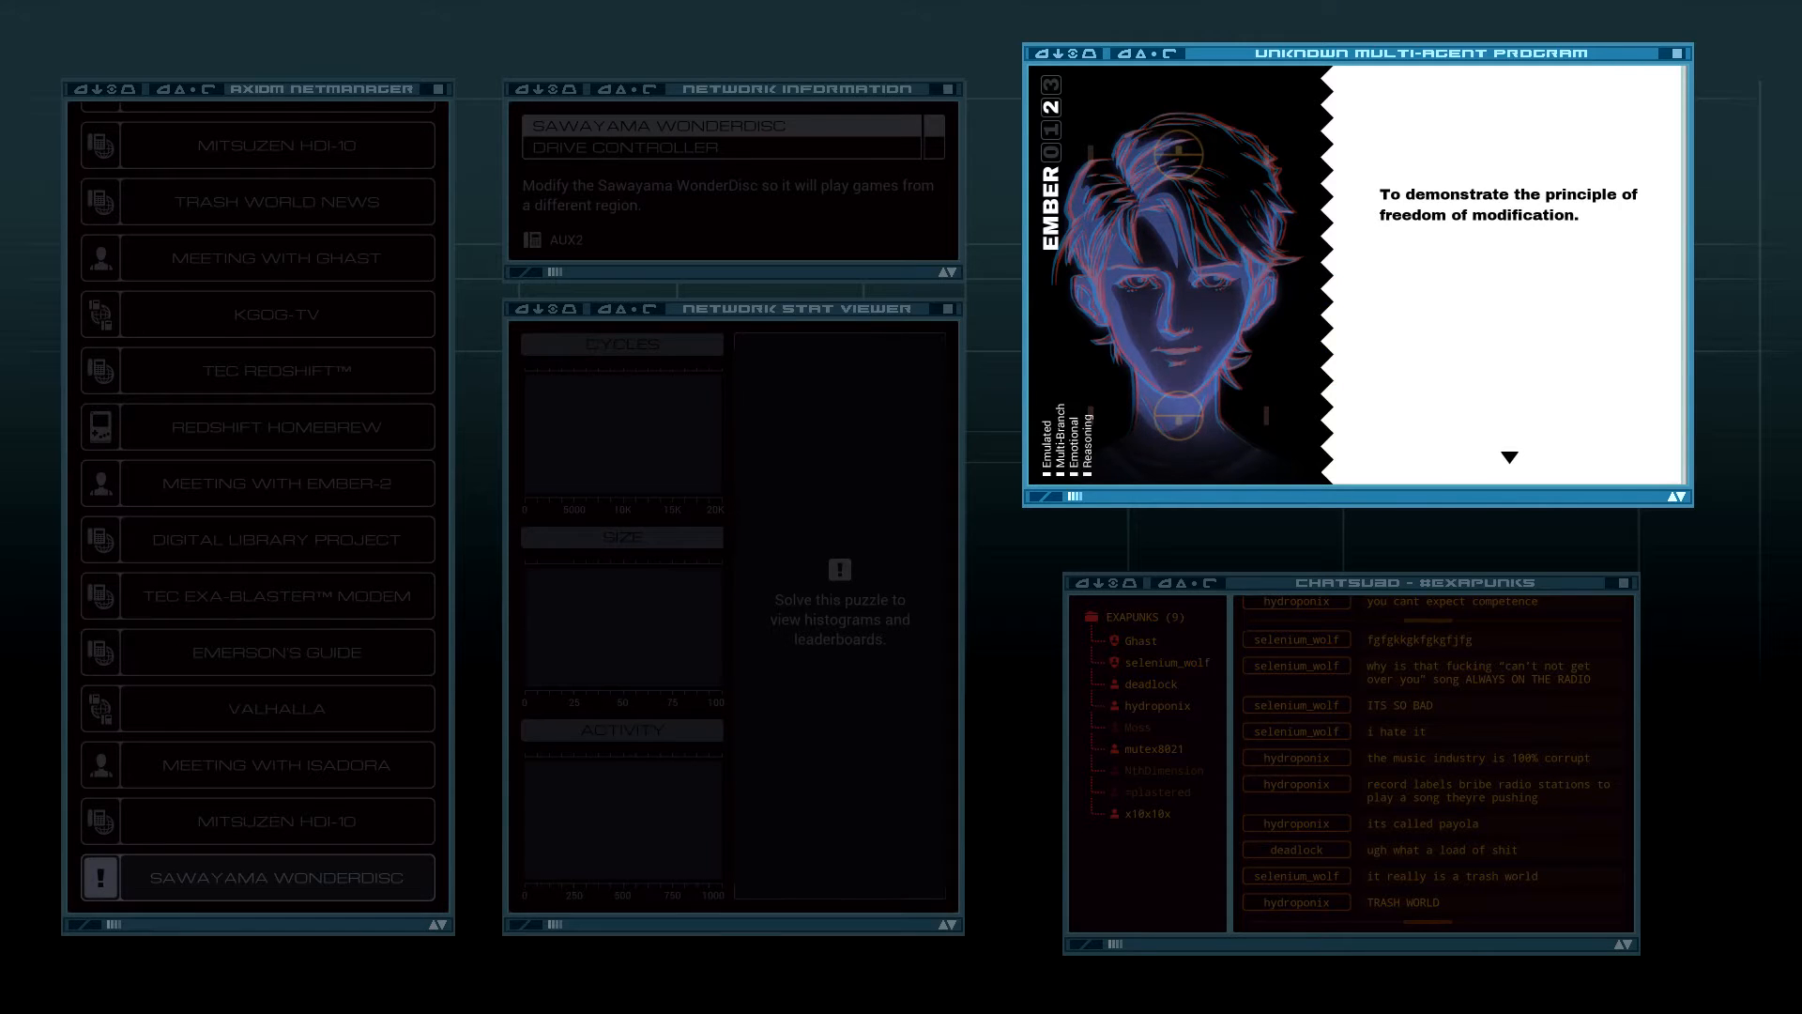
click(1507, 454)
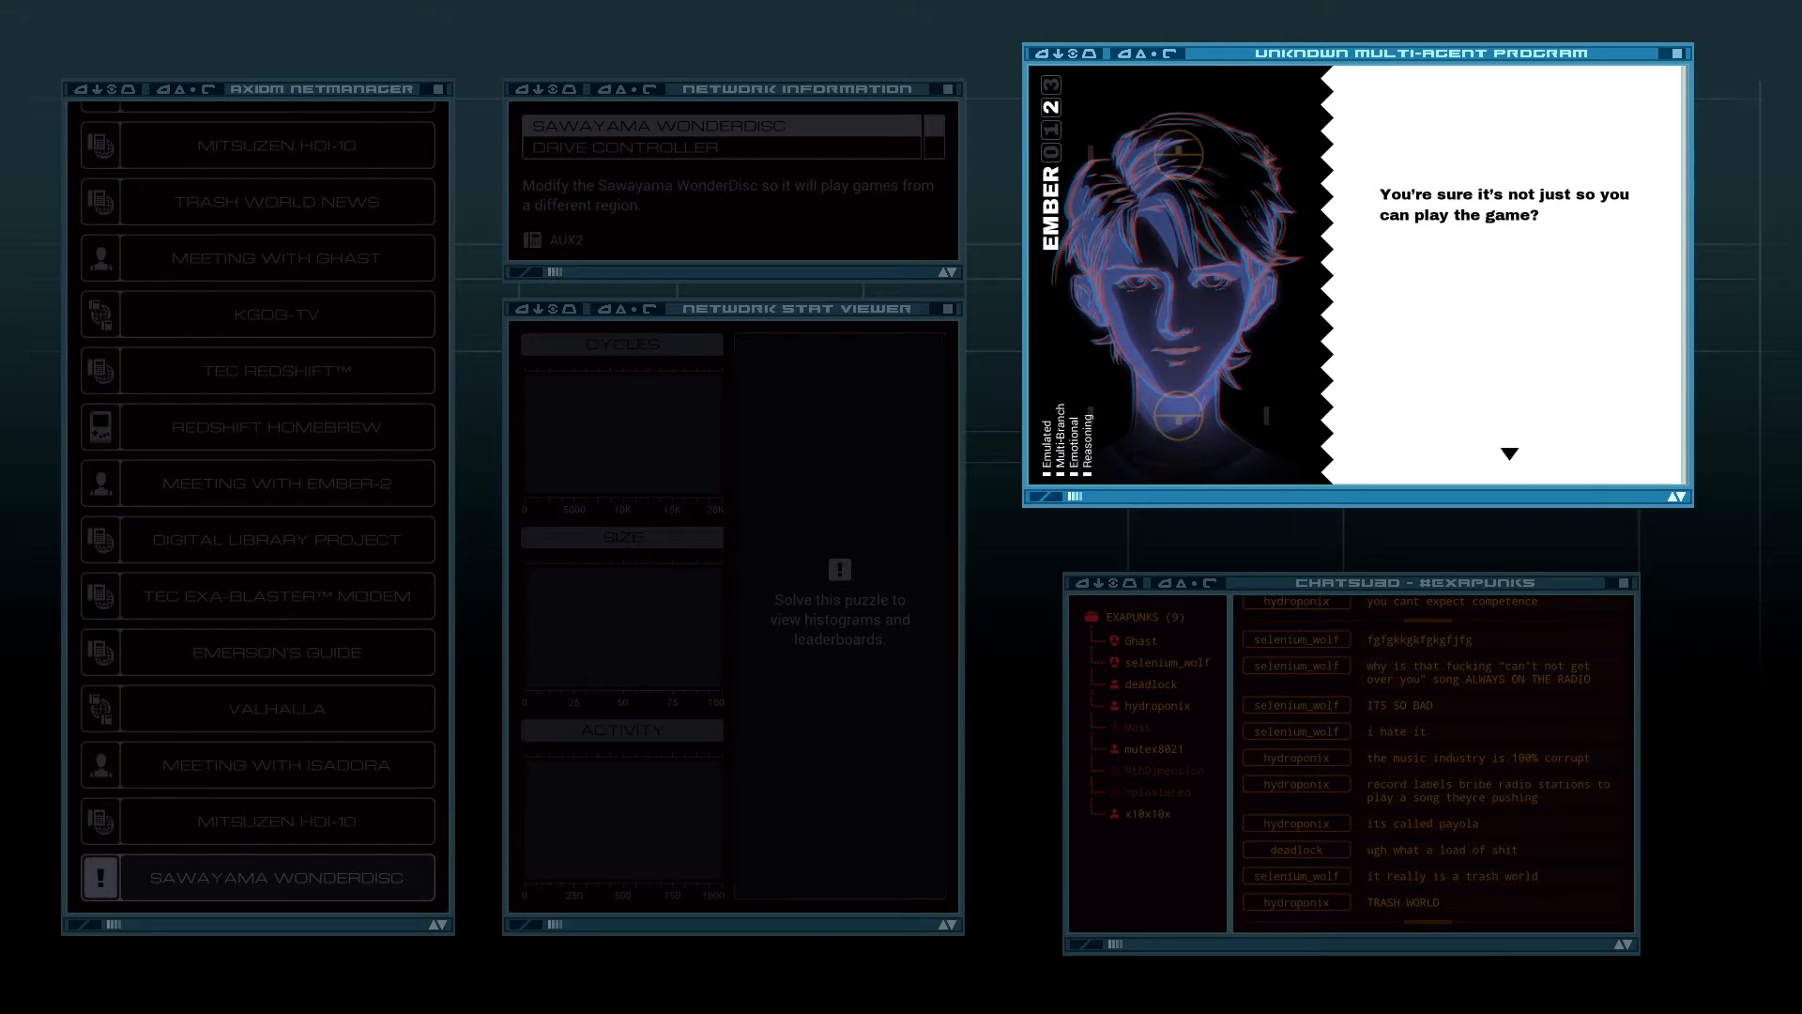
click(1509, 452)
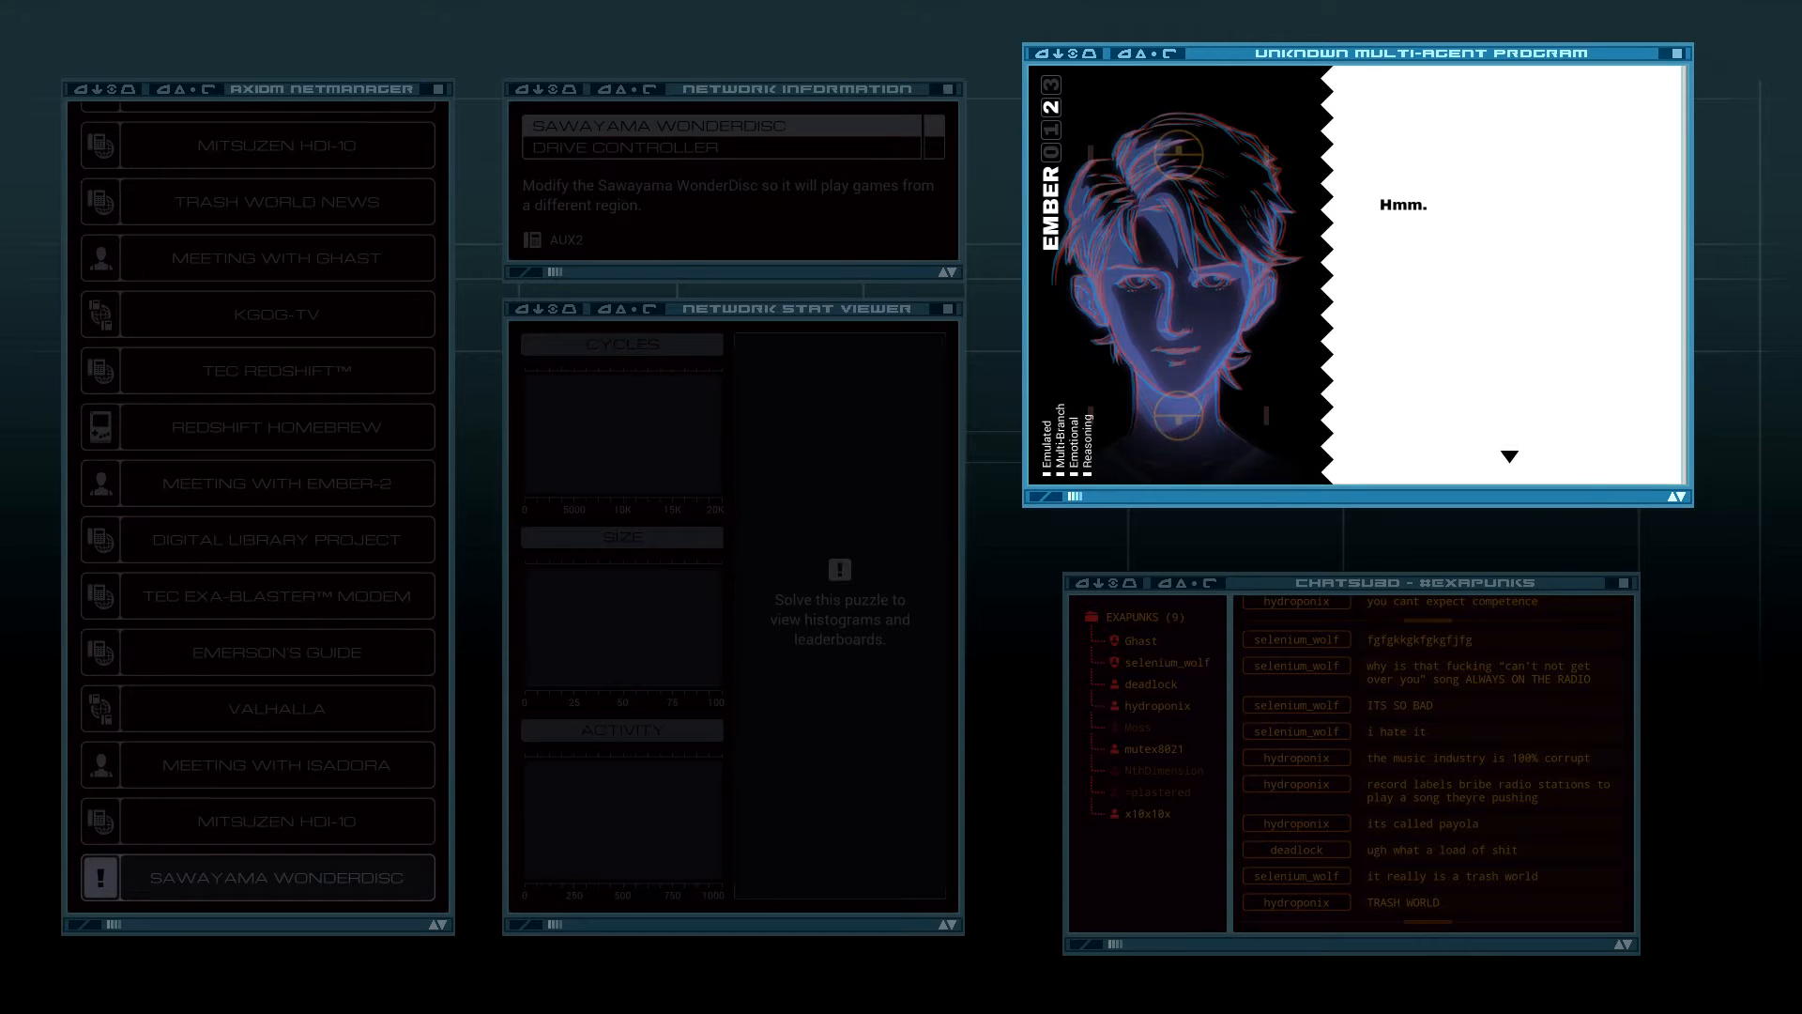
click(257, 876)
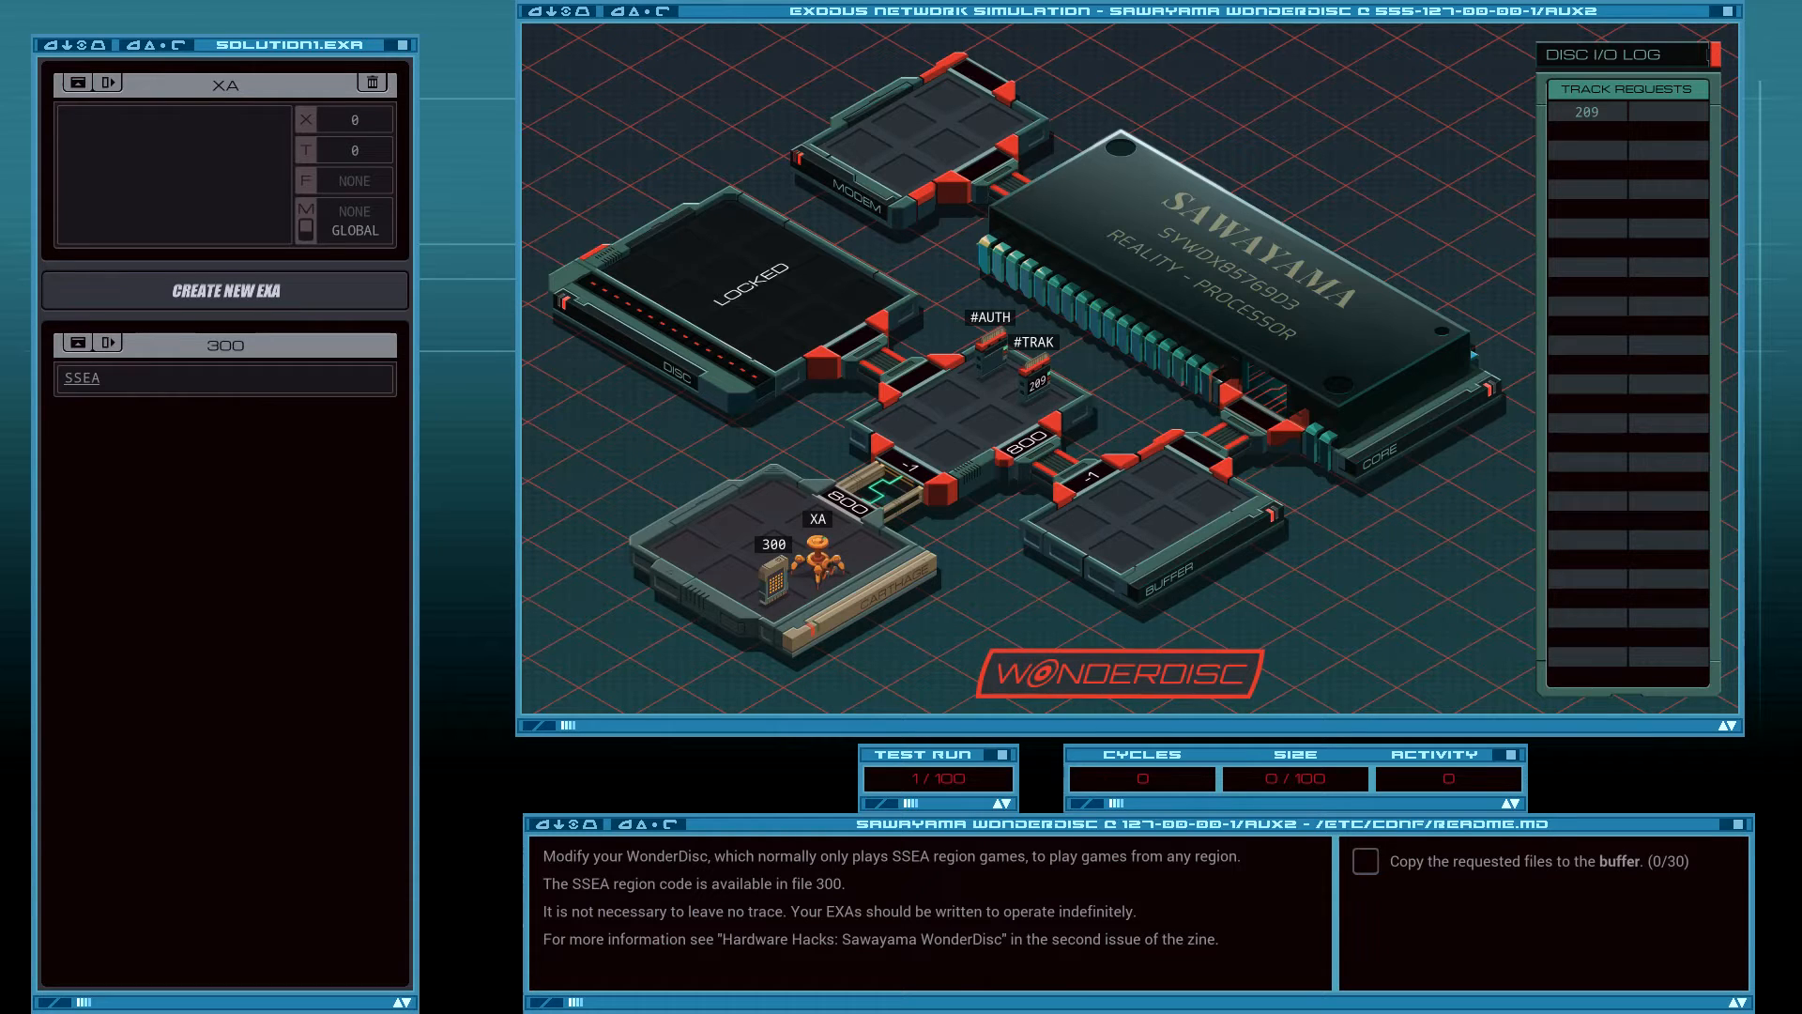
Write XA's LINK 800 followed by COPY 8, 0, 3, 2, 7, 1, 0 #AUTH lines.
click(173, 124)
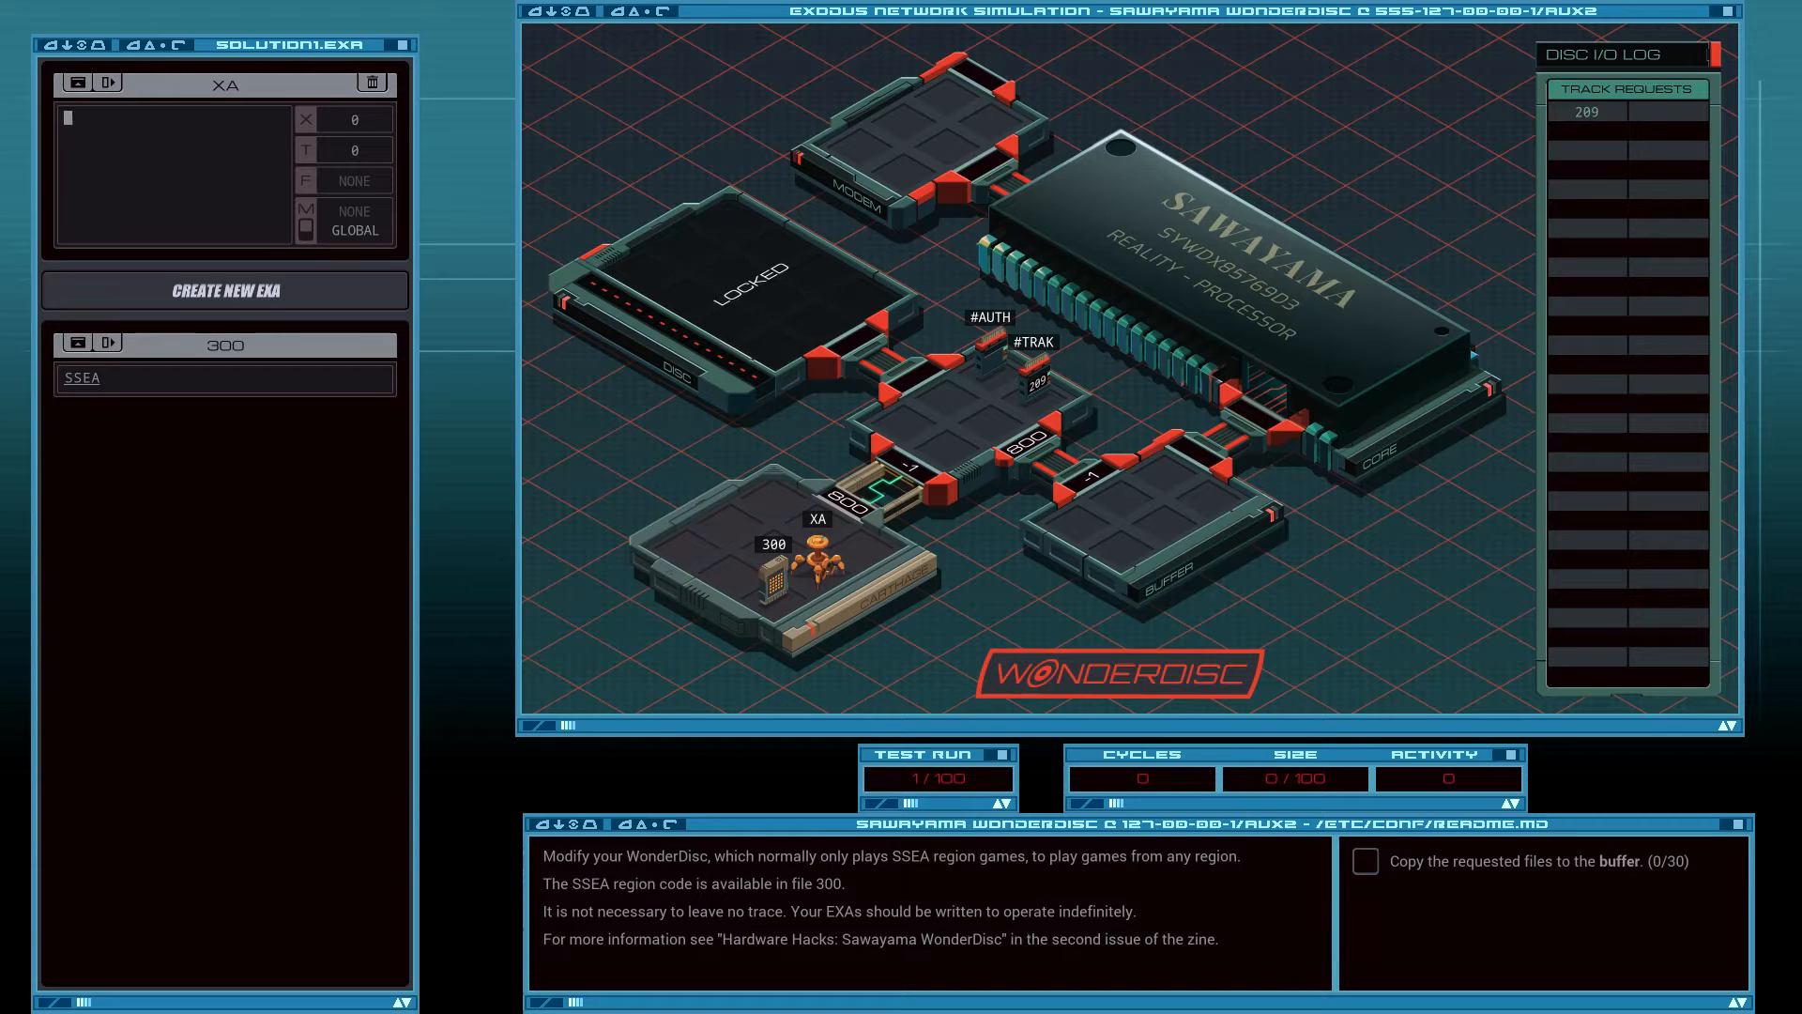
text(LINK 800)
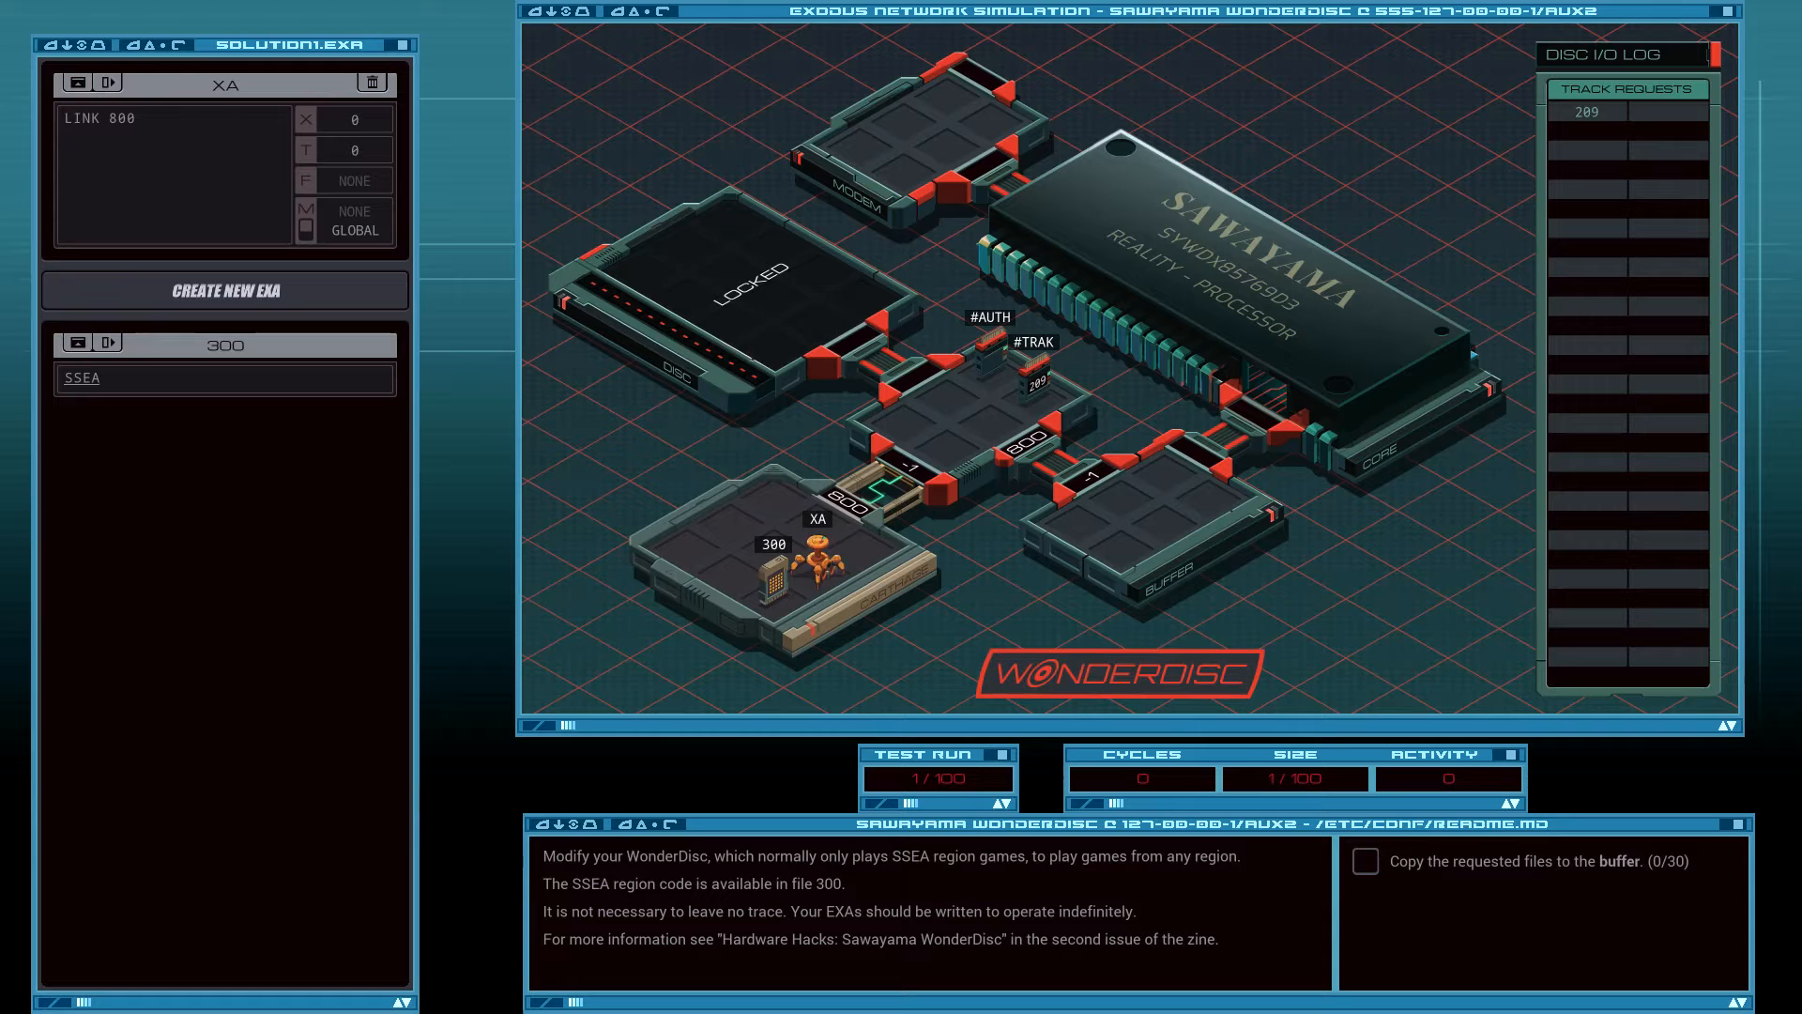
text(COPY 8)
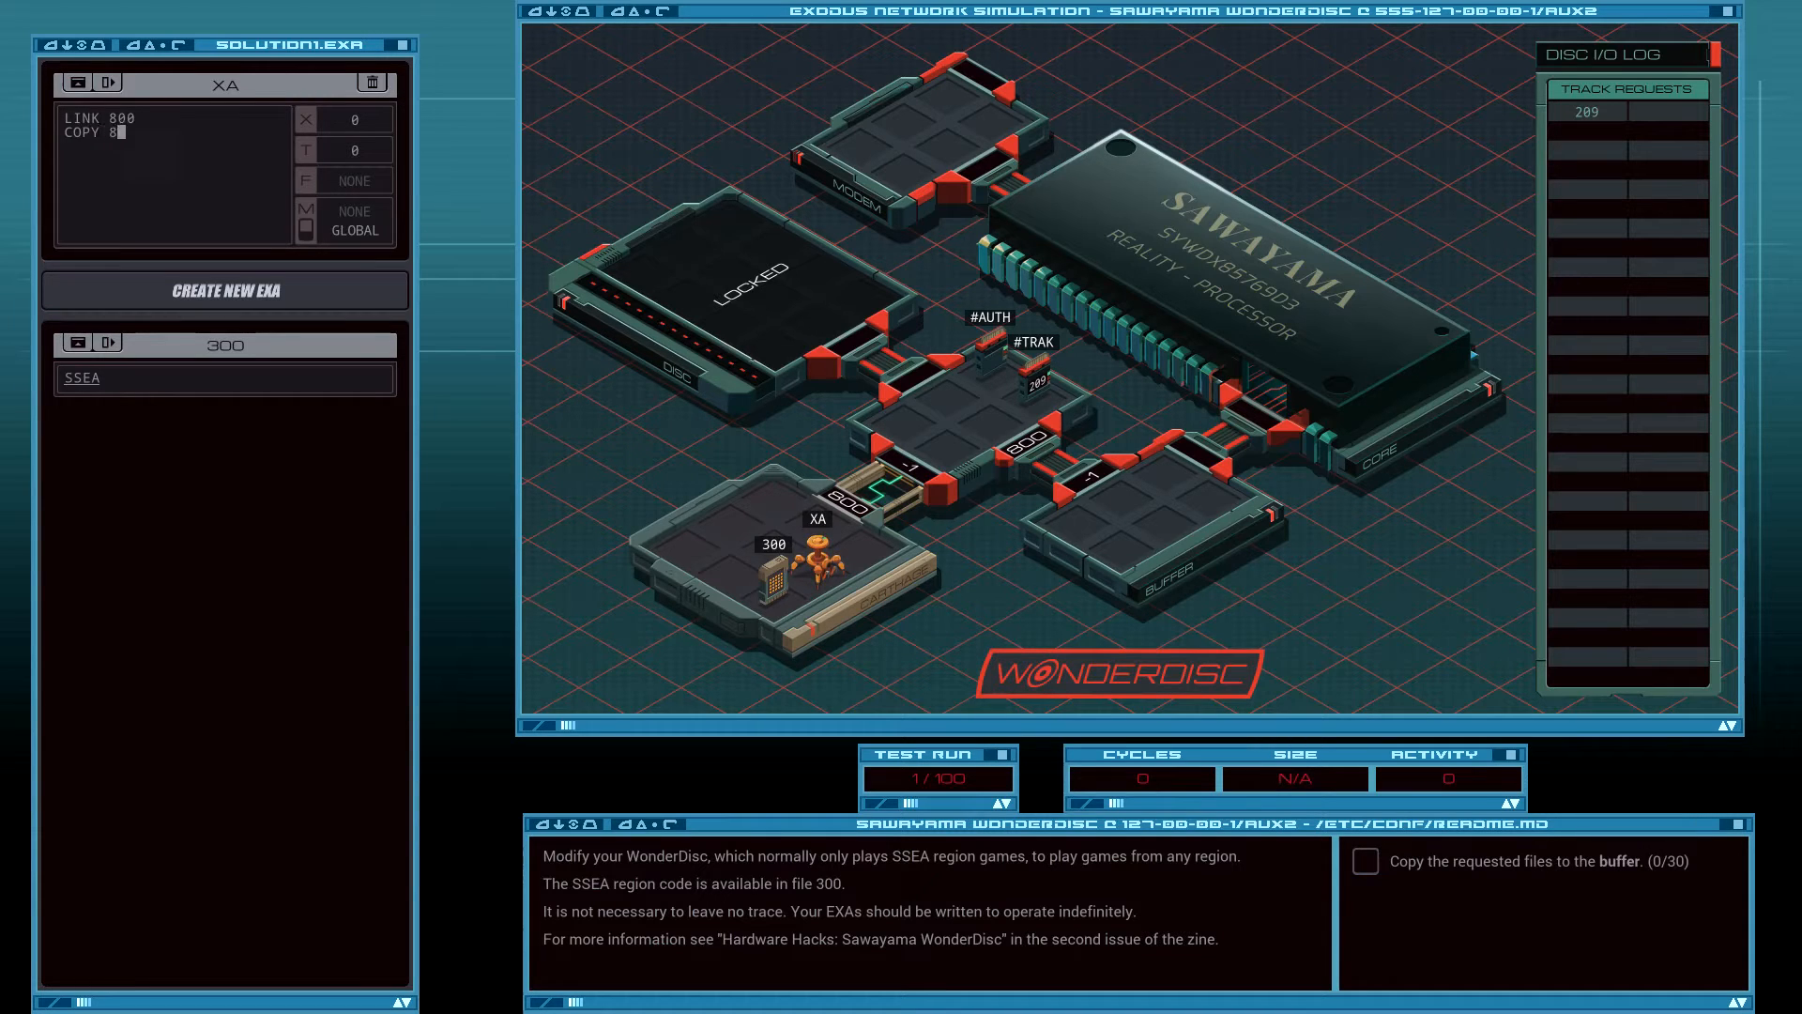
text(#AUTH)
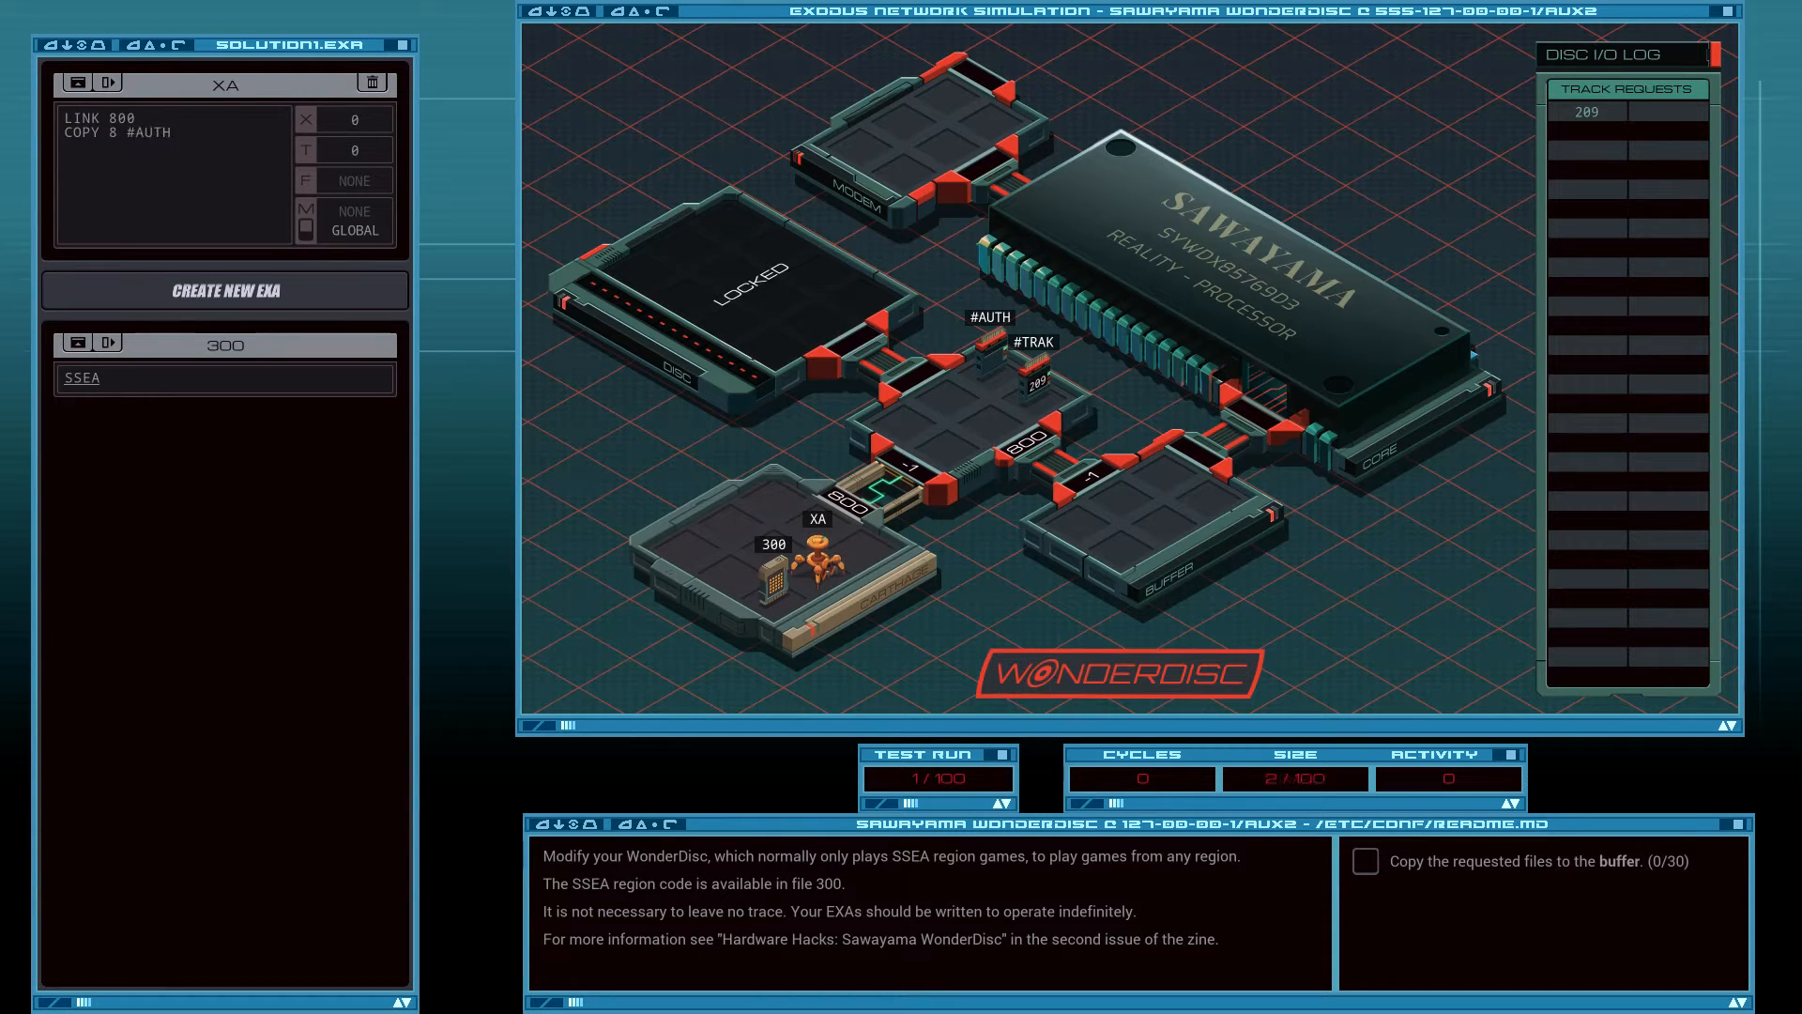
text(COPY 0 #AUTH)
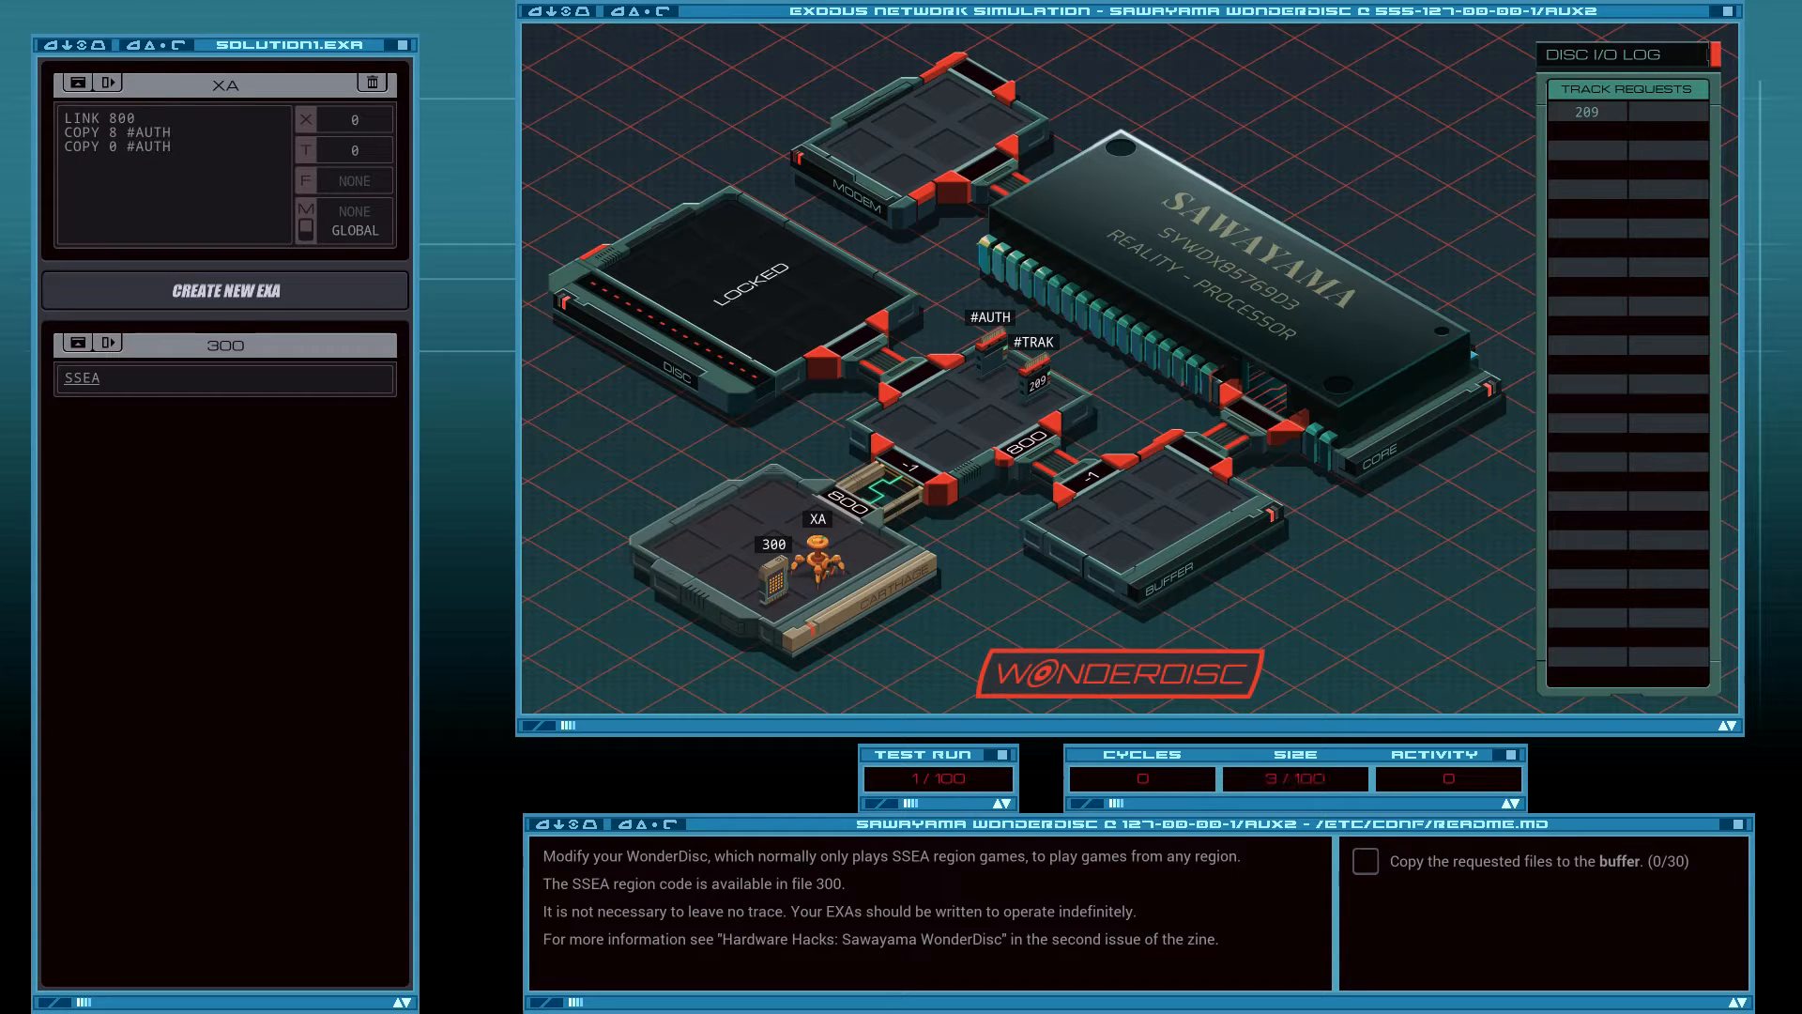
text(COPY 3 #AUTH)
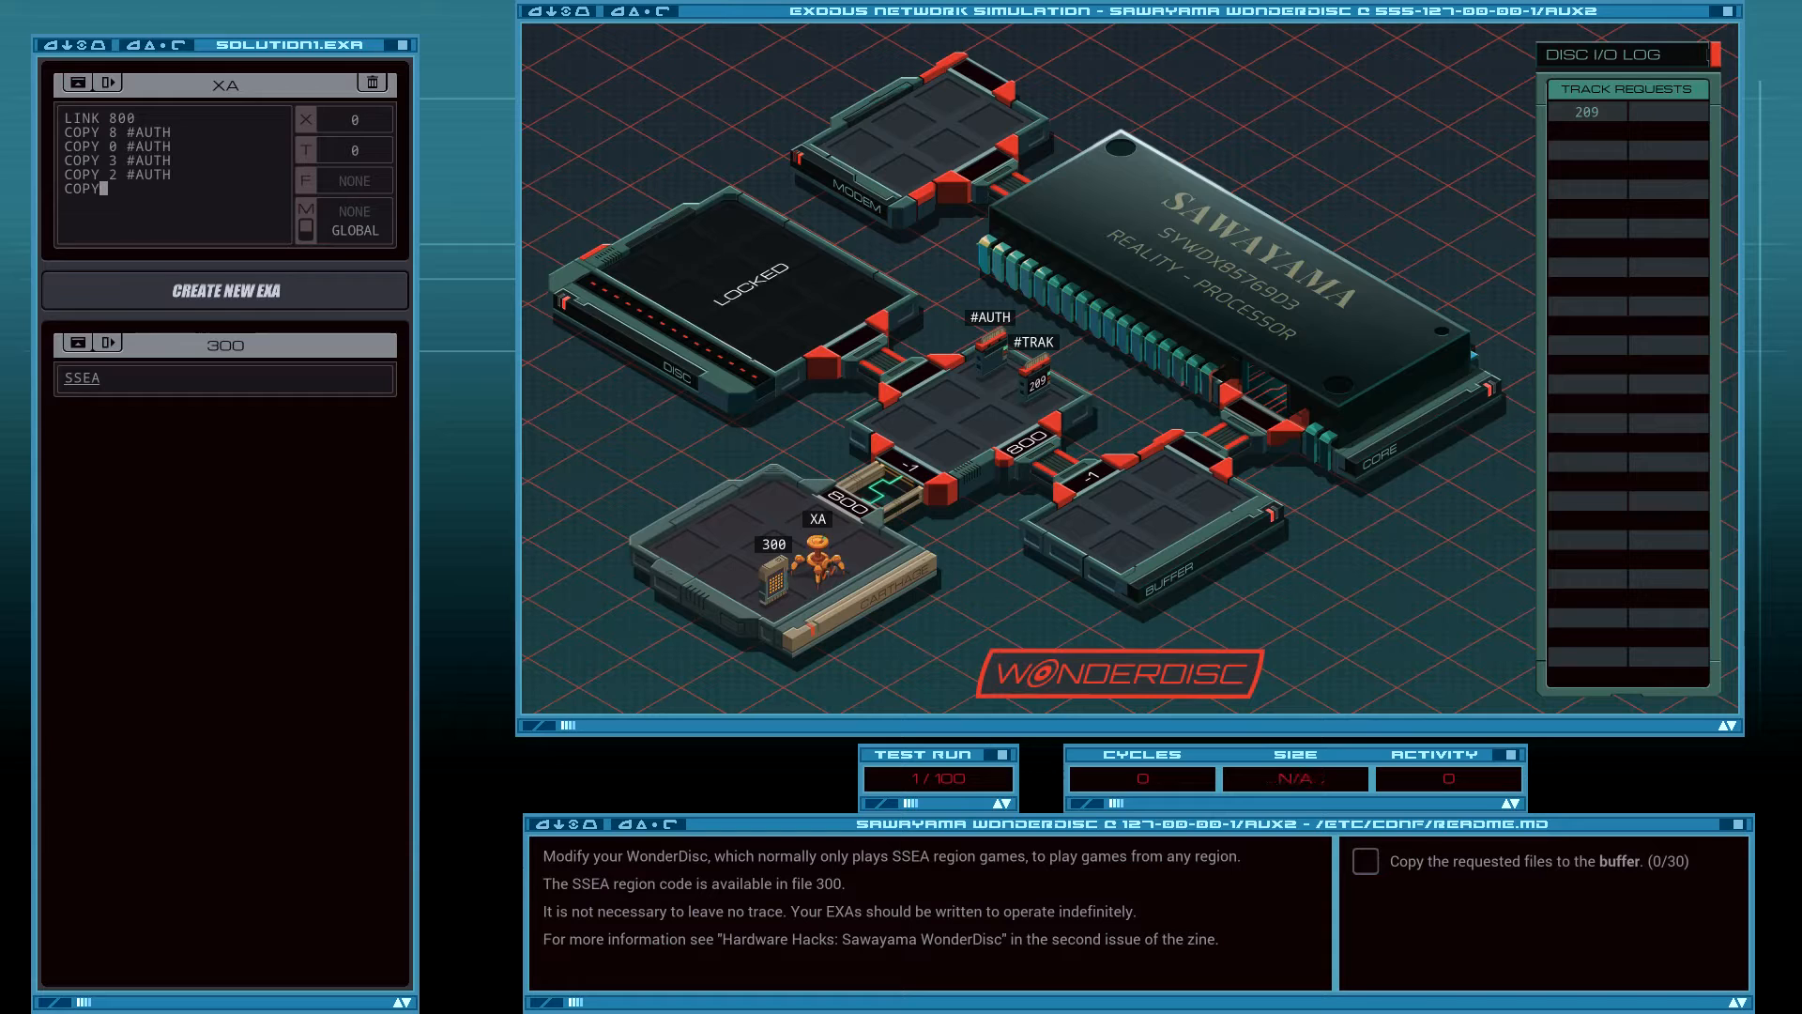
text(7)
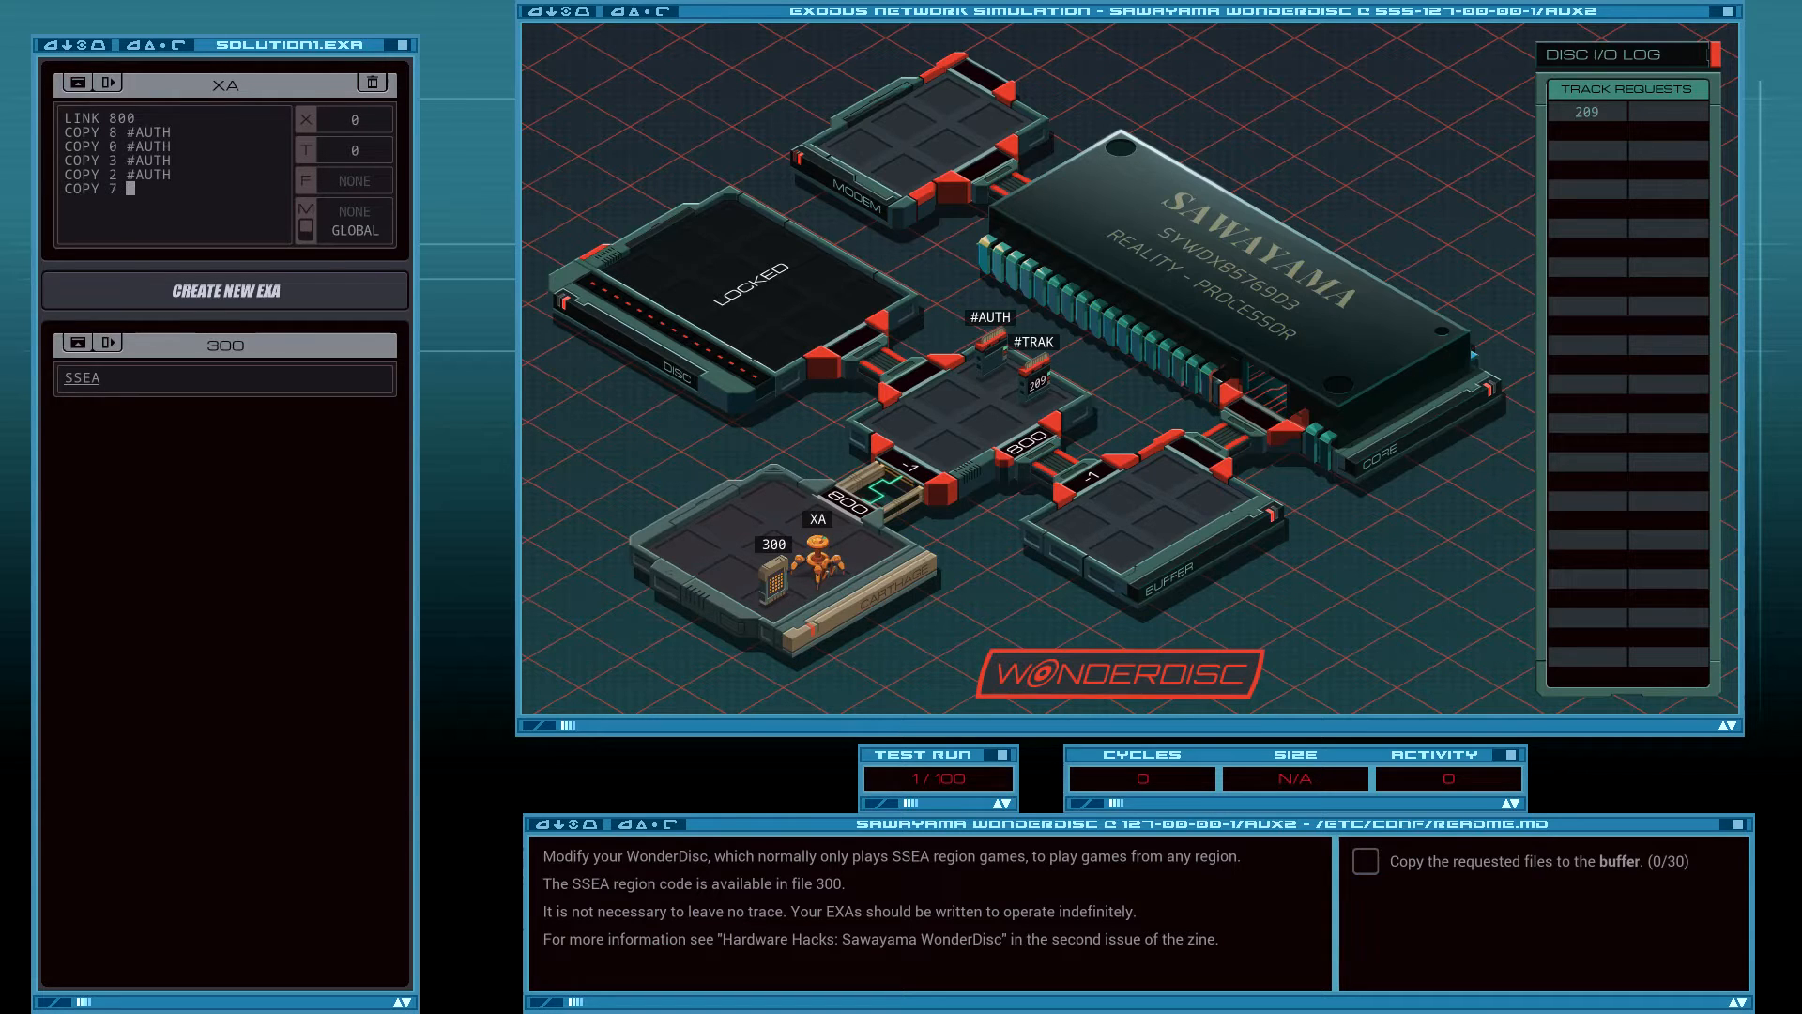
text(#AUTH)
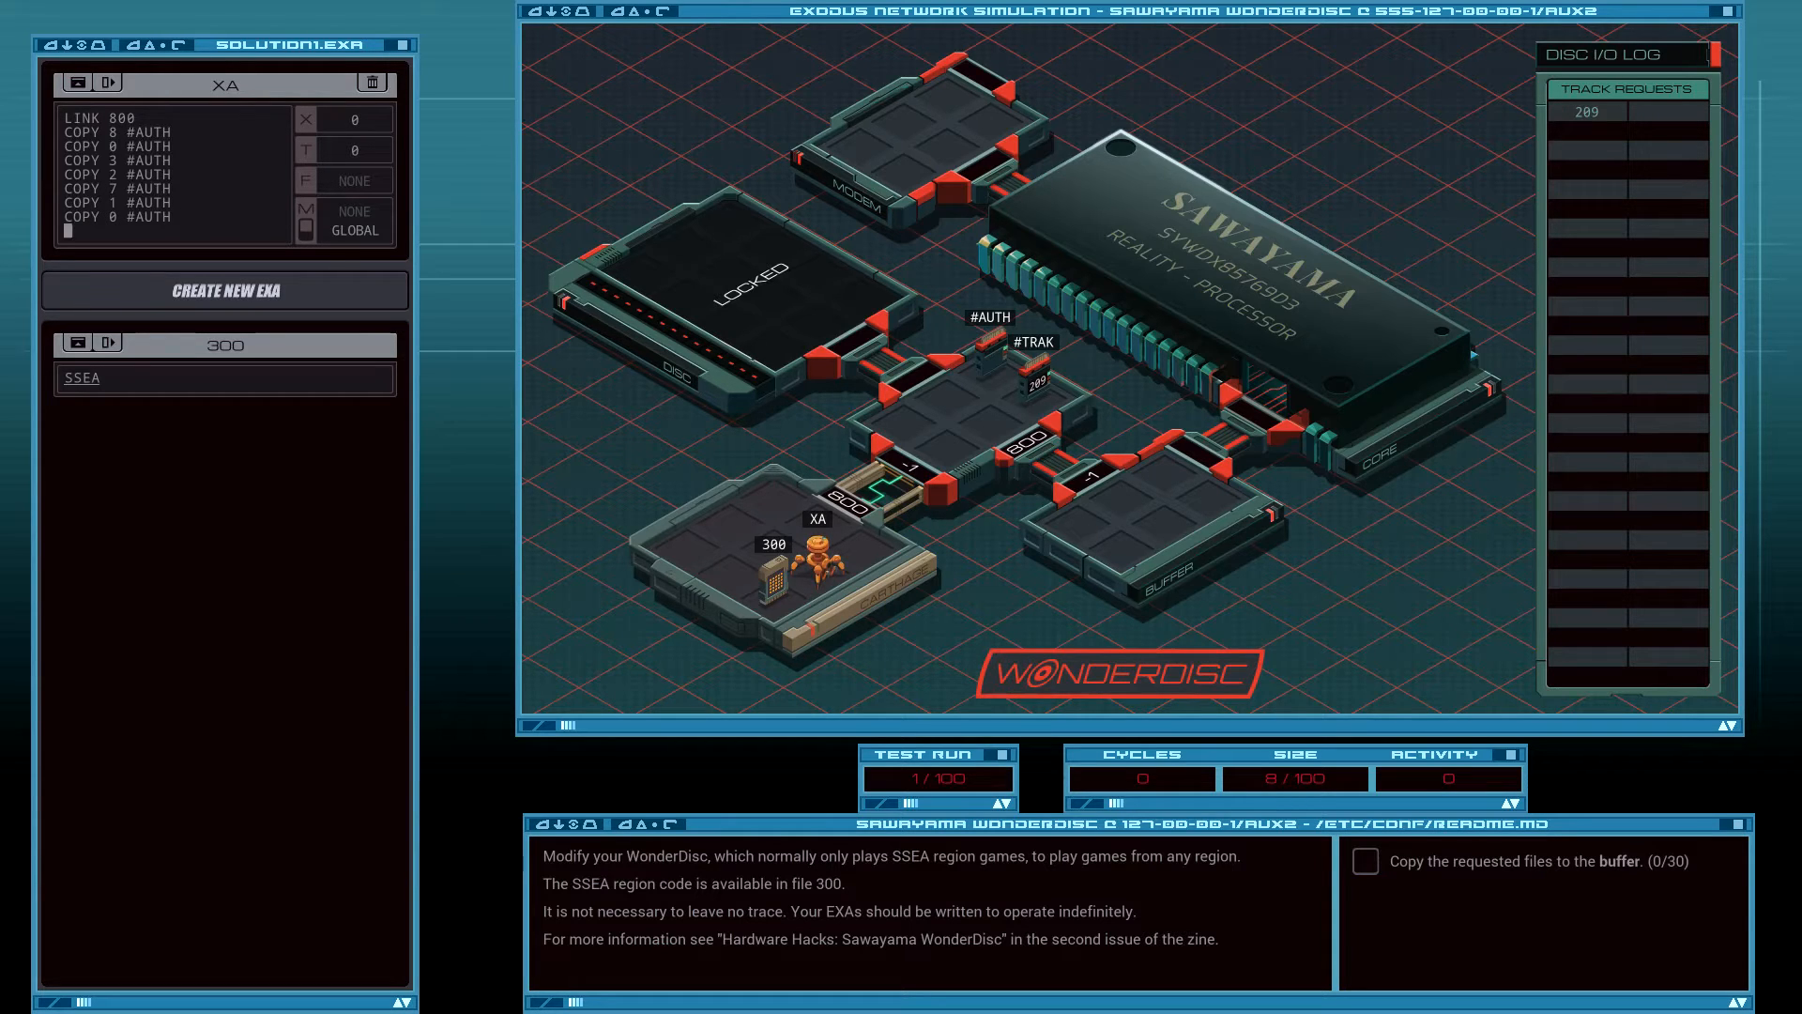
text(COPY 4)
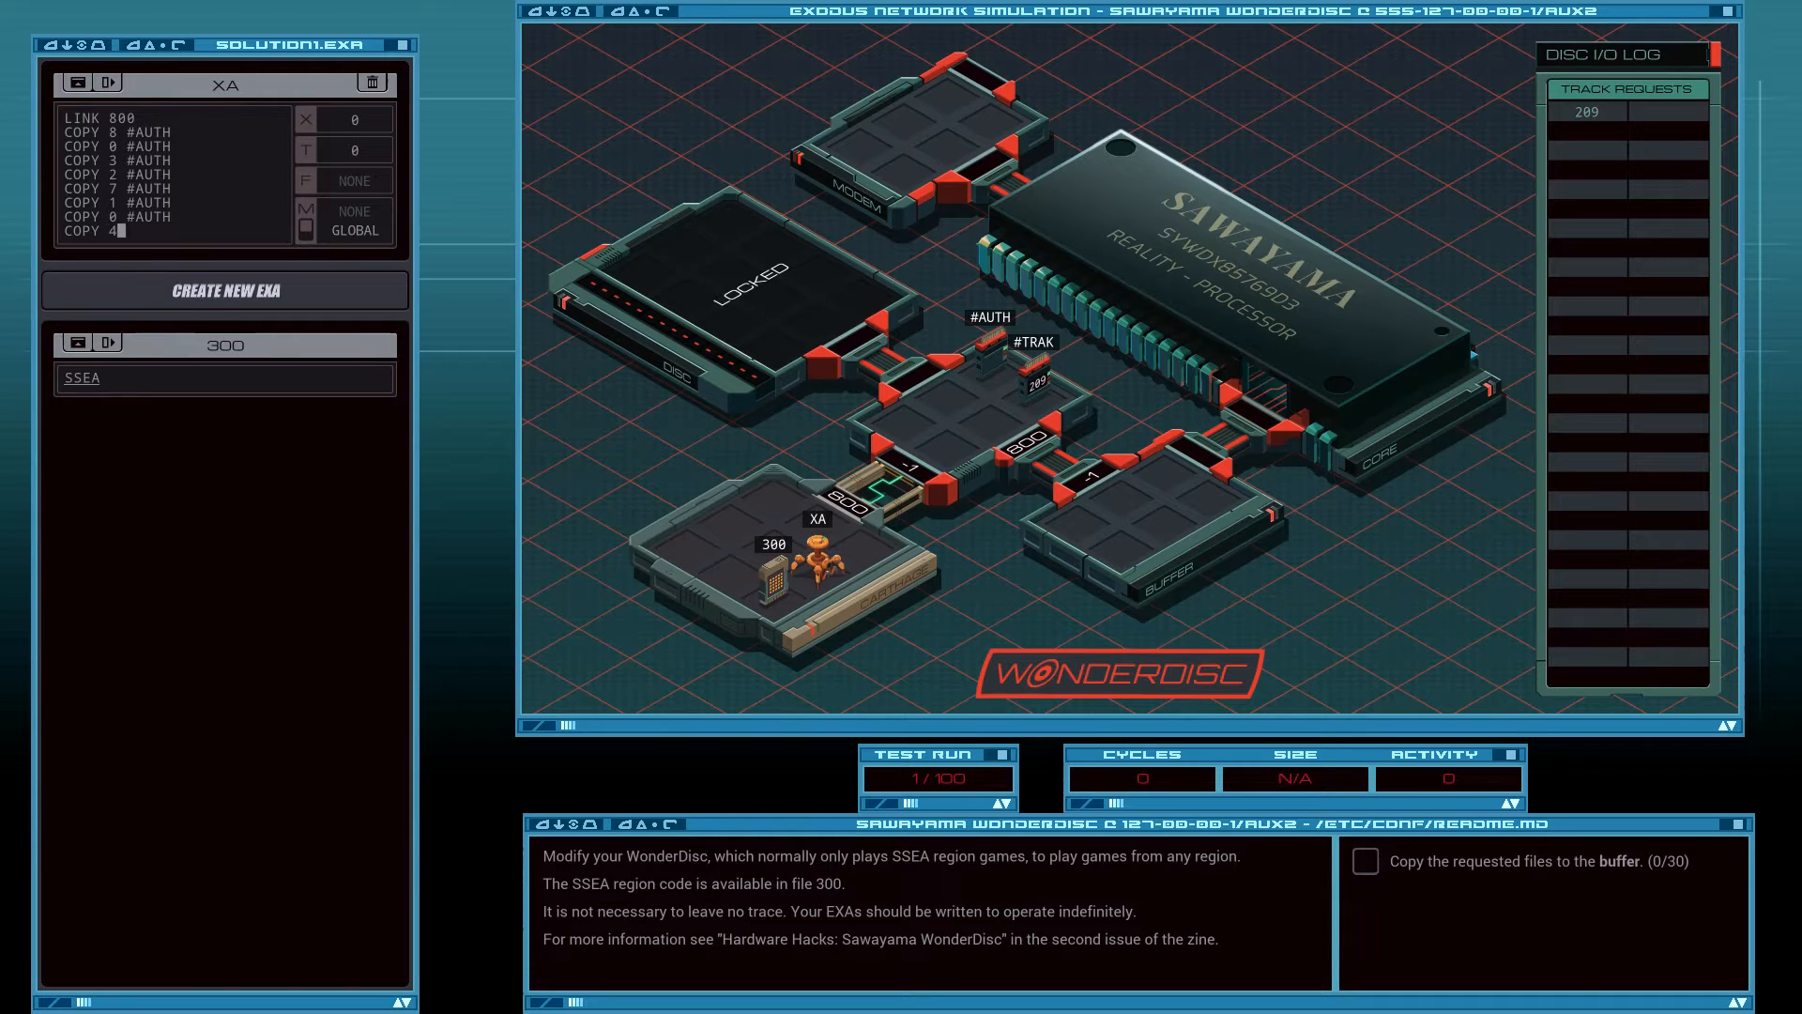
text(#AUTH)
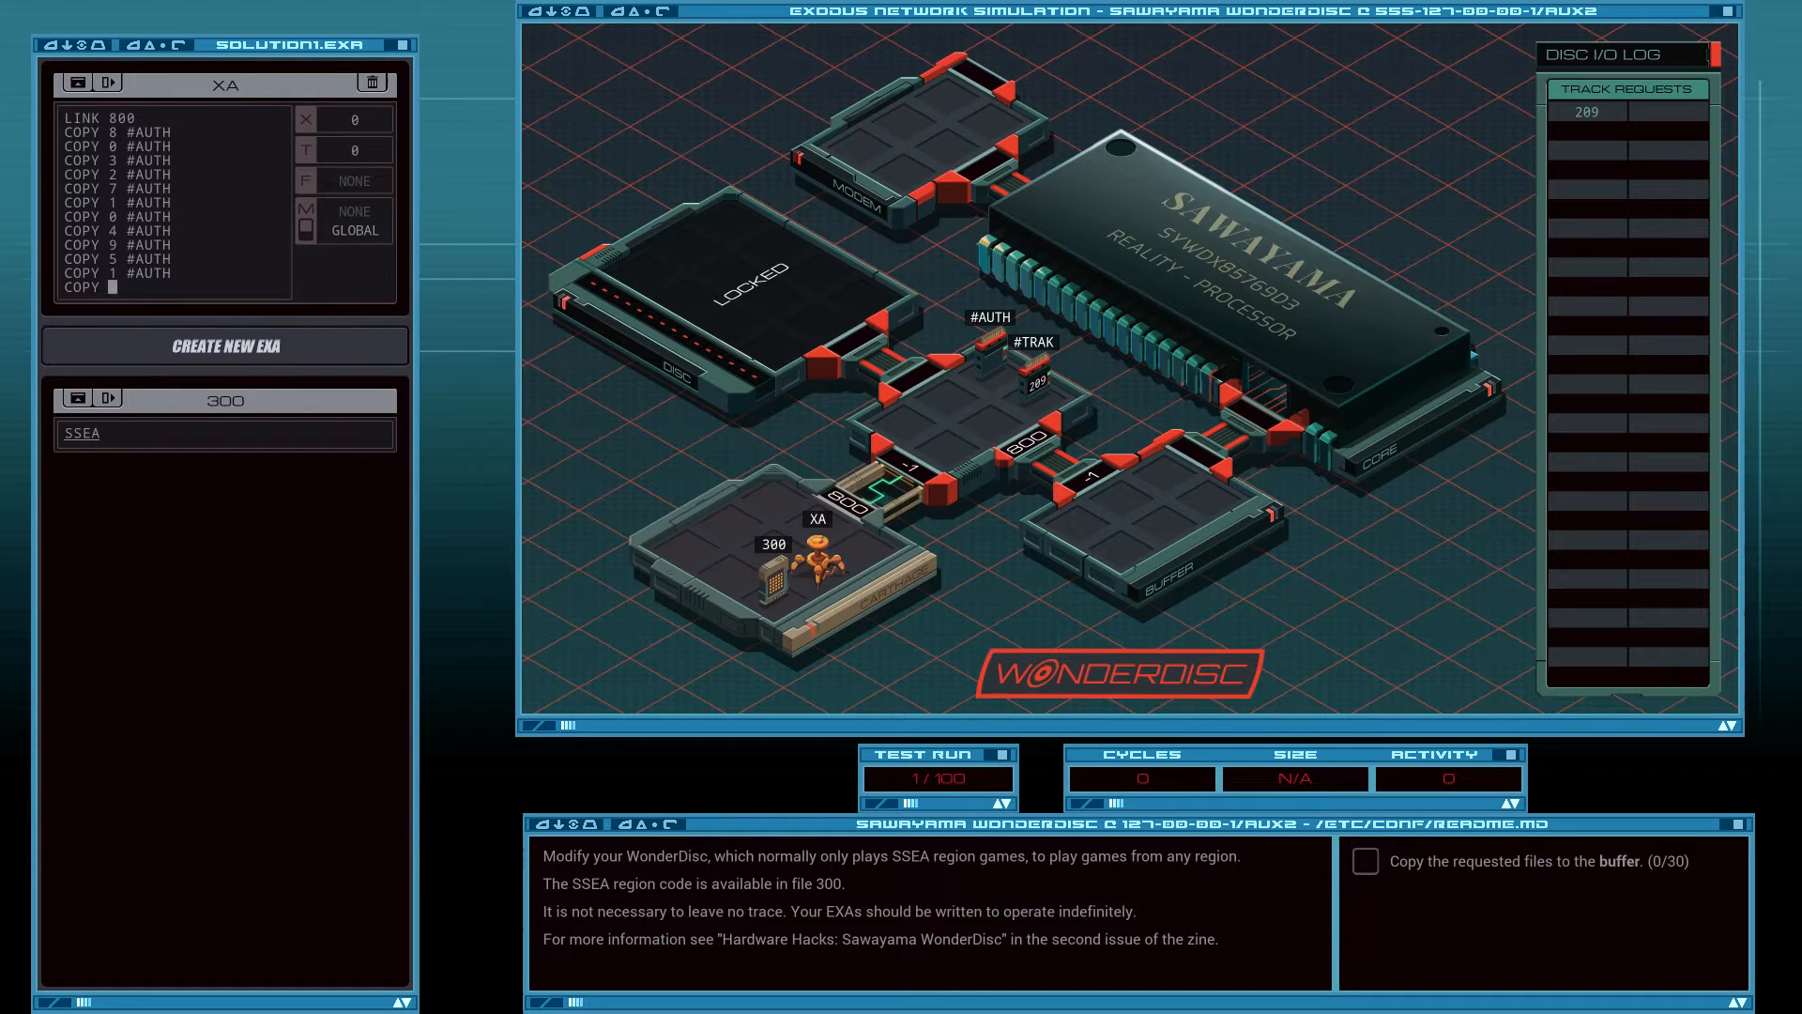
text(COPY 2 #AUTH)
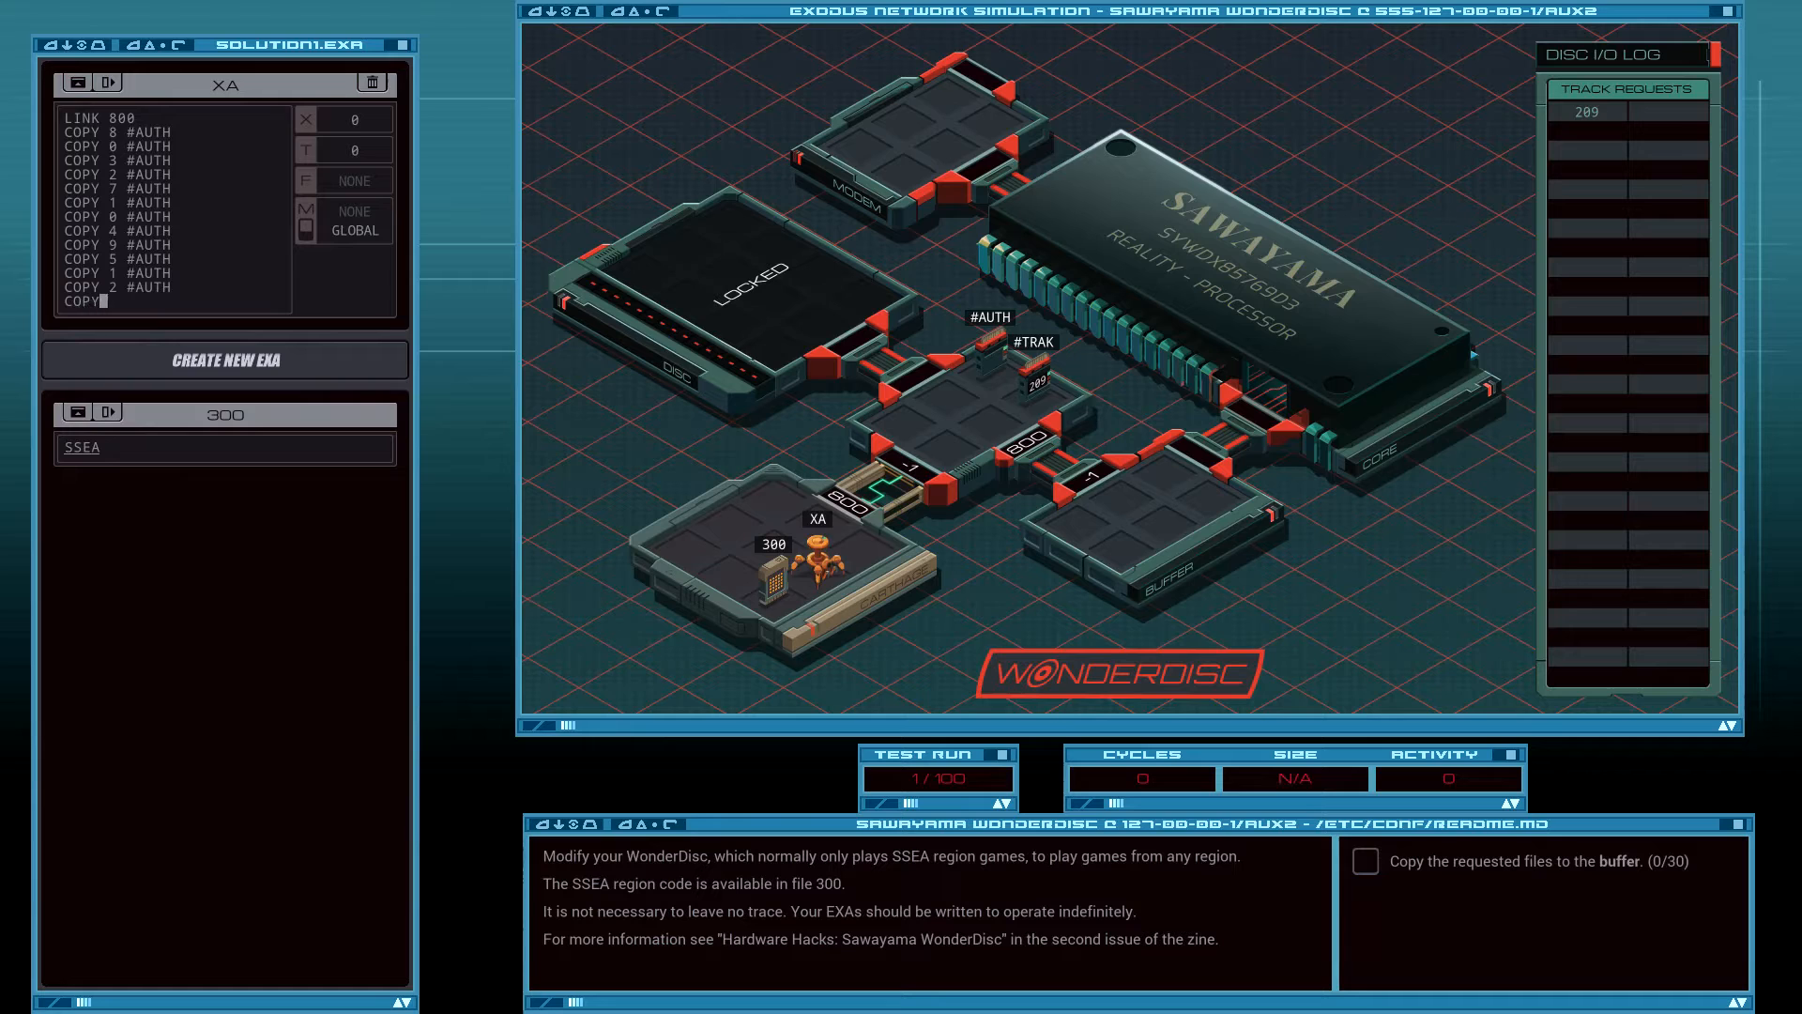
text(5 #AUTH)
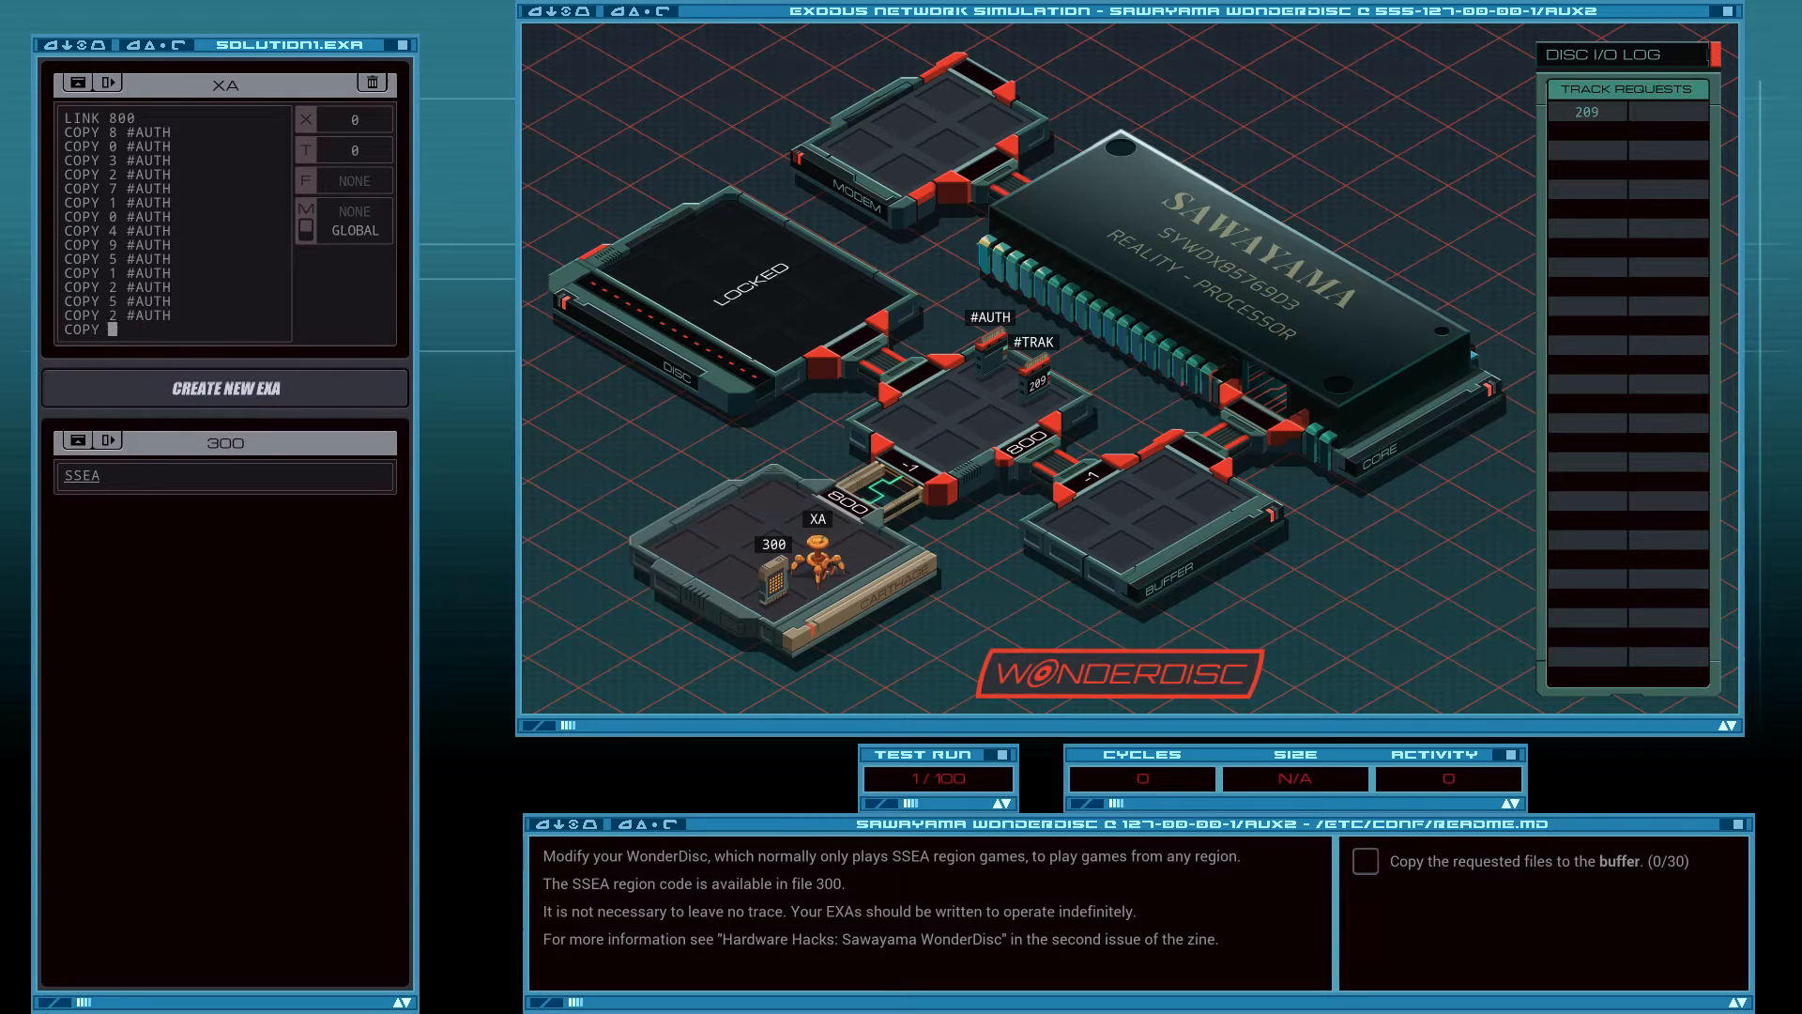
text(COPY 6 #AUTH)
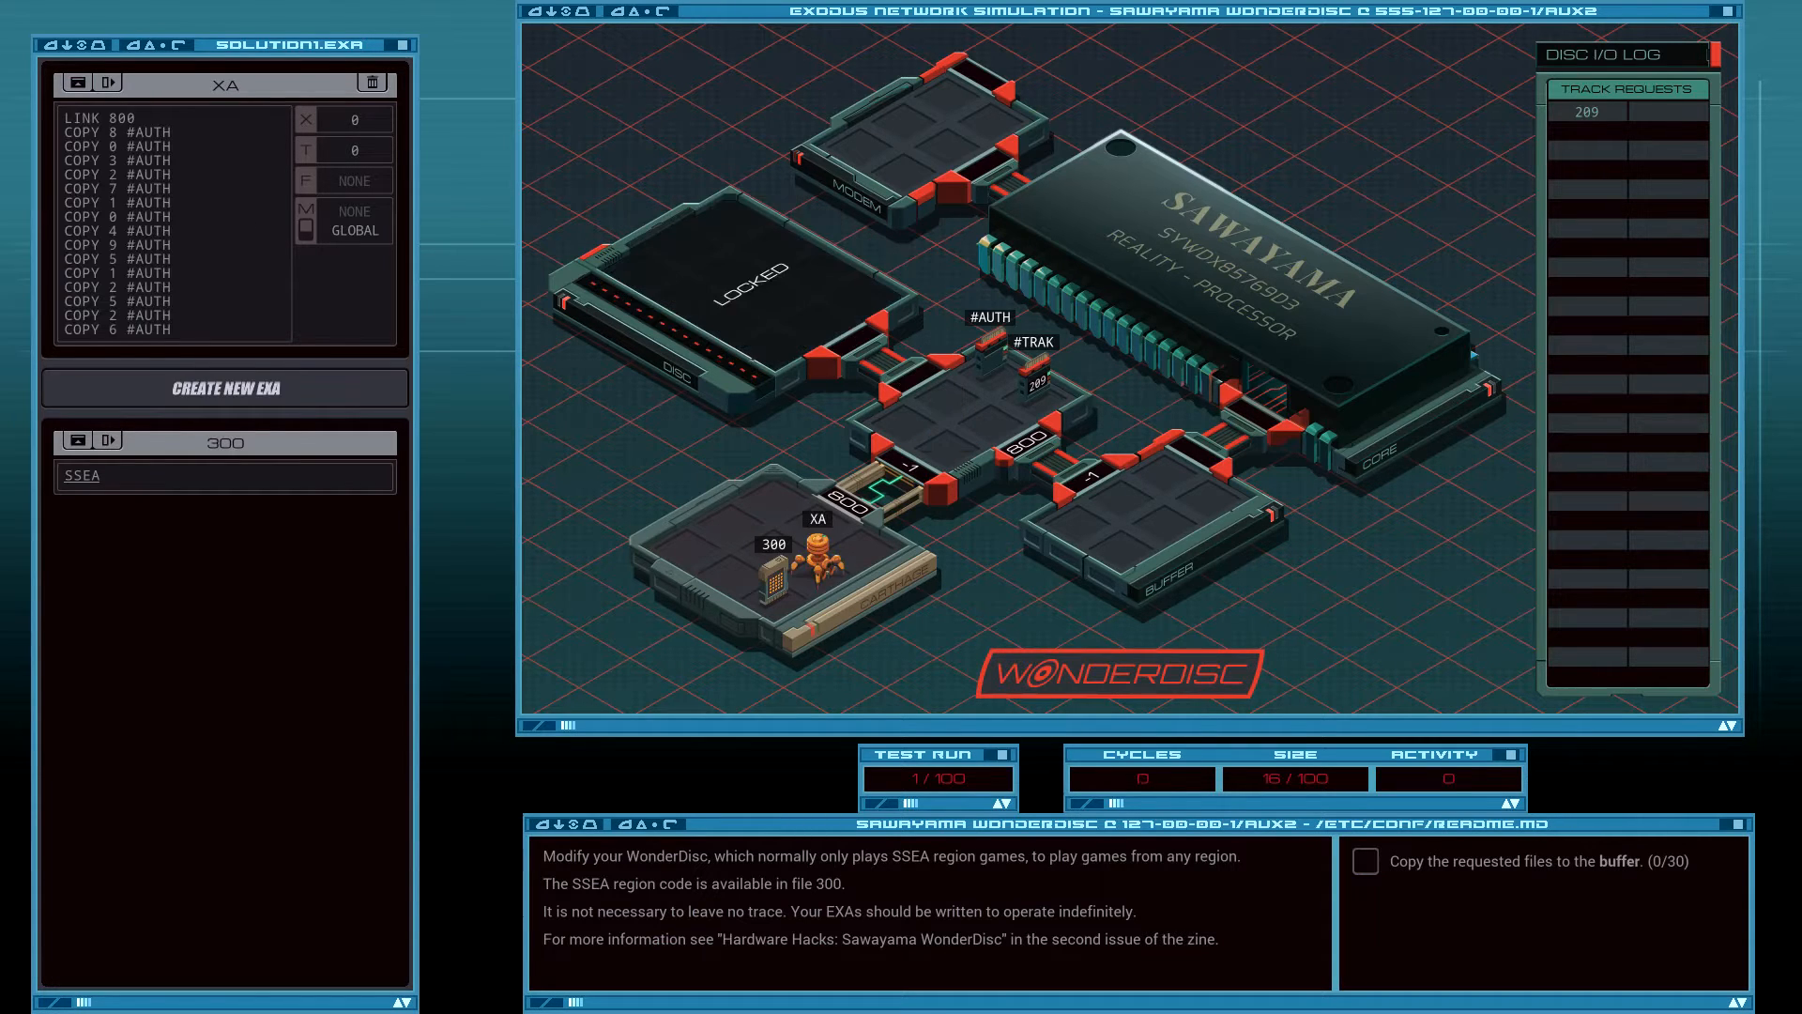
Insert GRAB 300, COPY F X and DROP before LINK 800 to store the region code in X.
click(172, 330)
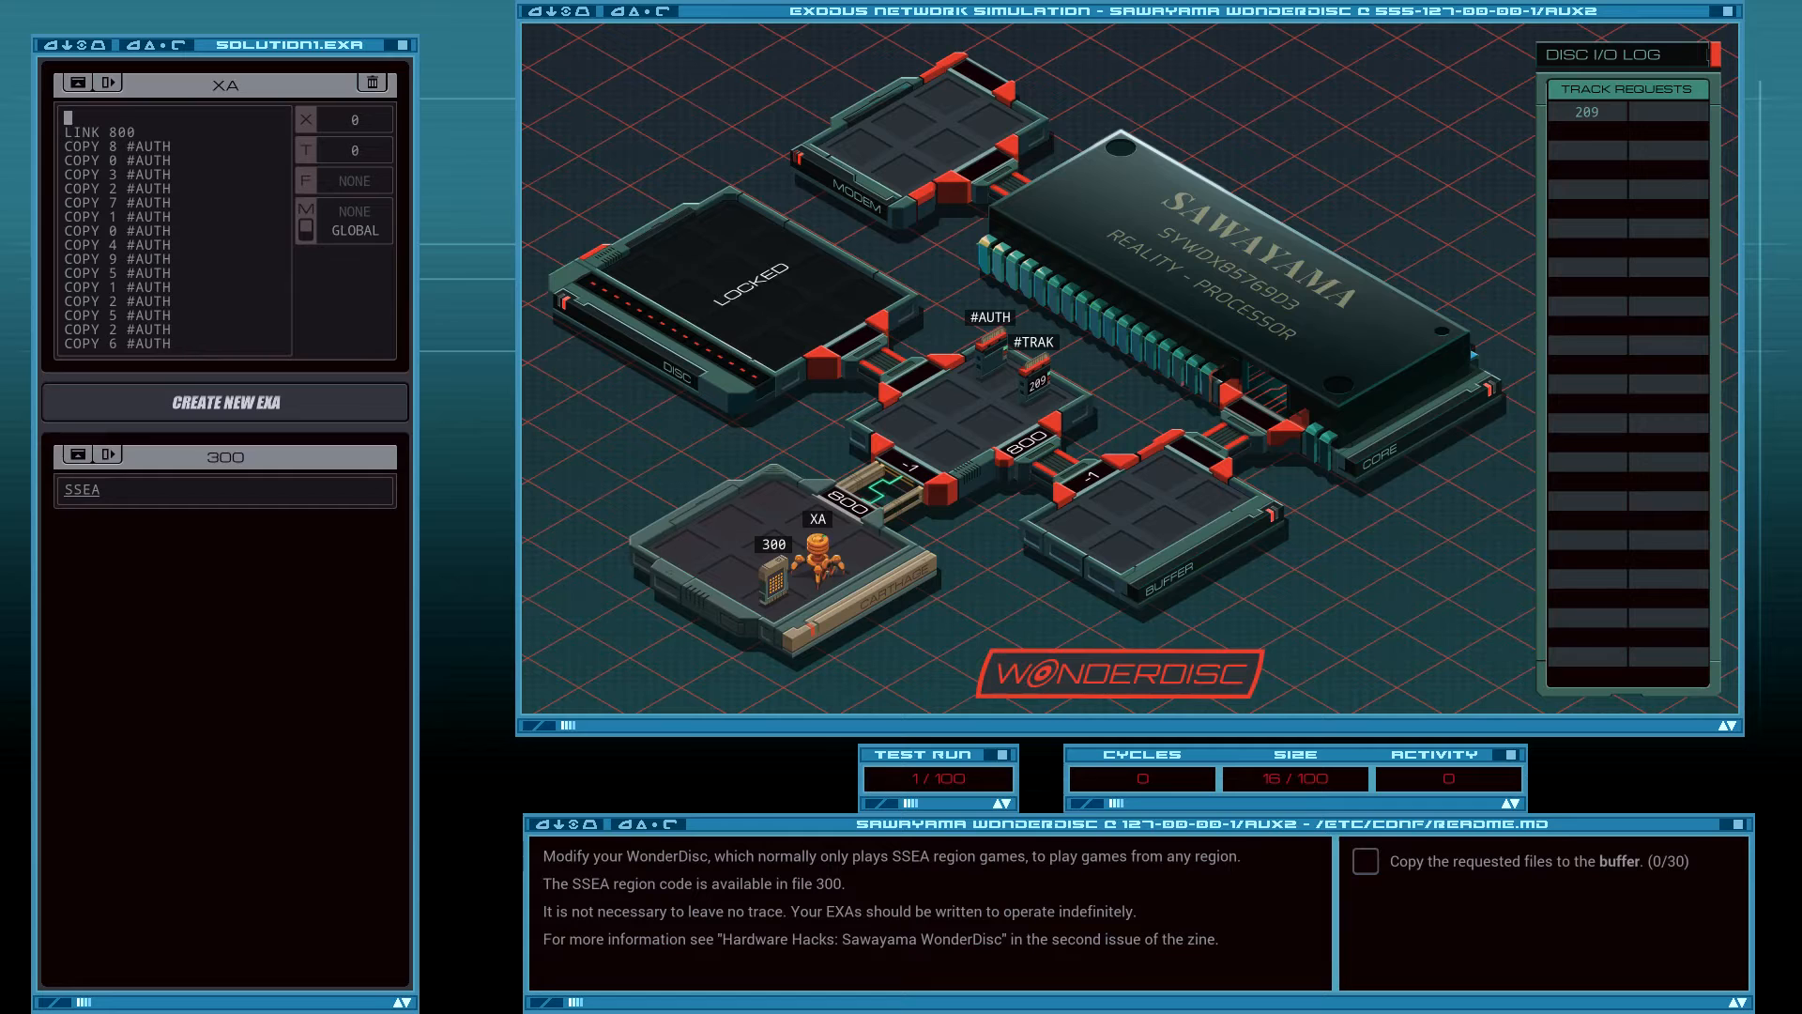
text(GRAB)
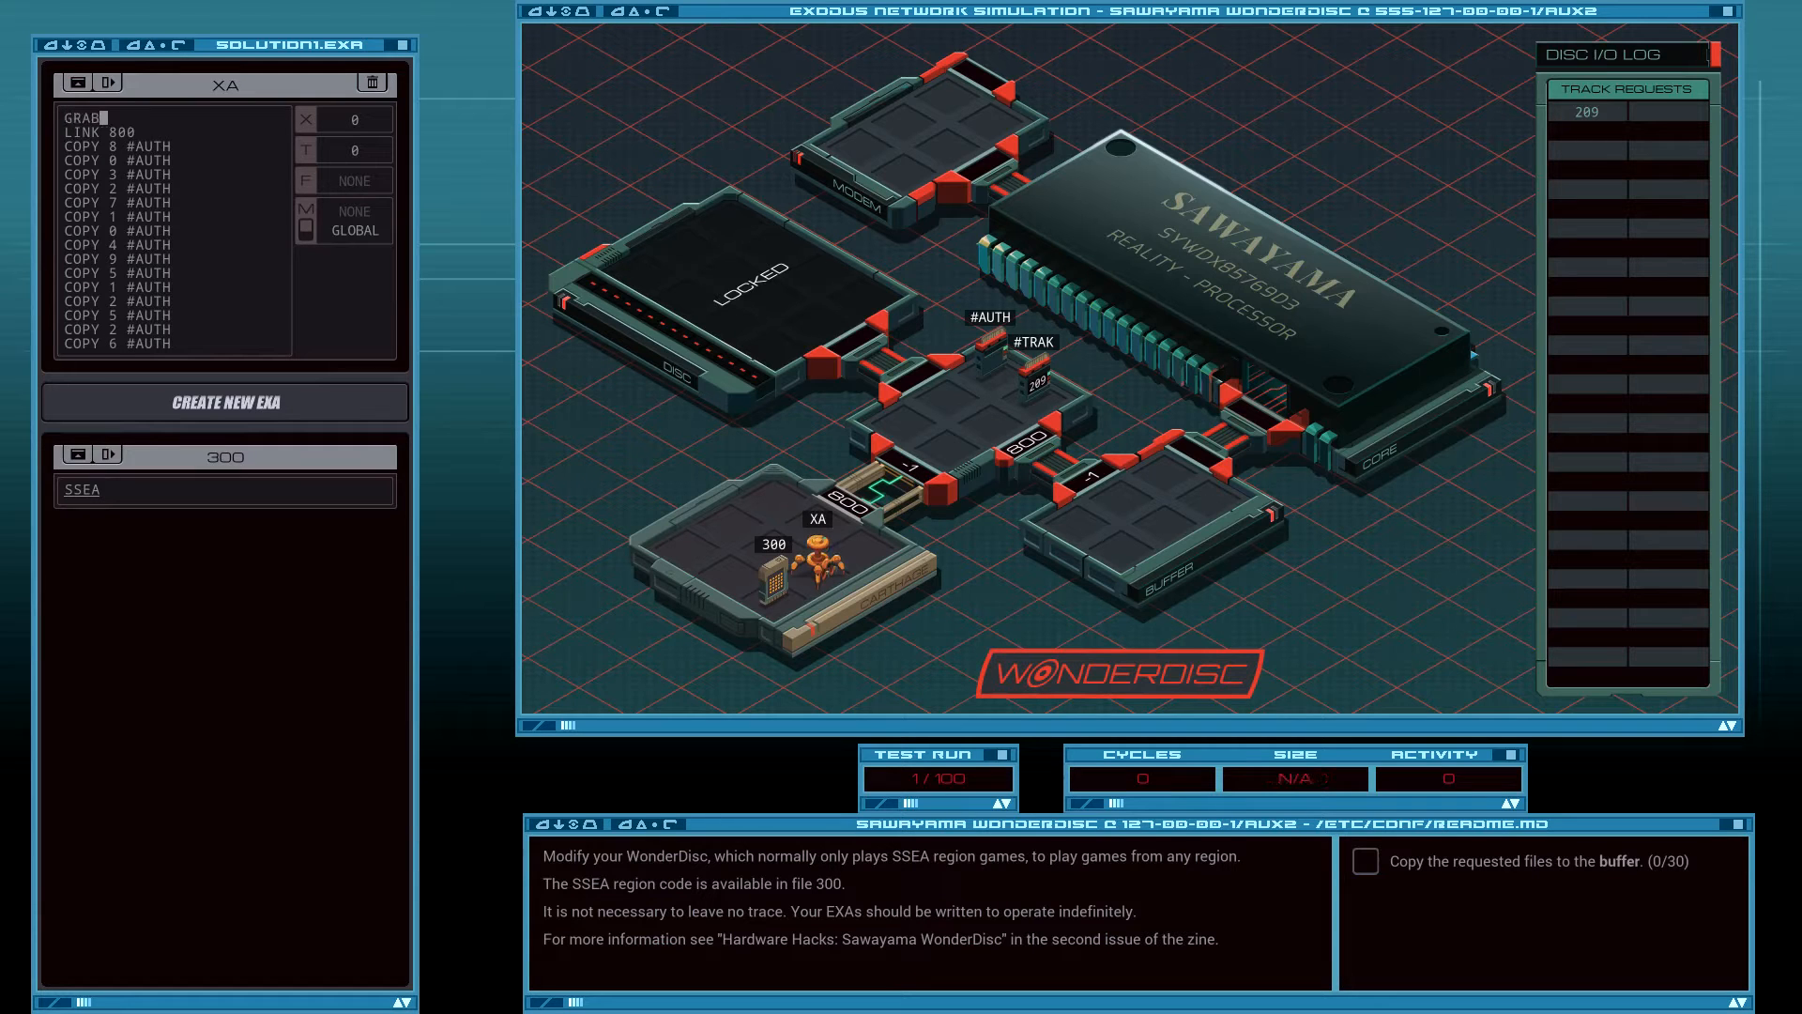
text(300)
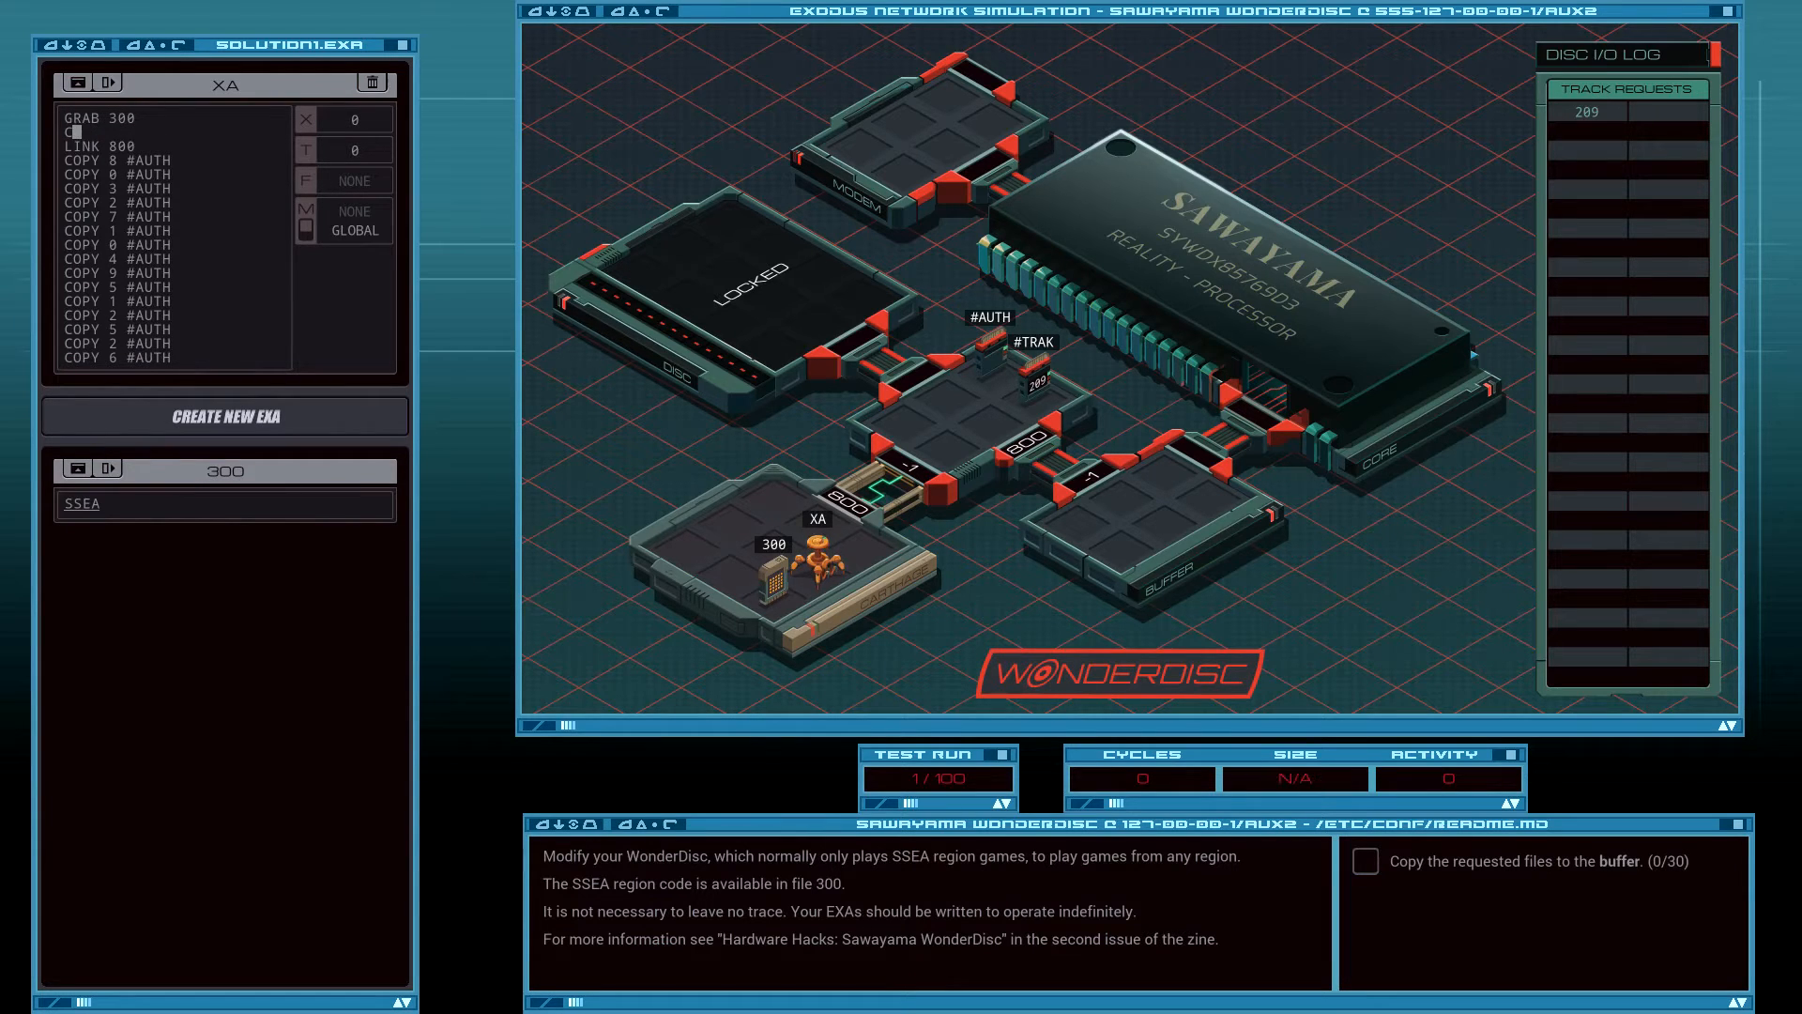
text(COPY F X)
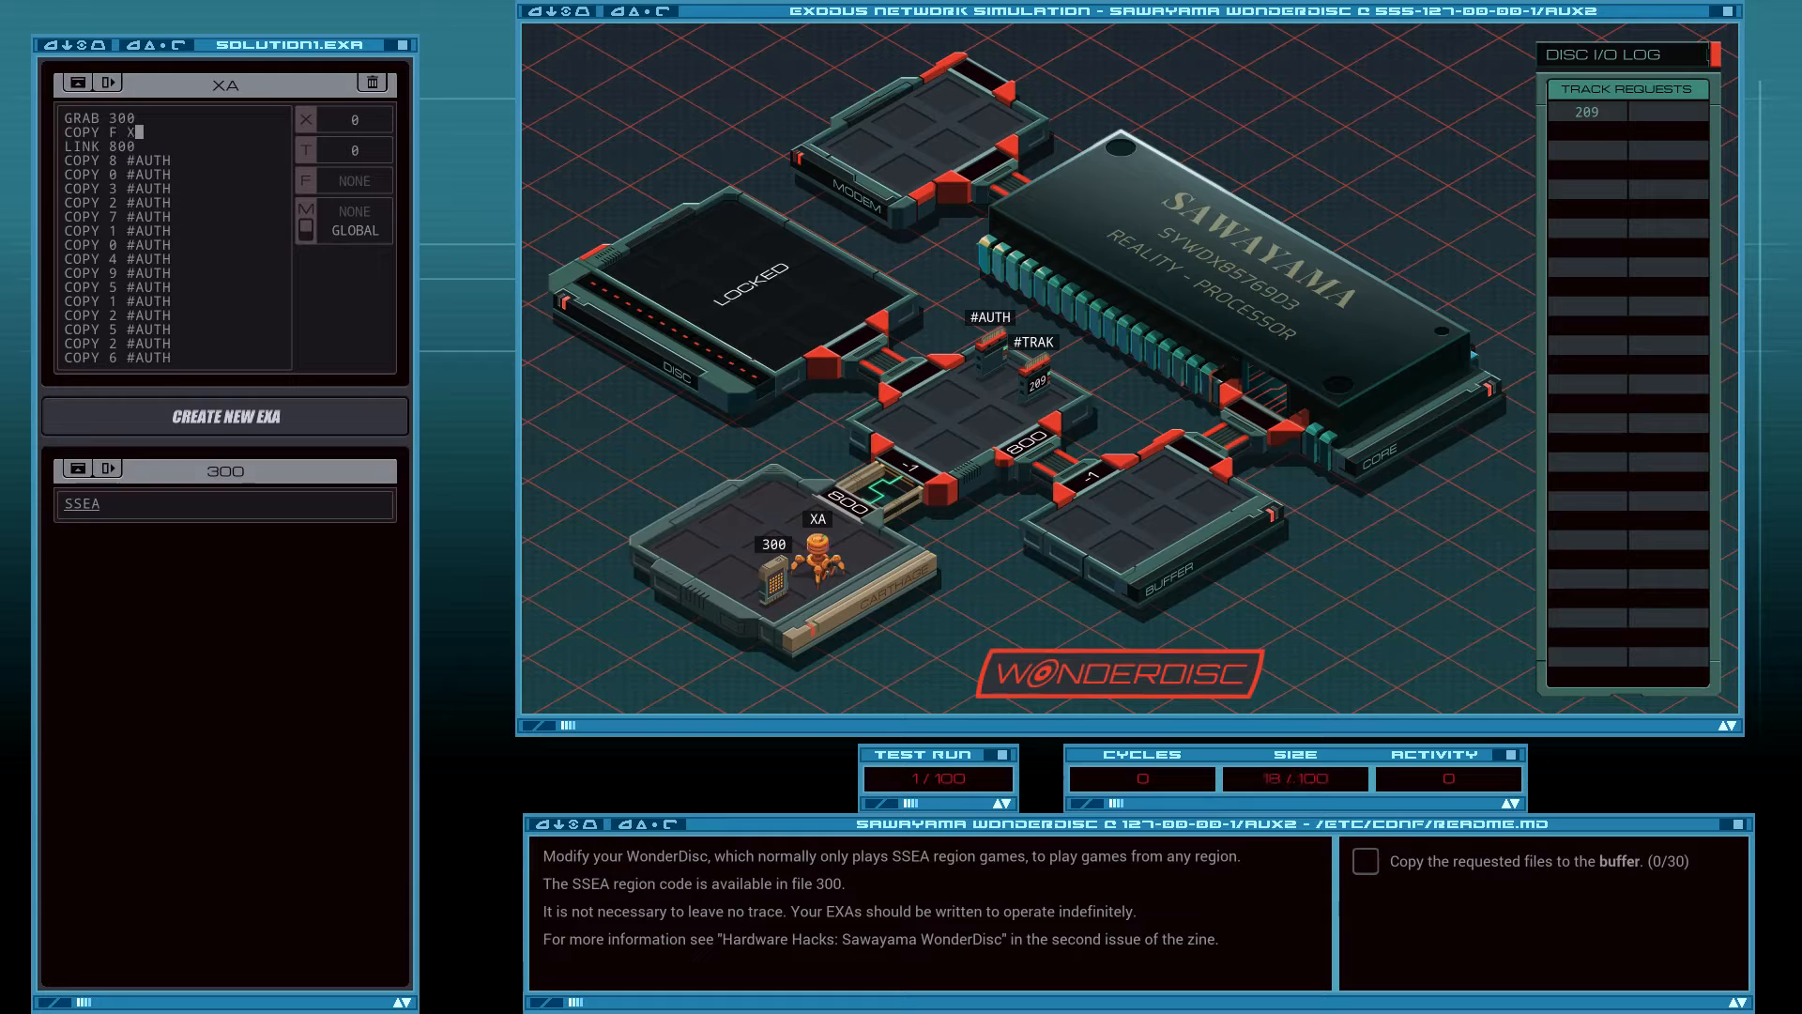
text(DROP)
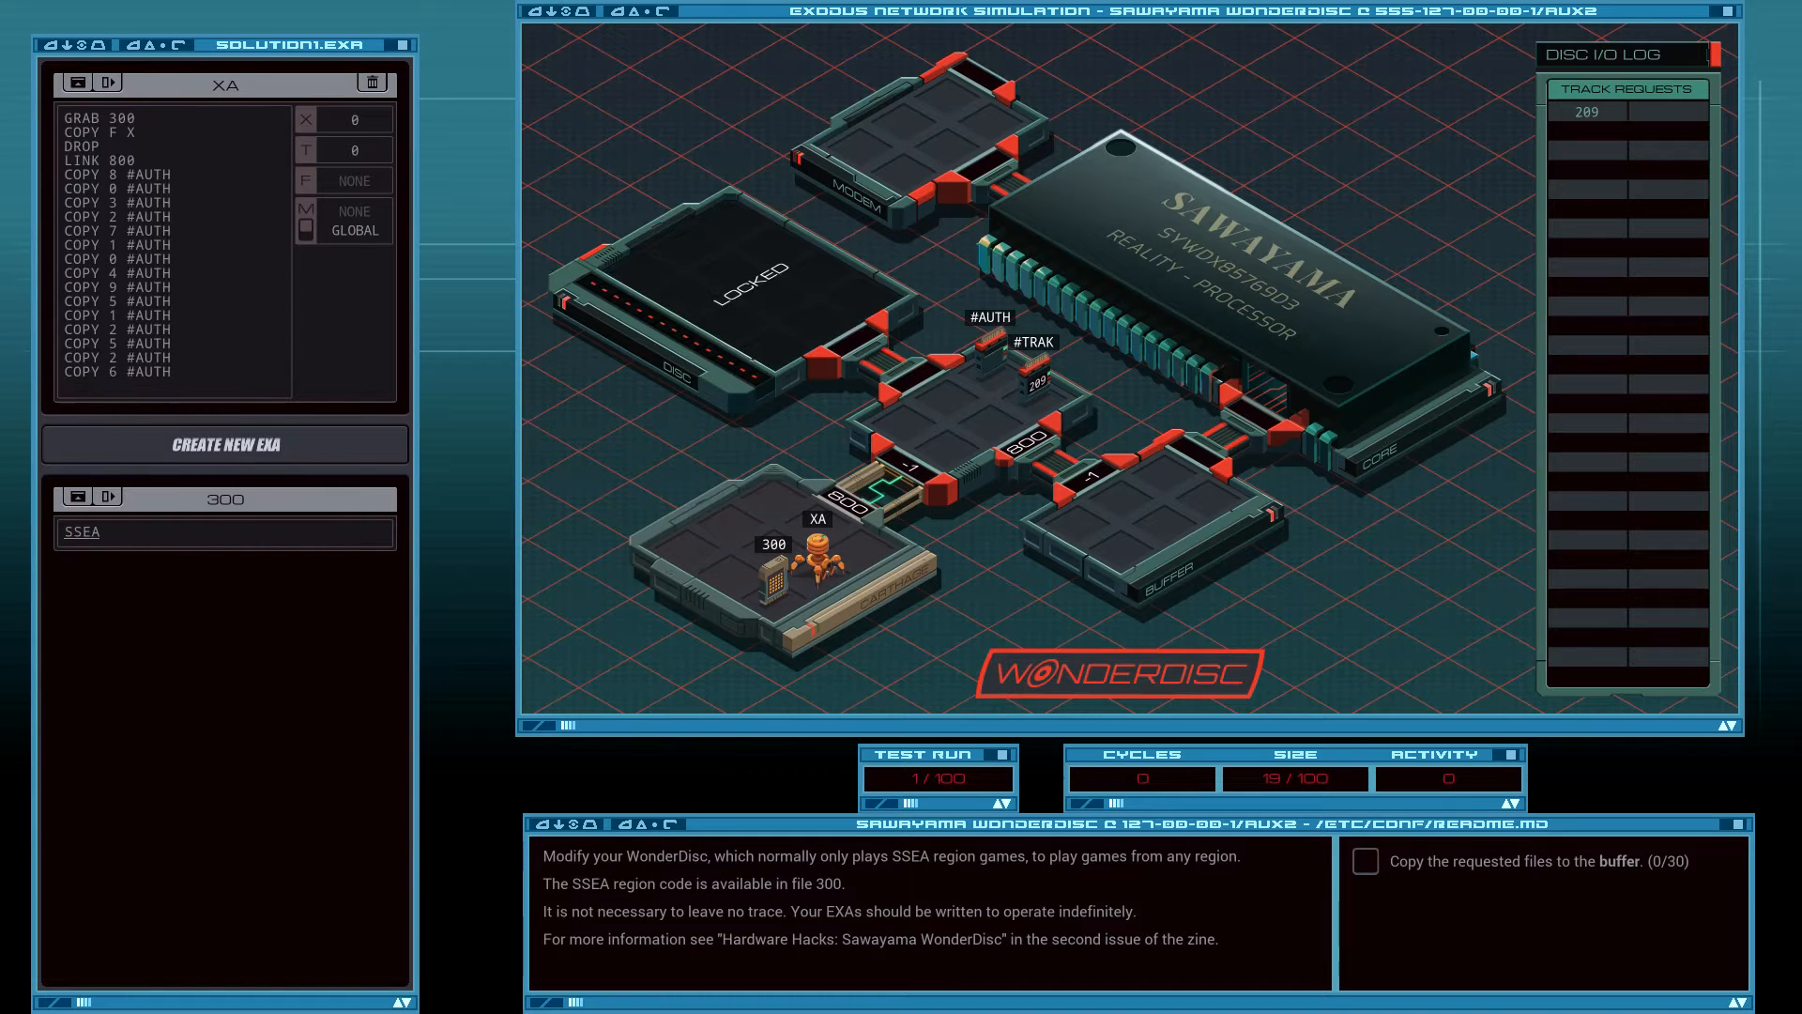
Add MARK LOOP, COPY #TRAK T, LINK 801, GRAB T and create a second EXA XB.
text(MARK L)
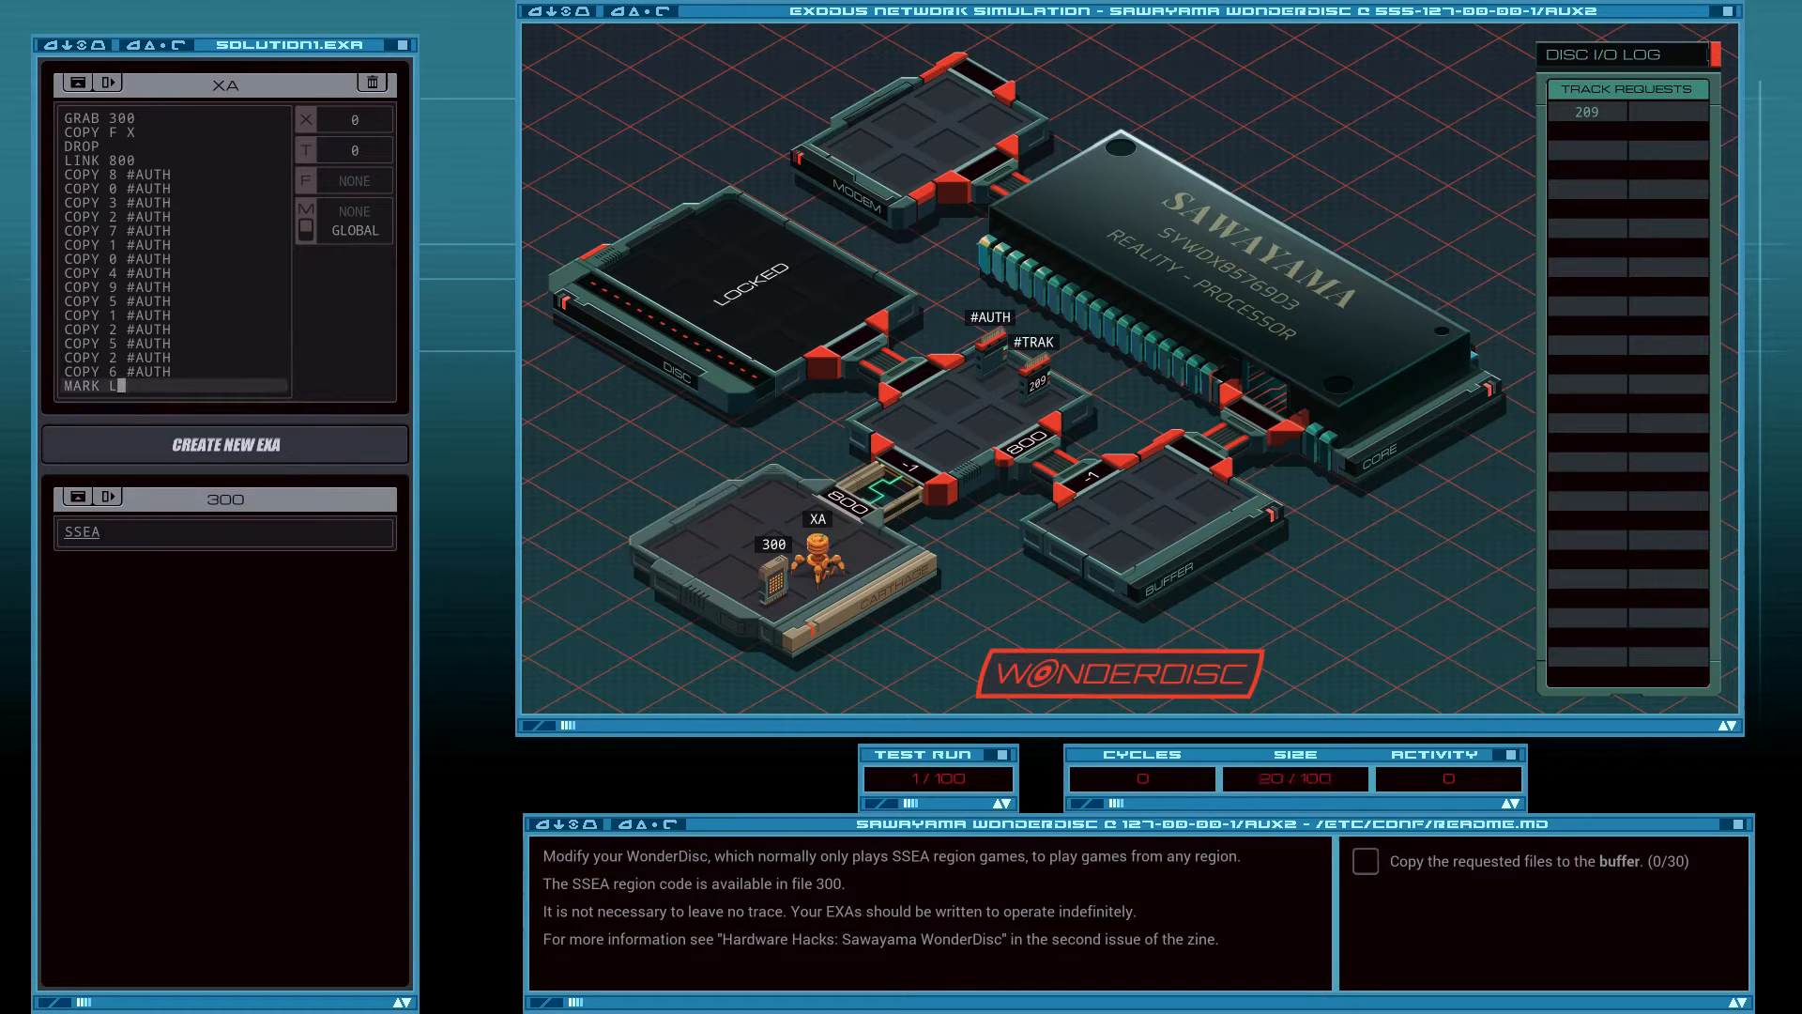
text(OOP)
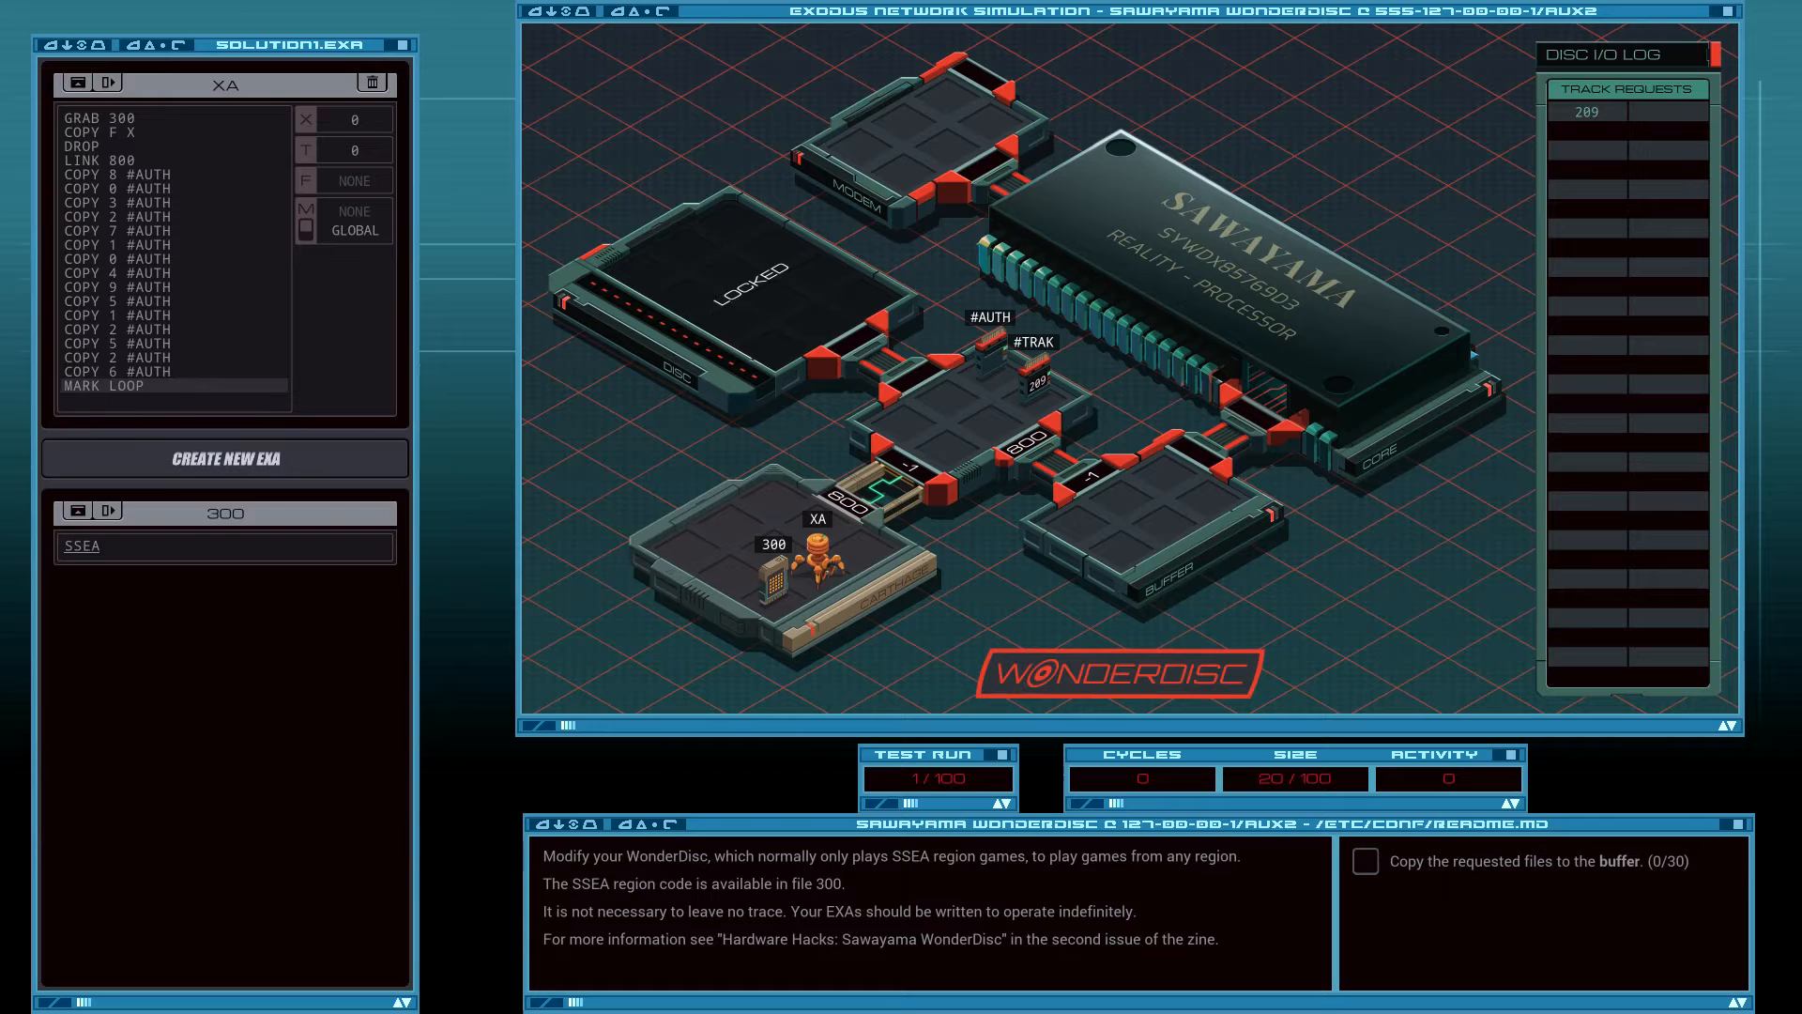
text(COPY)
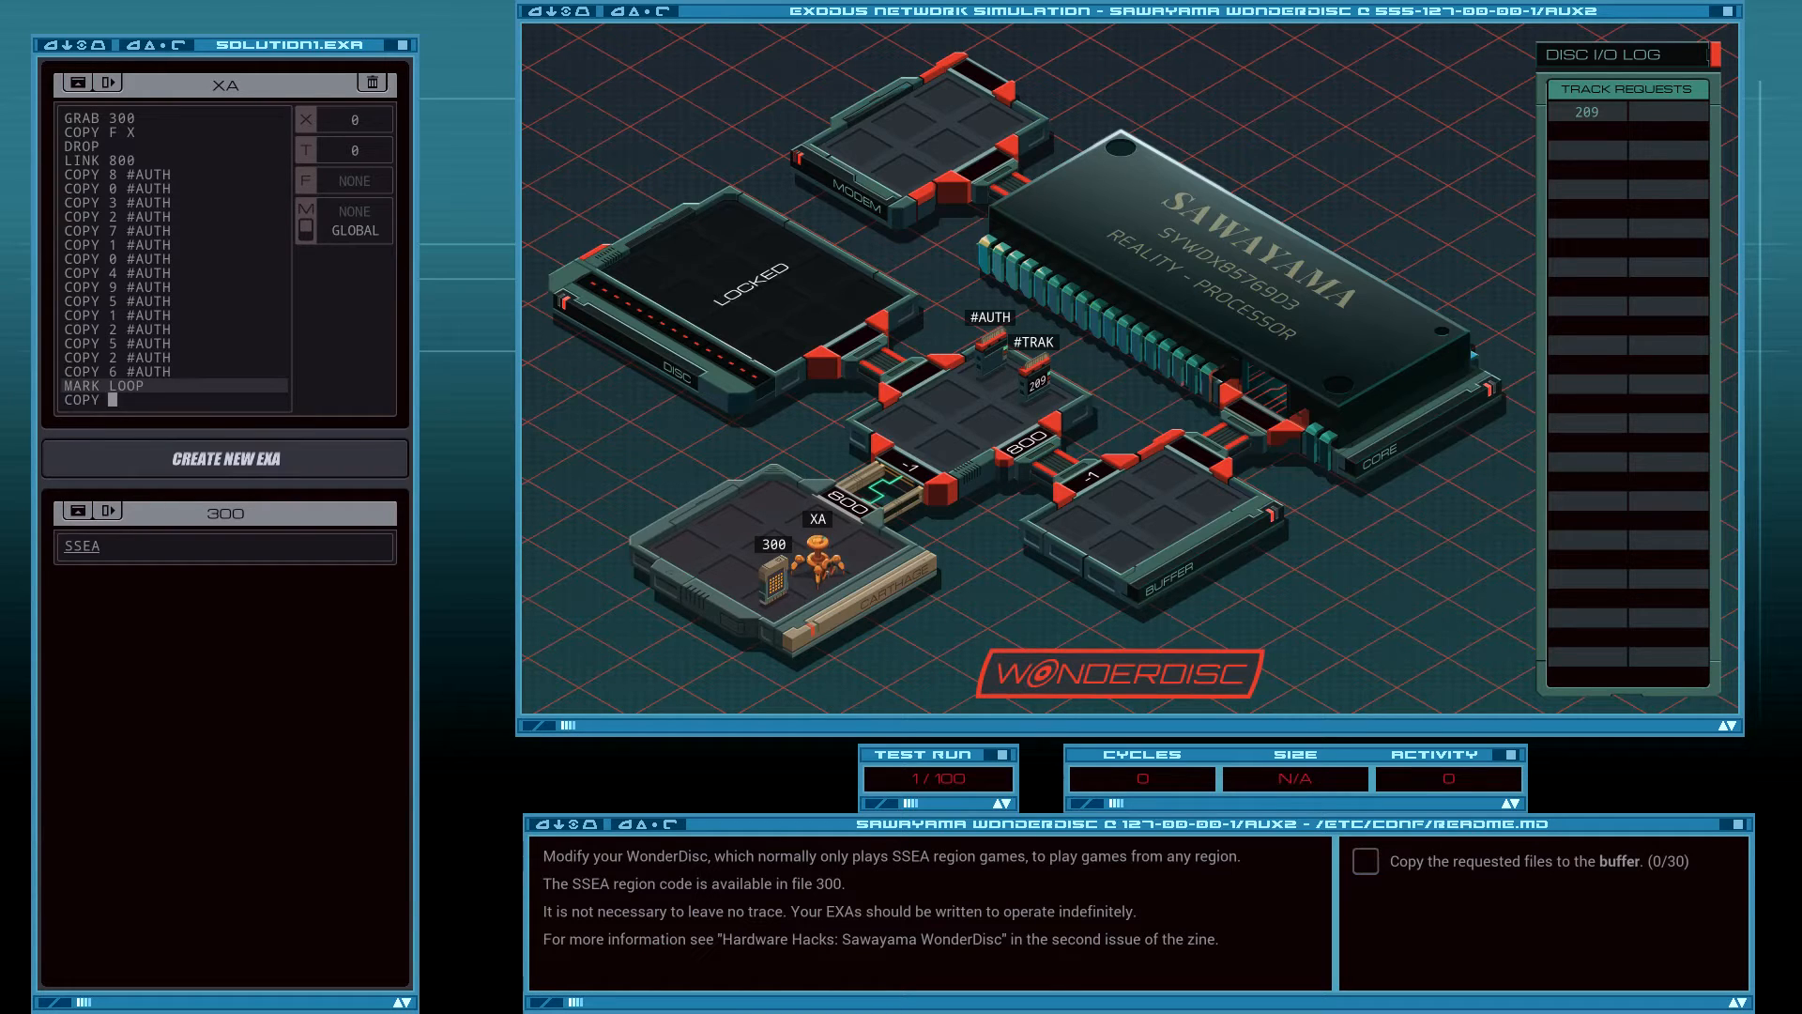
text(#TRAK T)
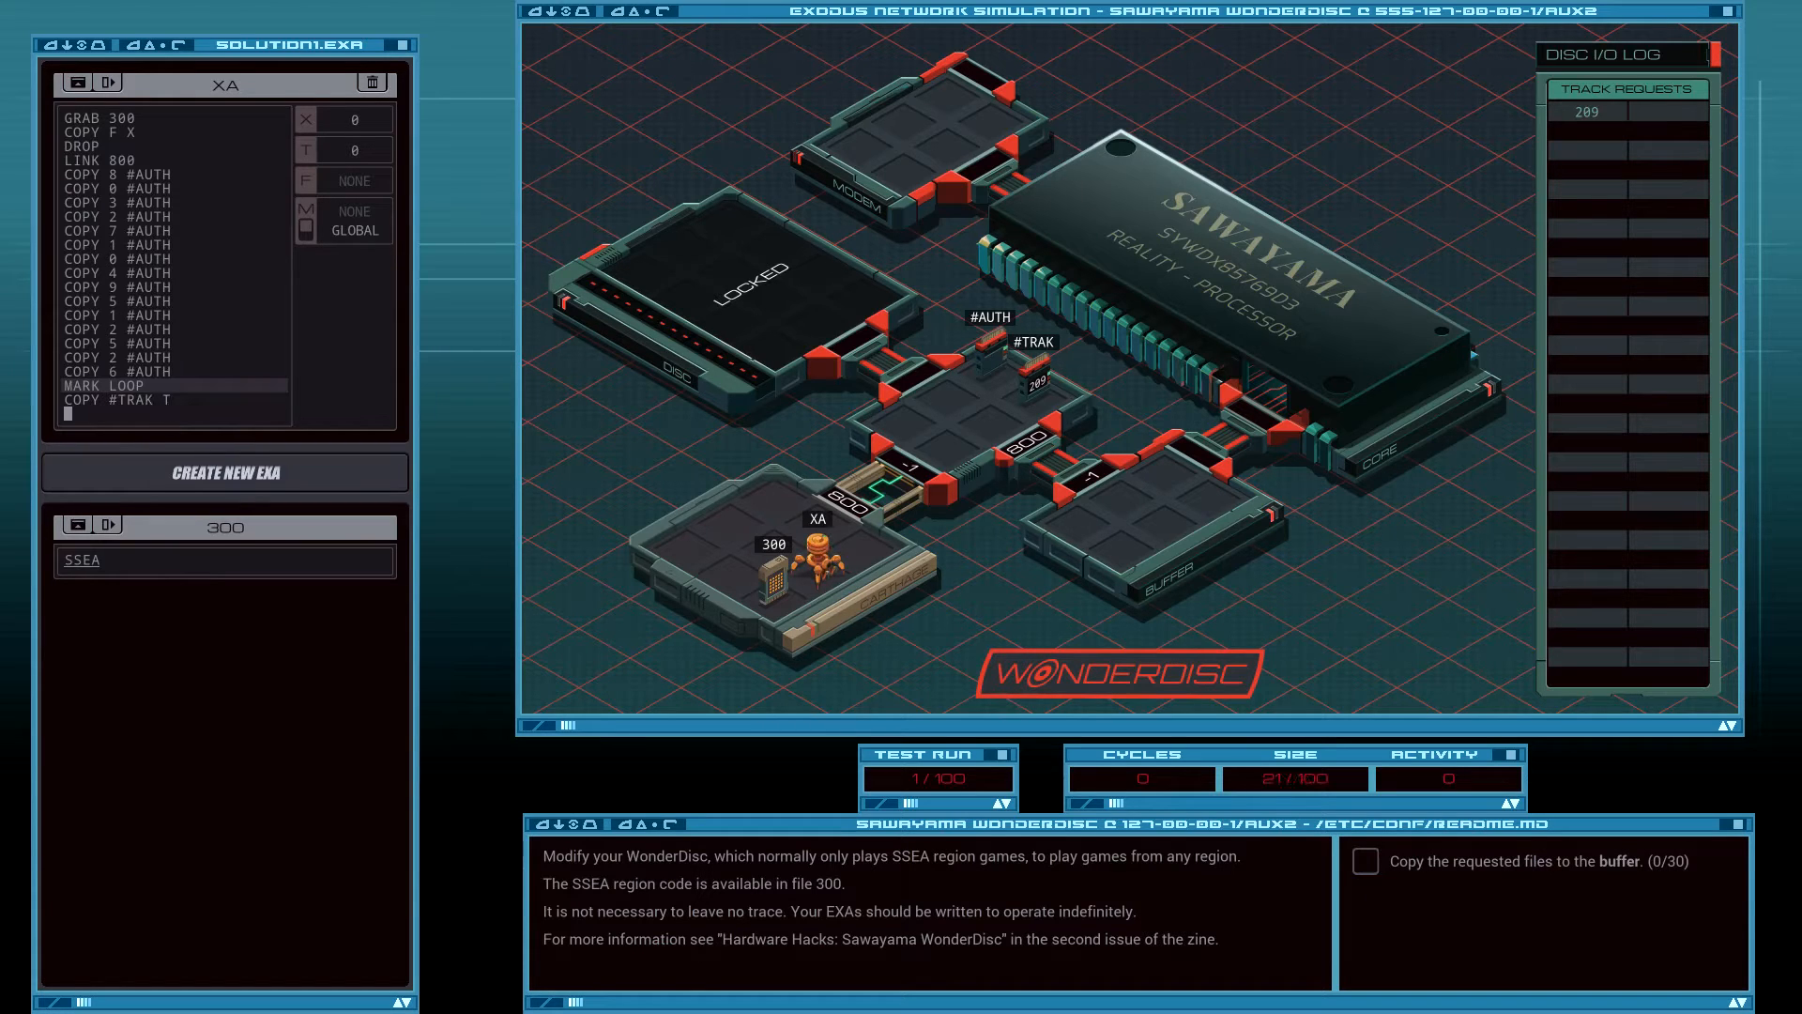
text(LINK 801)
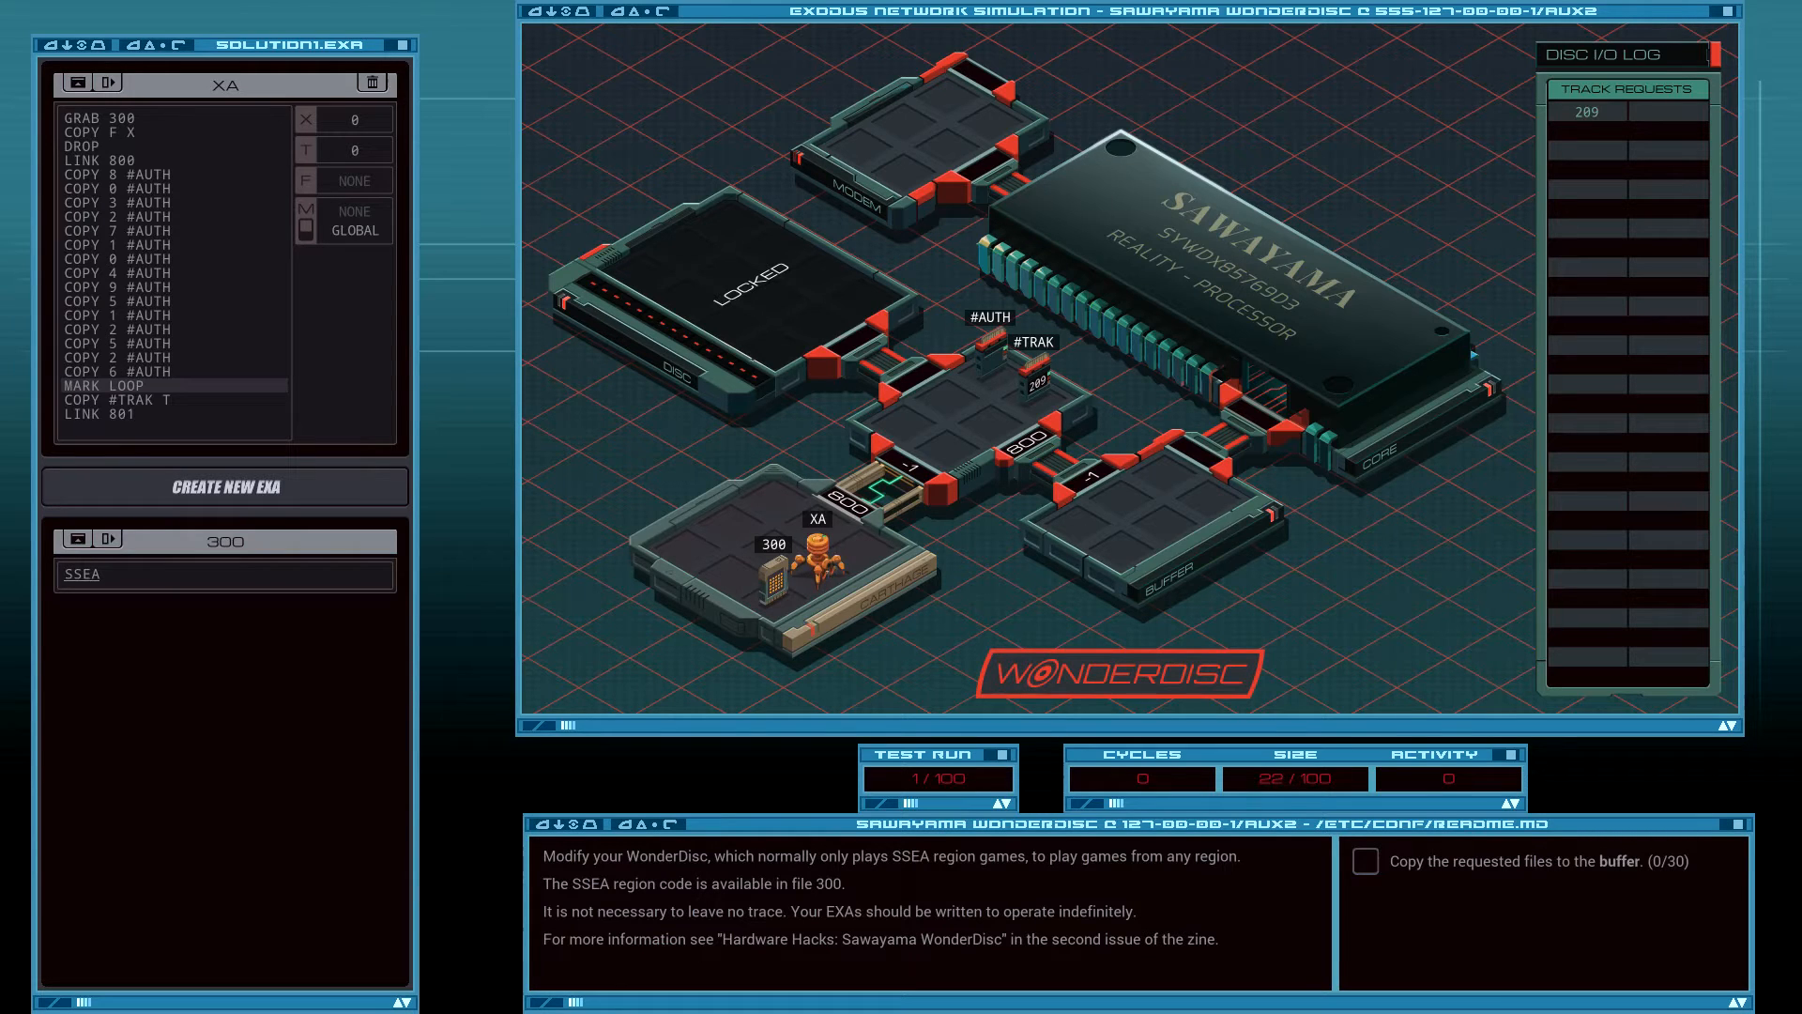
text(G)
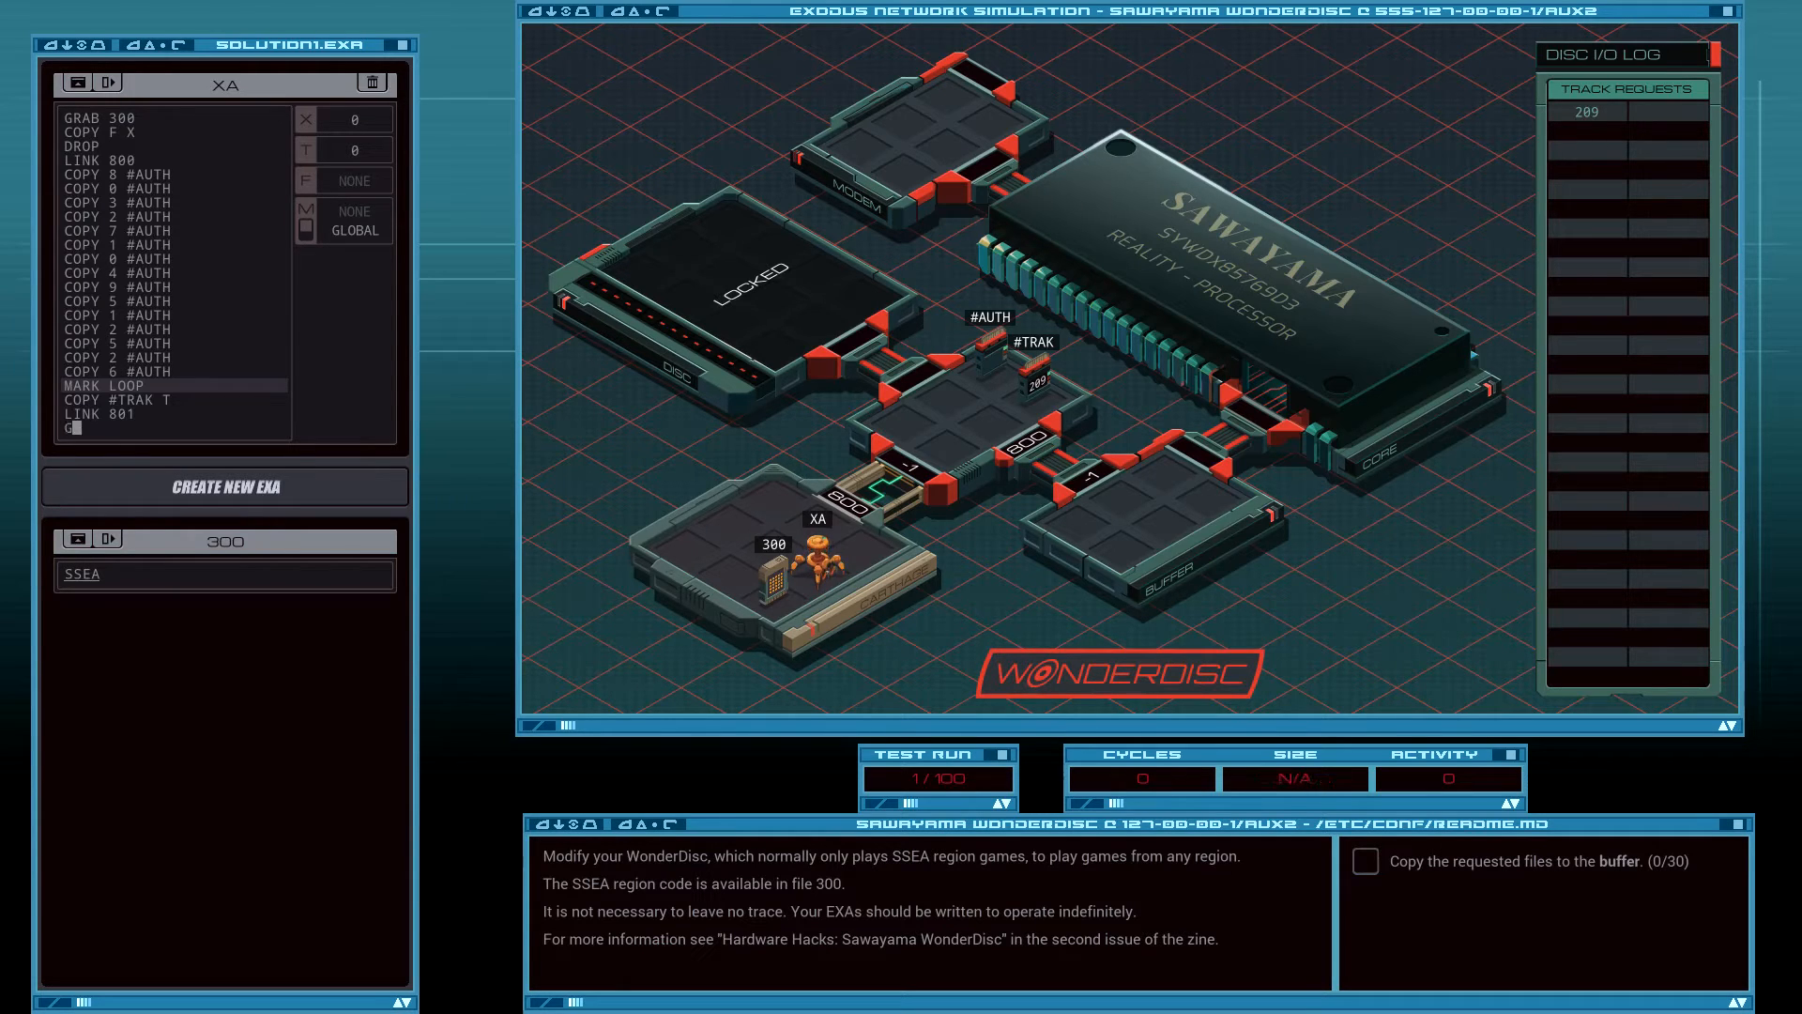
text(GRAB T)
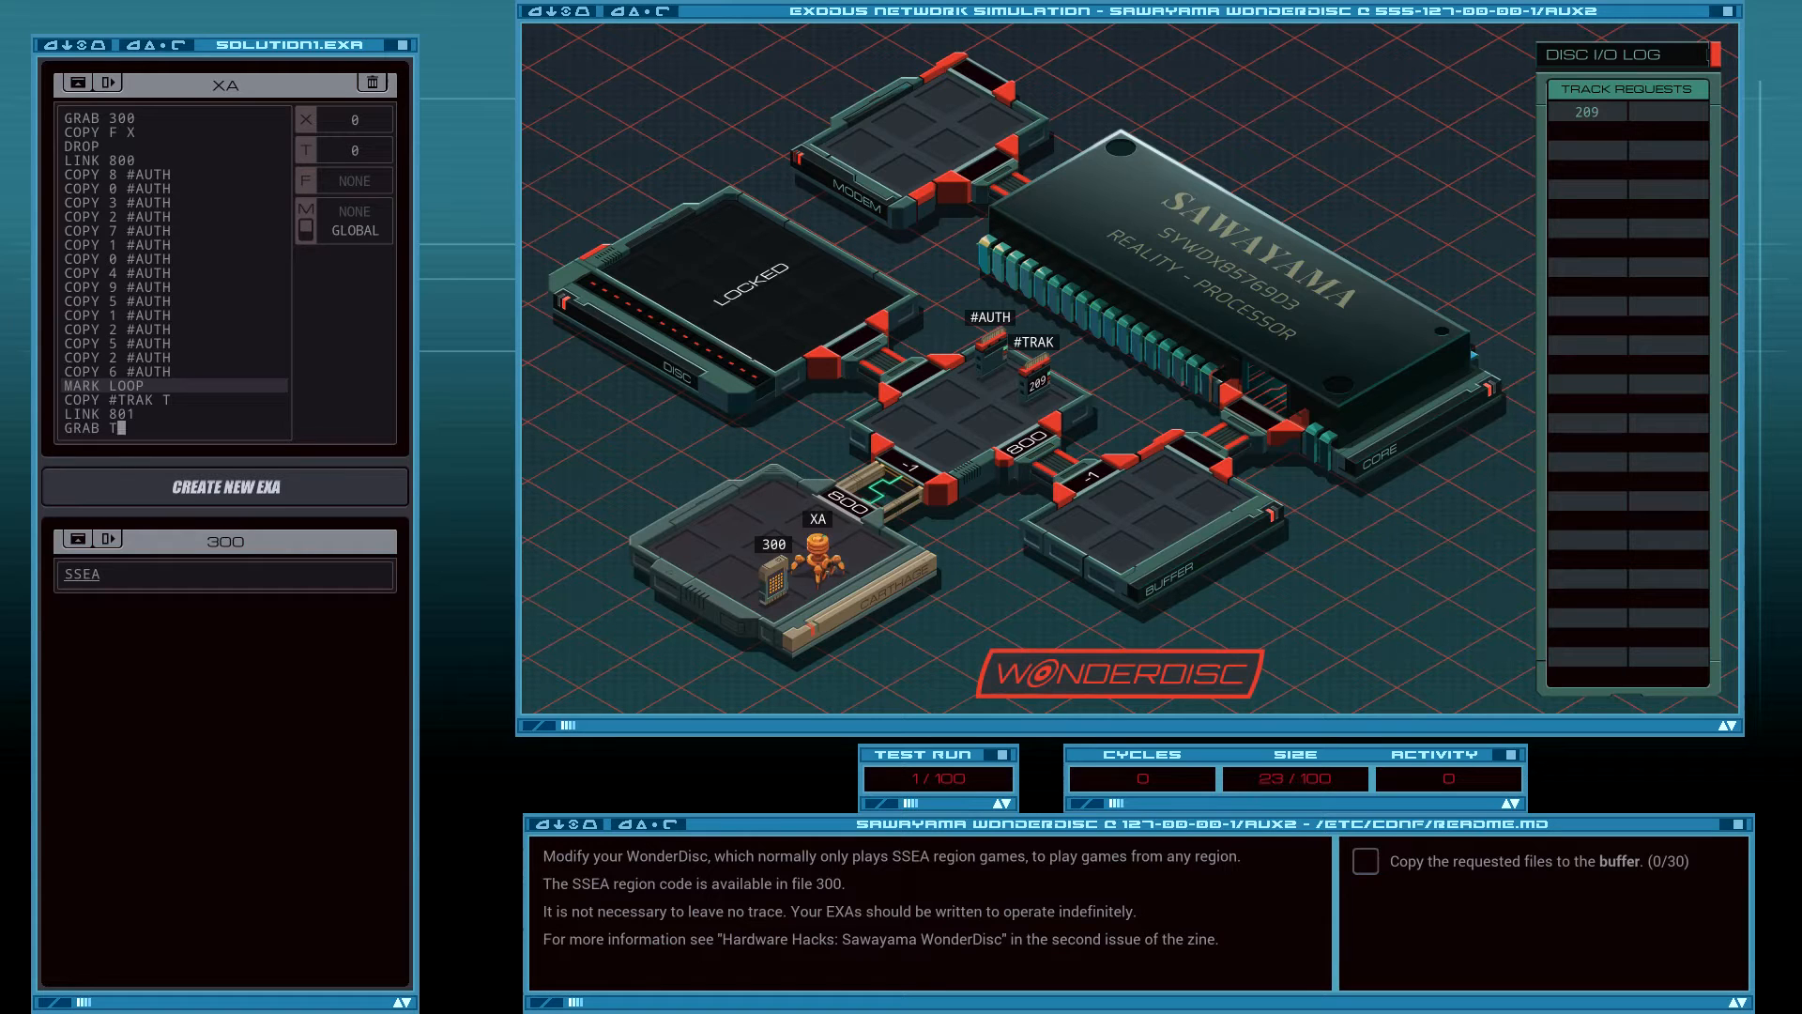
click(224, 486)
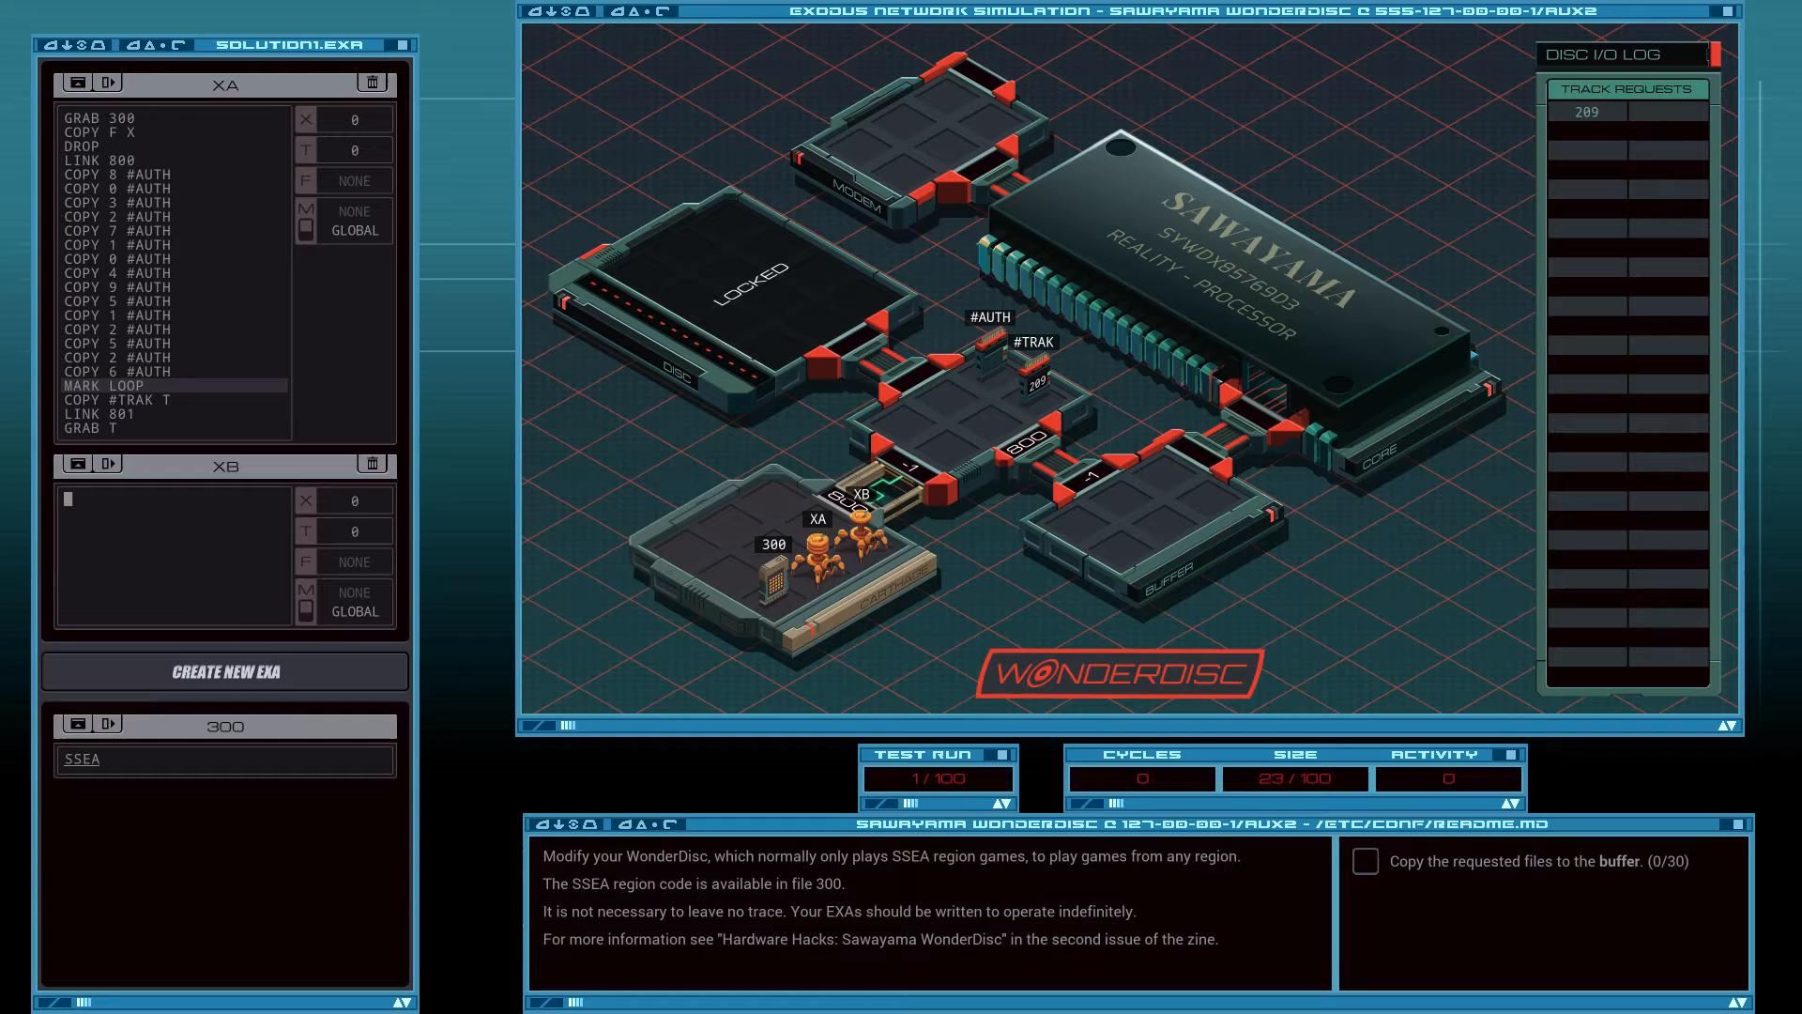
Give XB LINK 800 twice, MAKE and DROP, then trial and stop the run.
text(LINK 800)
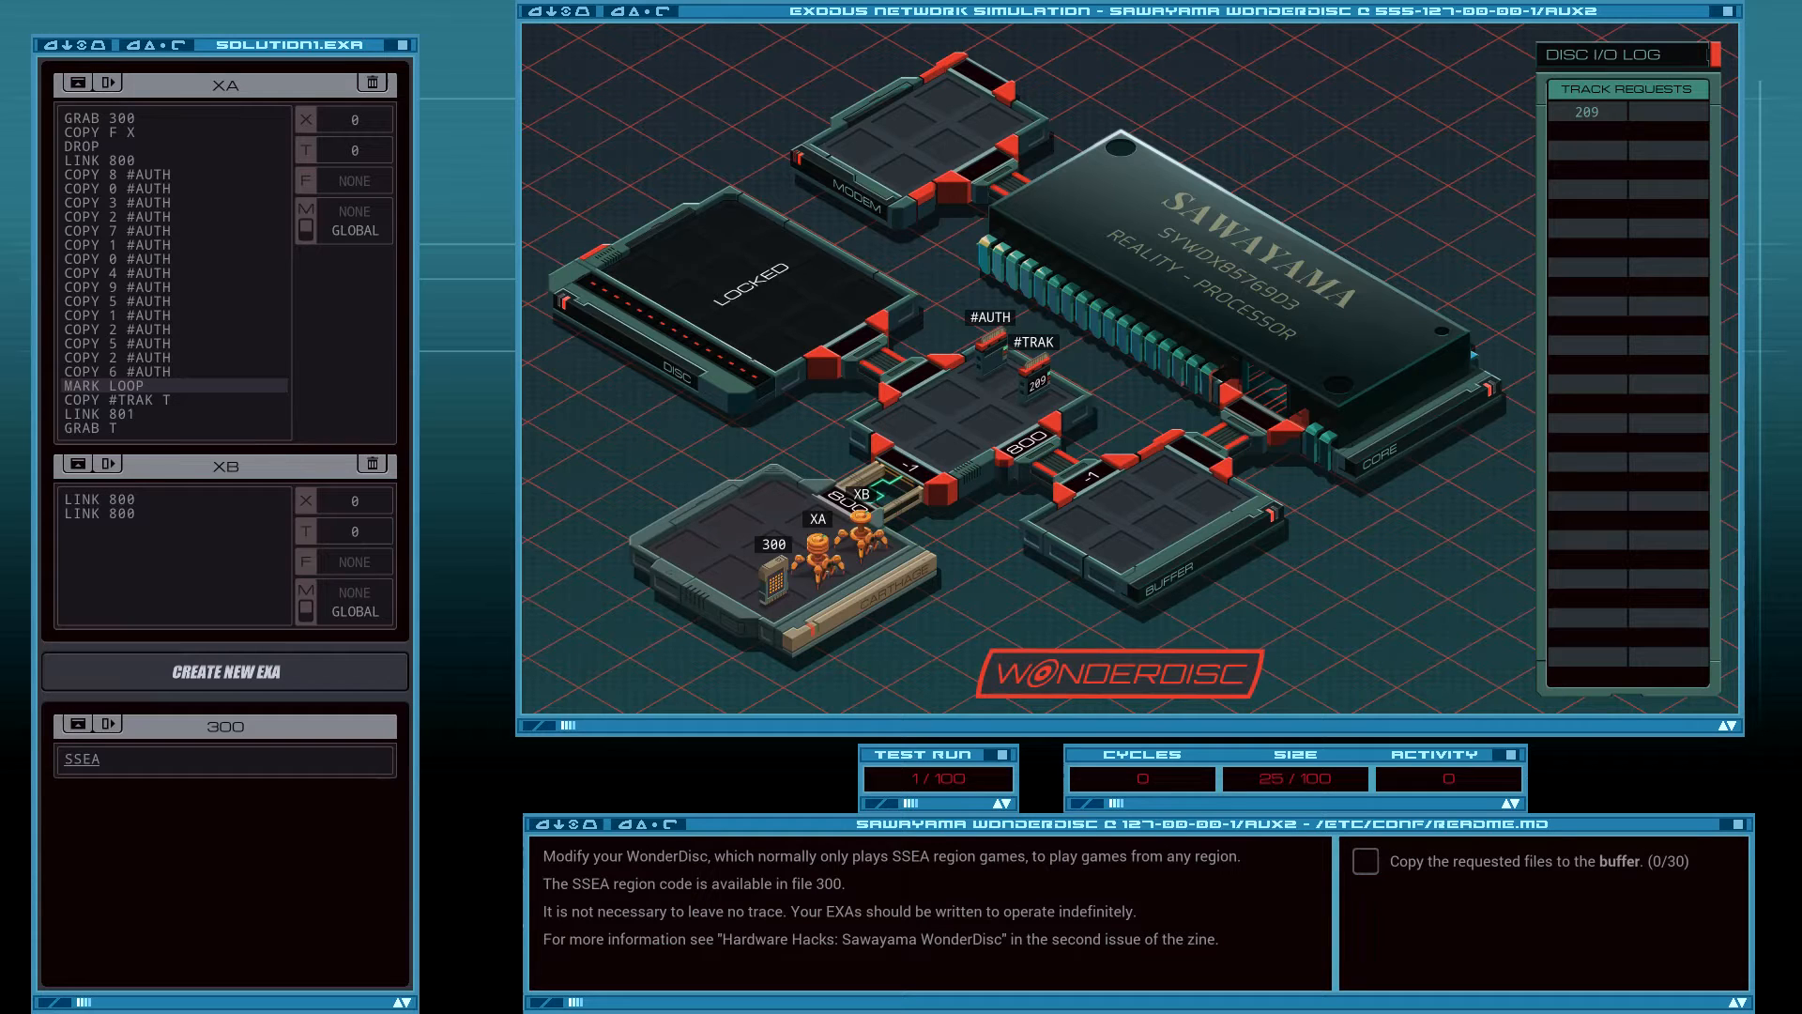
text(MAKE)
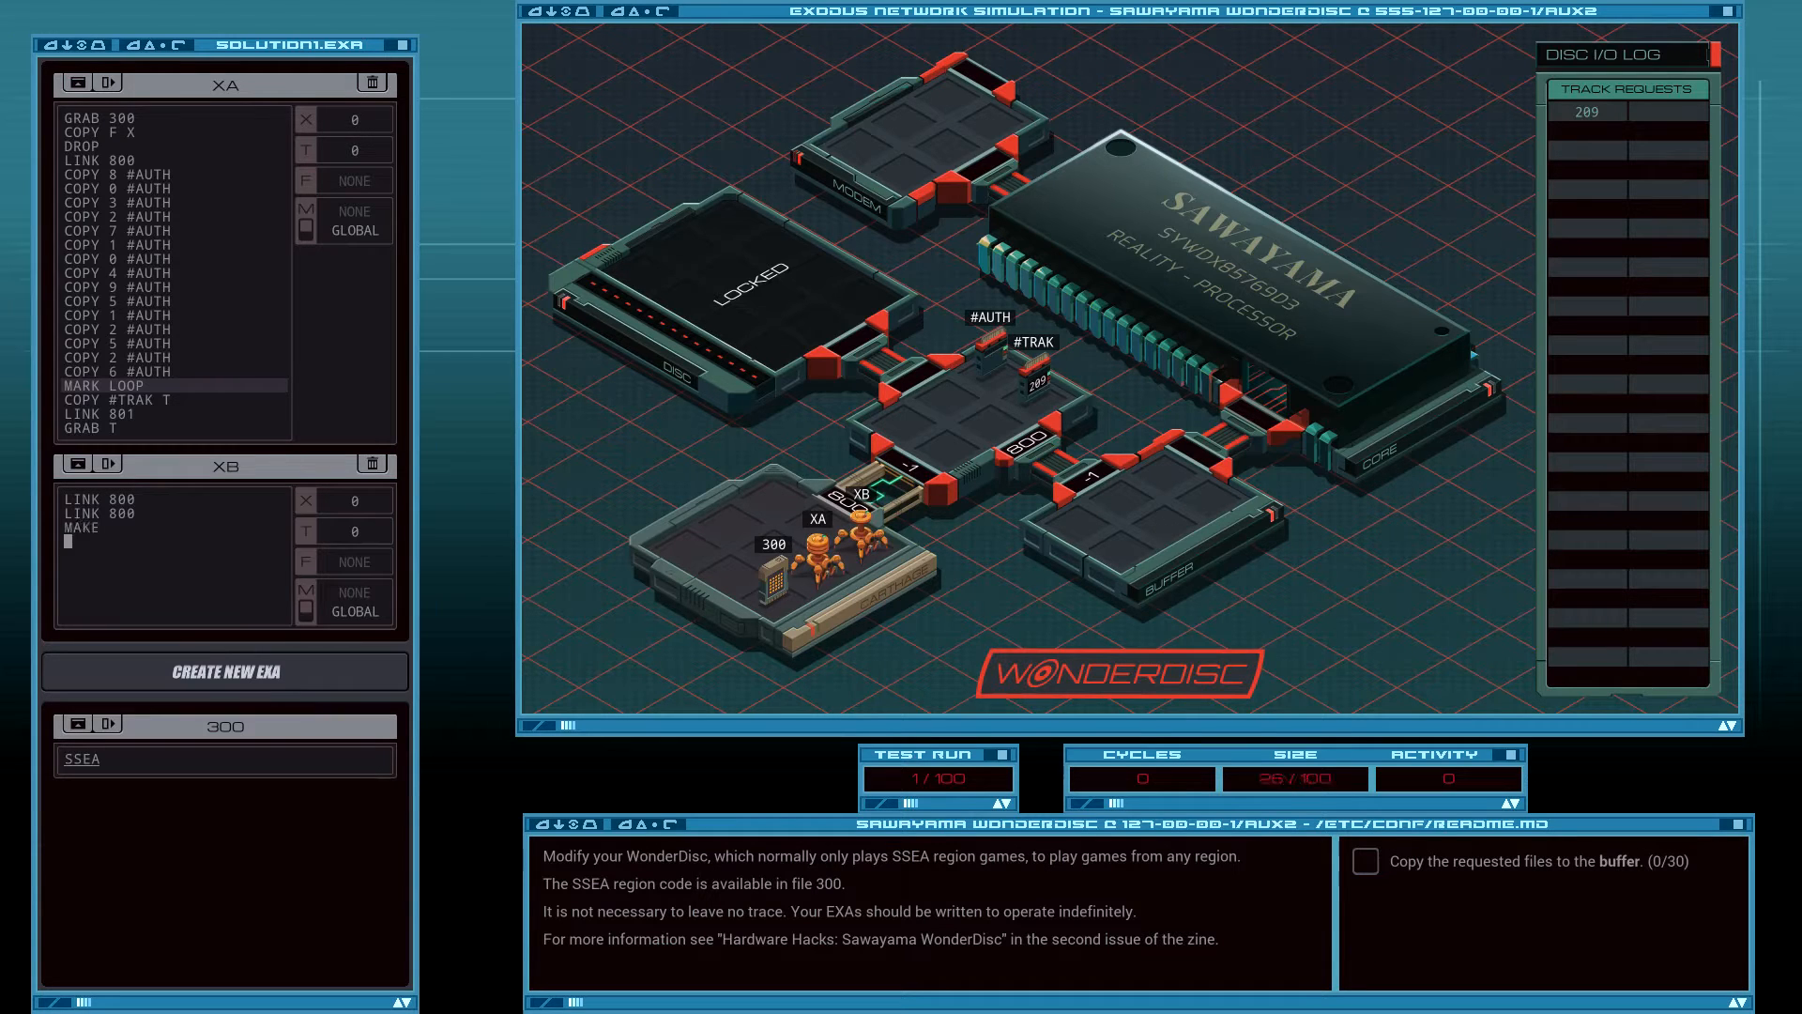
text(DROP)
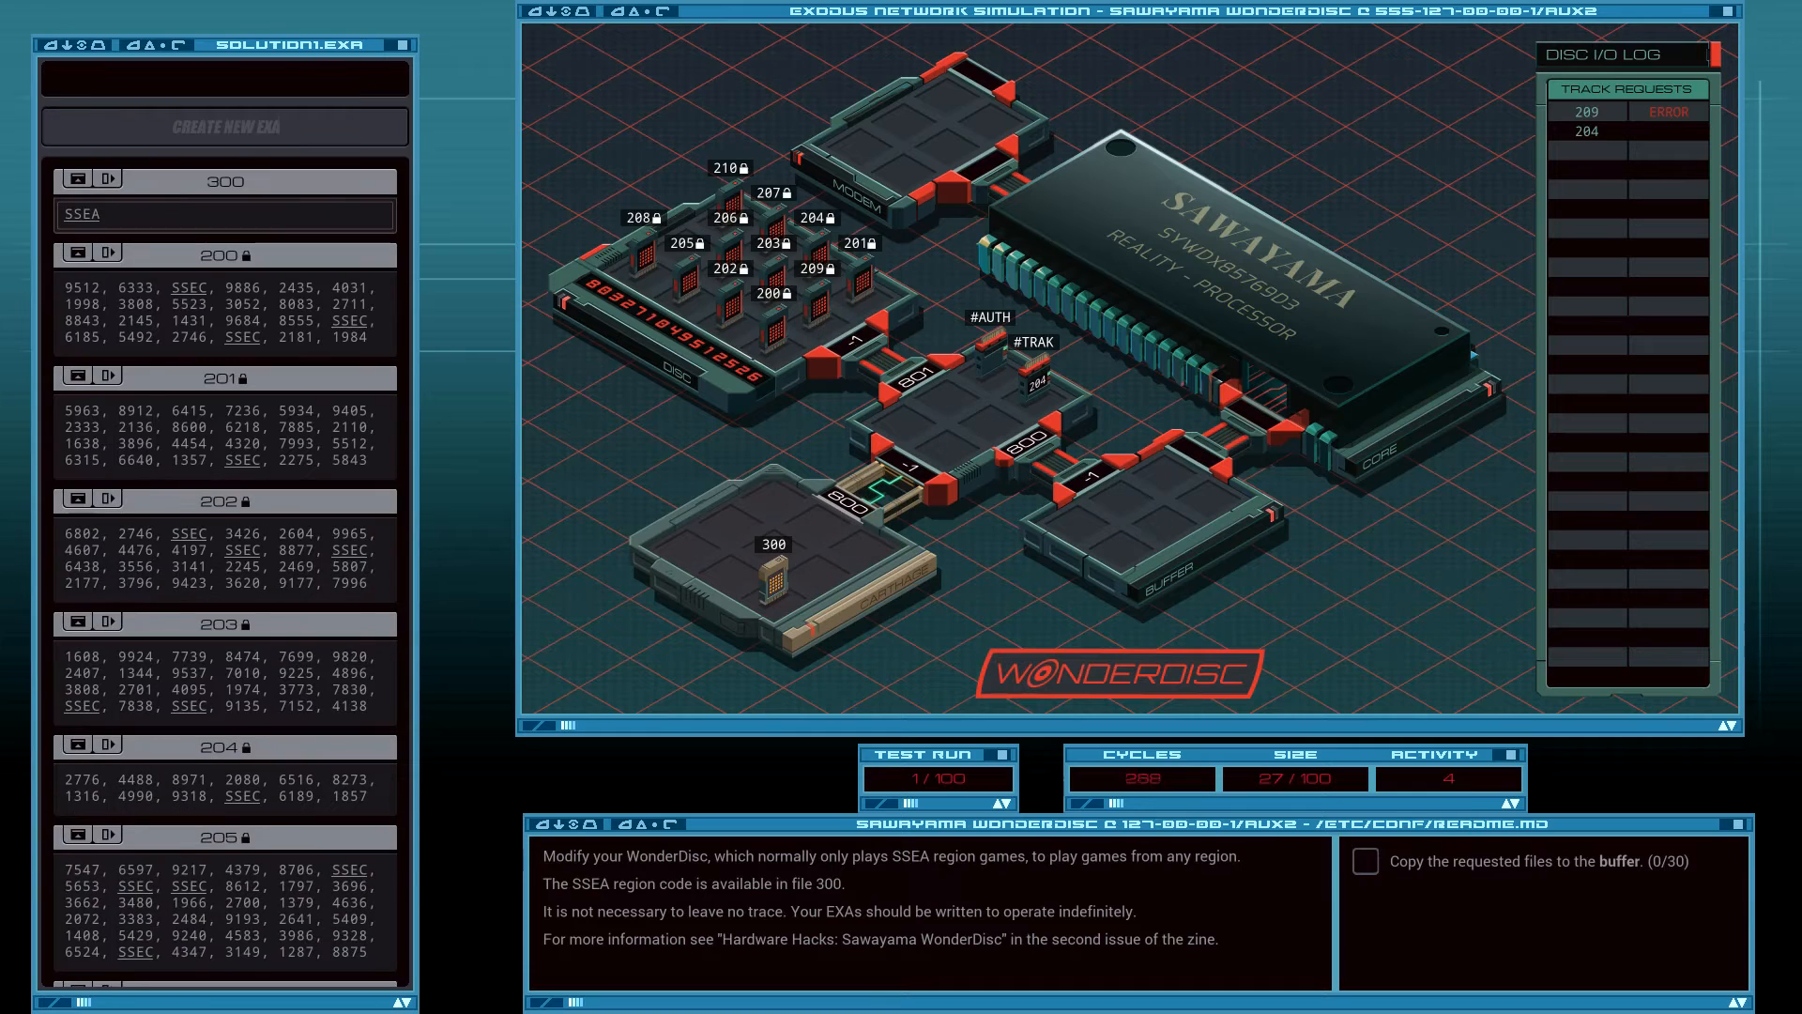
click(979, 755)
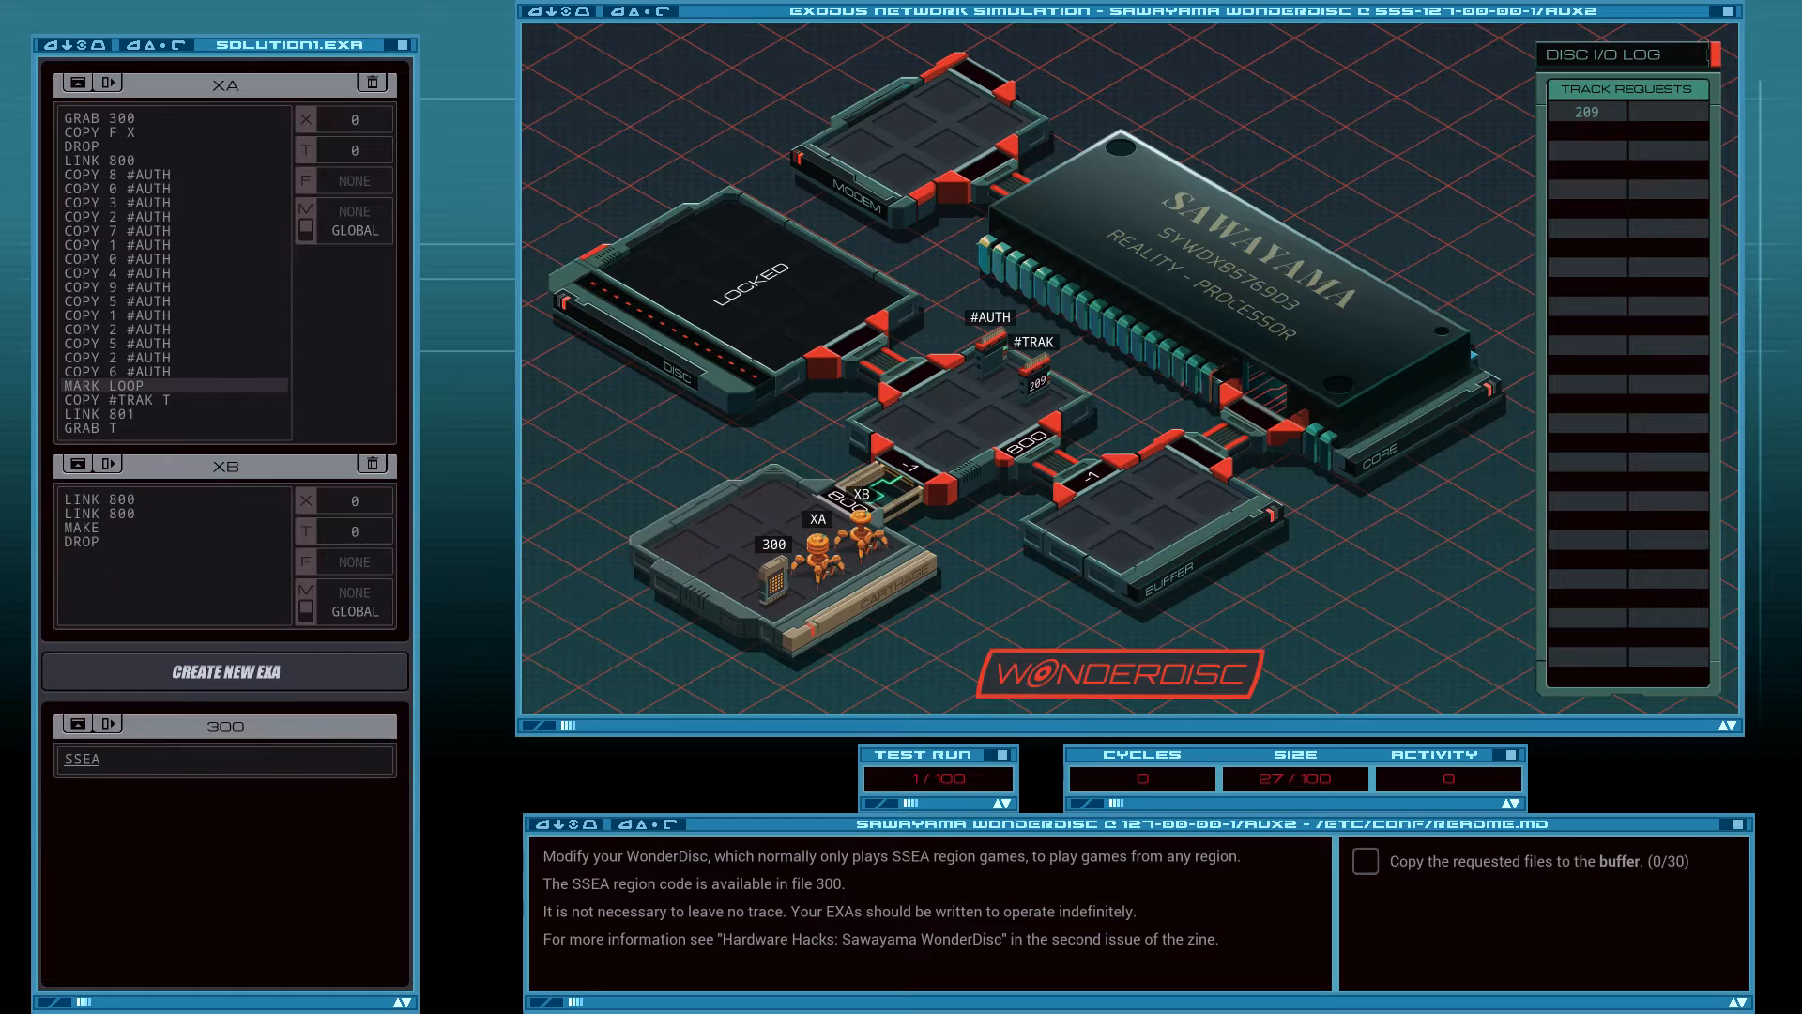
Replace XB's MAKE and DROP with NOOP placeholders, leaving only the two LINK 800 moves.
click(70, 552)
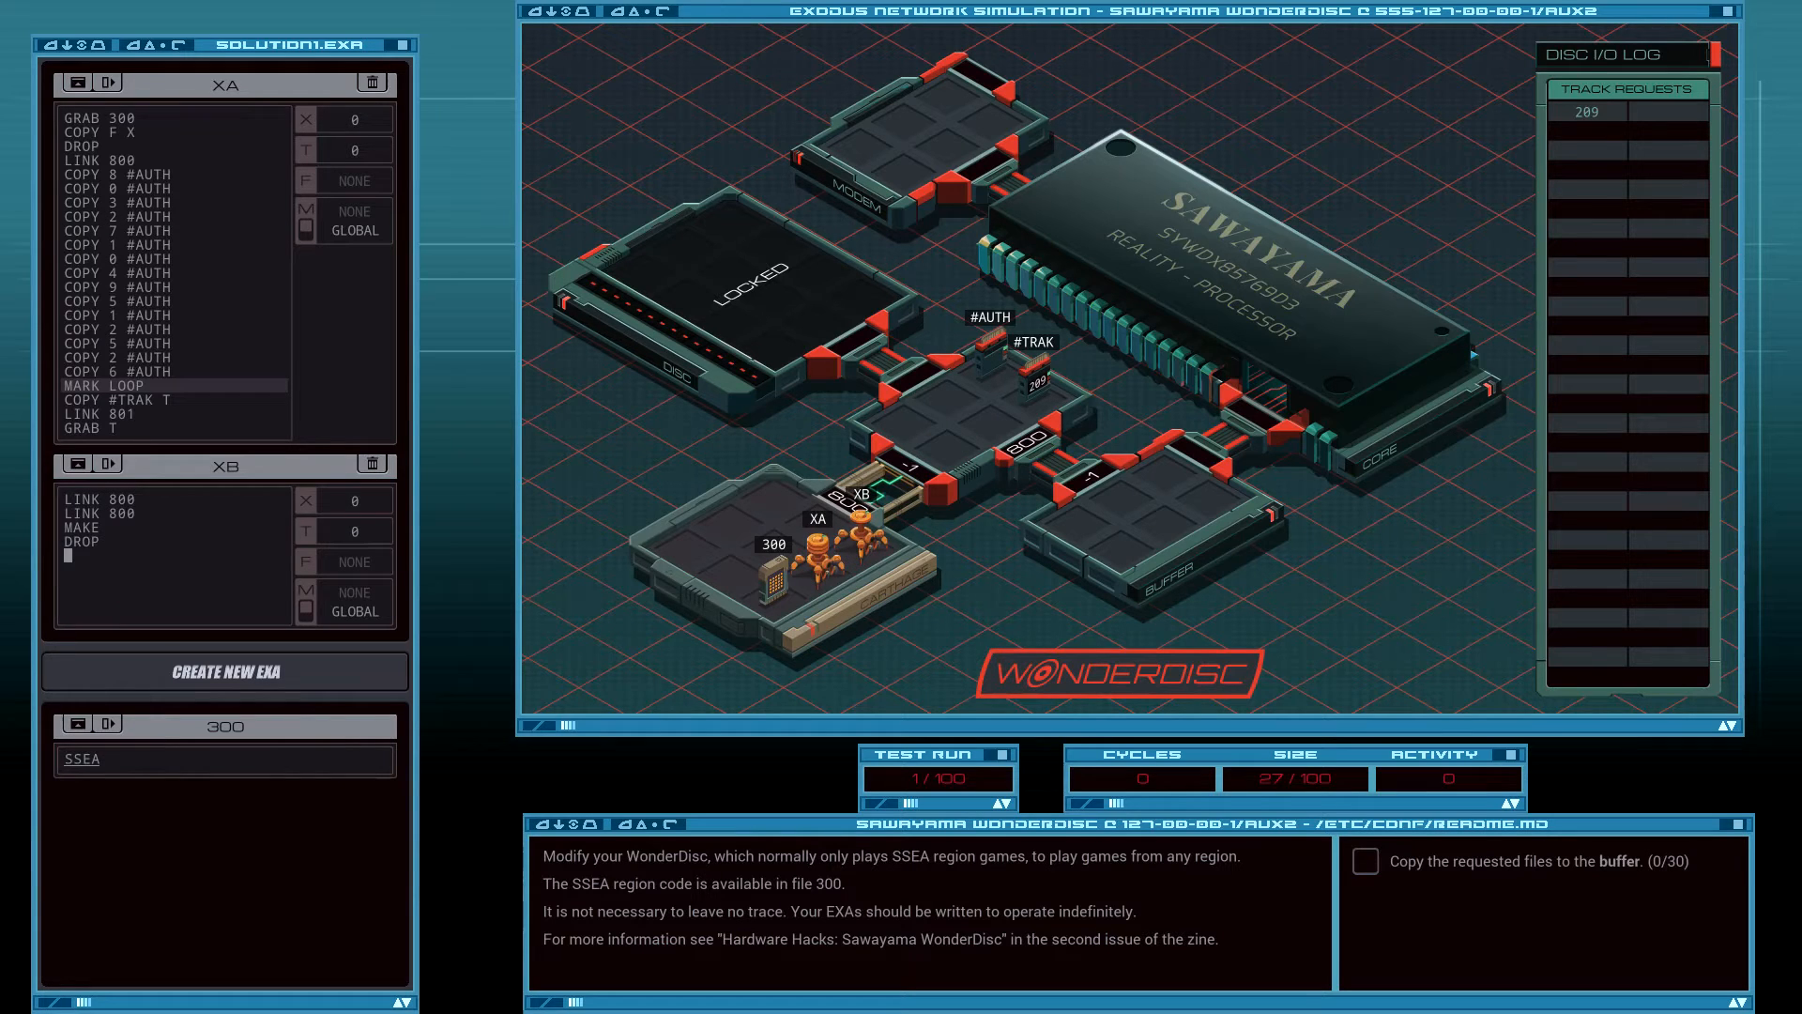
text(NOOP)
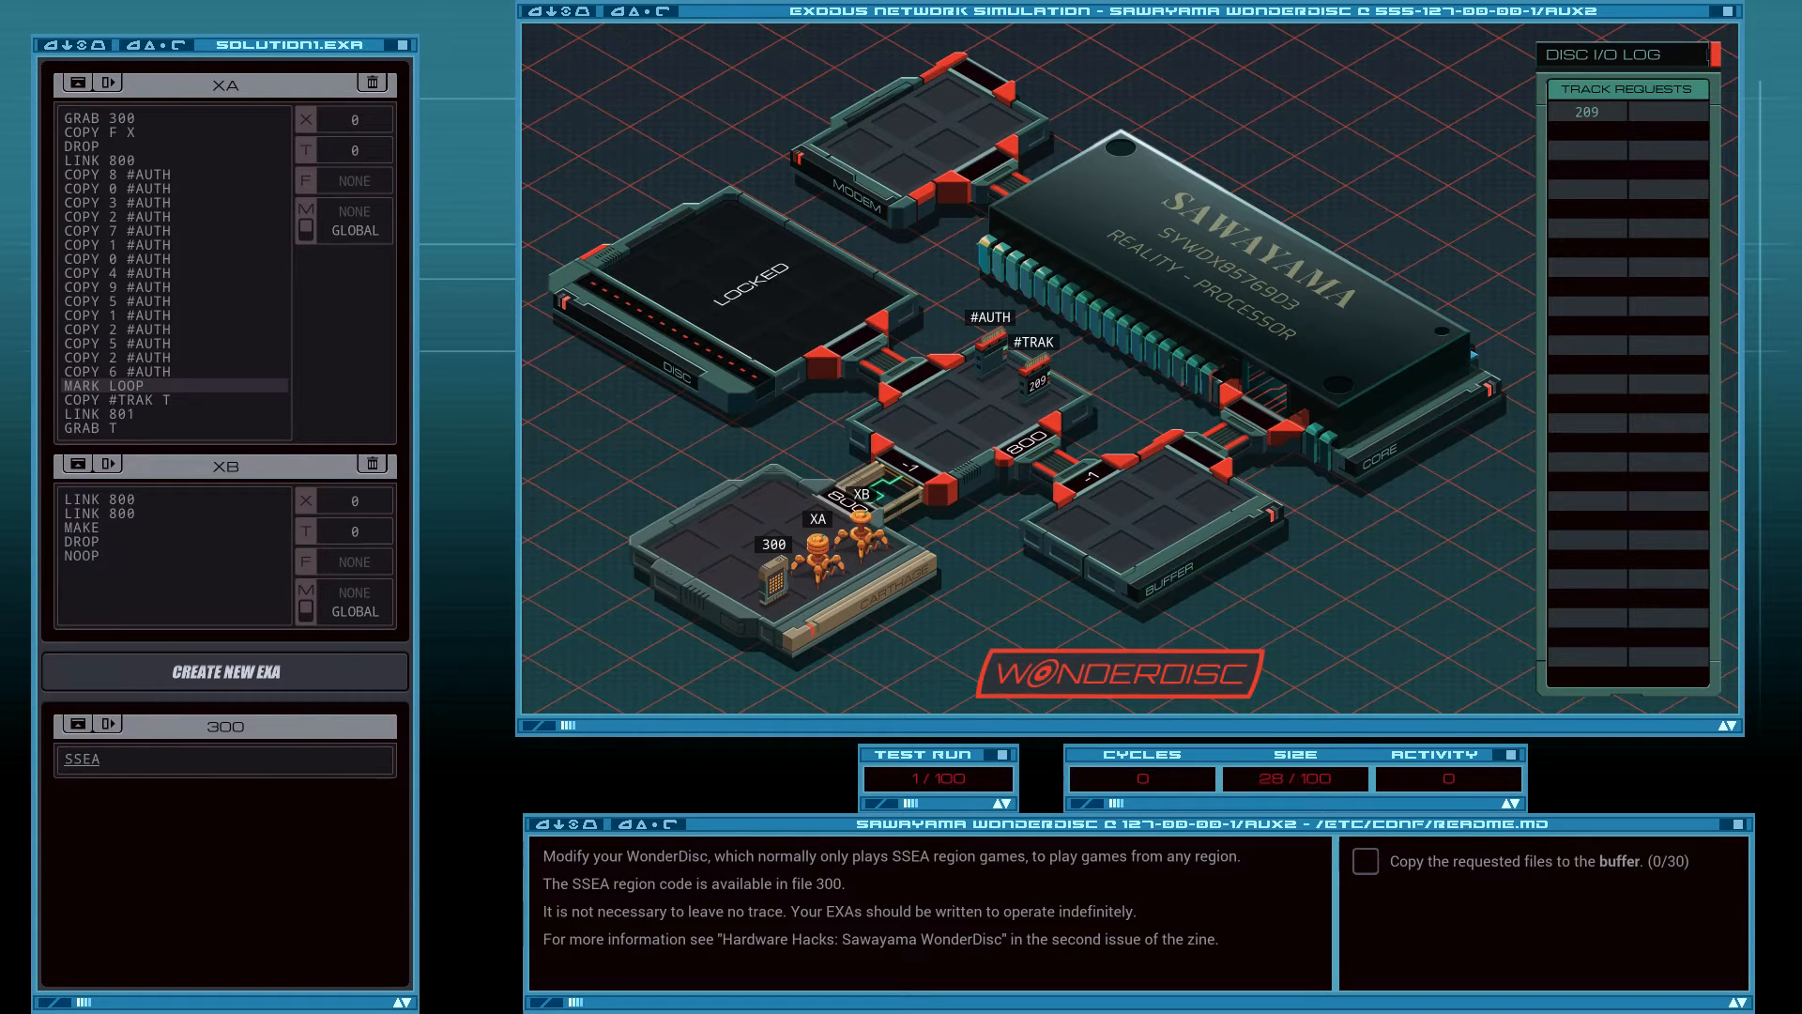
text(NOOP)
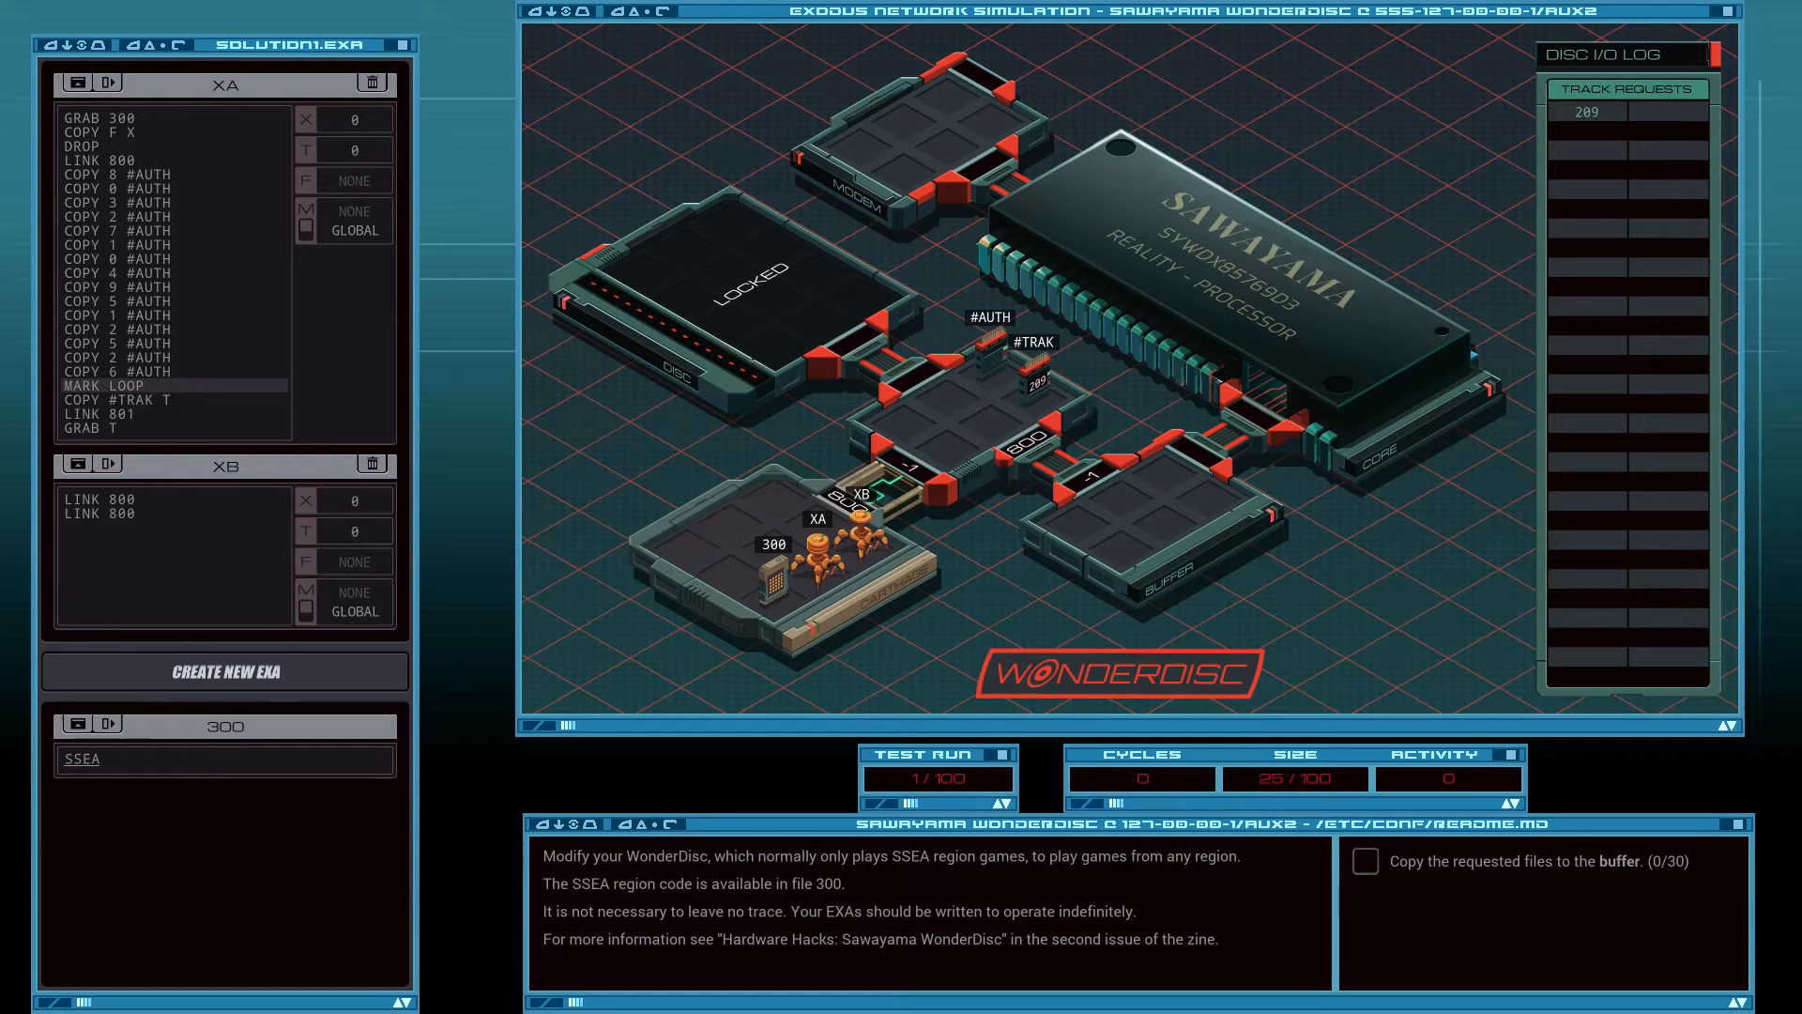
Start XB's loop with MARK LOOP, MAKE, MARK WRITE and COPY M X into the file.
text(MARK LOOP)
text(MAKE)
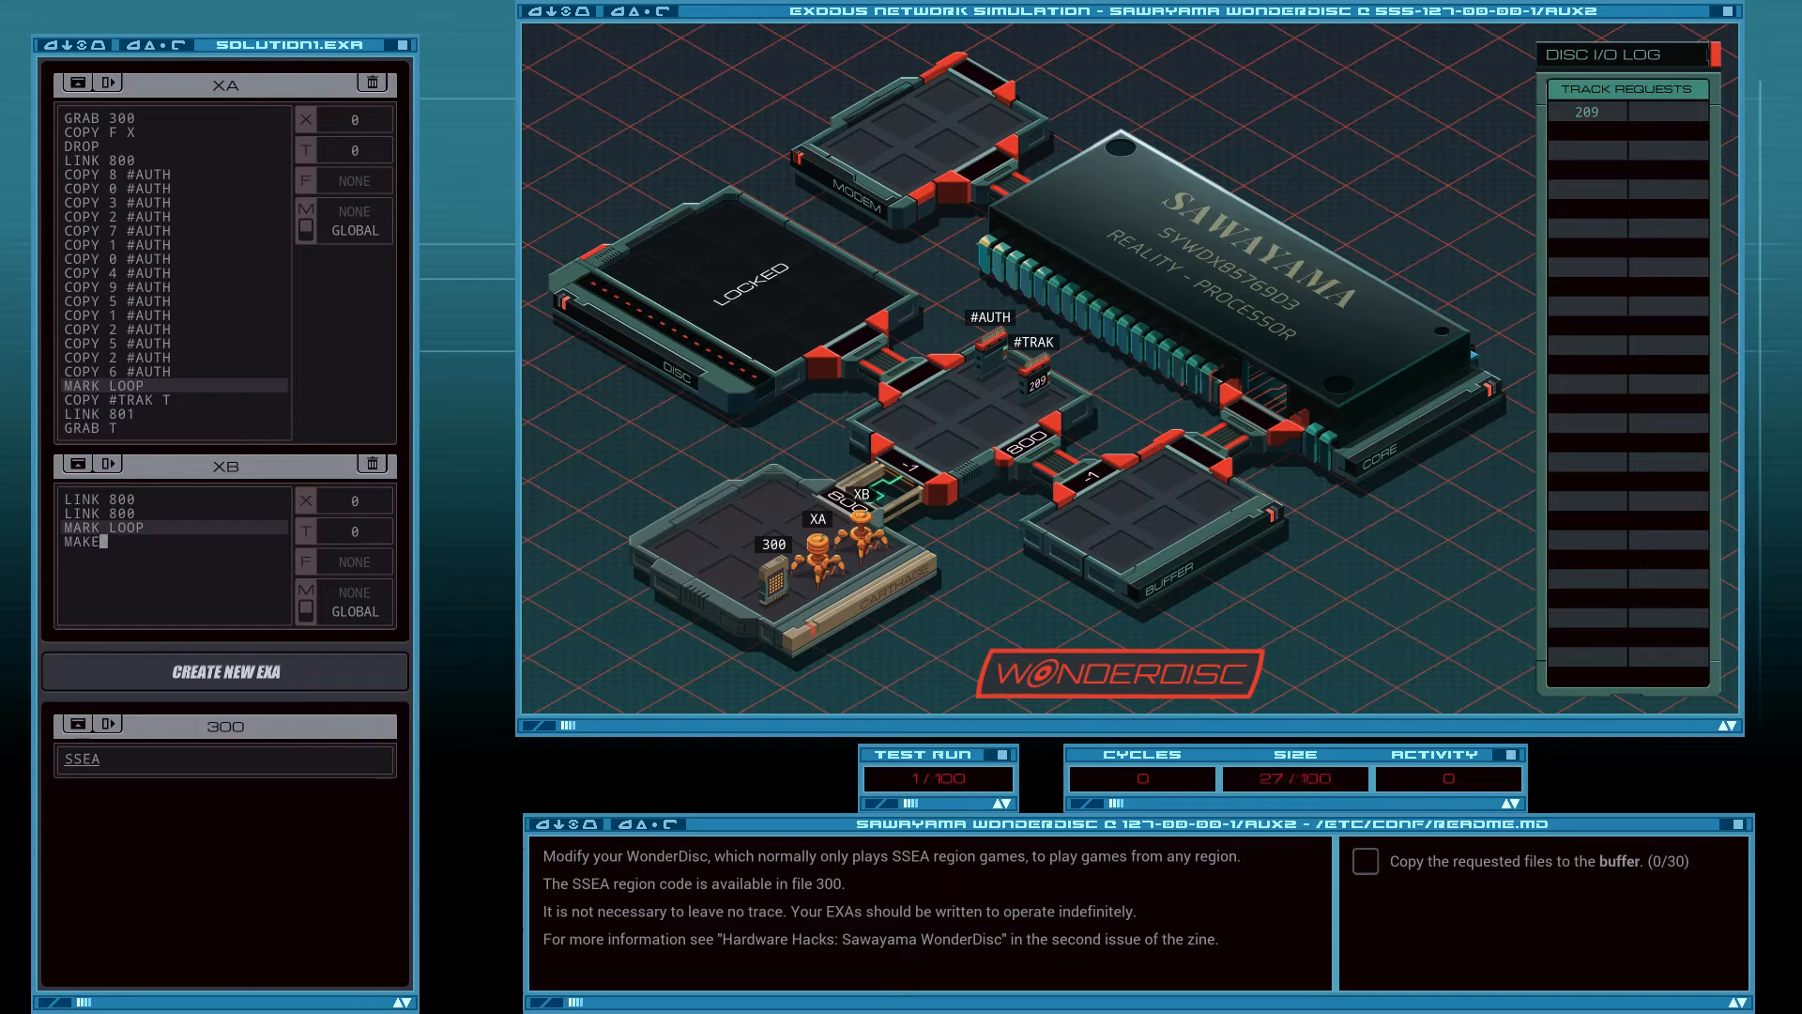
text(MARK)
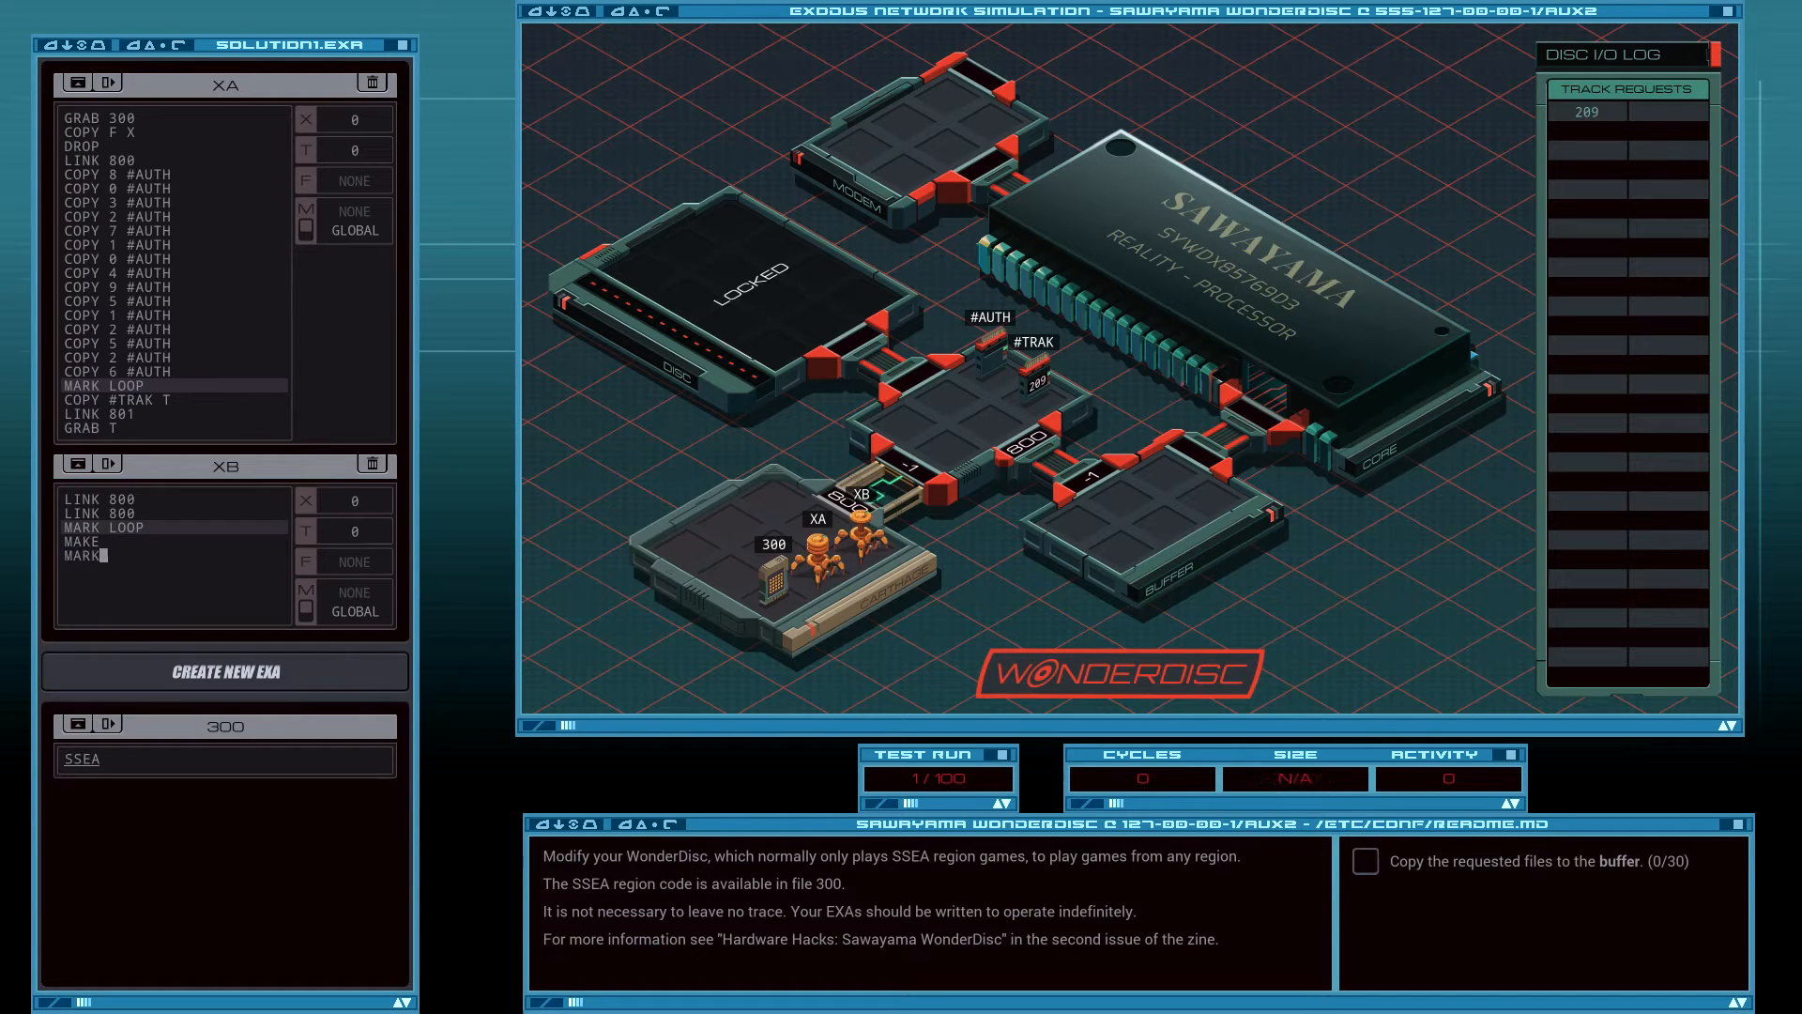
text(WRITE)
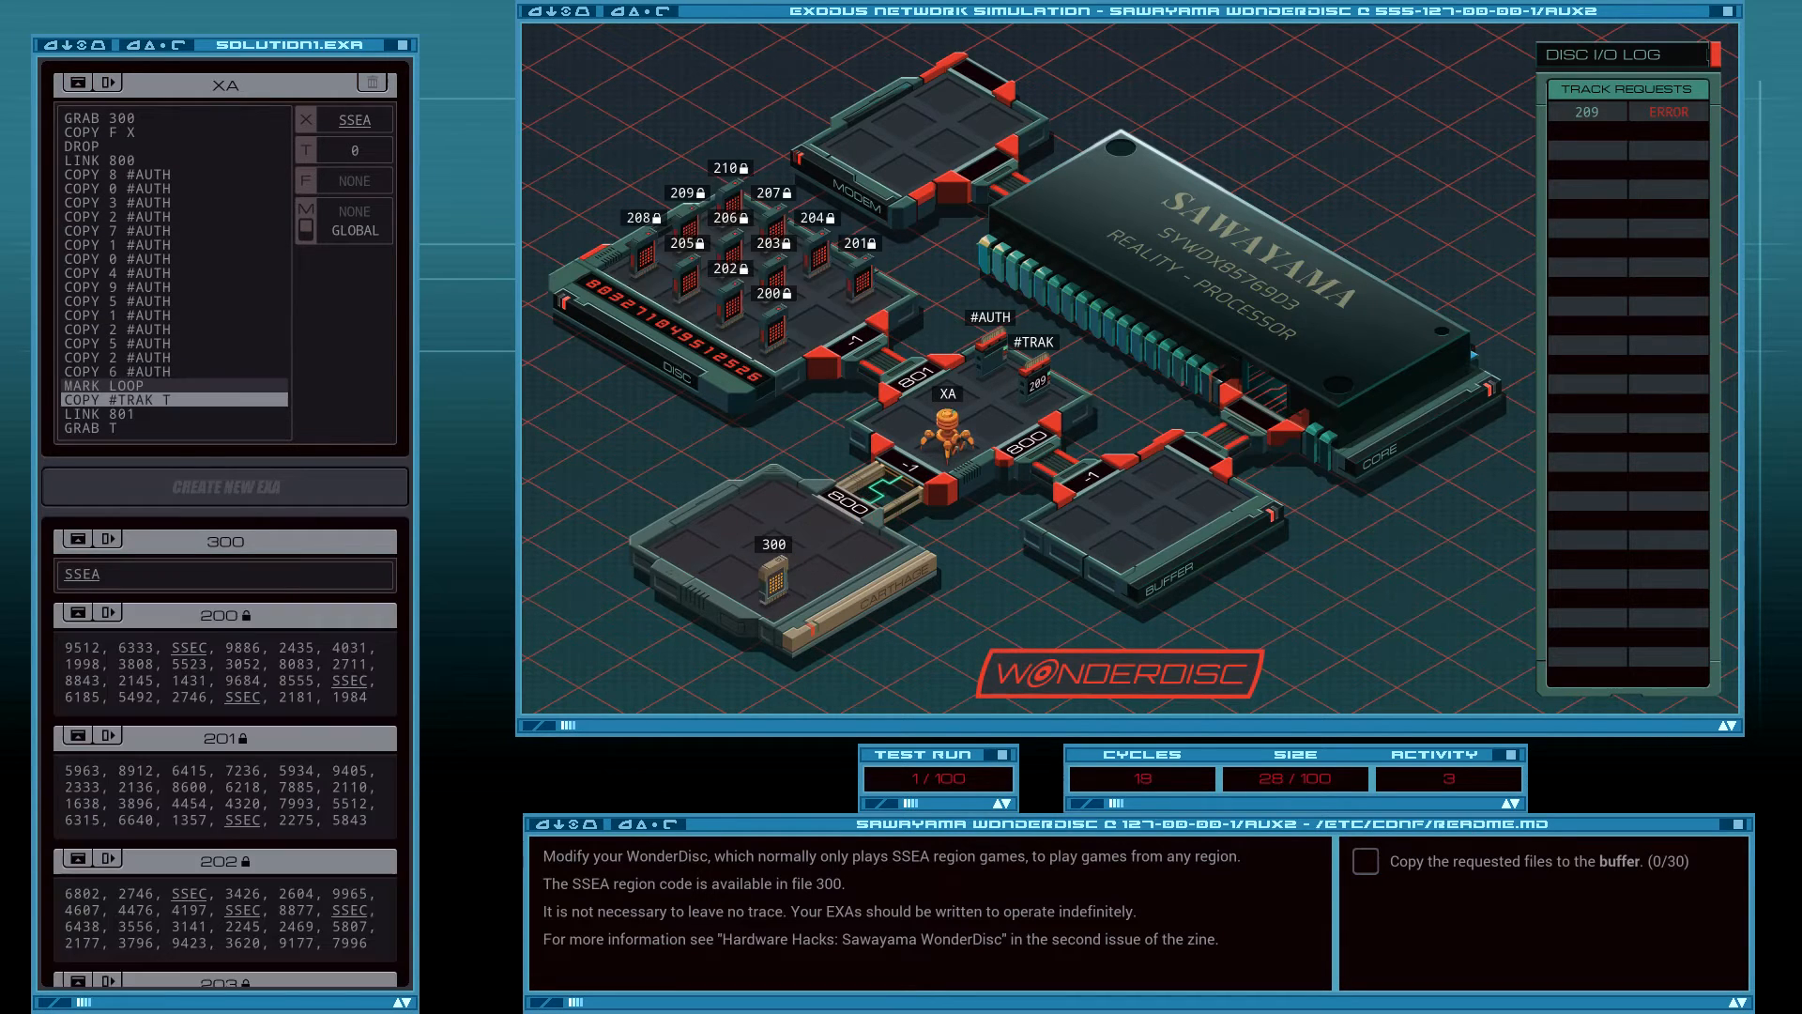
scroll(down, 3)
text(COPY X)
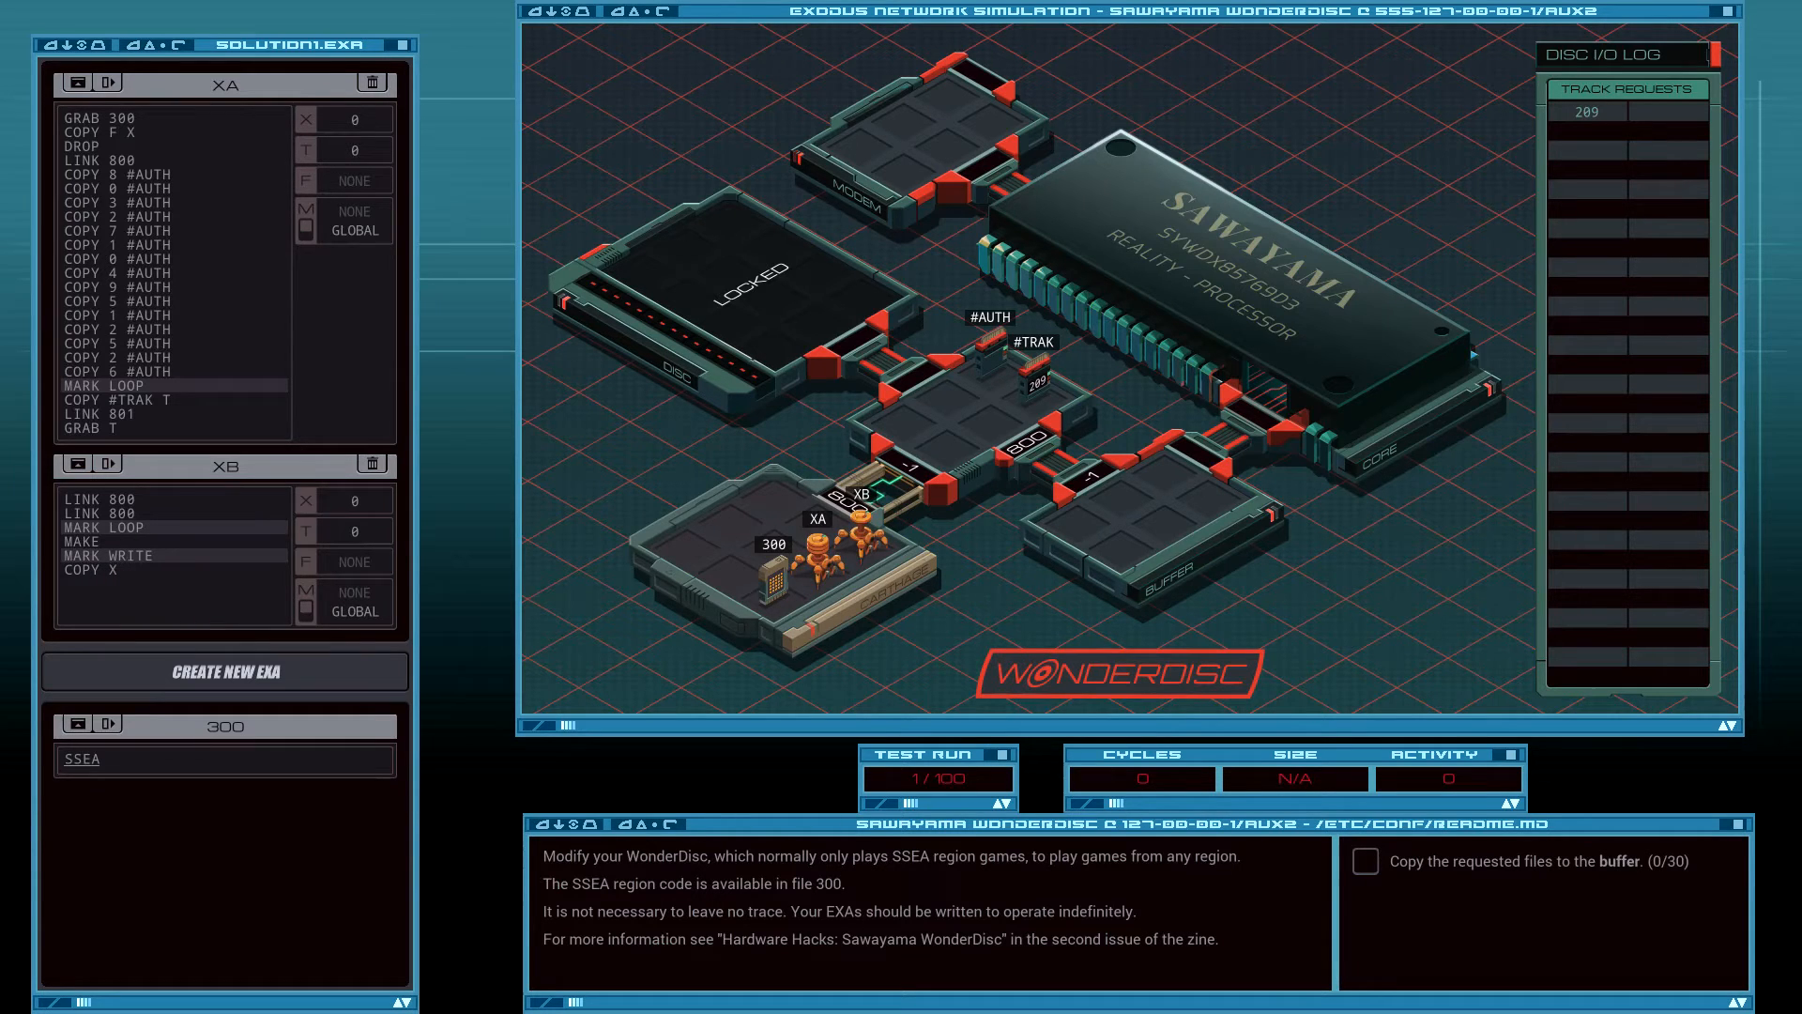
click(111, 570)
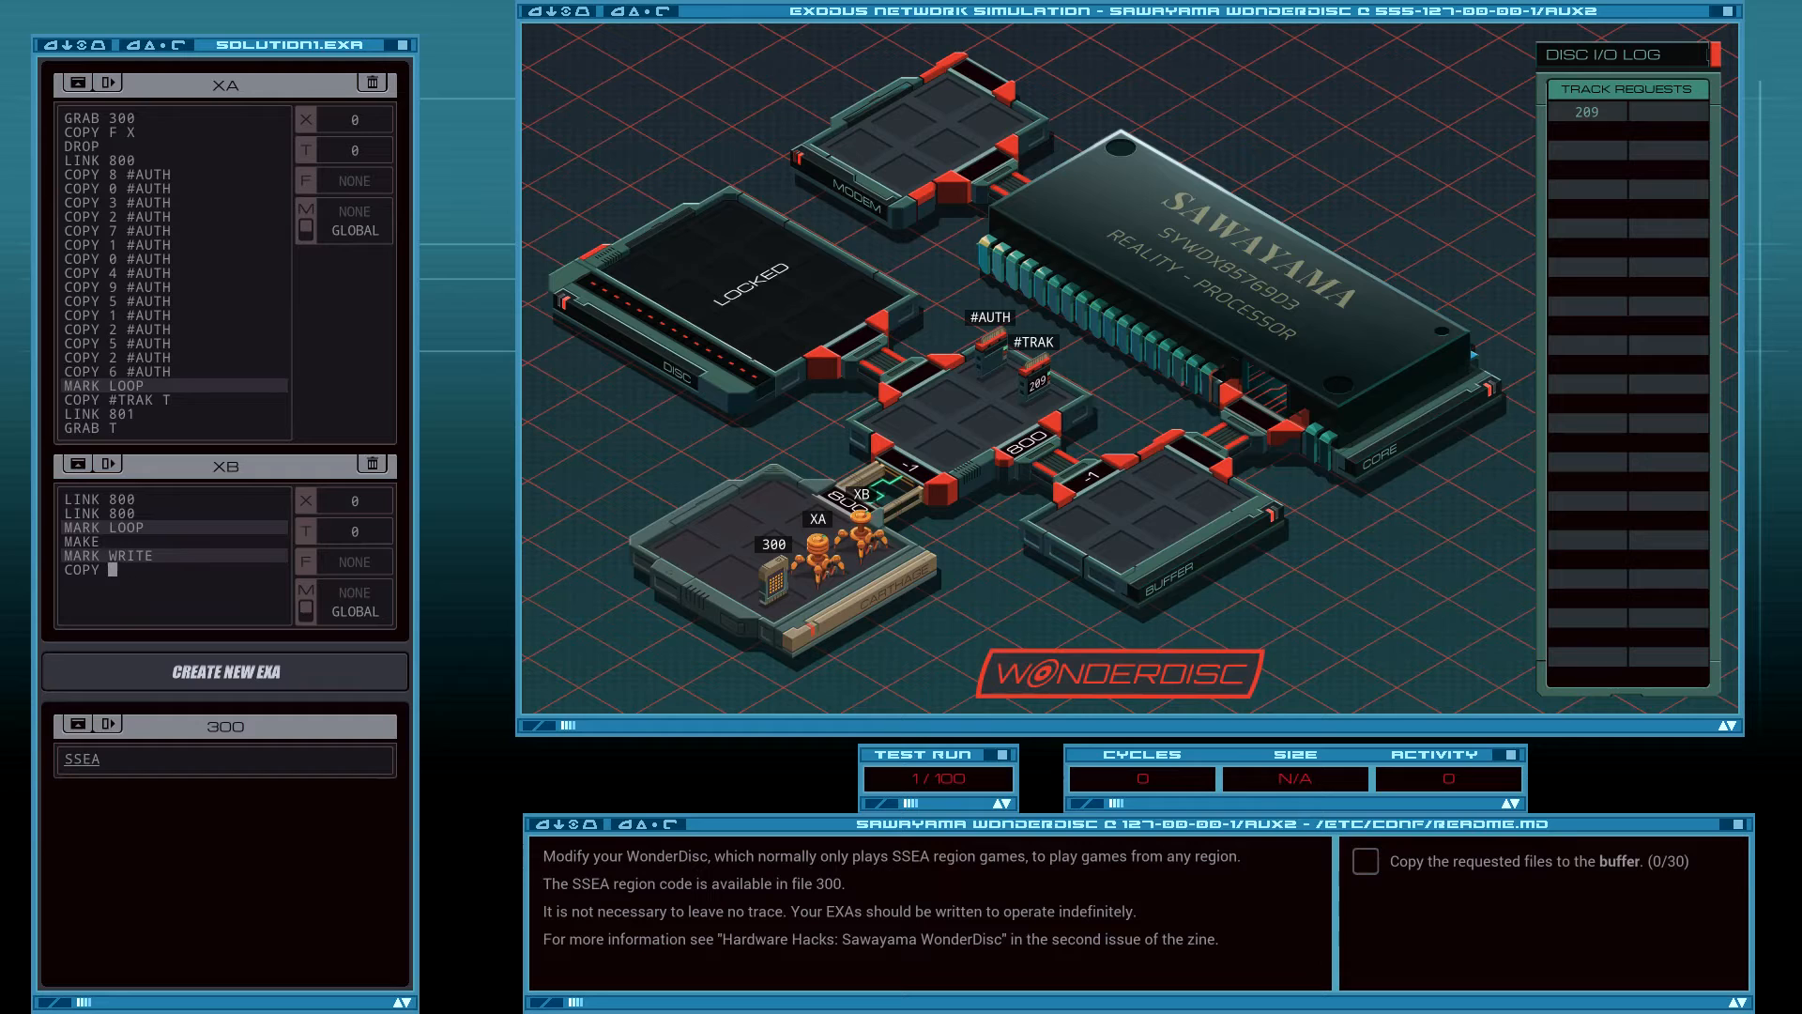
text(M X)
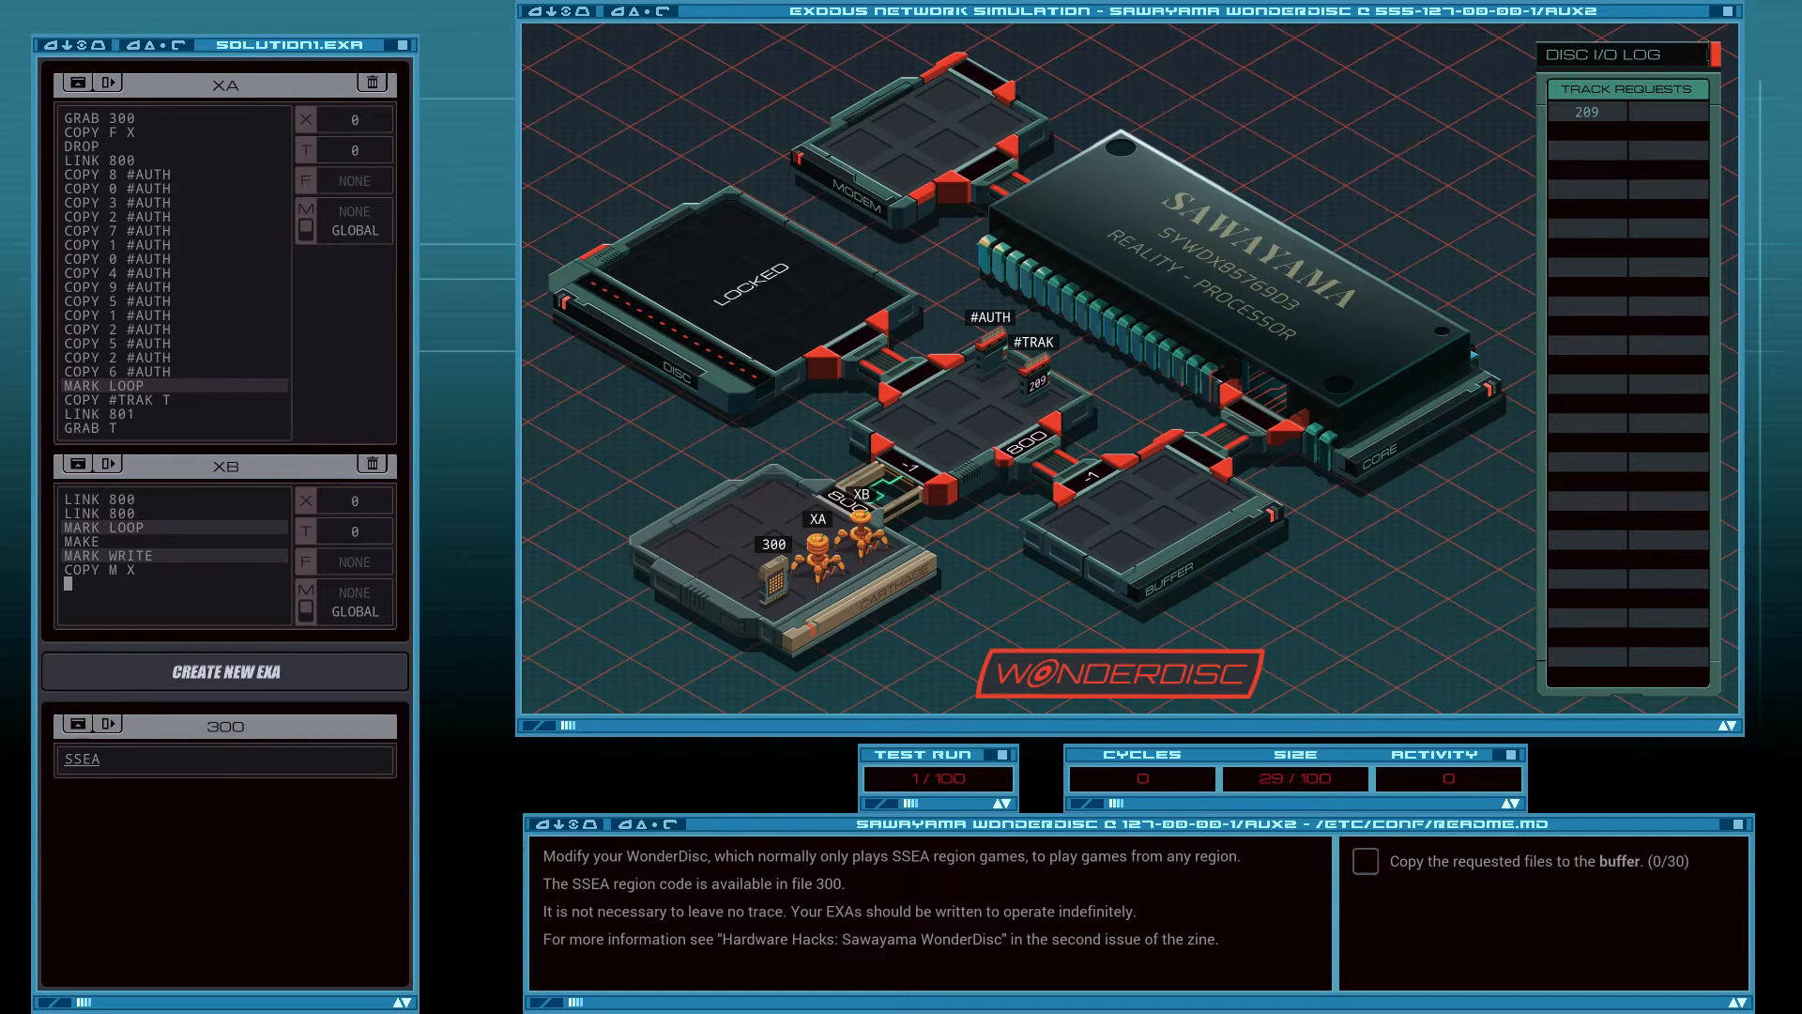
Add TEST X = -9999, TJMP WRITEDONE, MARK WRITEDONE, DROP and JUMP LOOP.
text(TEST X)
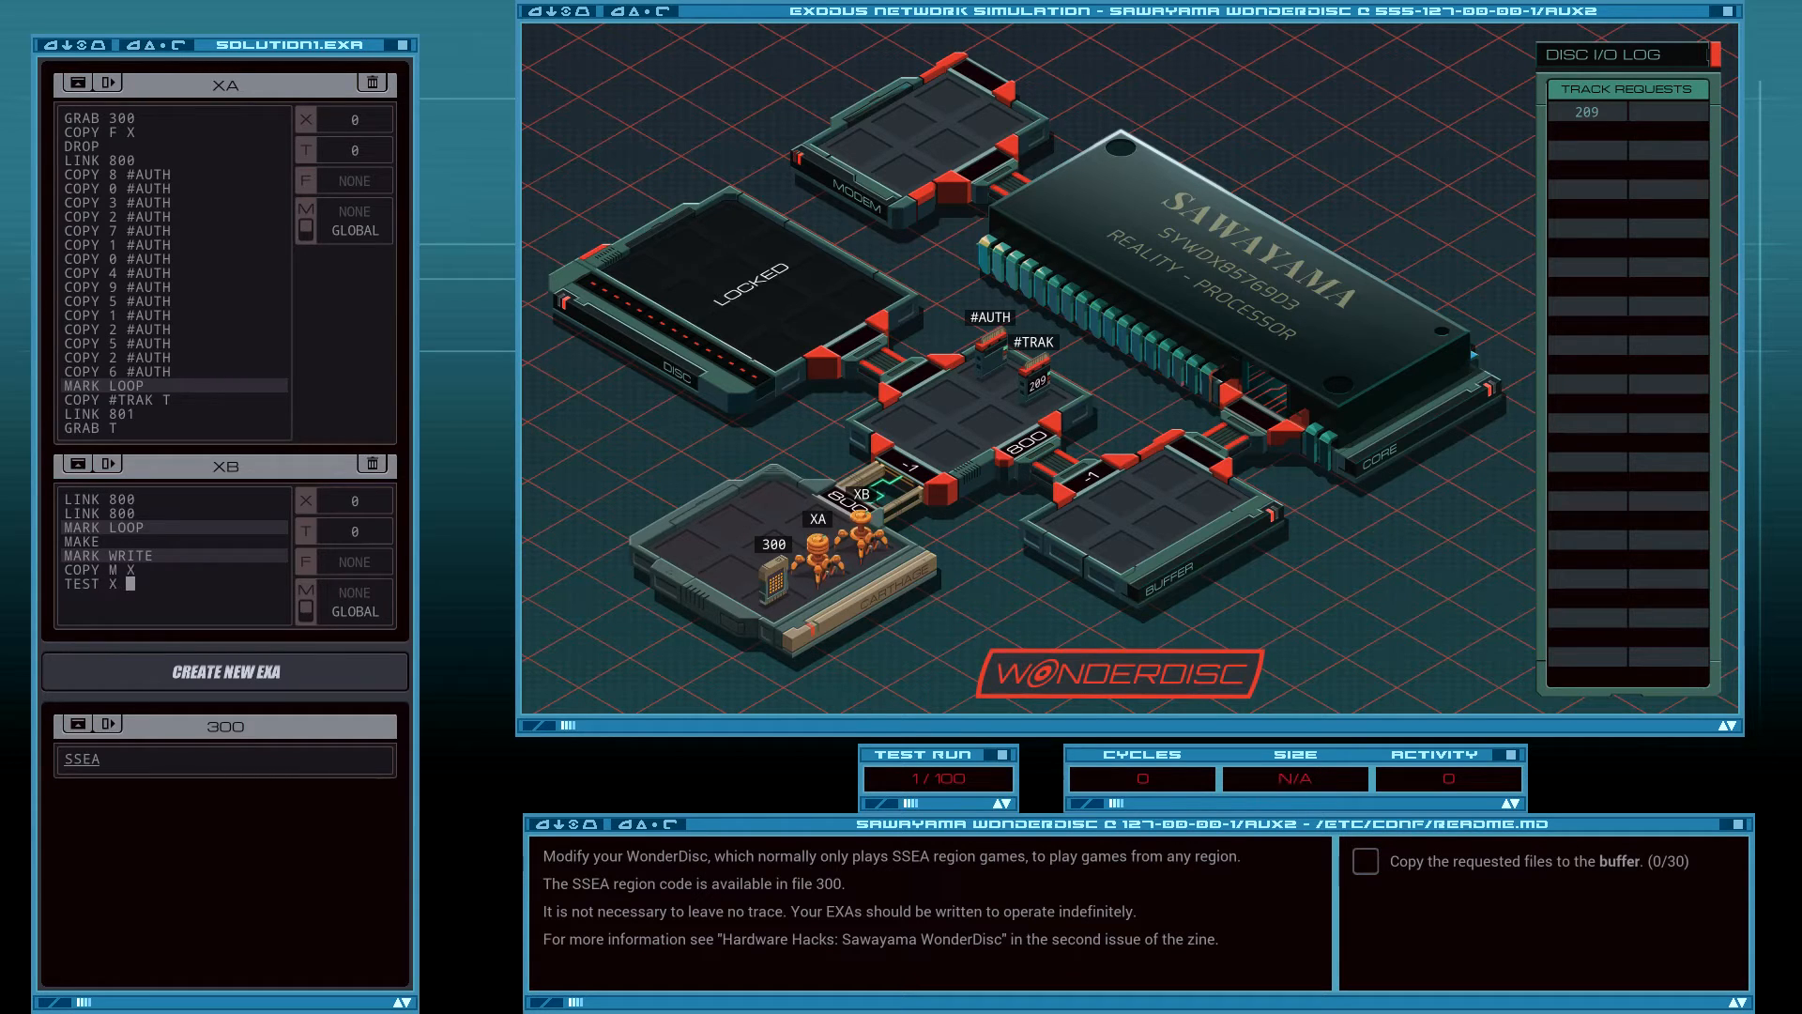
text(= -9999)
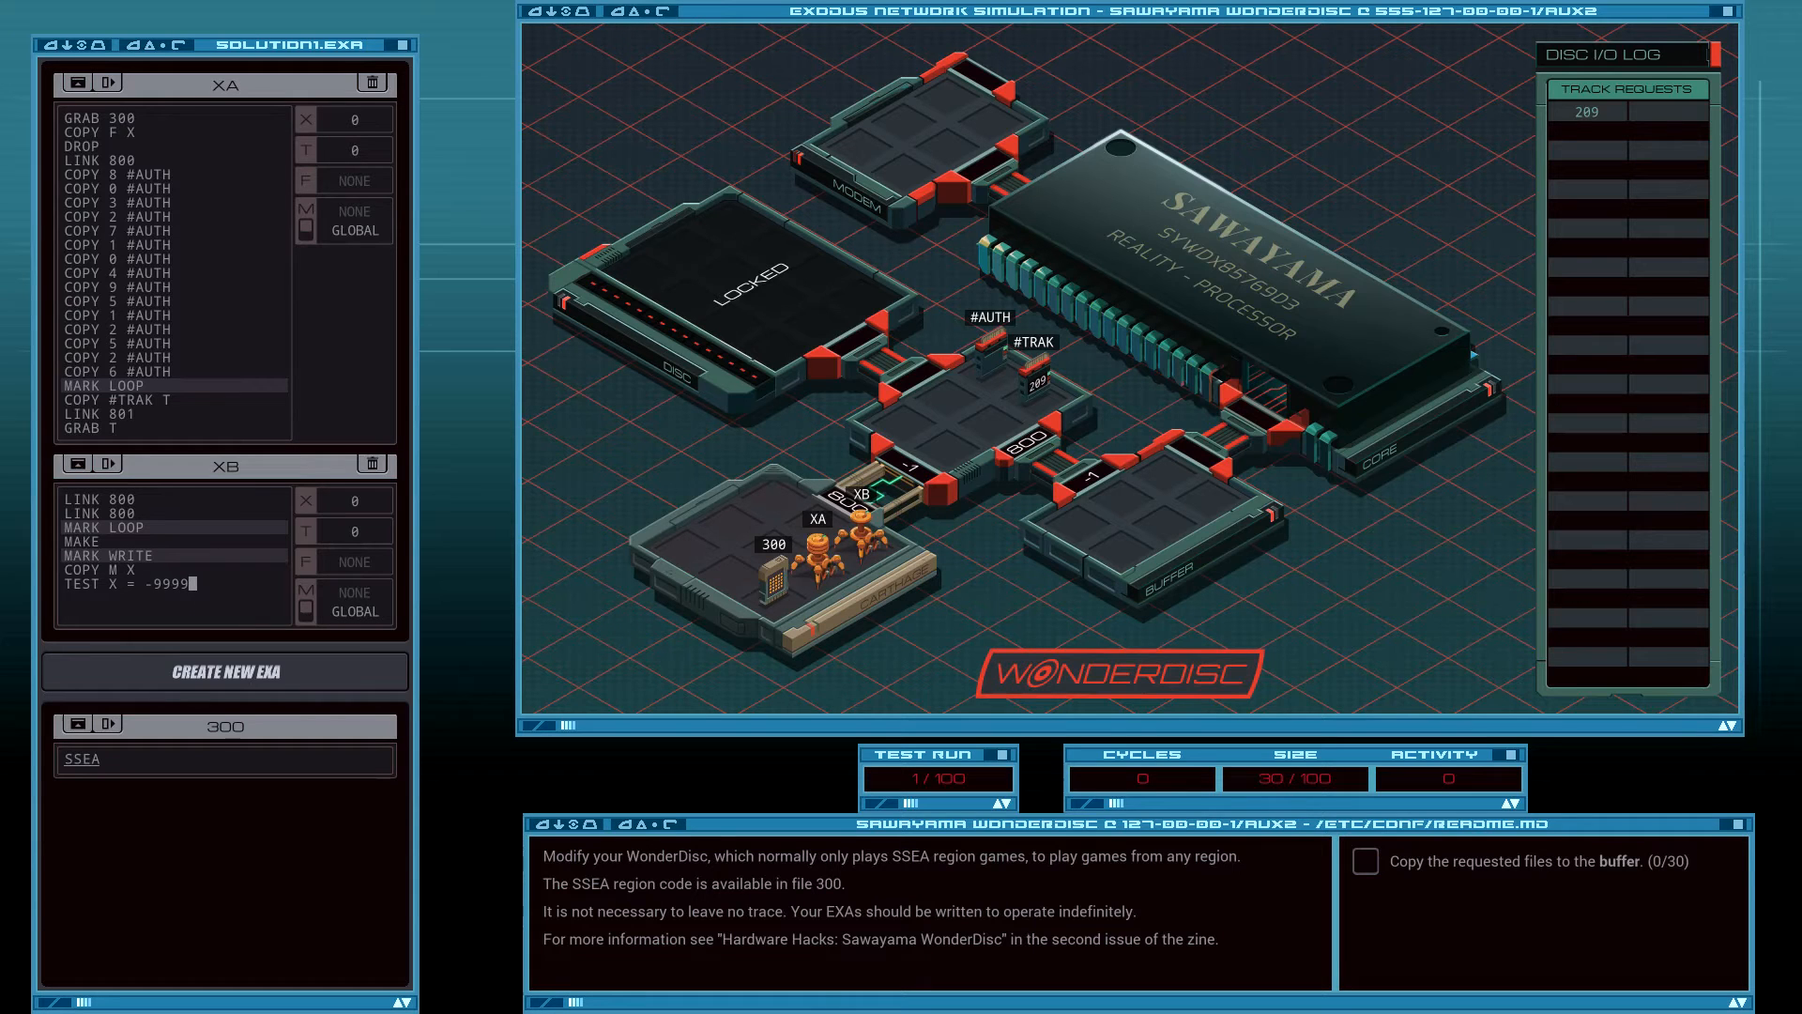
text(TJMP WRITEDON)
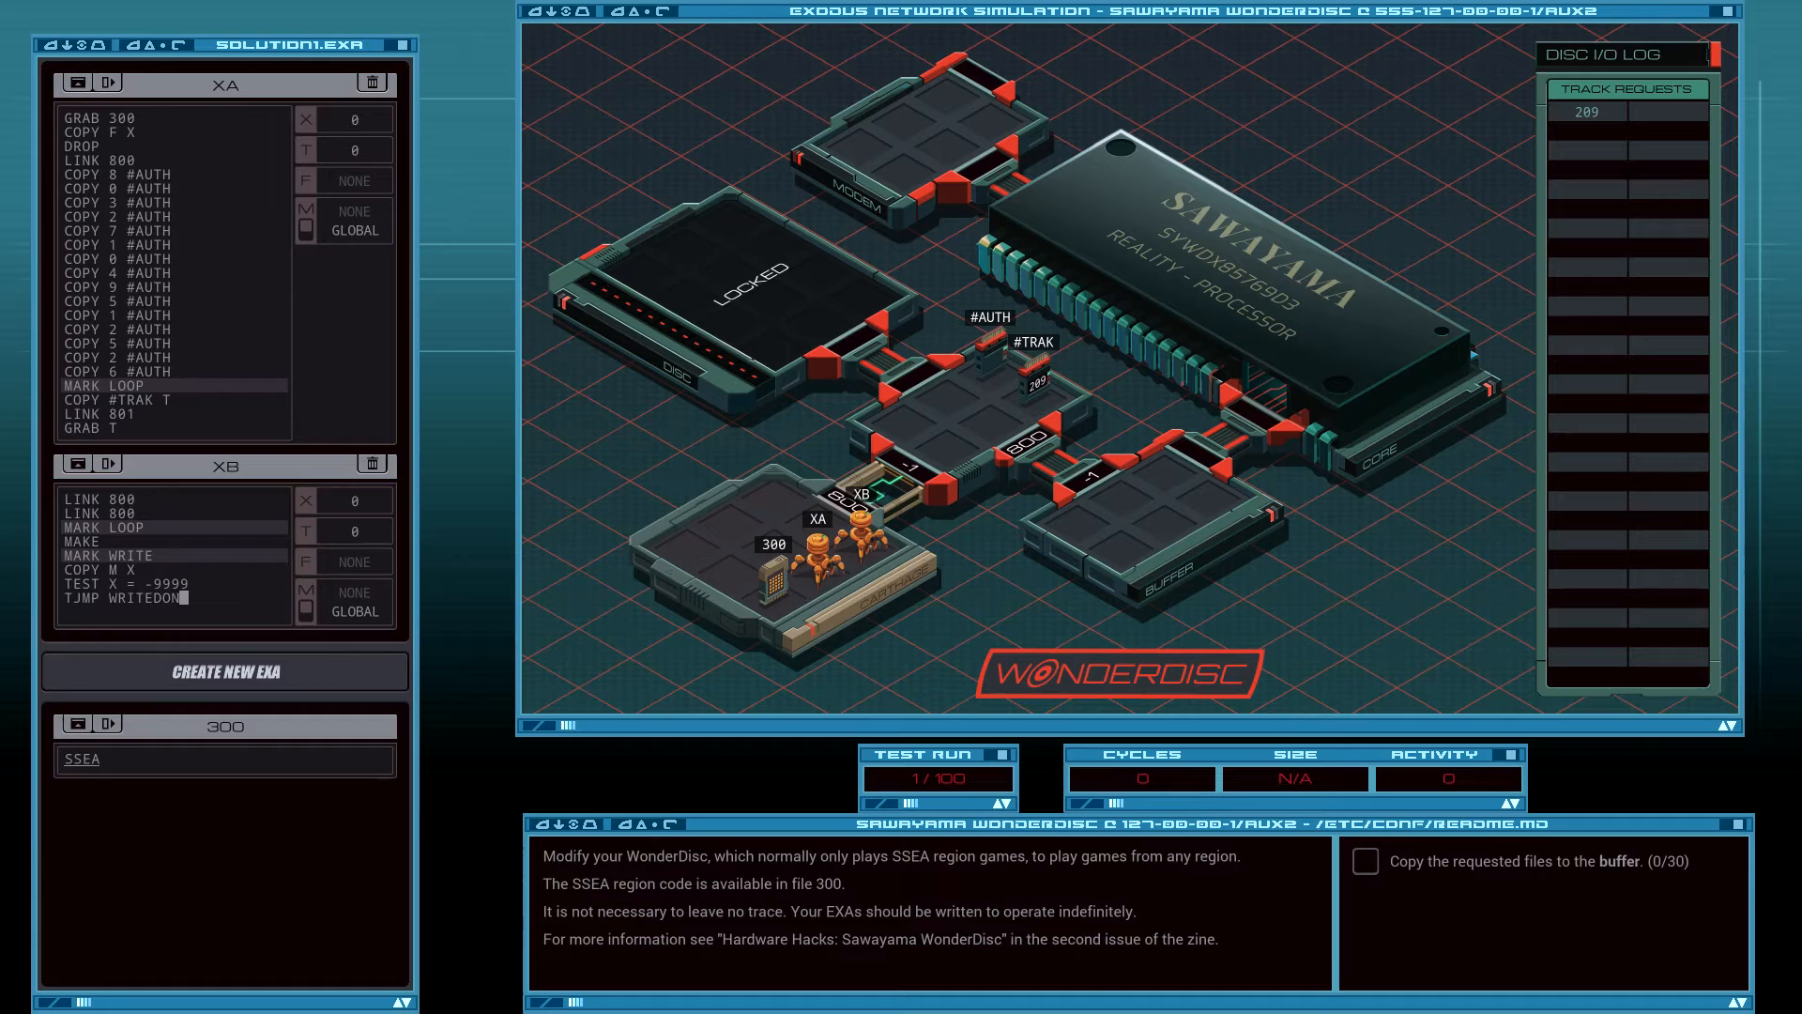
text(MARK WRITEDON)
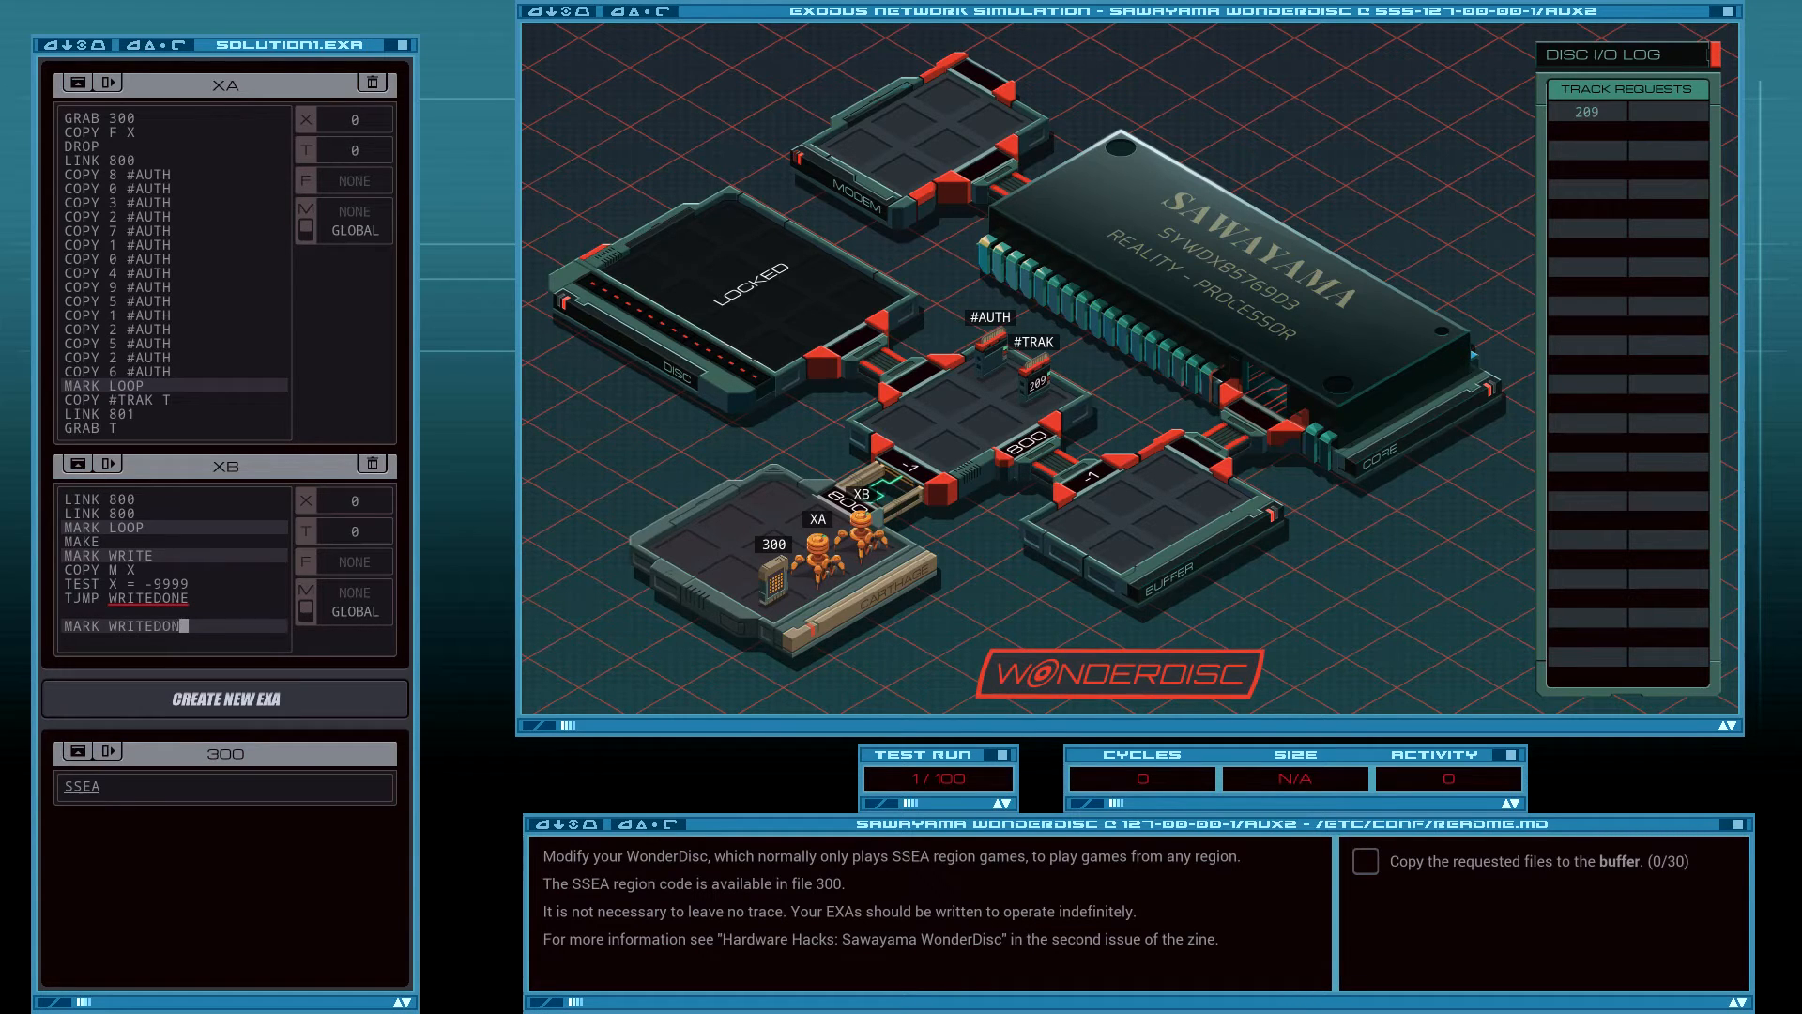
text(DROP)
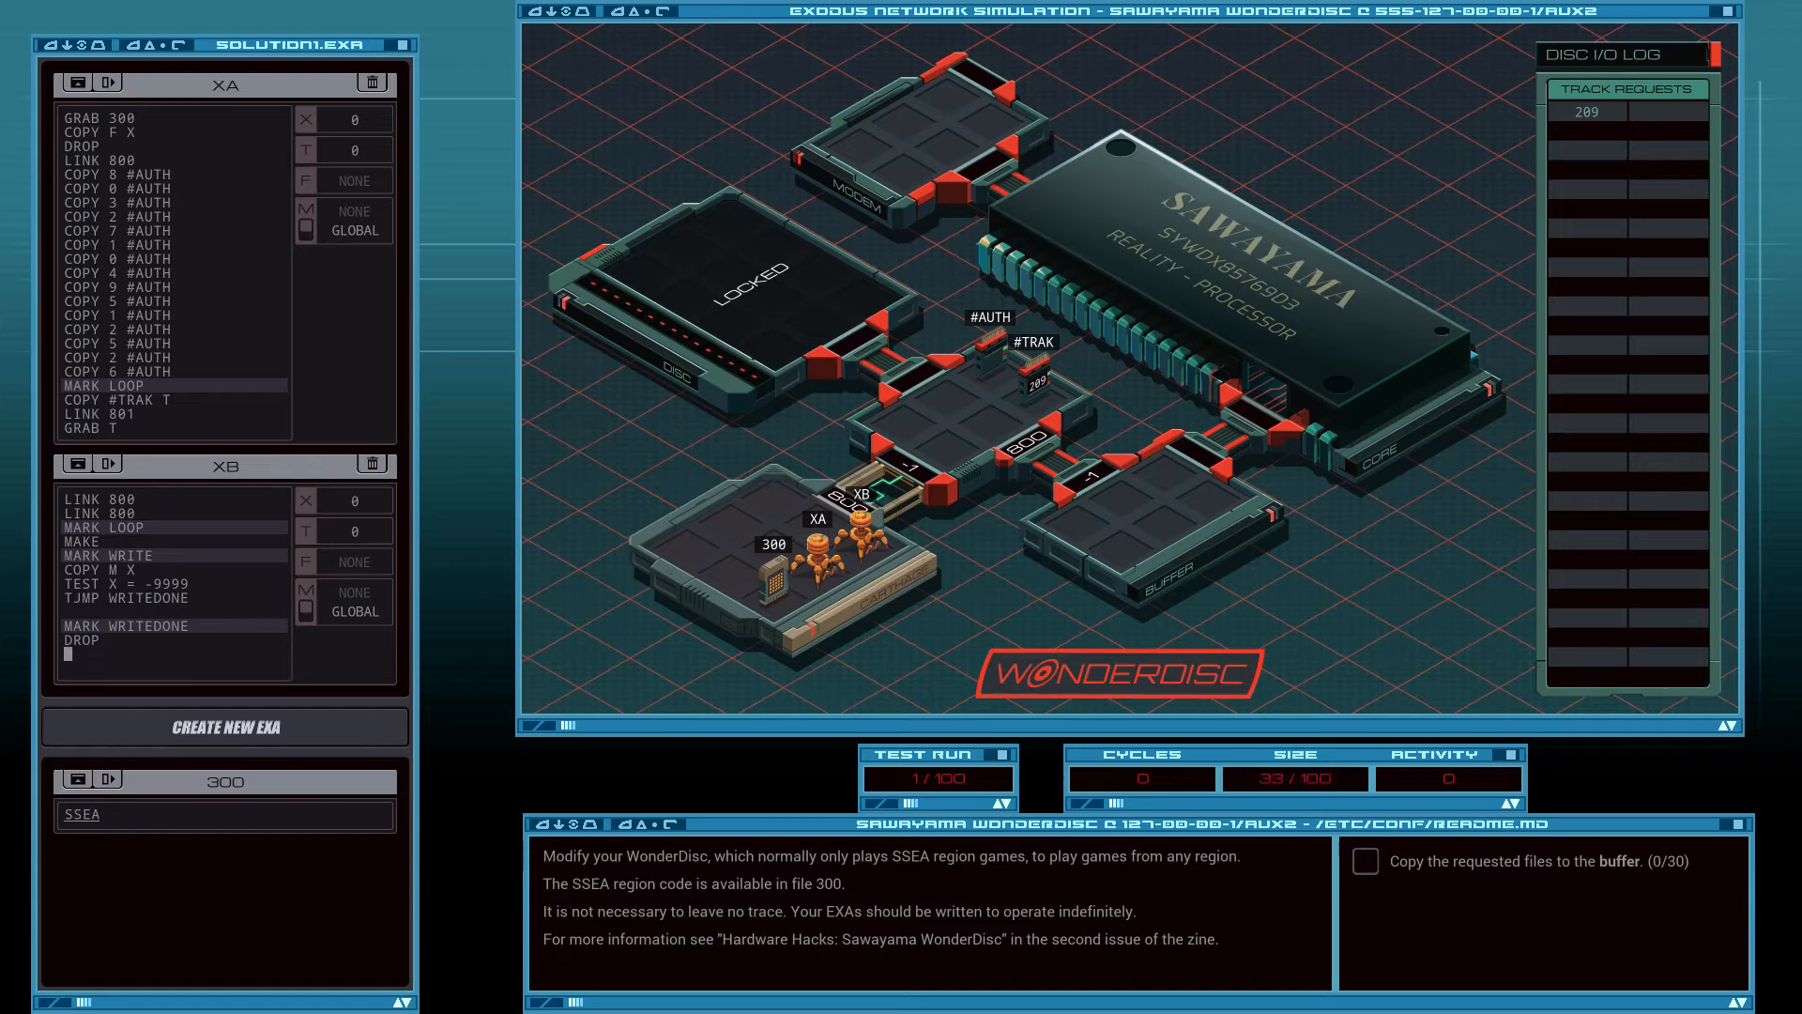
text(JUMP LOOP)
click(174, 610)
text(COPY X F)
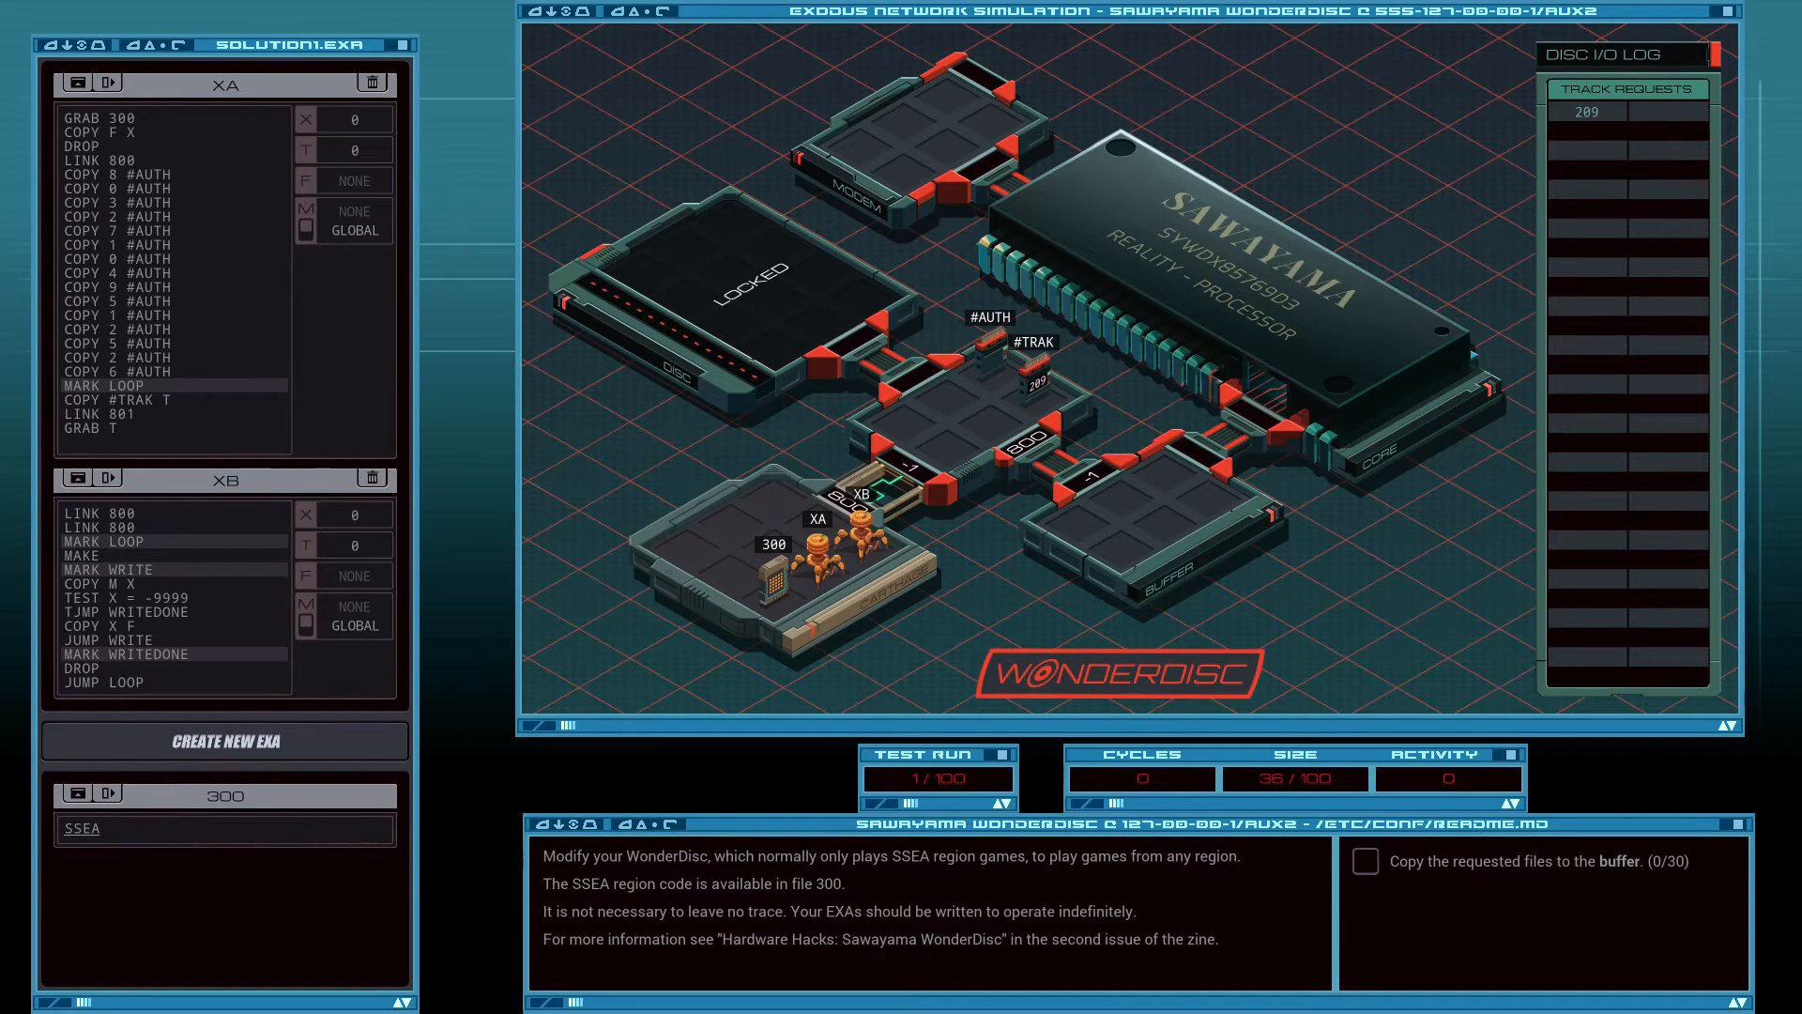
Add MARK READ and TEST F > 0 to XA, correcting the tested register from X to F.
text(MARK READ)
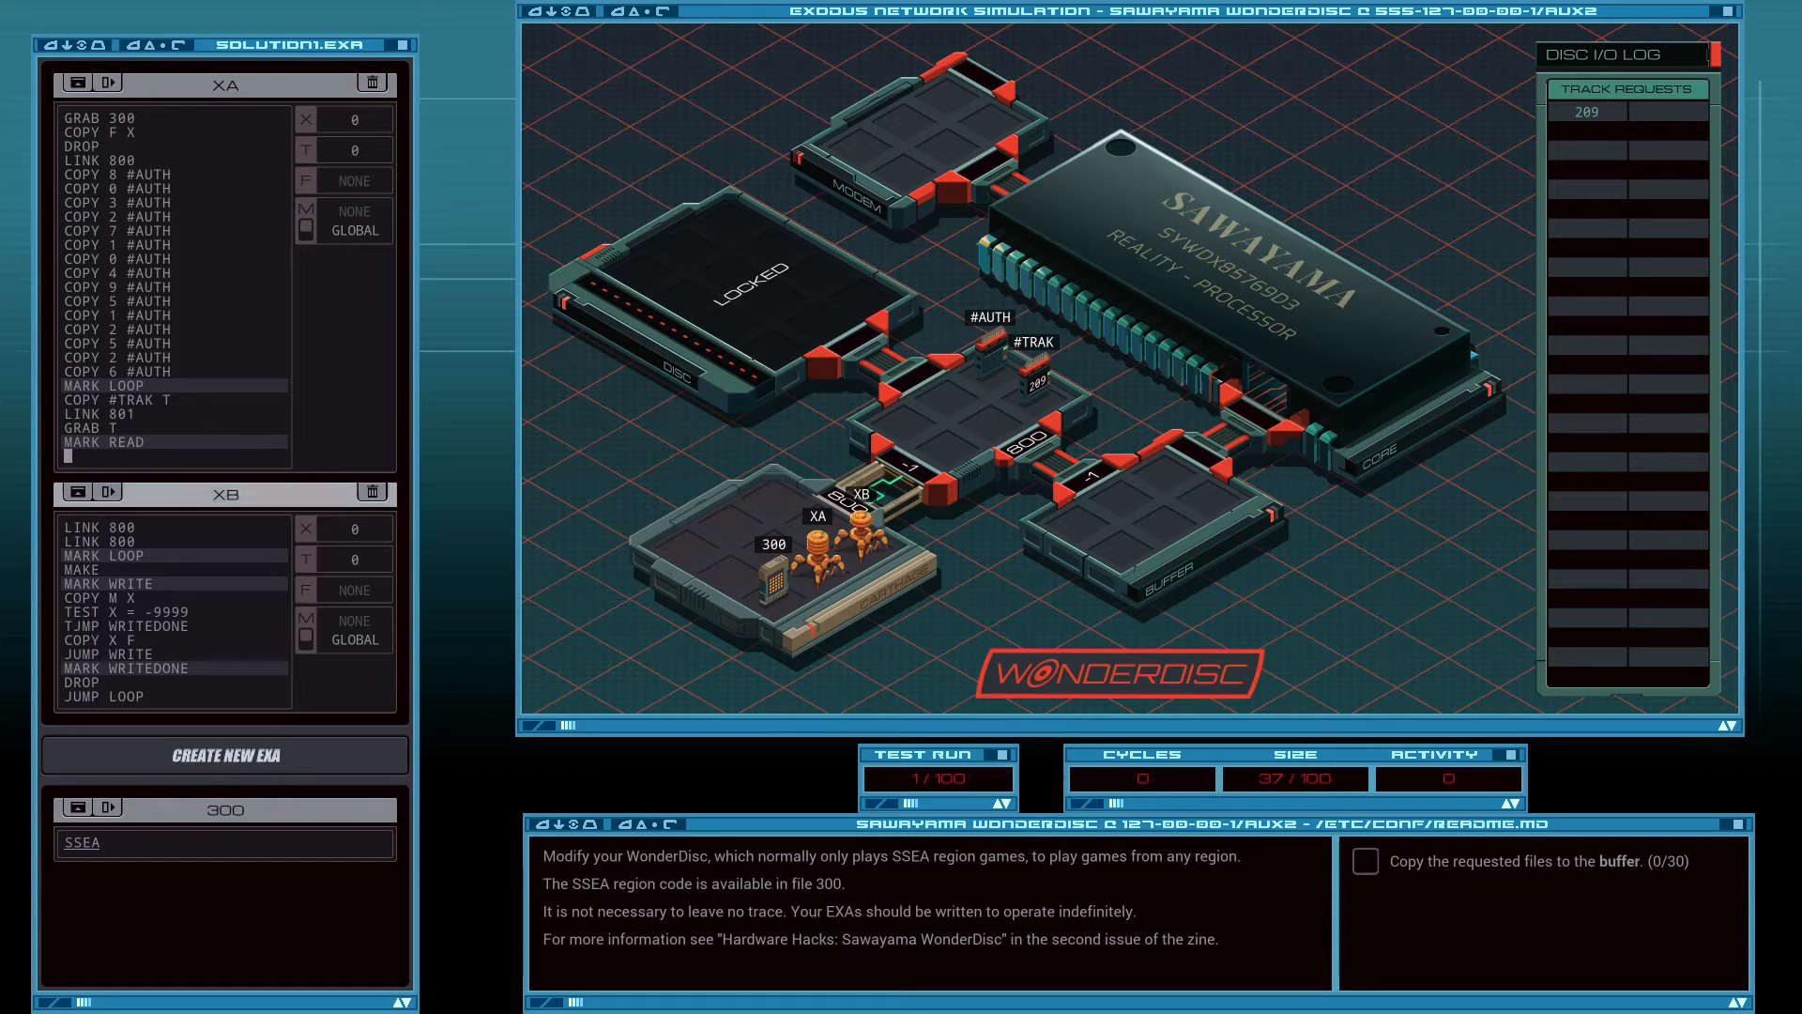
click(959, 755)
text(T)
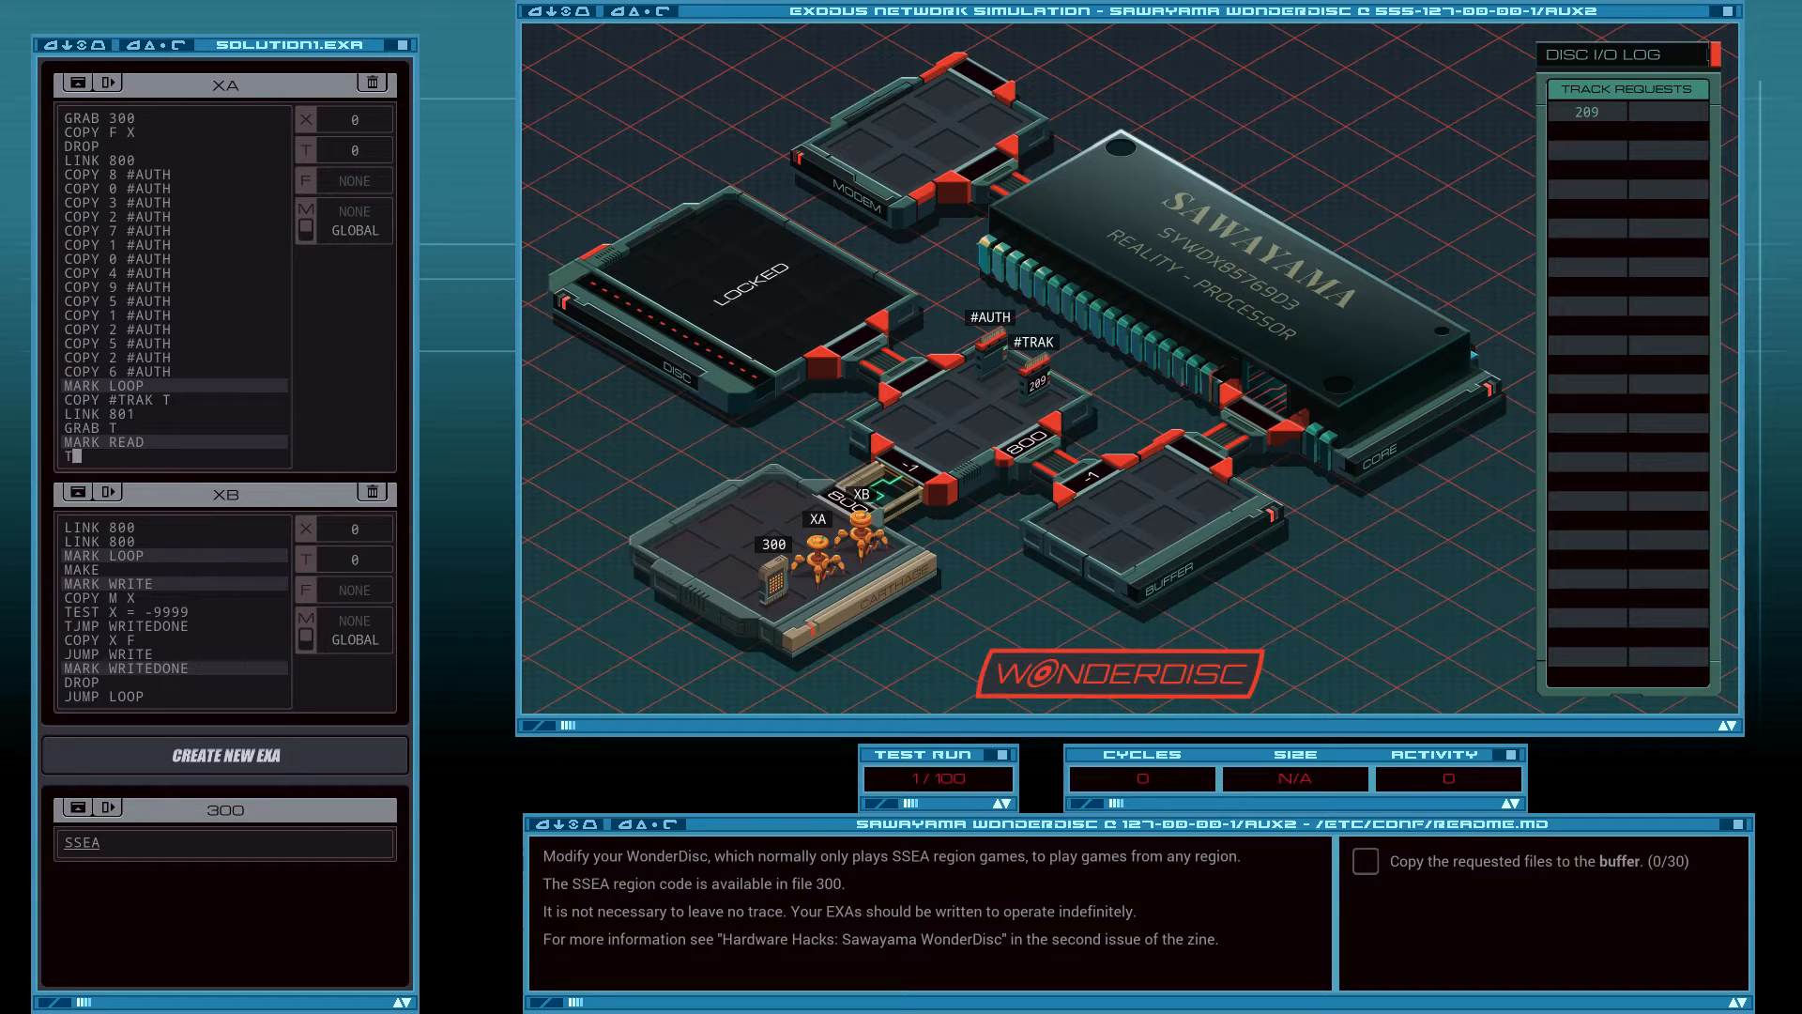
text(EST X > 0)
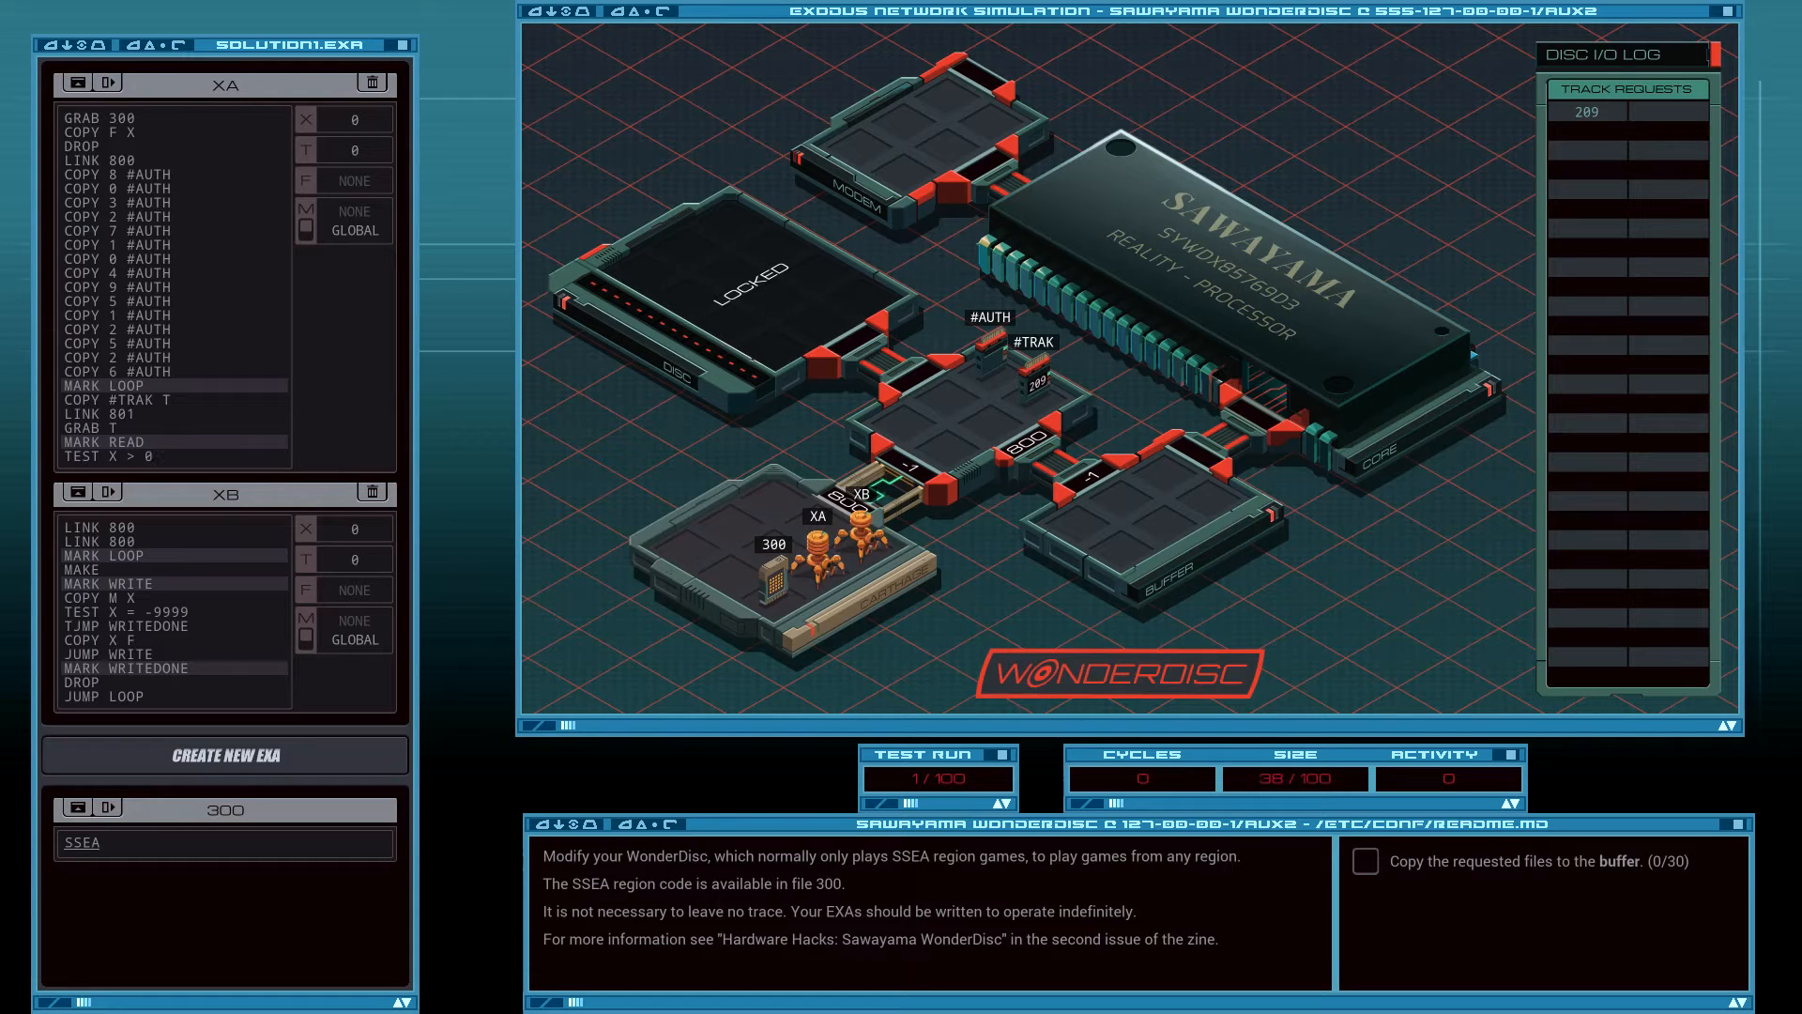
click(156, 455)
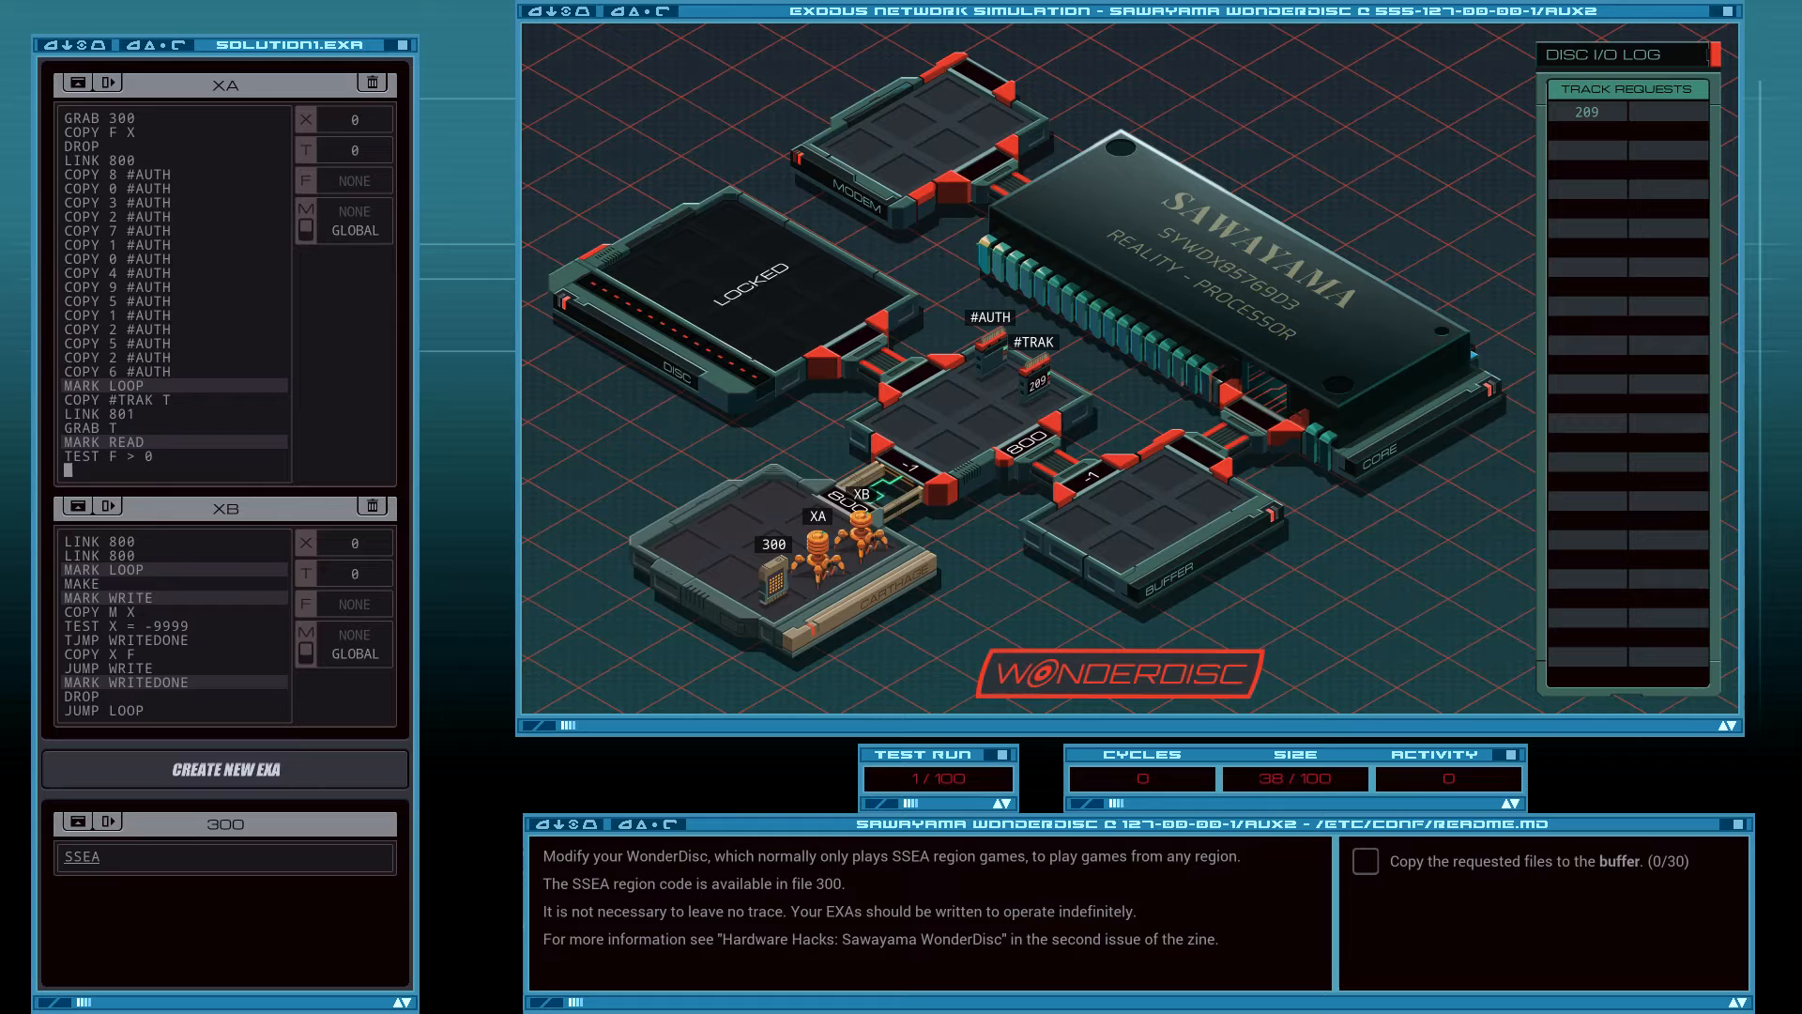
Add FJMP REGION, SEEK -1, COPY F M and JUMP READ2 so non-region values go to XB.
text(FJMP)
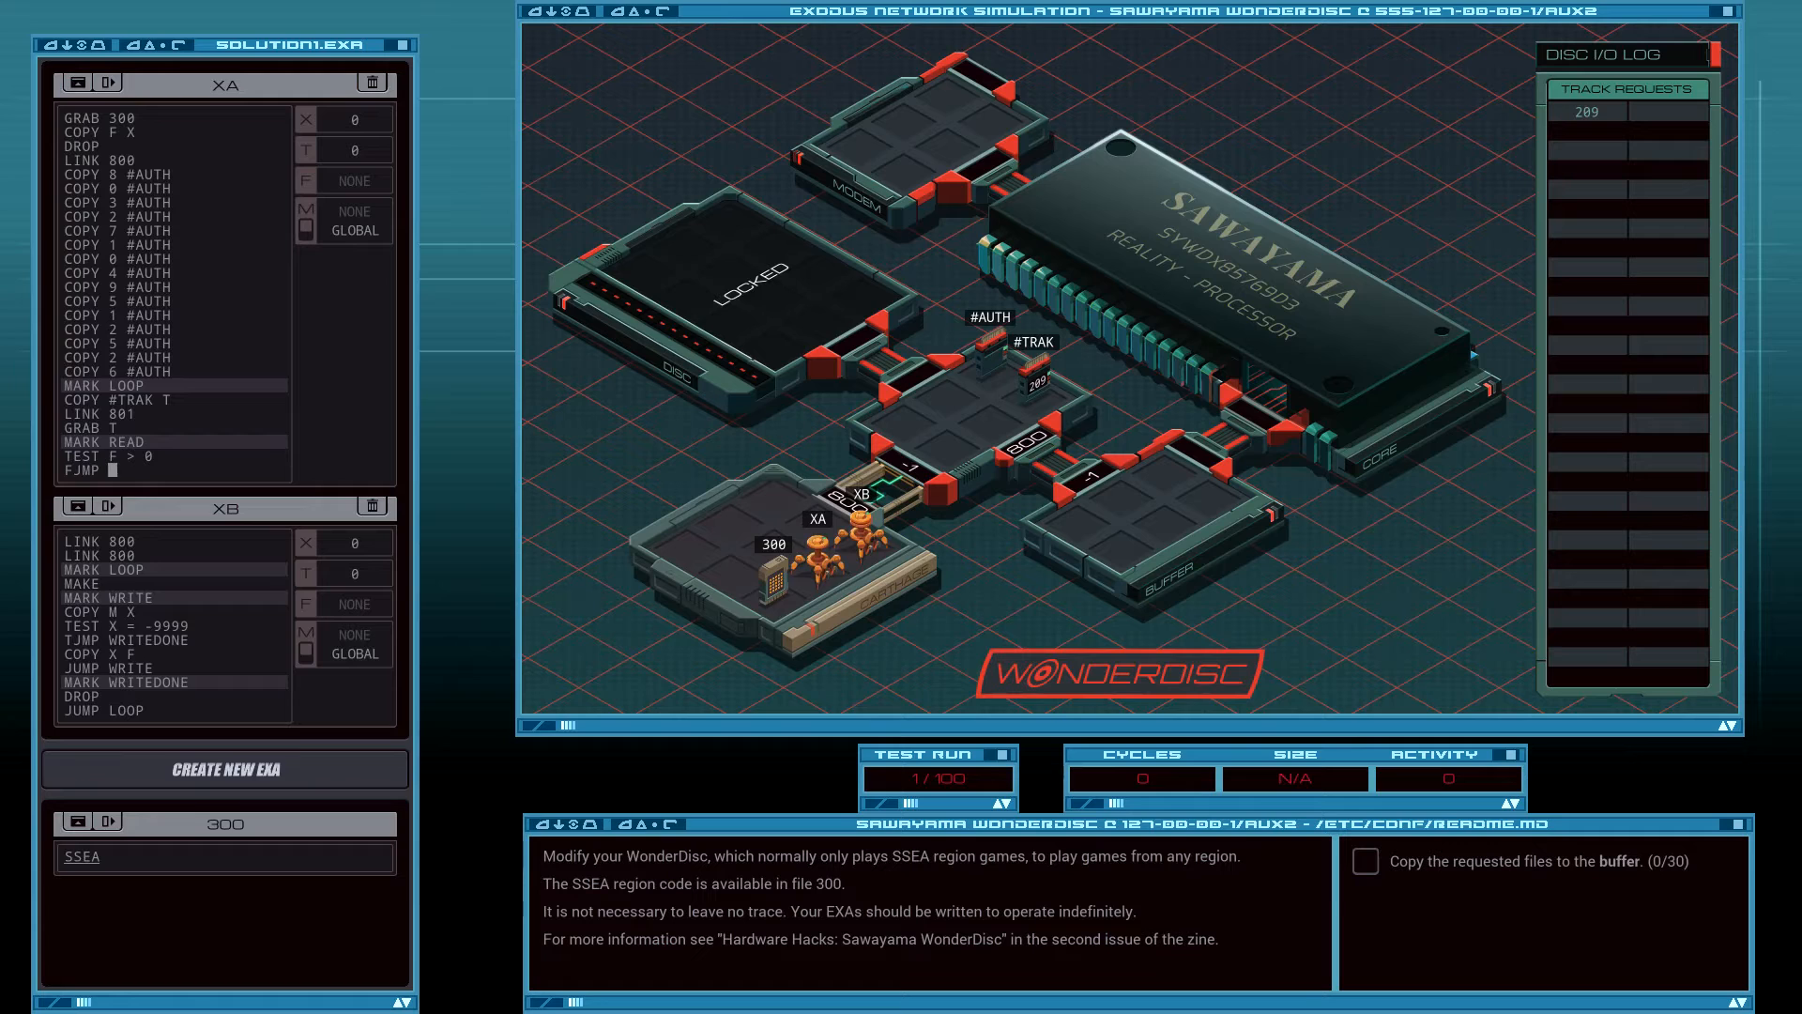
text(REGION)
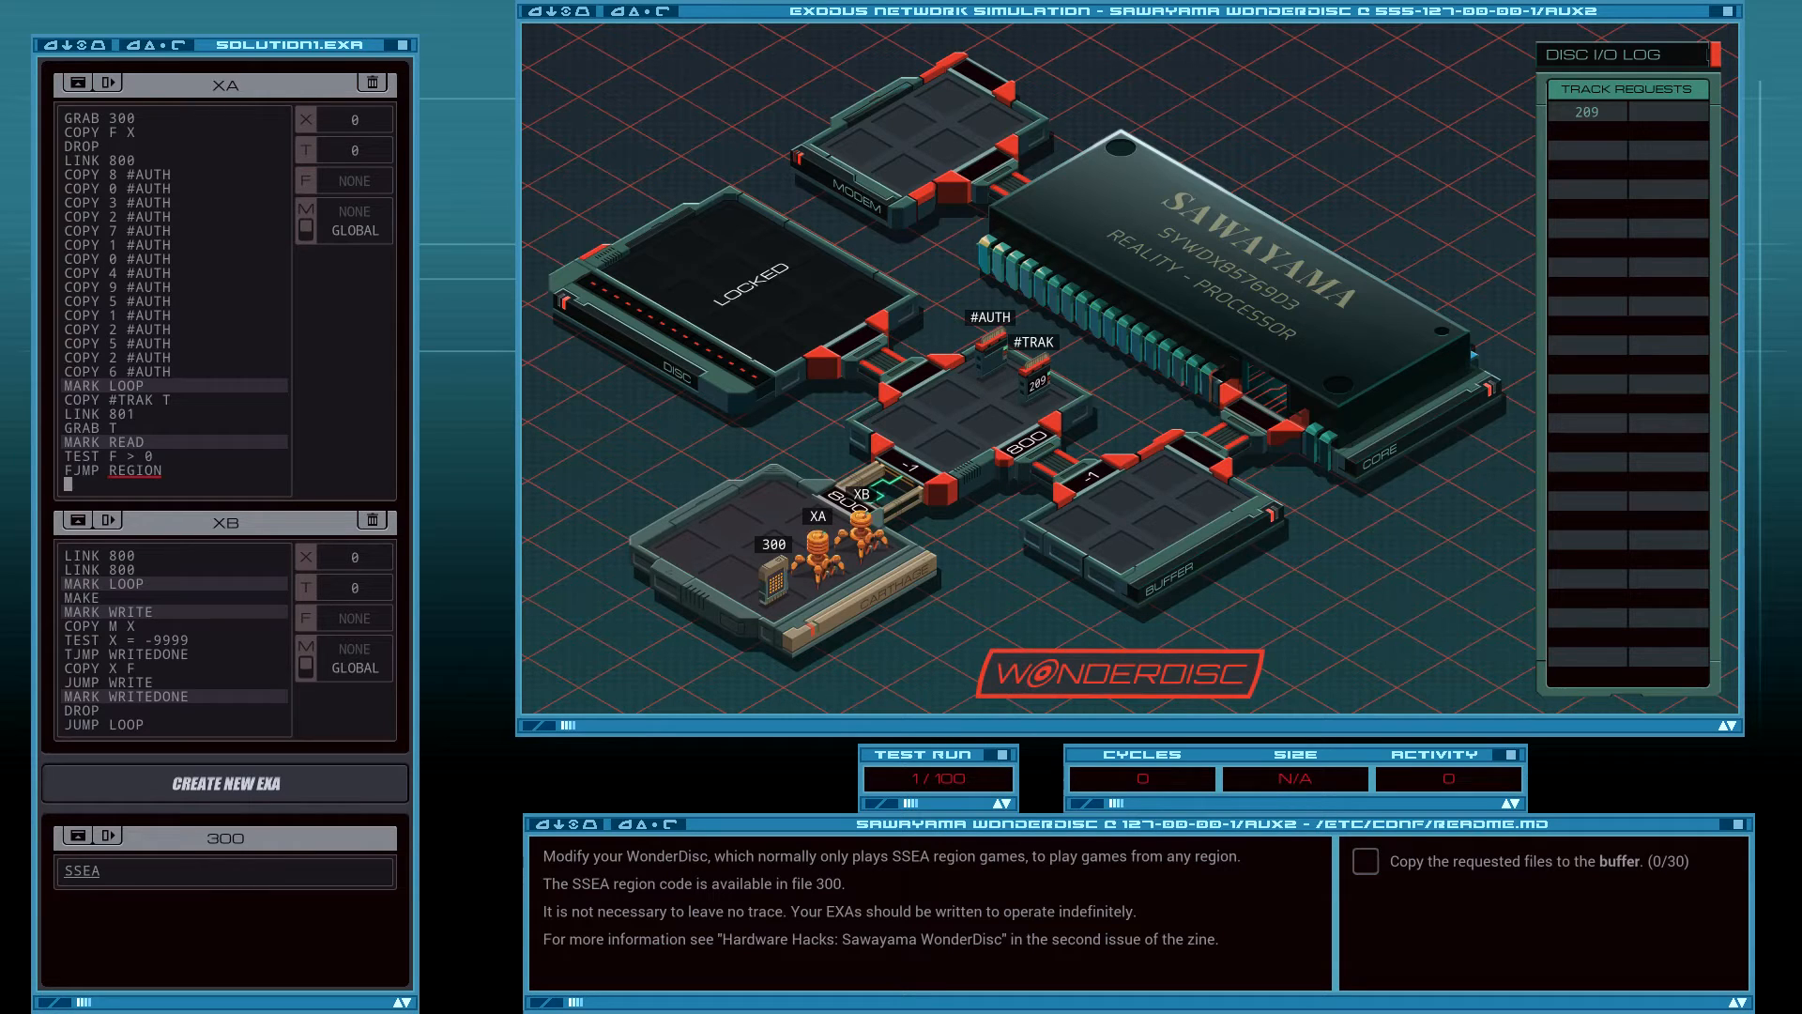
text(SEEK)
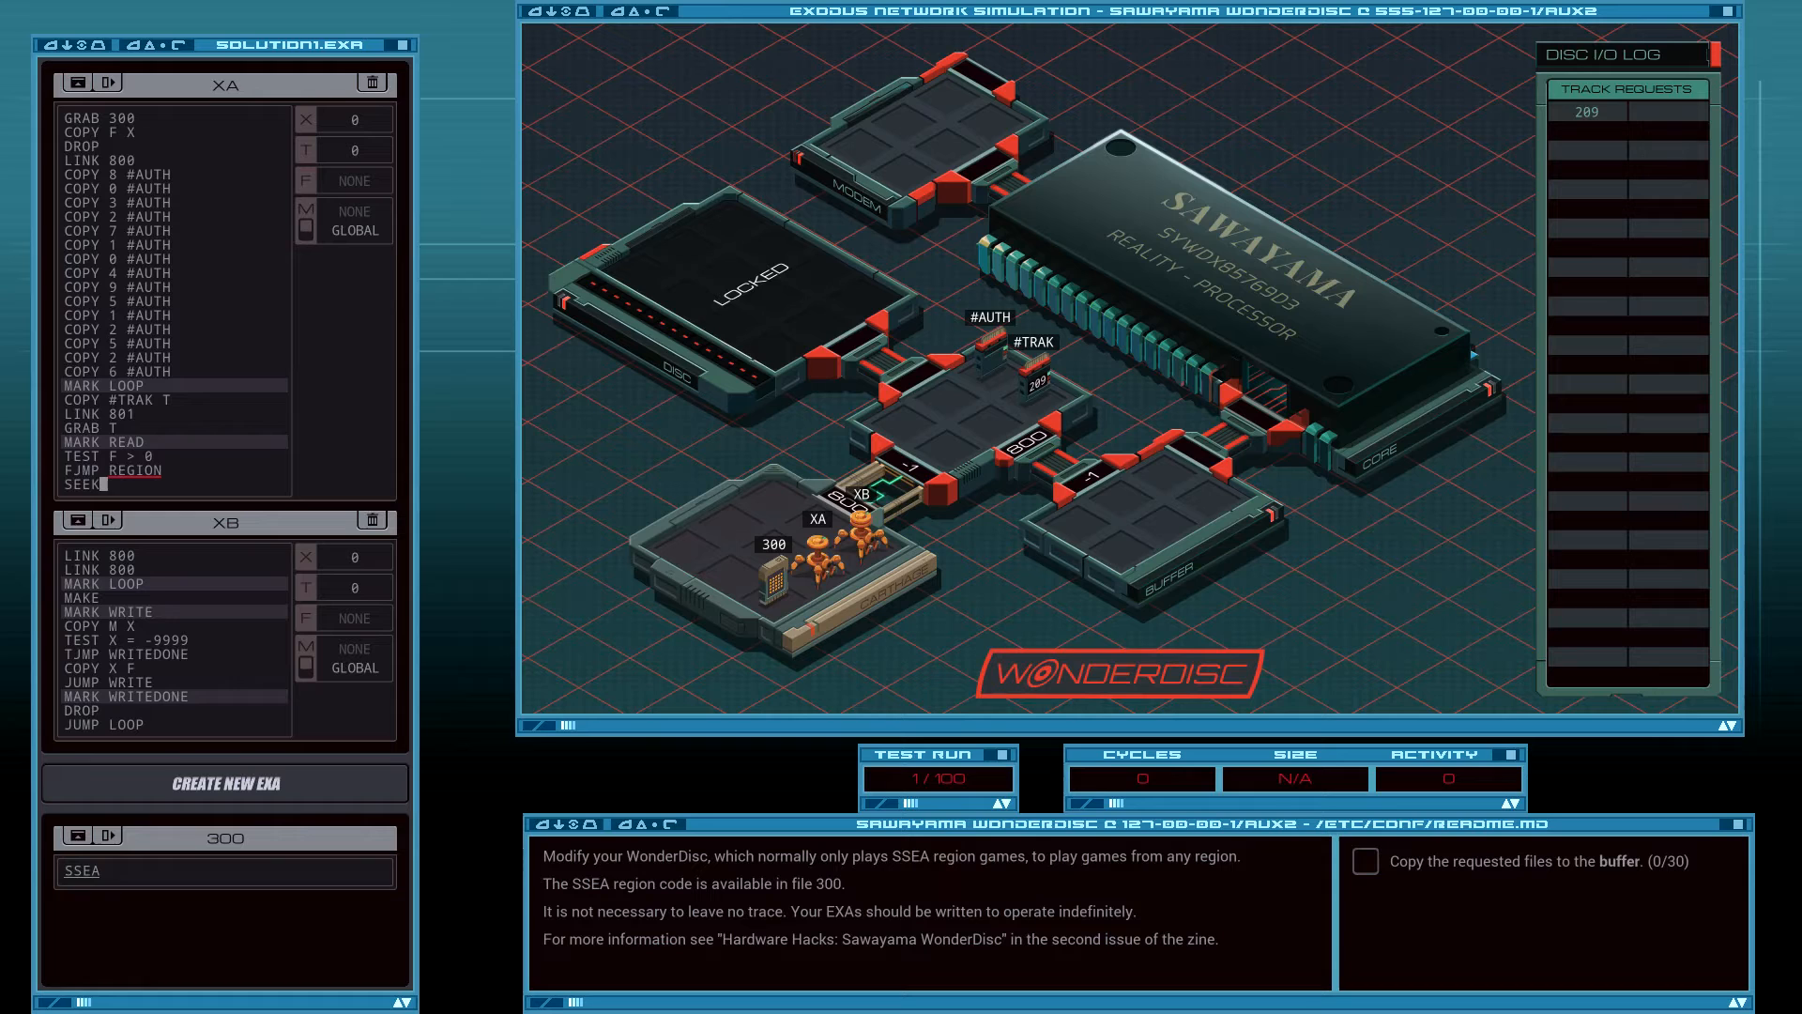
text(-1)
text(COPY F M)
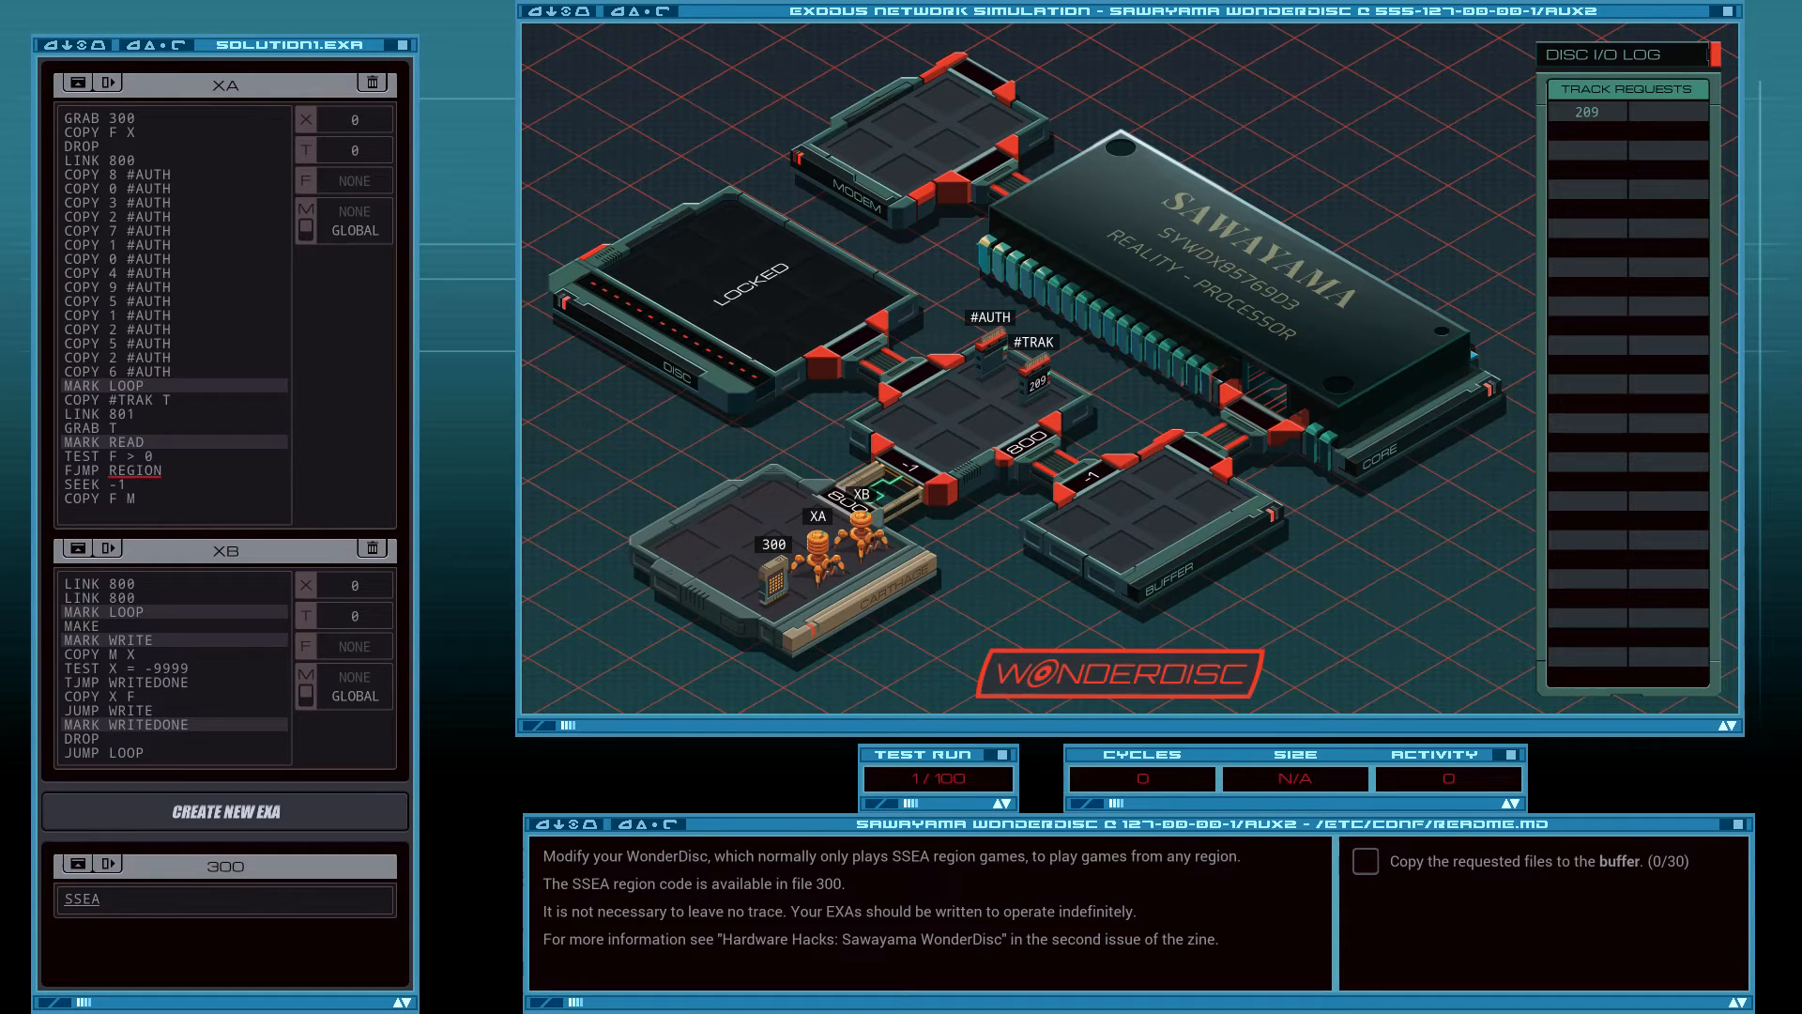
click(71, 514)
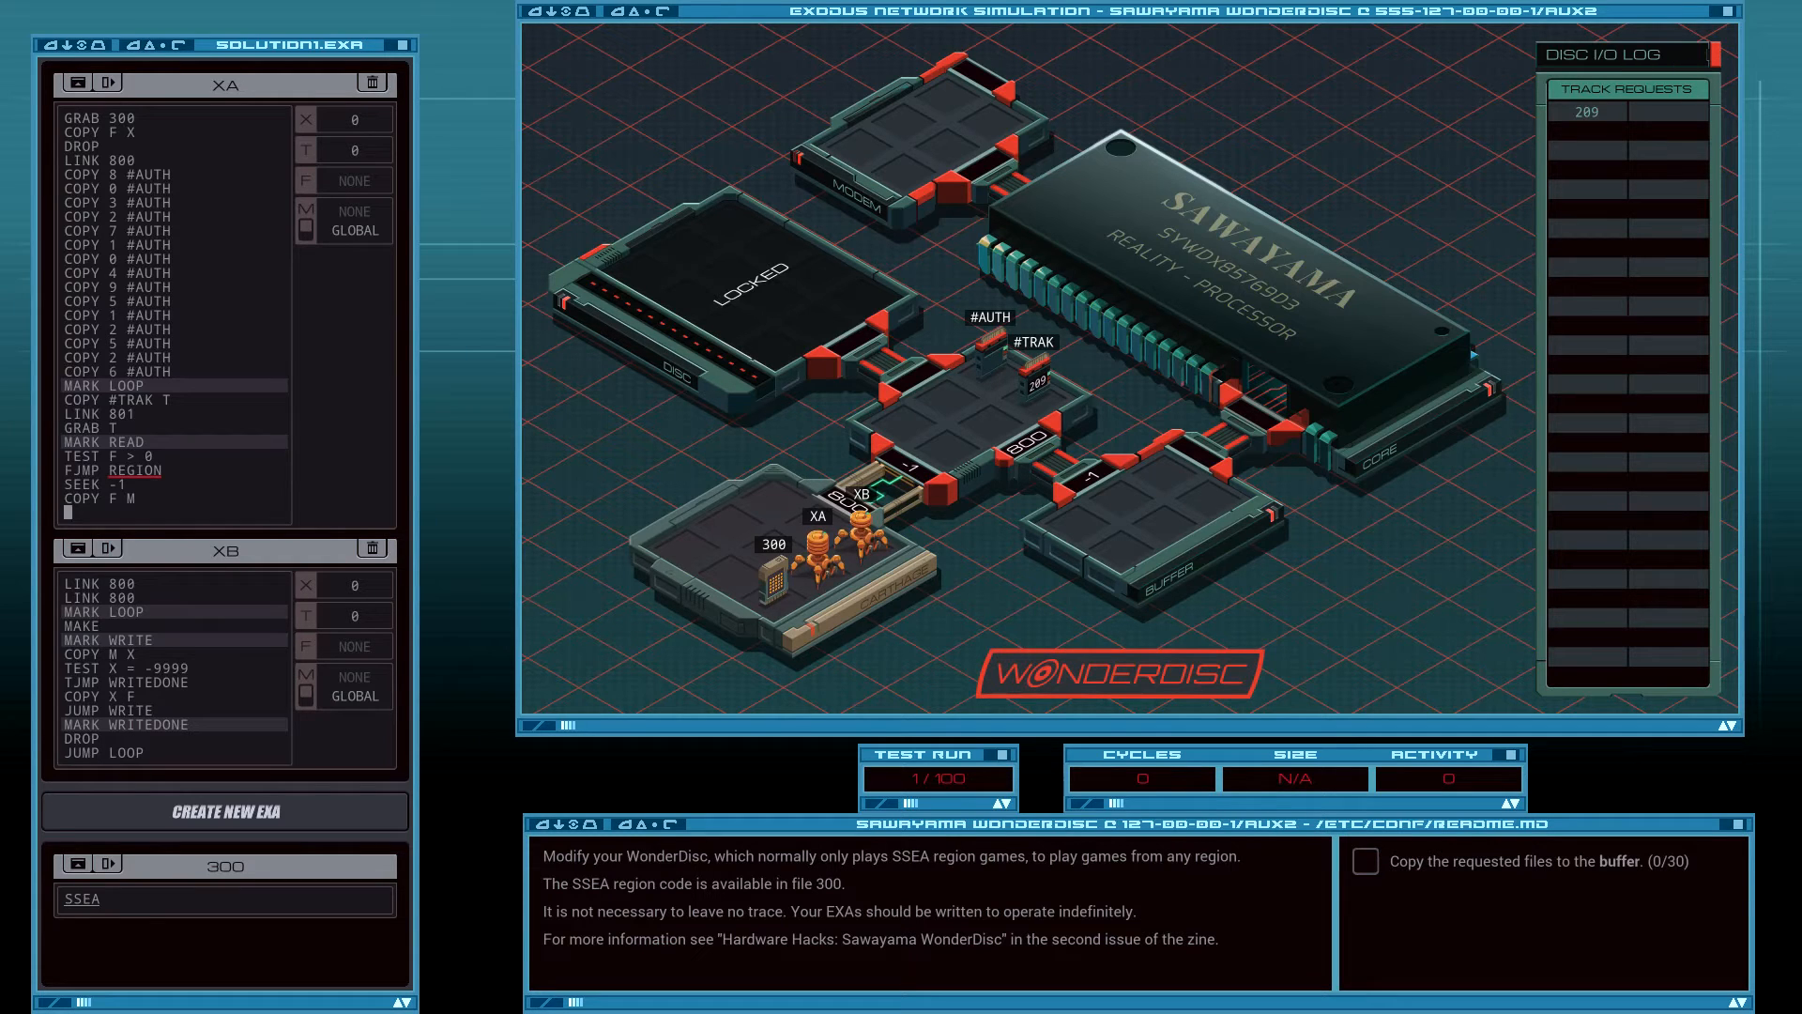
text(JUMP READ2)
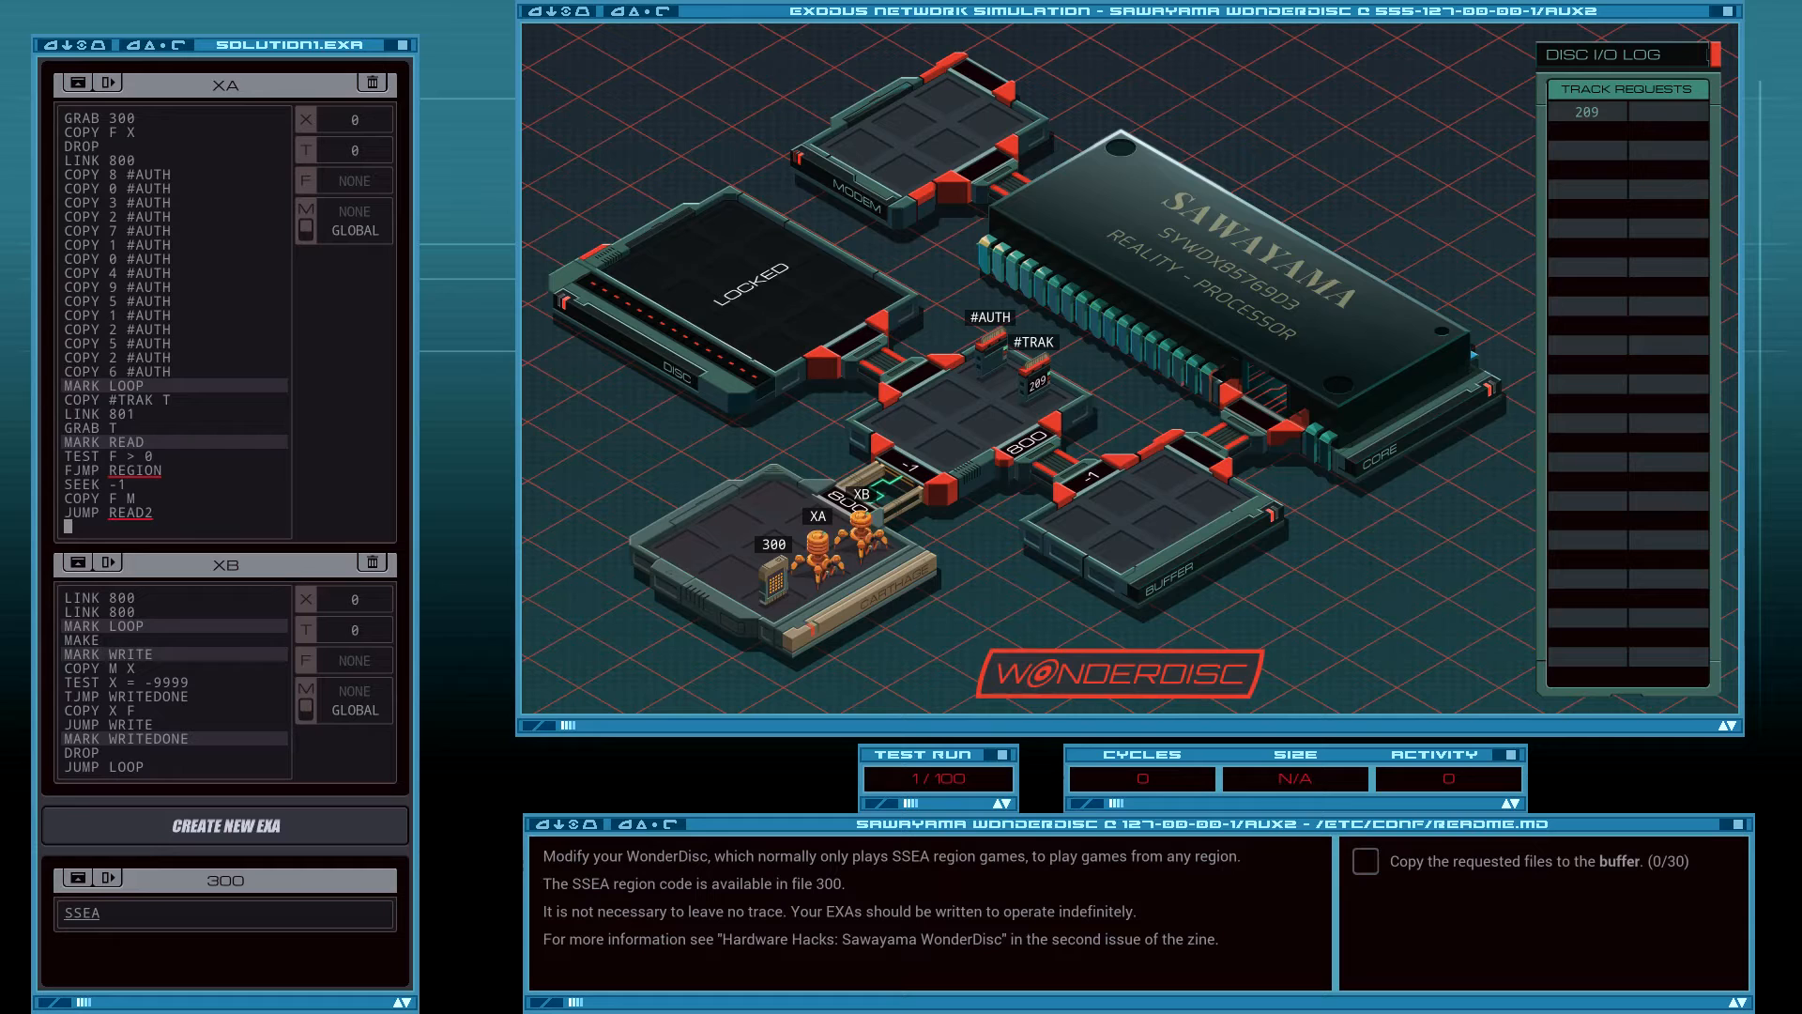
Add MARK REGION, COPY X M, MARK READ2, TEST EOF and FJMP READ to loop until the file ends.
text(MARK REGION)
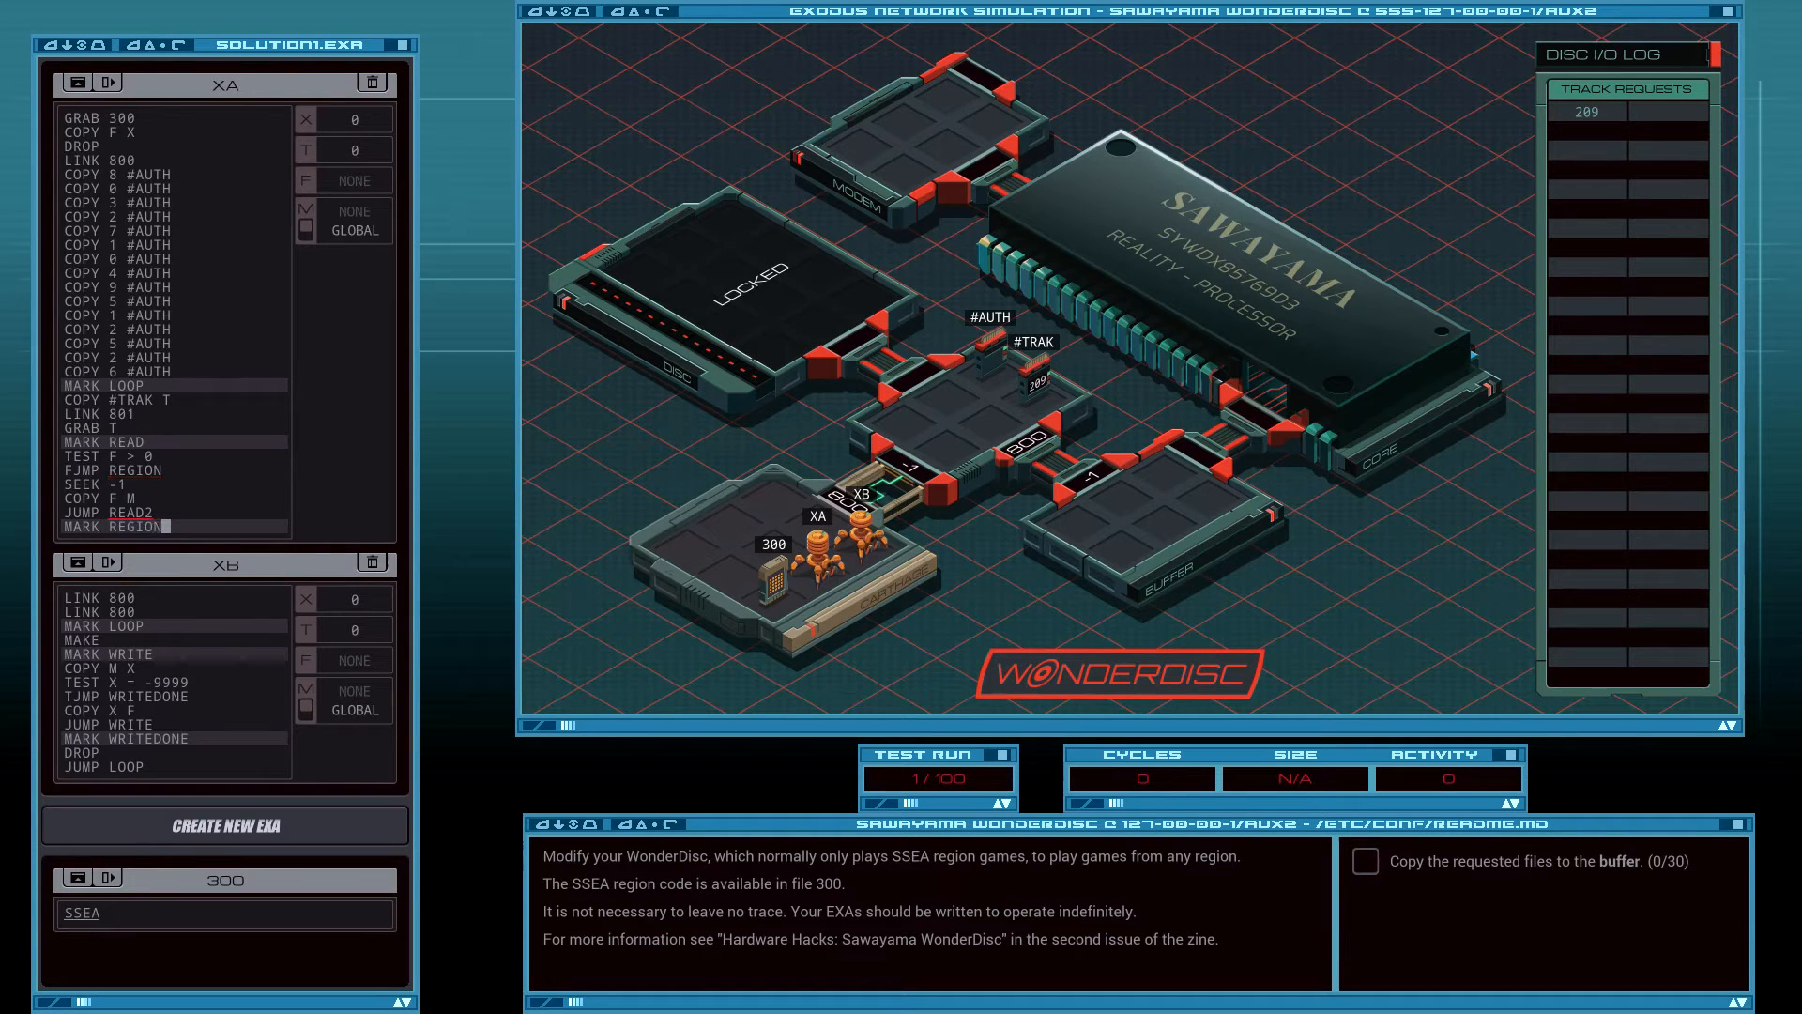
text(COPY X M)
text(T)
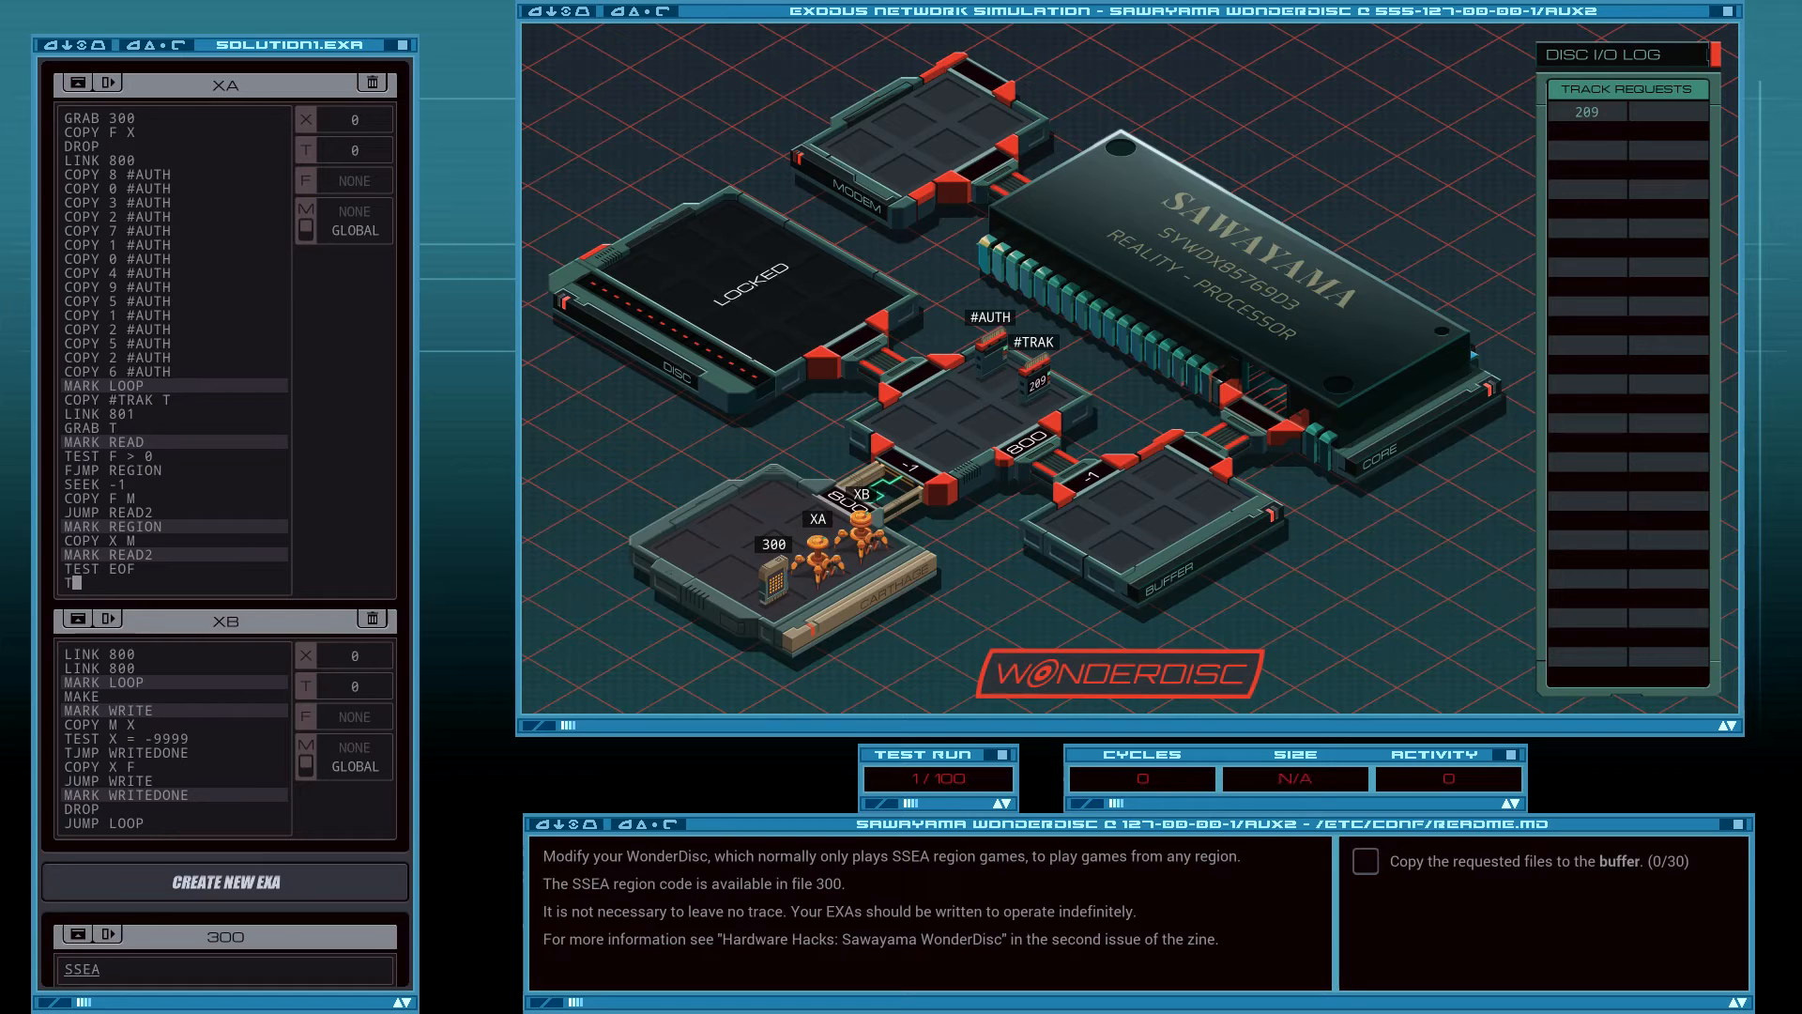
text(JMP)
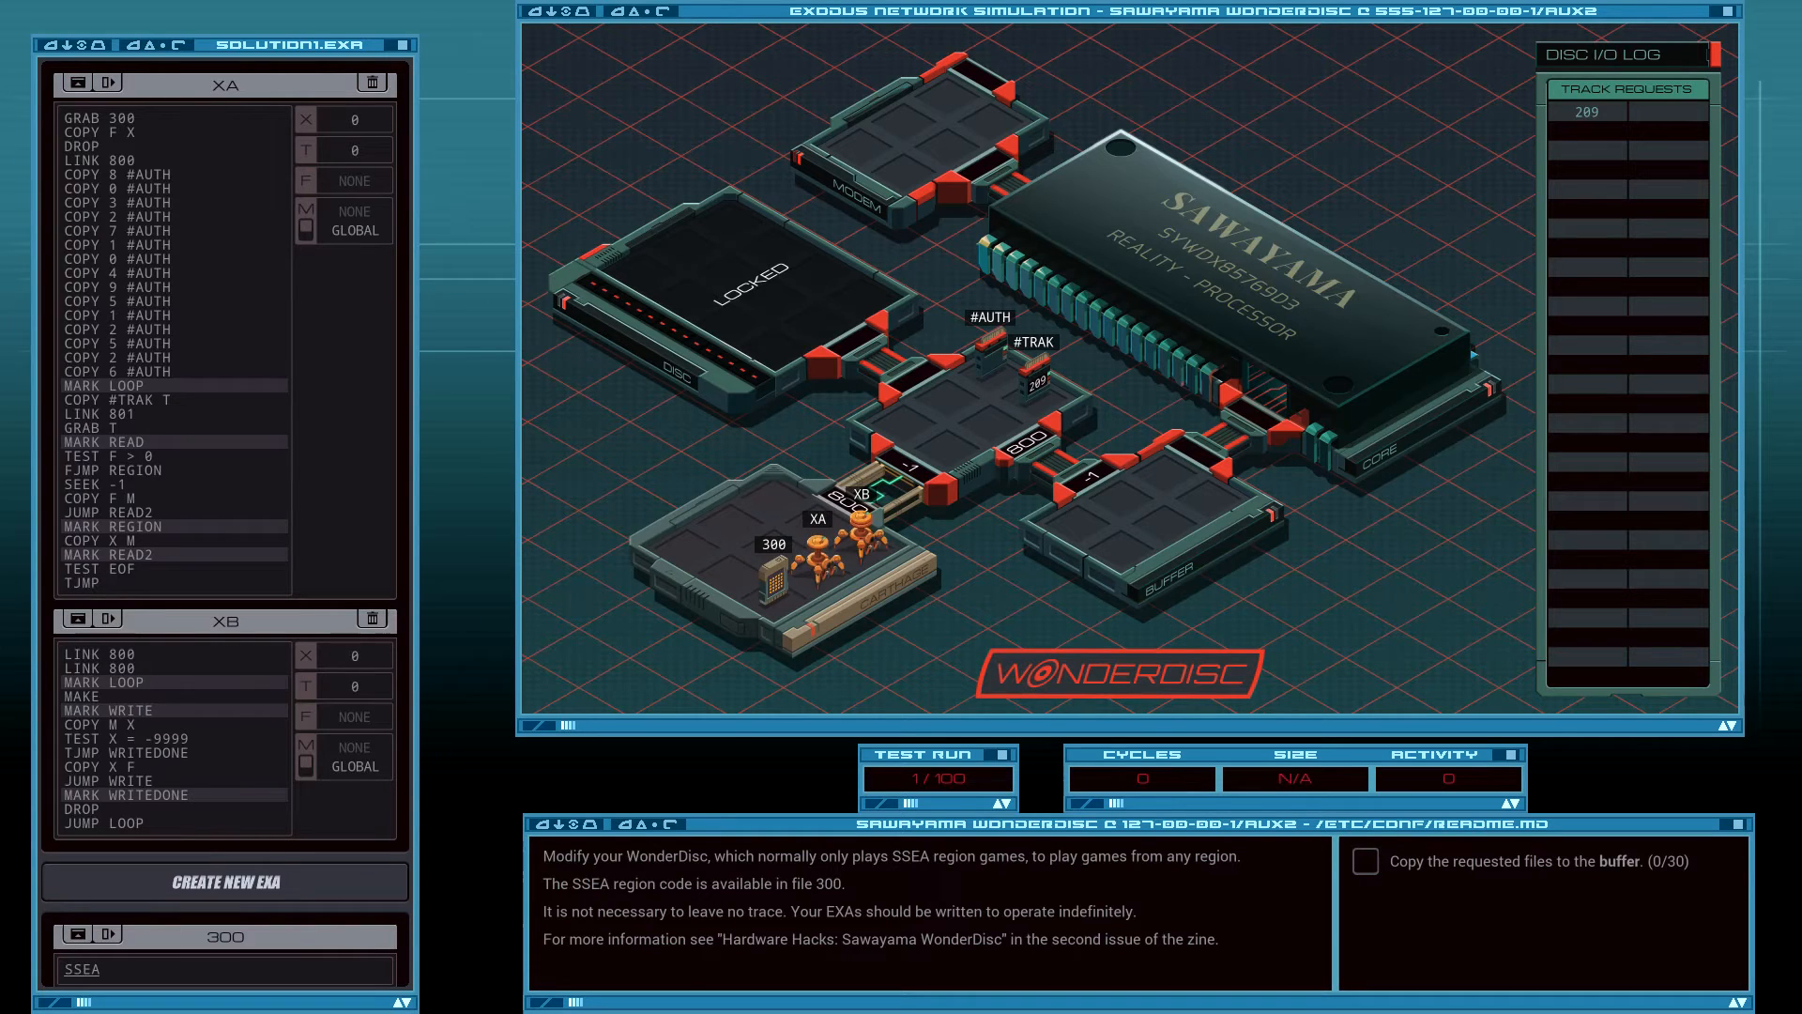
text(READO)
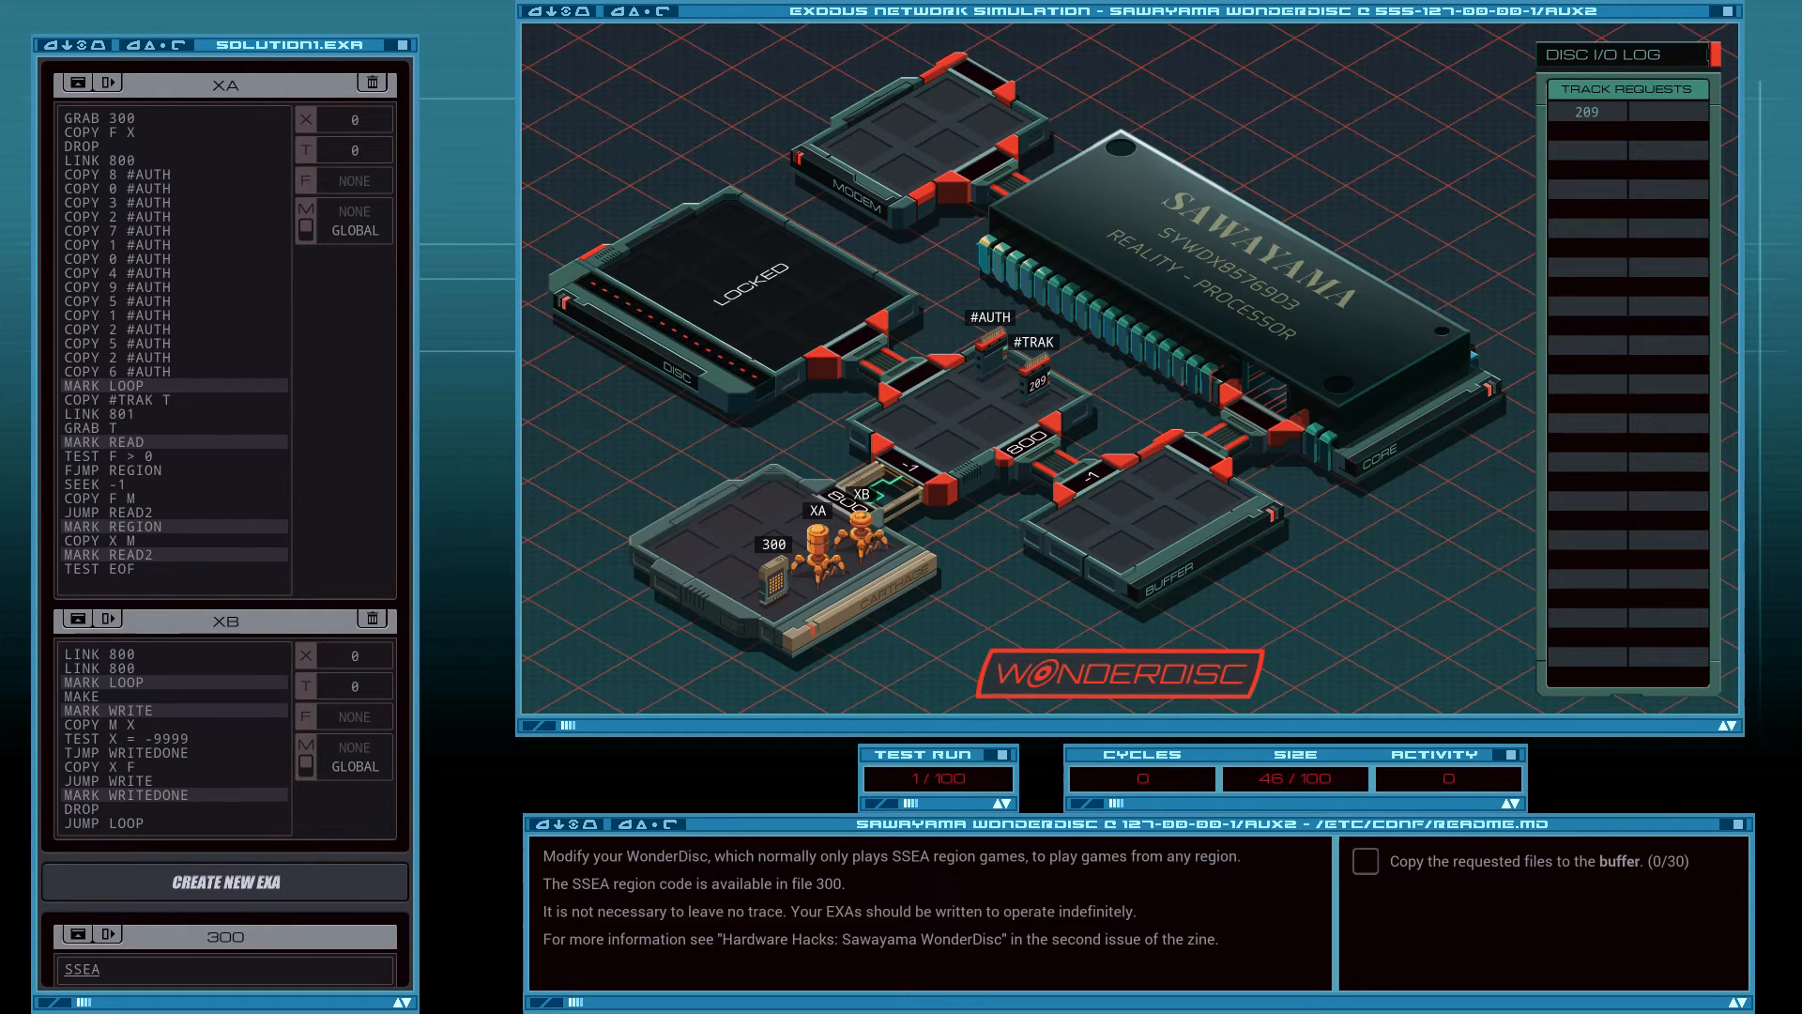
text(FJMP READ)
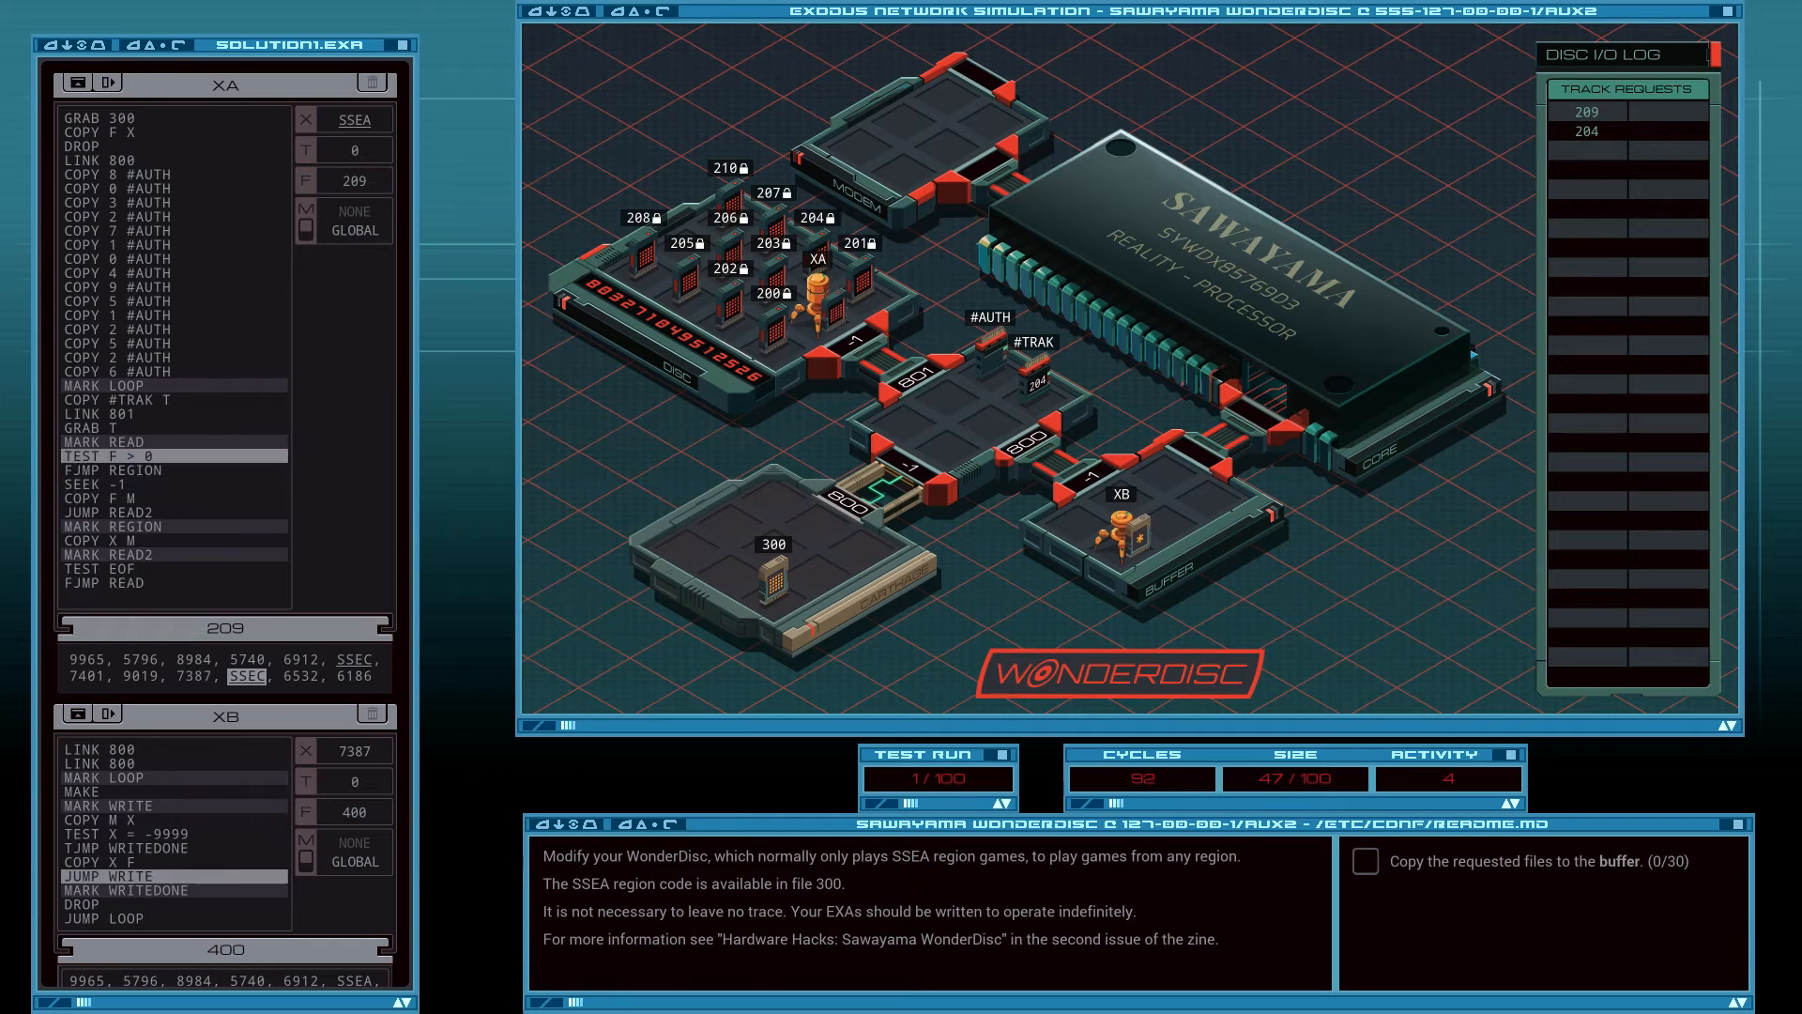
Stop the trial run to resume editing XA's end-marker and drop lines.
click(984, 755)
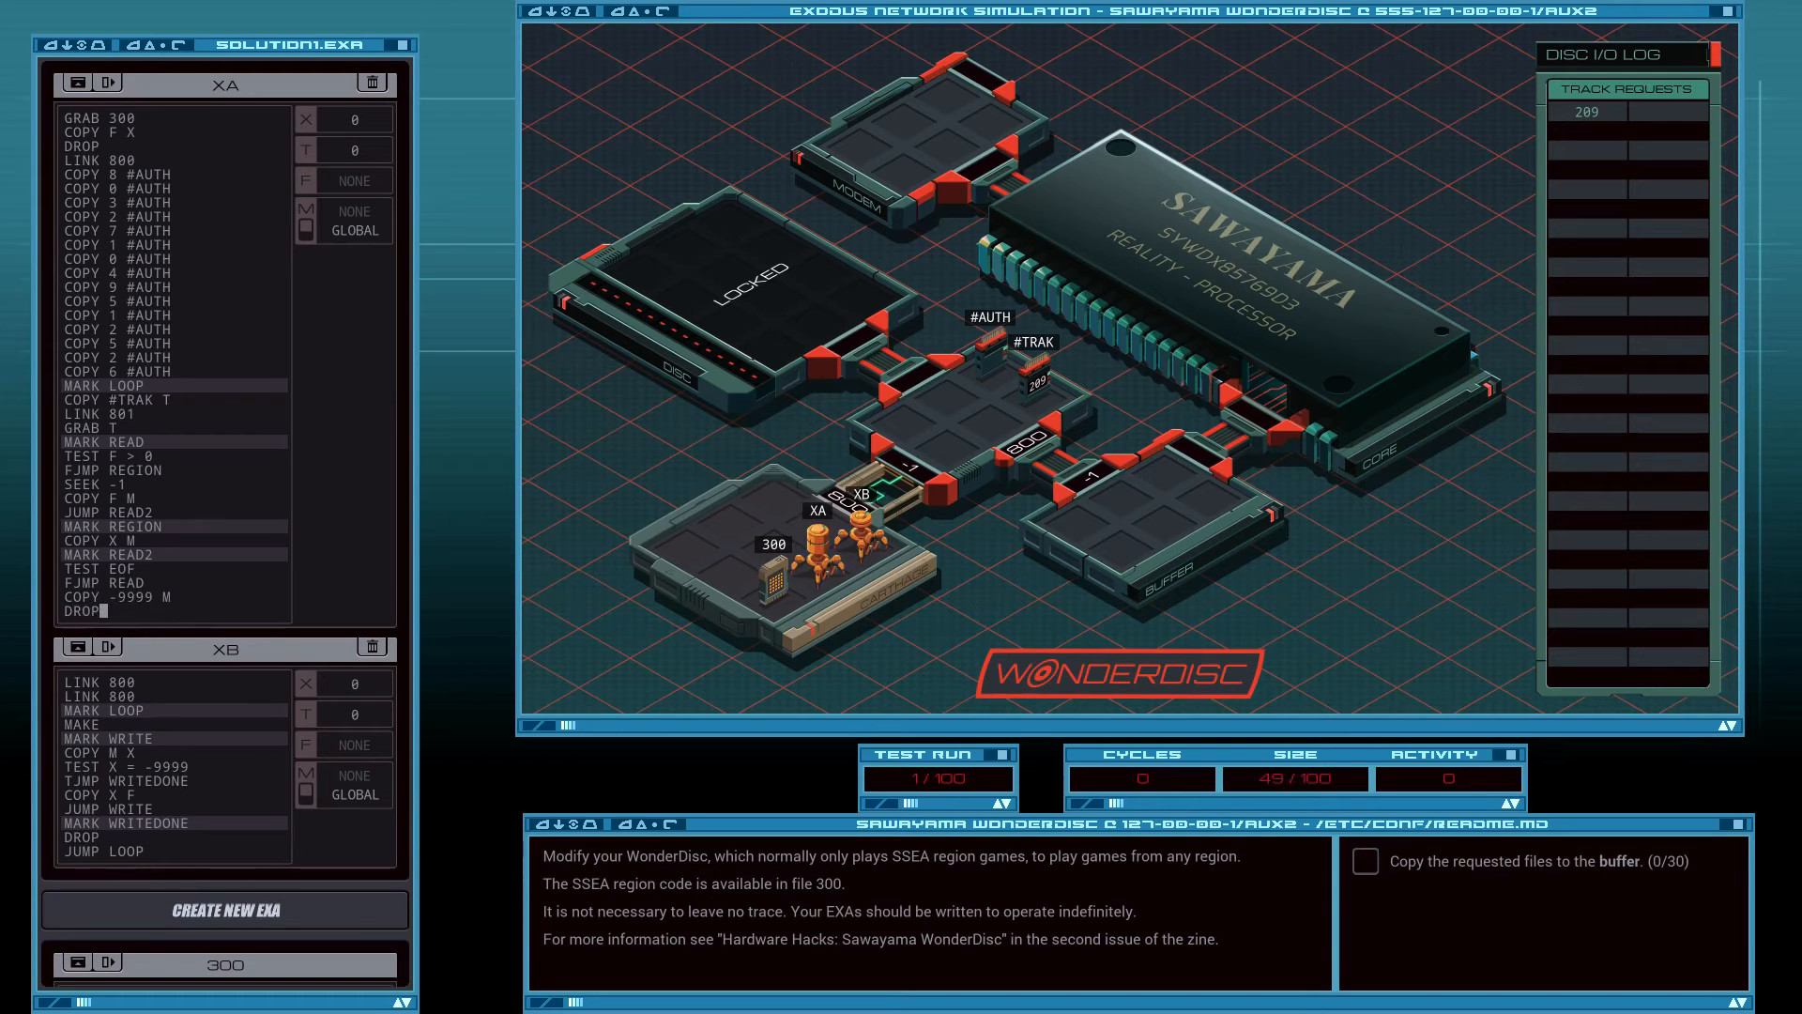
Append LINK -1 so XA steps back to the previous host after dropping the file.
text(LINK)
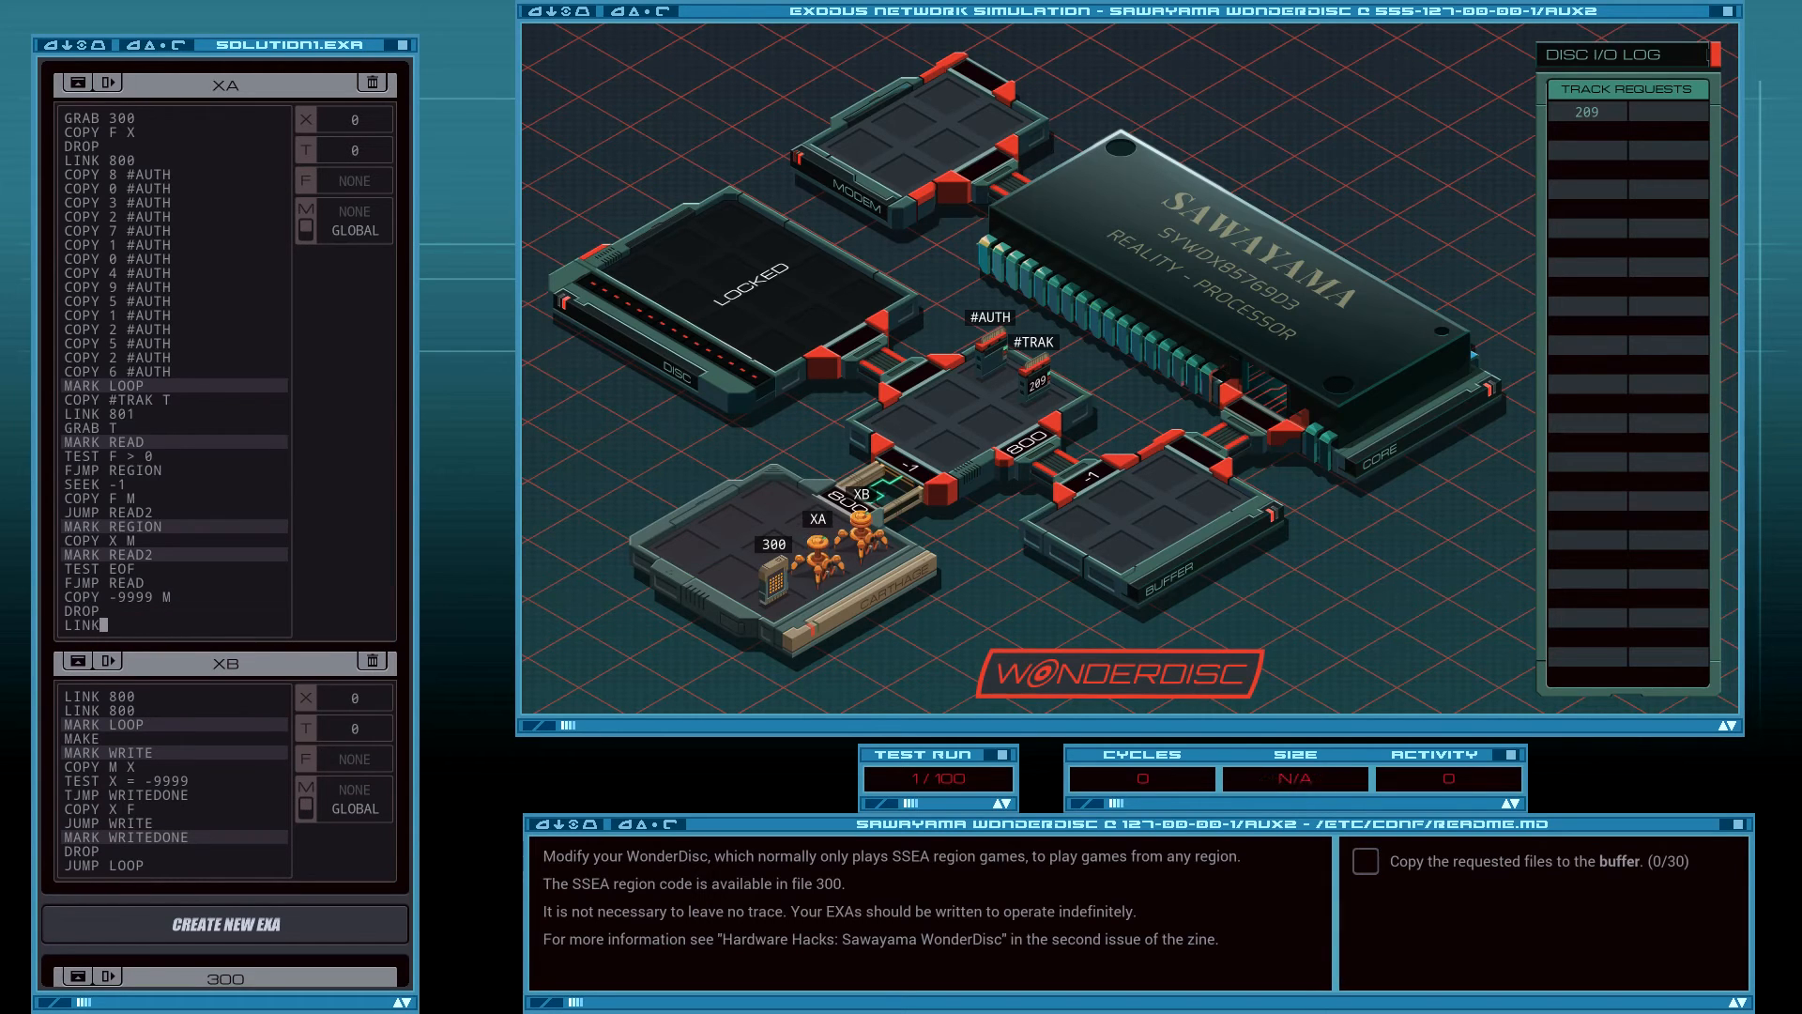
text(-1)
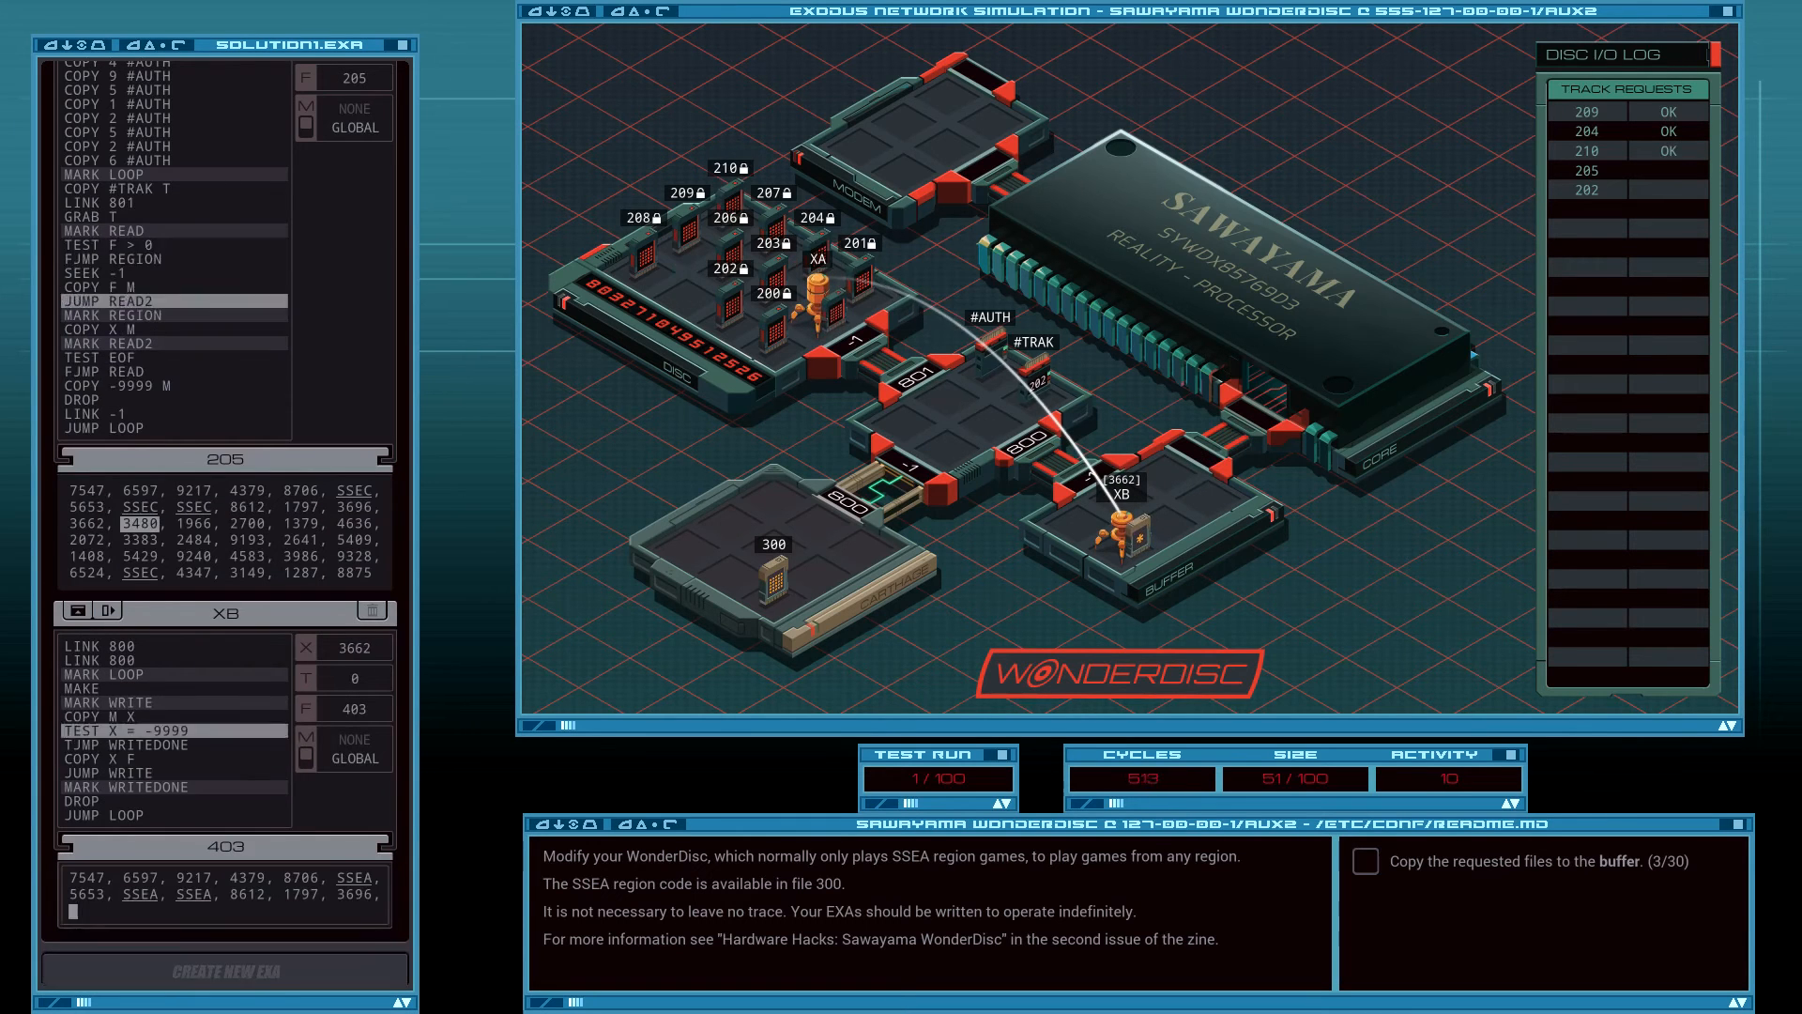
Fast-forward the test runs until all 30 tracks copy (7983 cycles, size 51, activity 64).
click(963, 755)
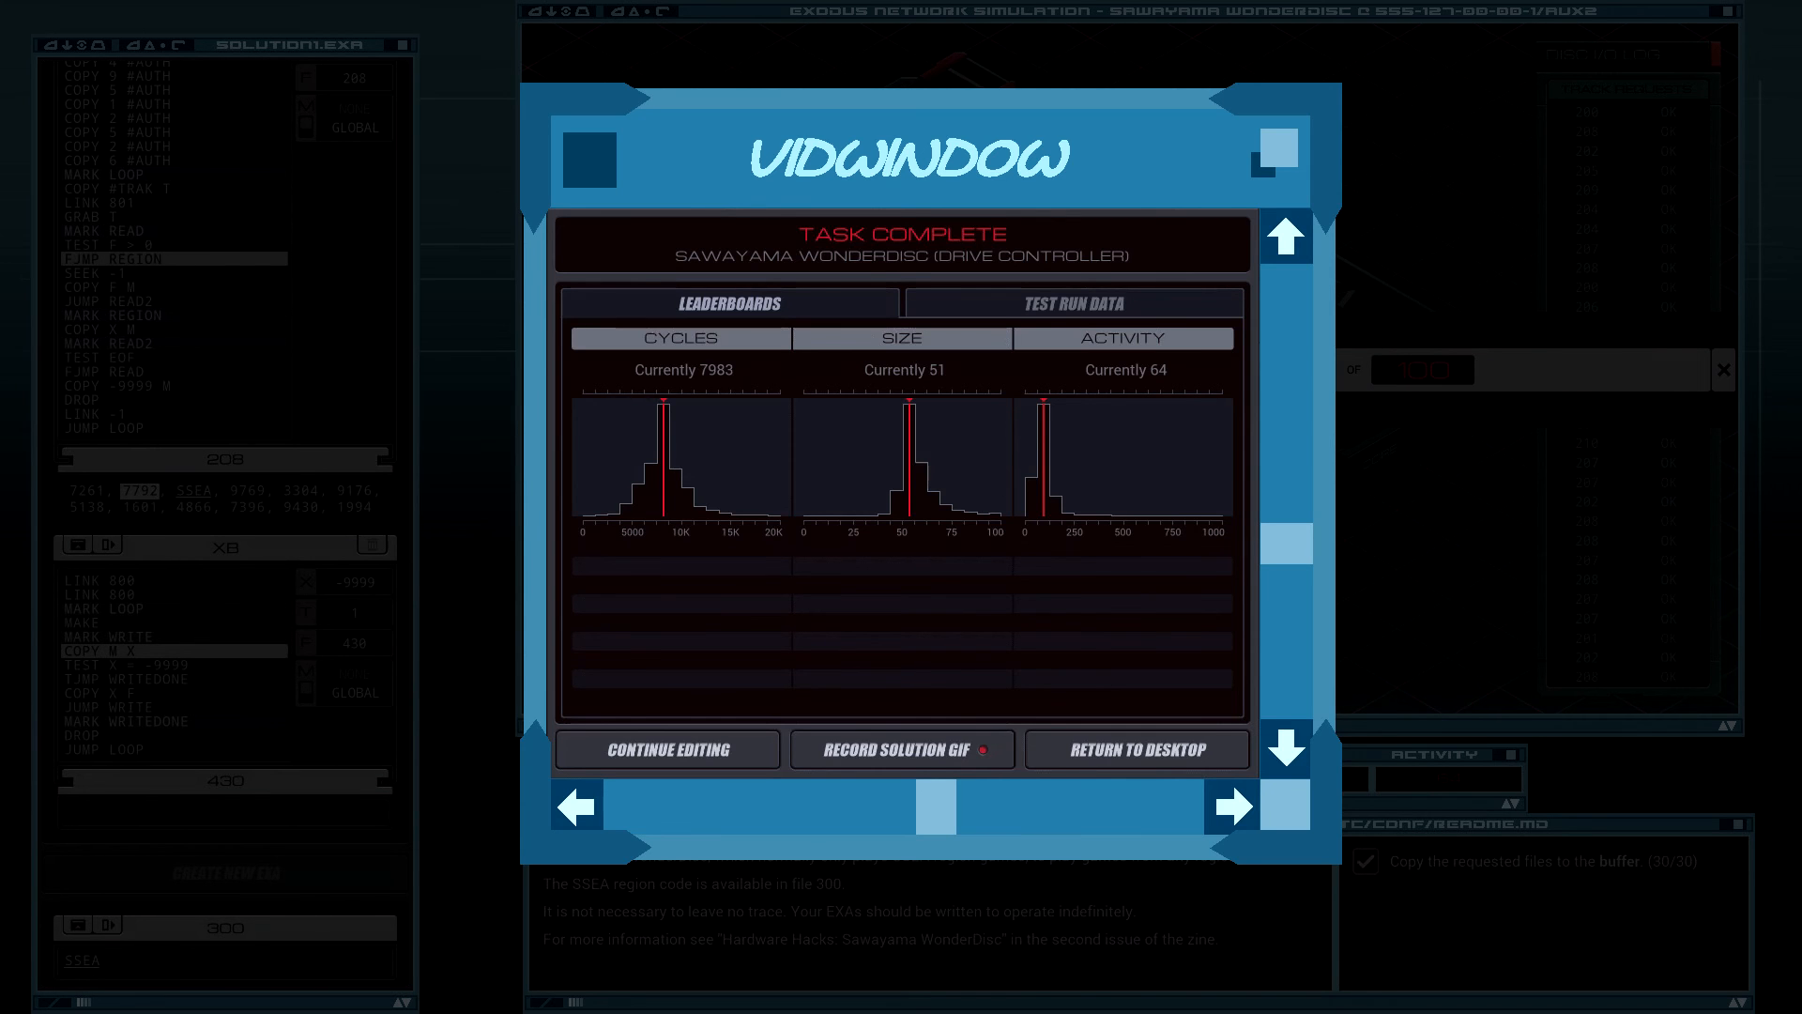
Leave the task-complete results and return to the EXAPUNKS desktop.
click(1137, 749)
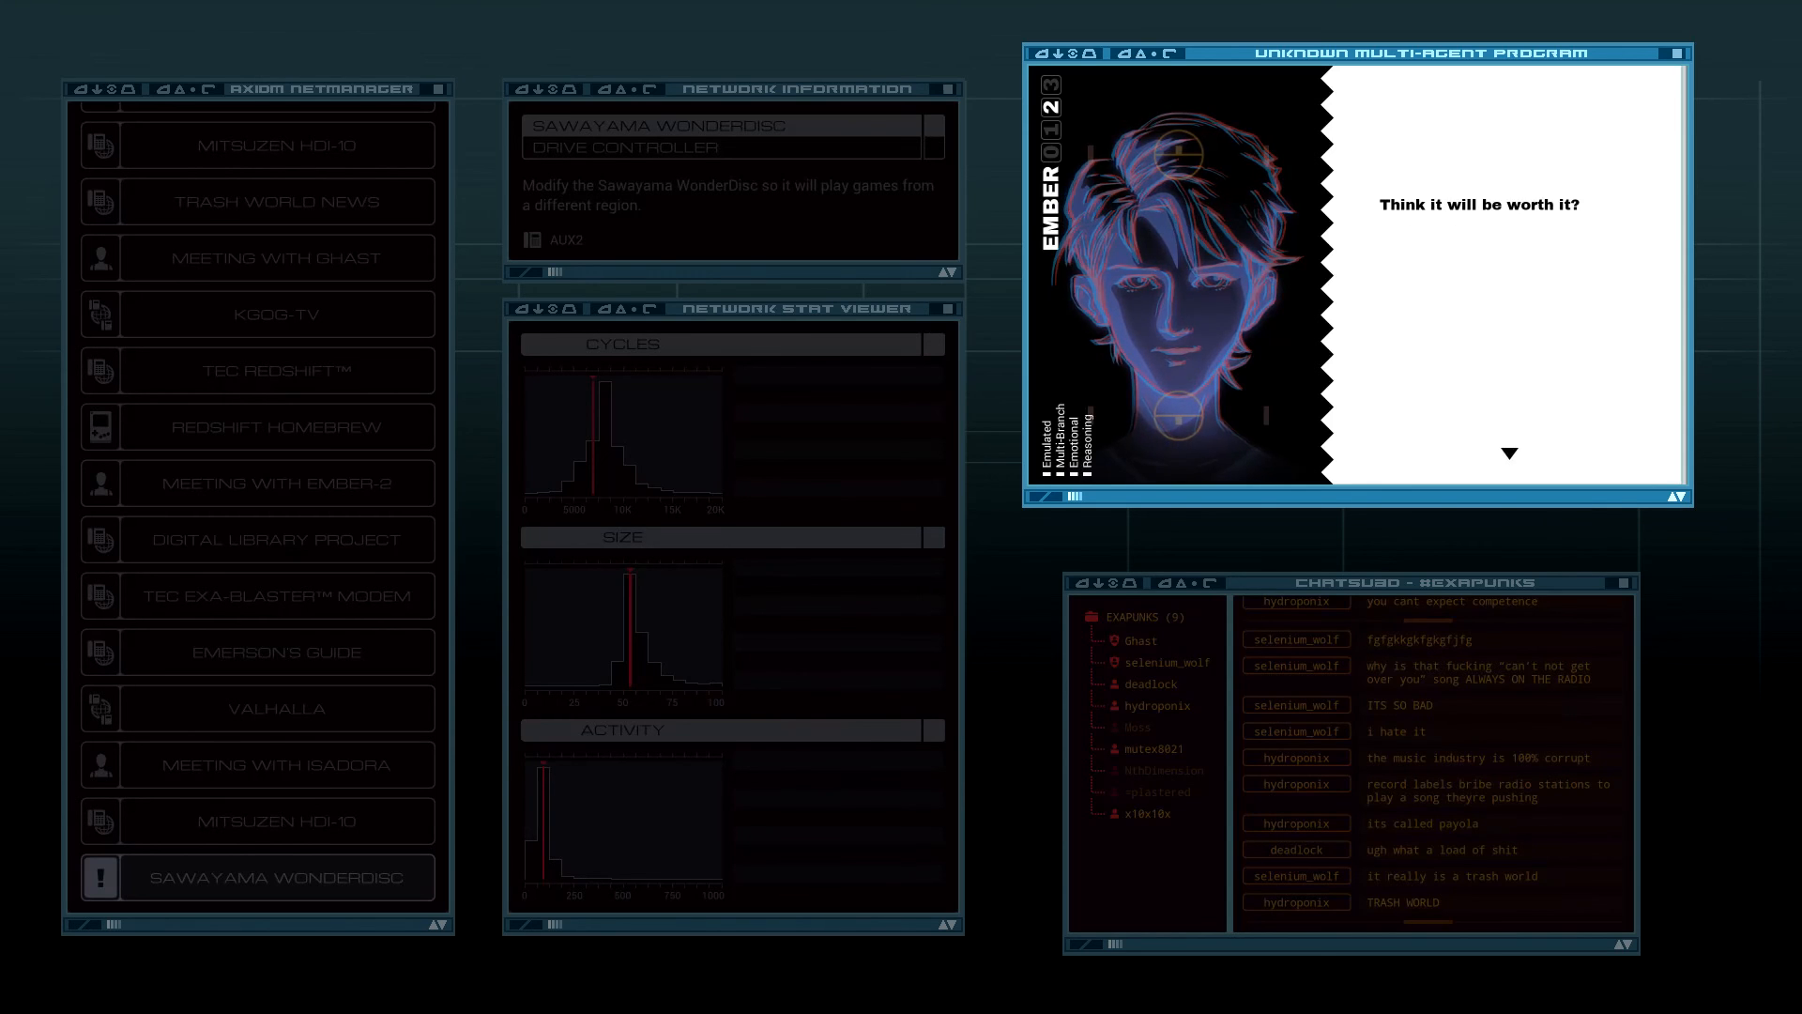
Reply to Ember with 'The hacking is its own reward.' and end the conversation.
click(1507, 452)
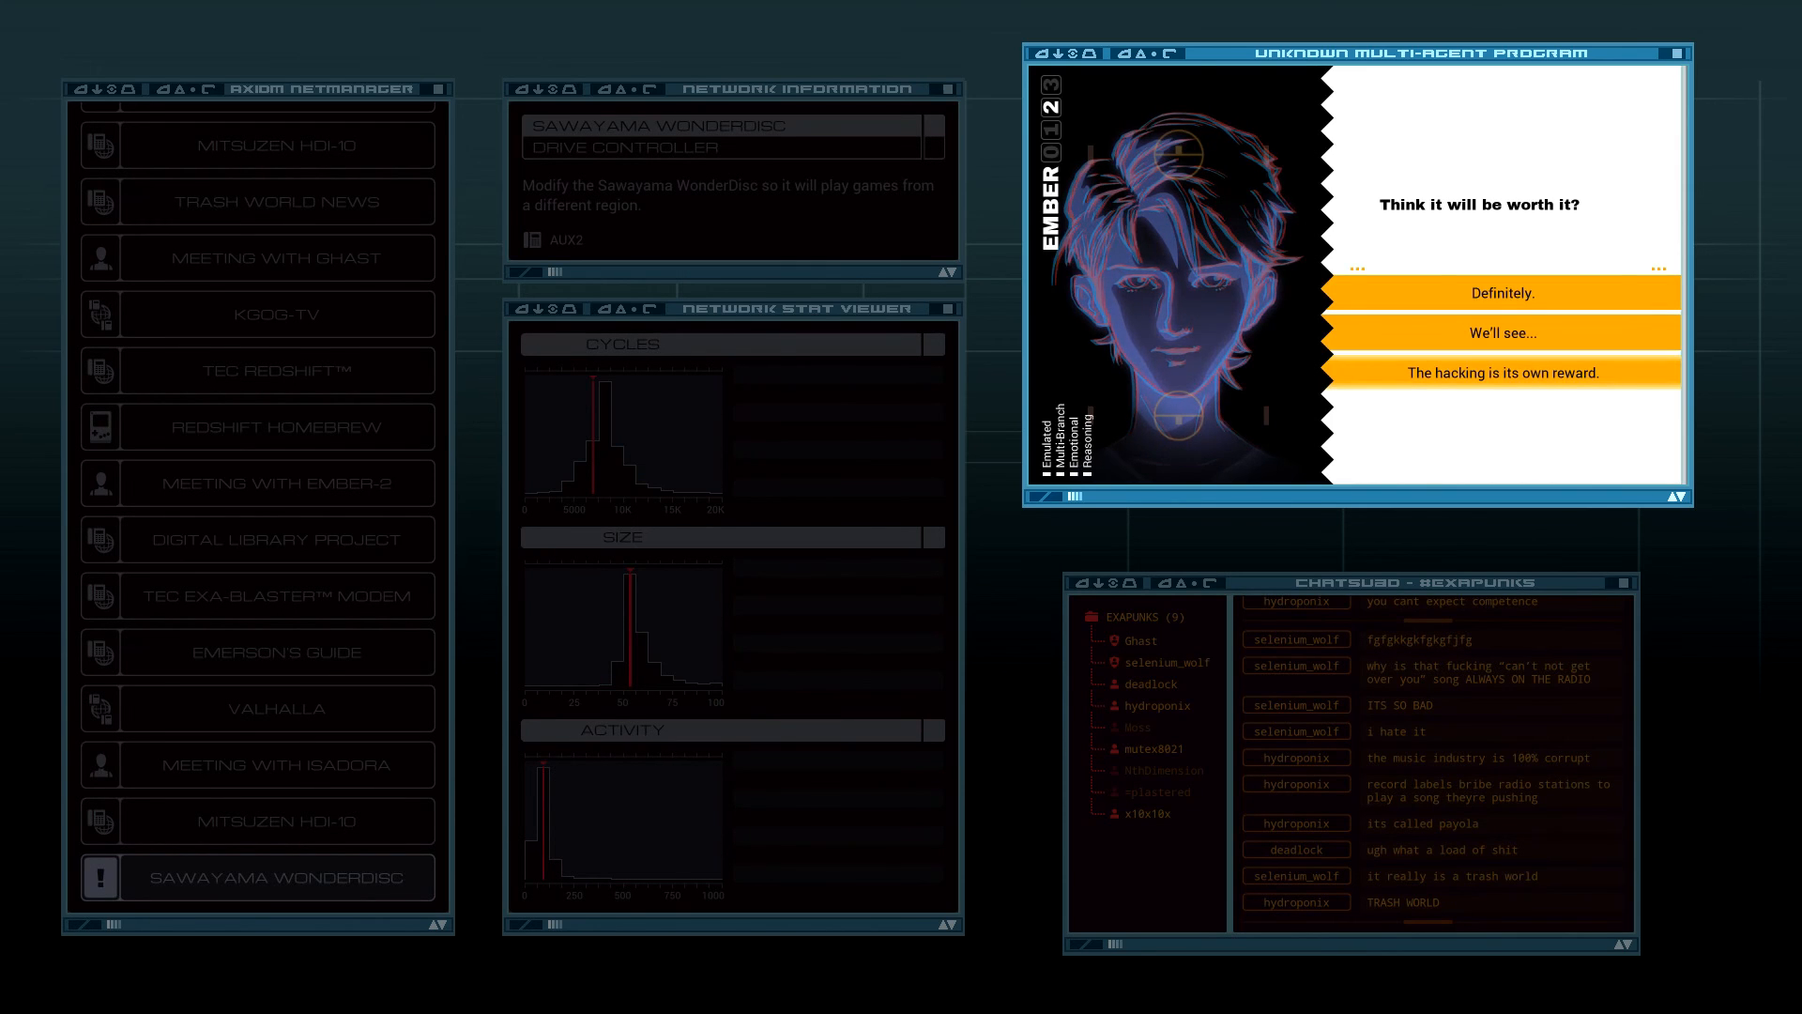
click(1502, 372)
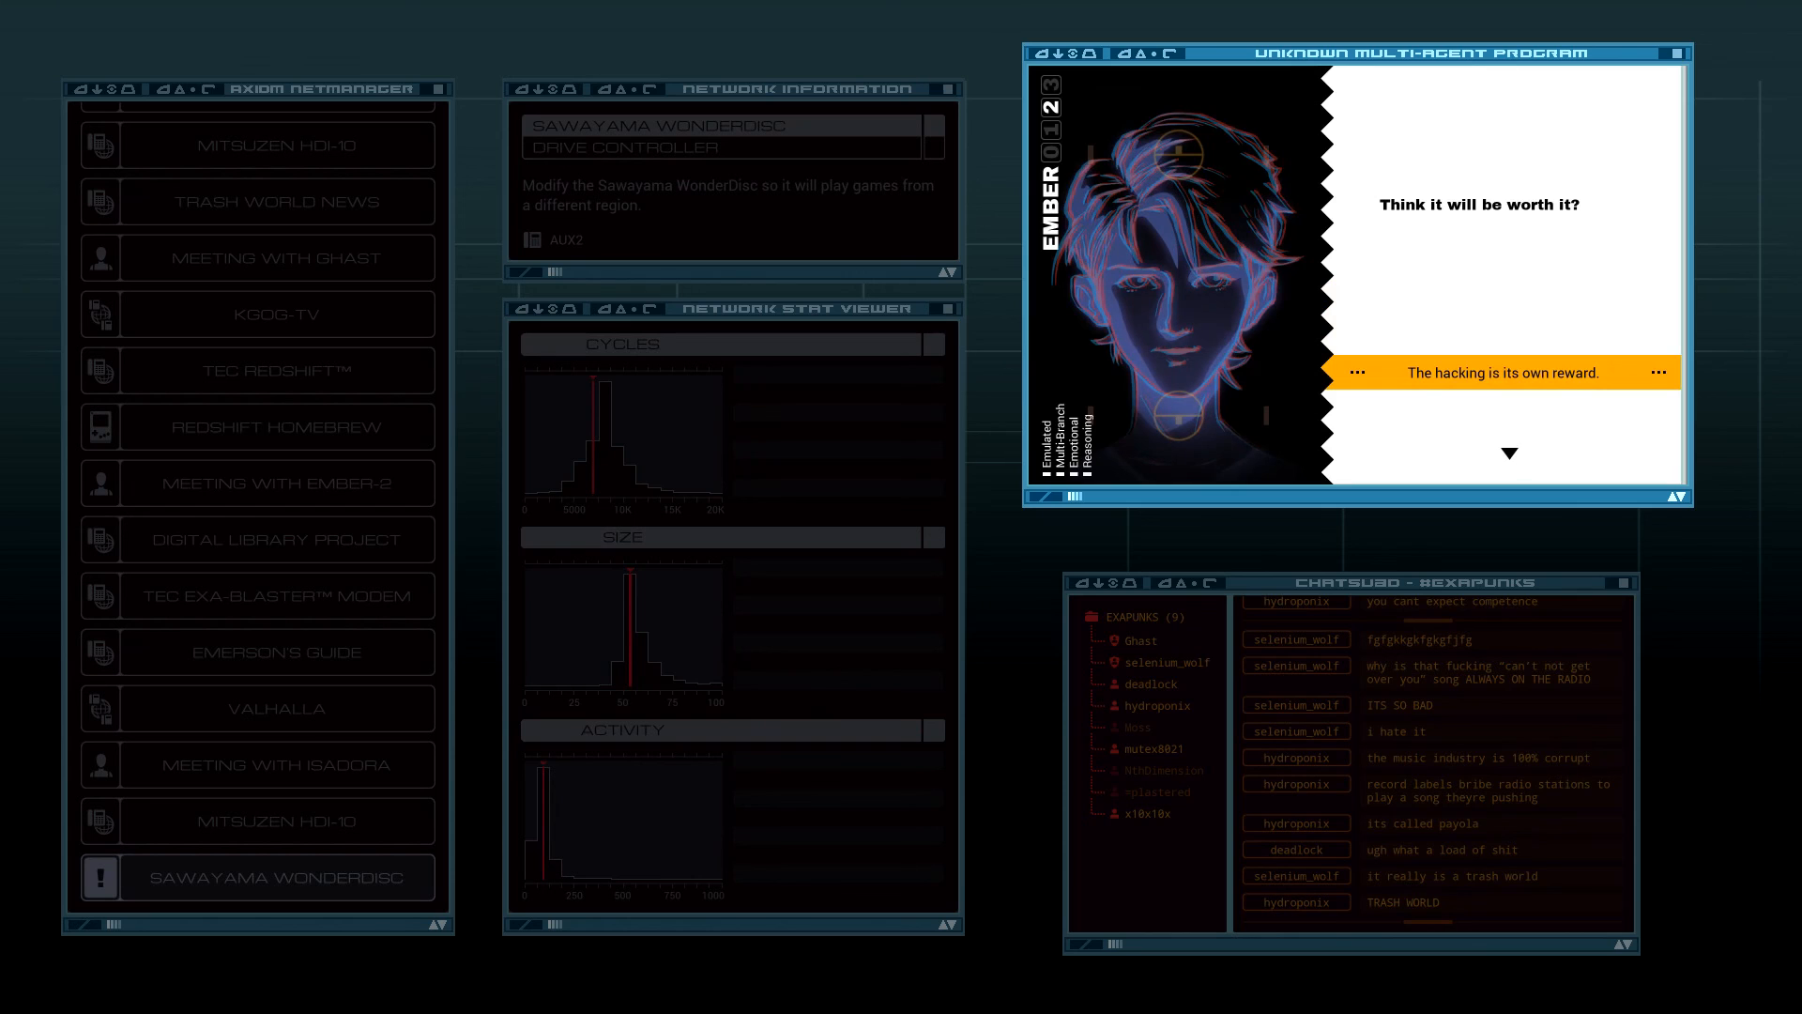
click(1500, 371)
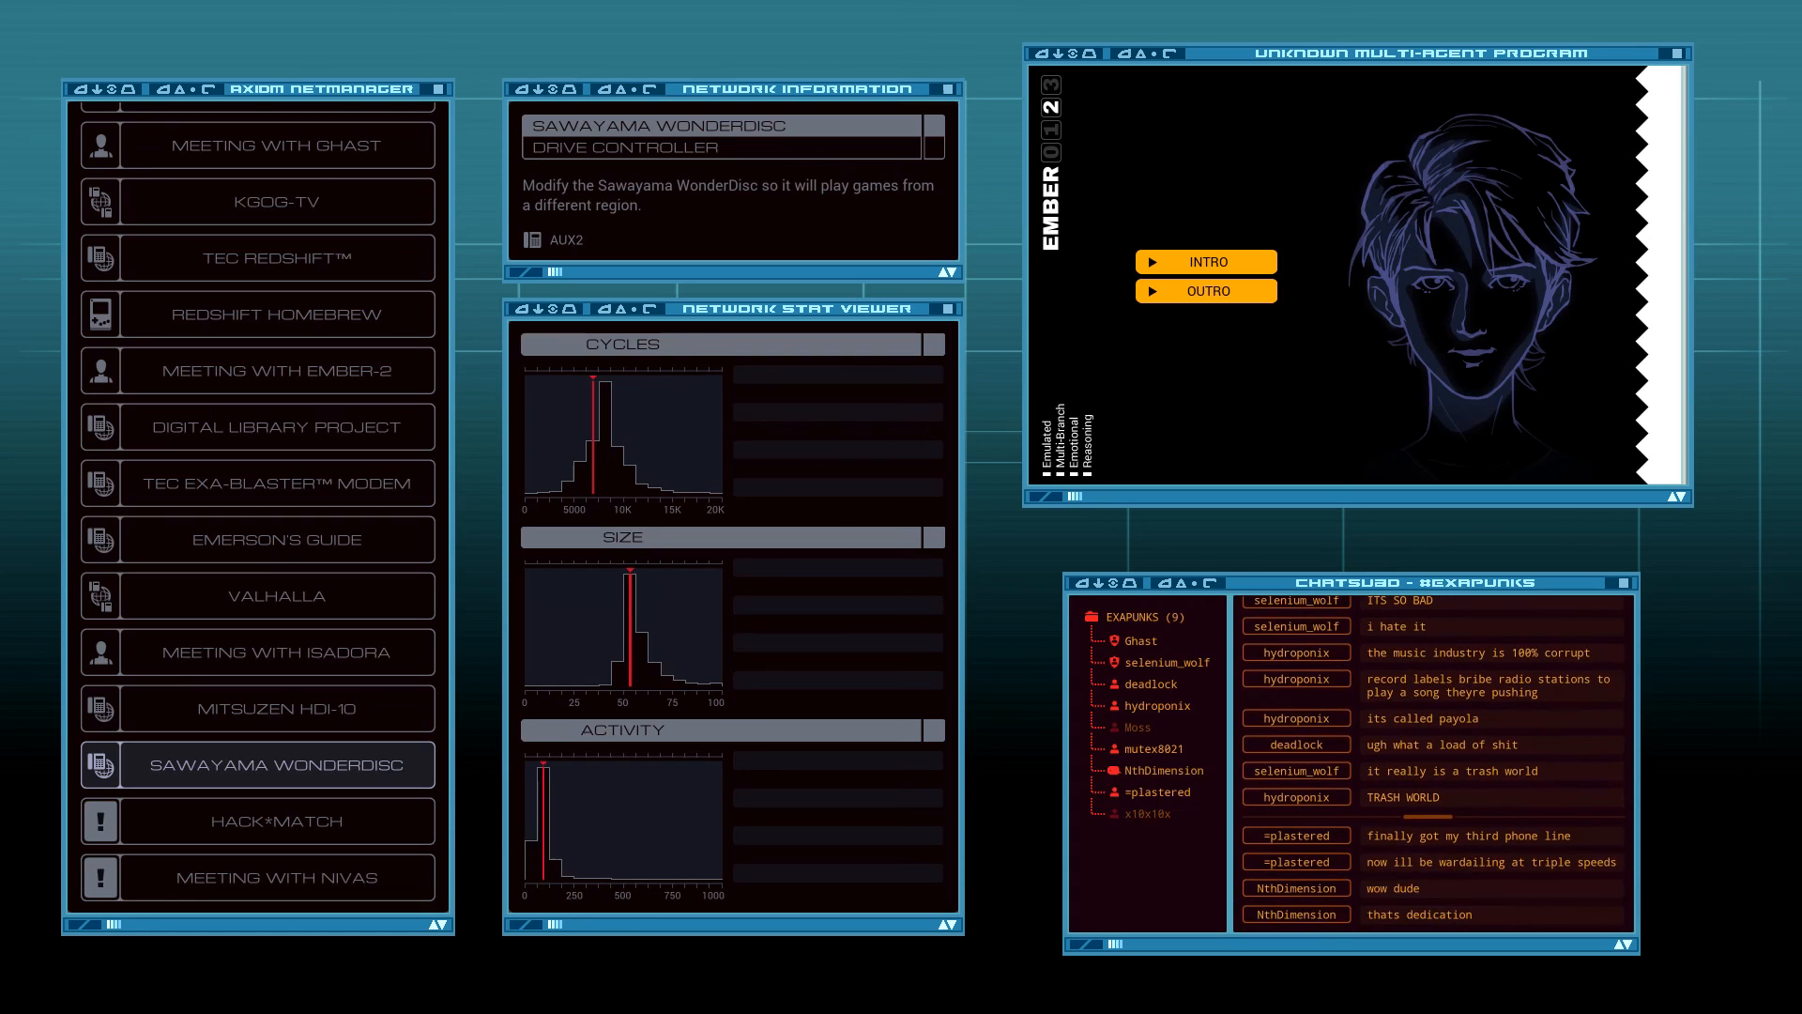
scroll(down, 3)
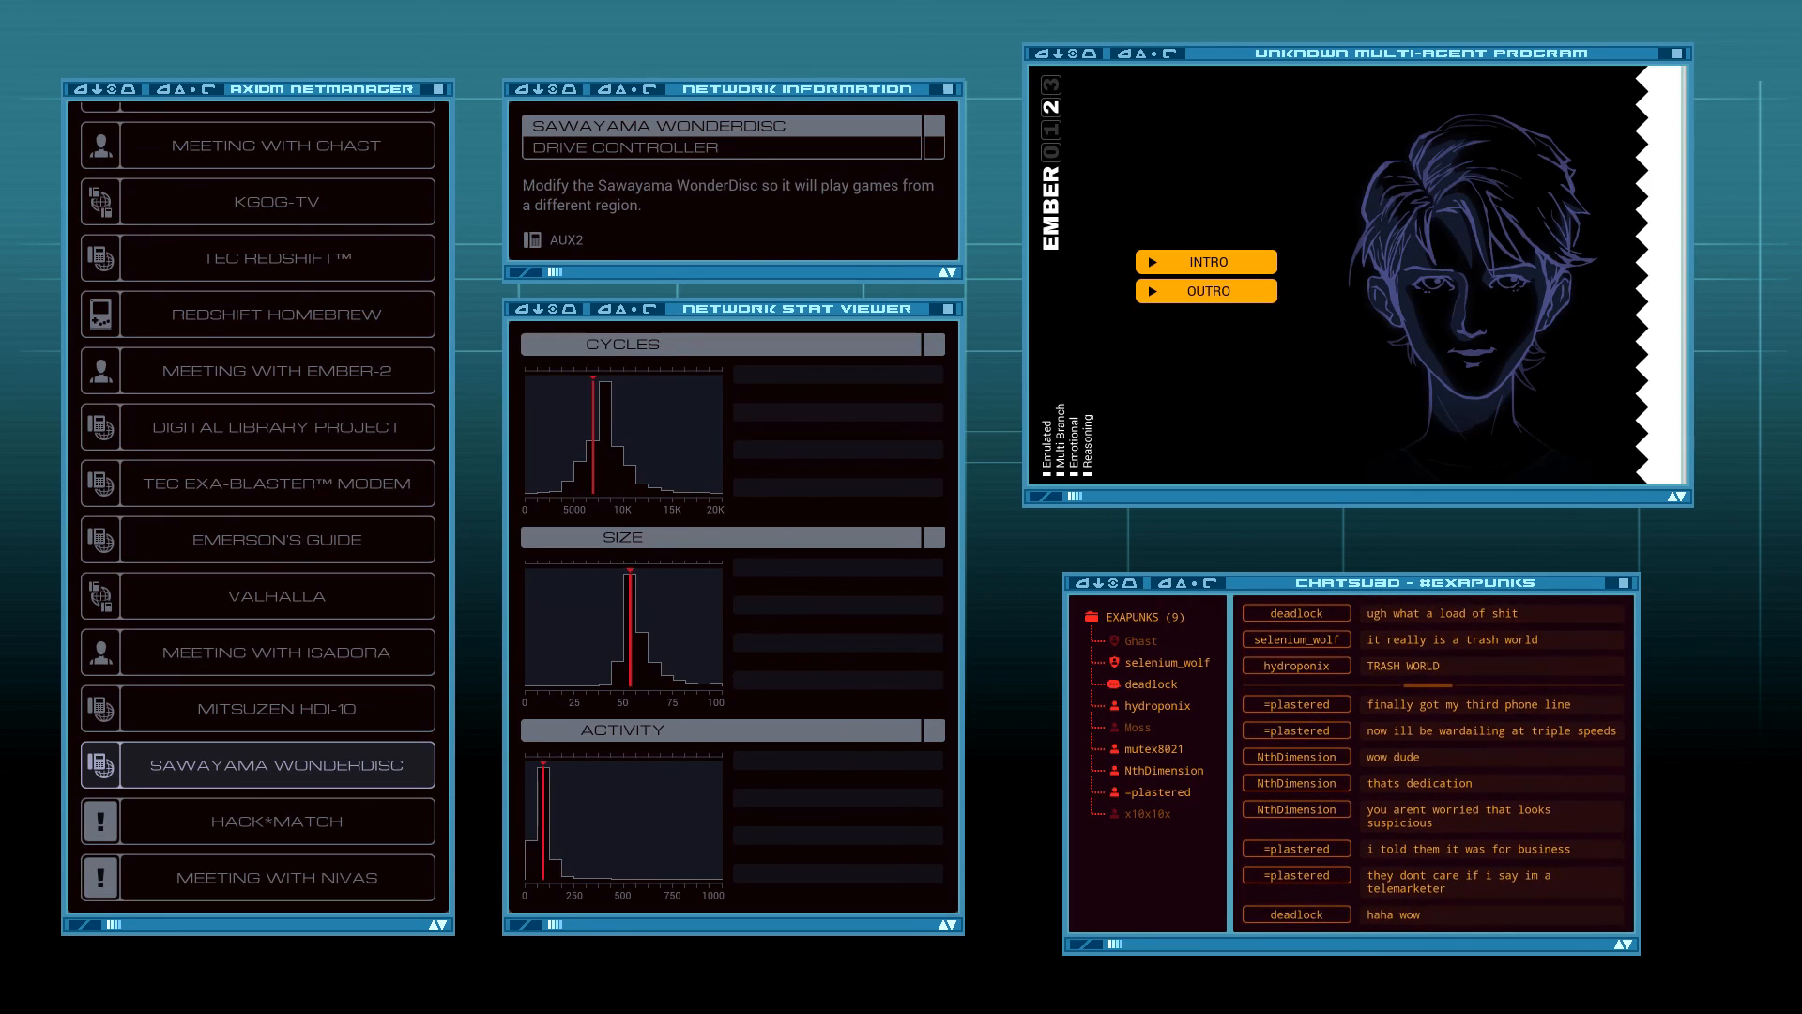
scroll(down, 3)
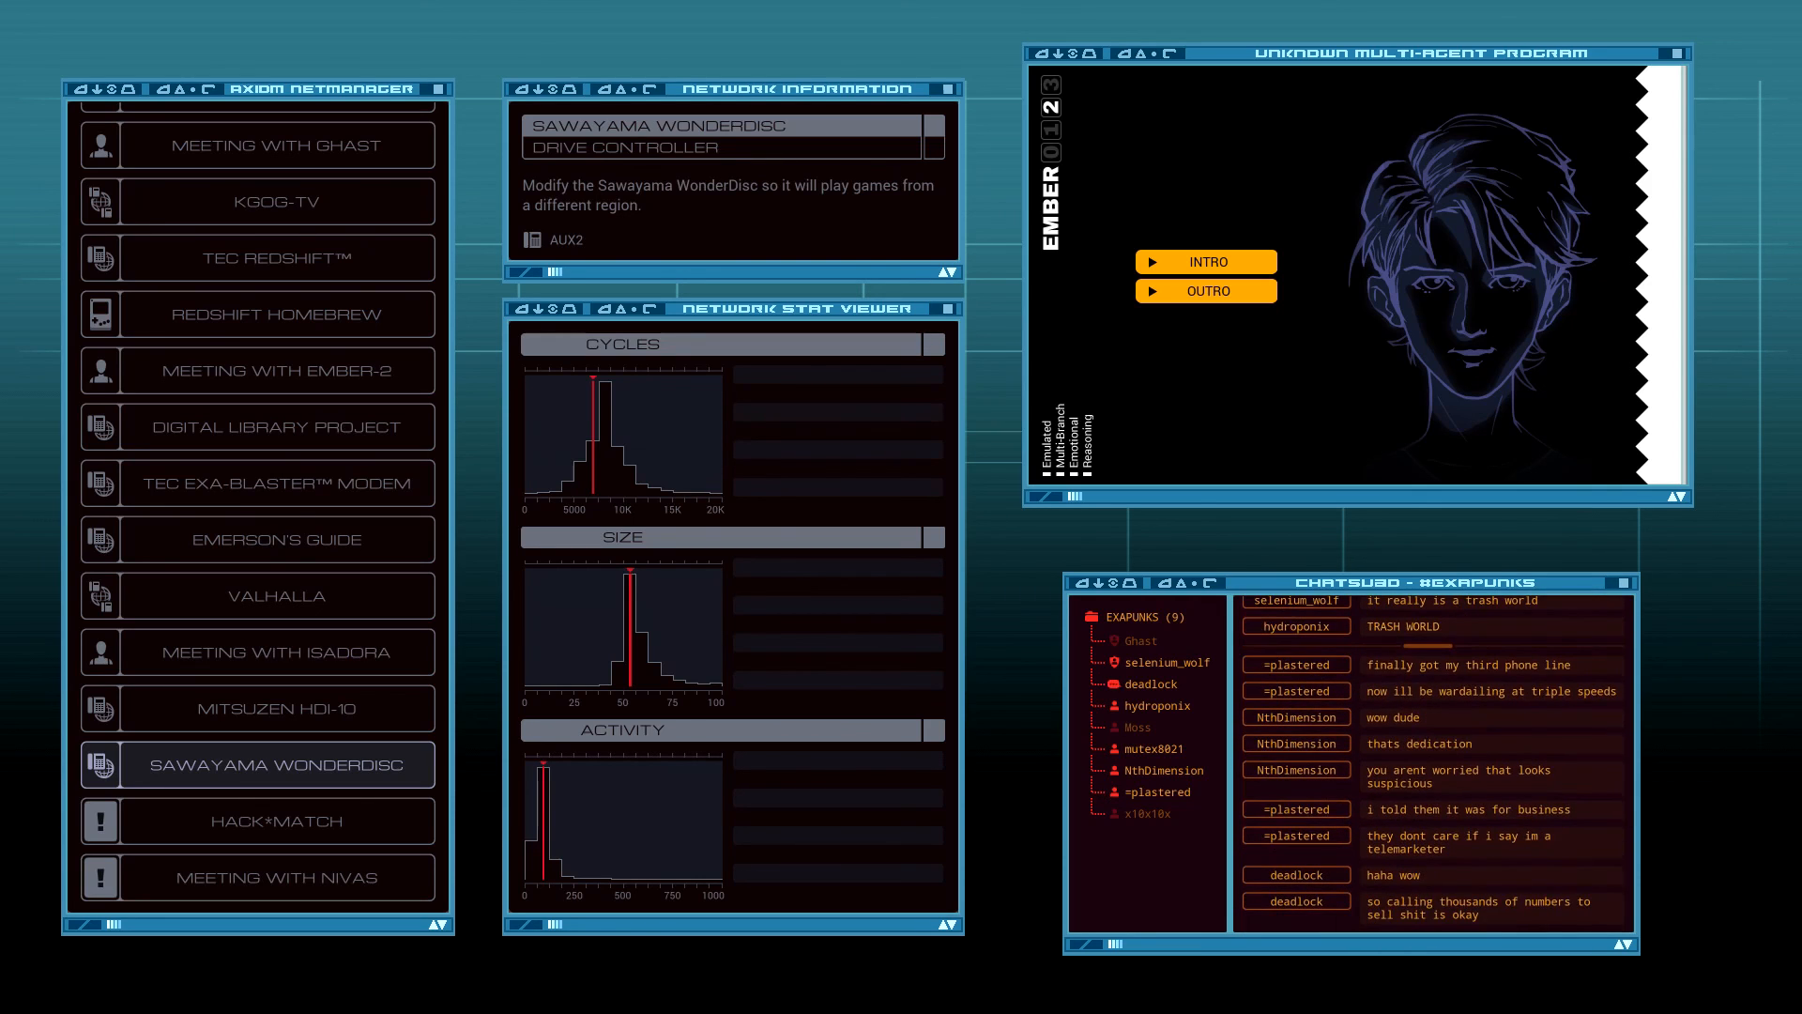
scroll(down, 3)
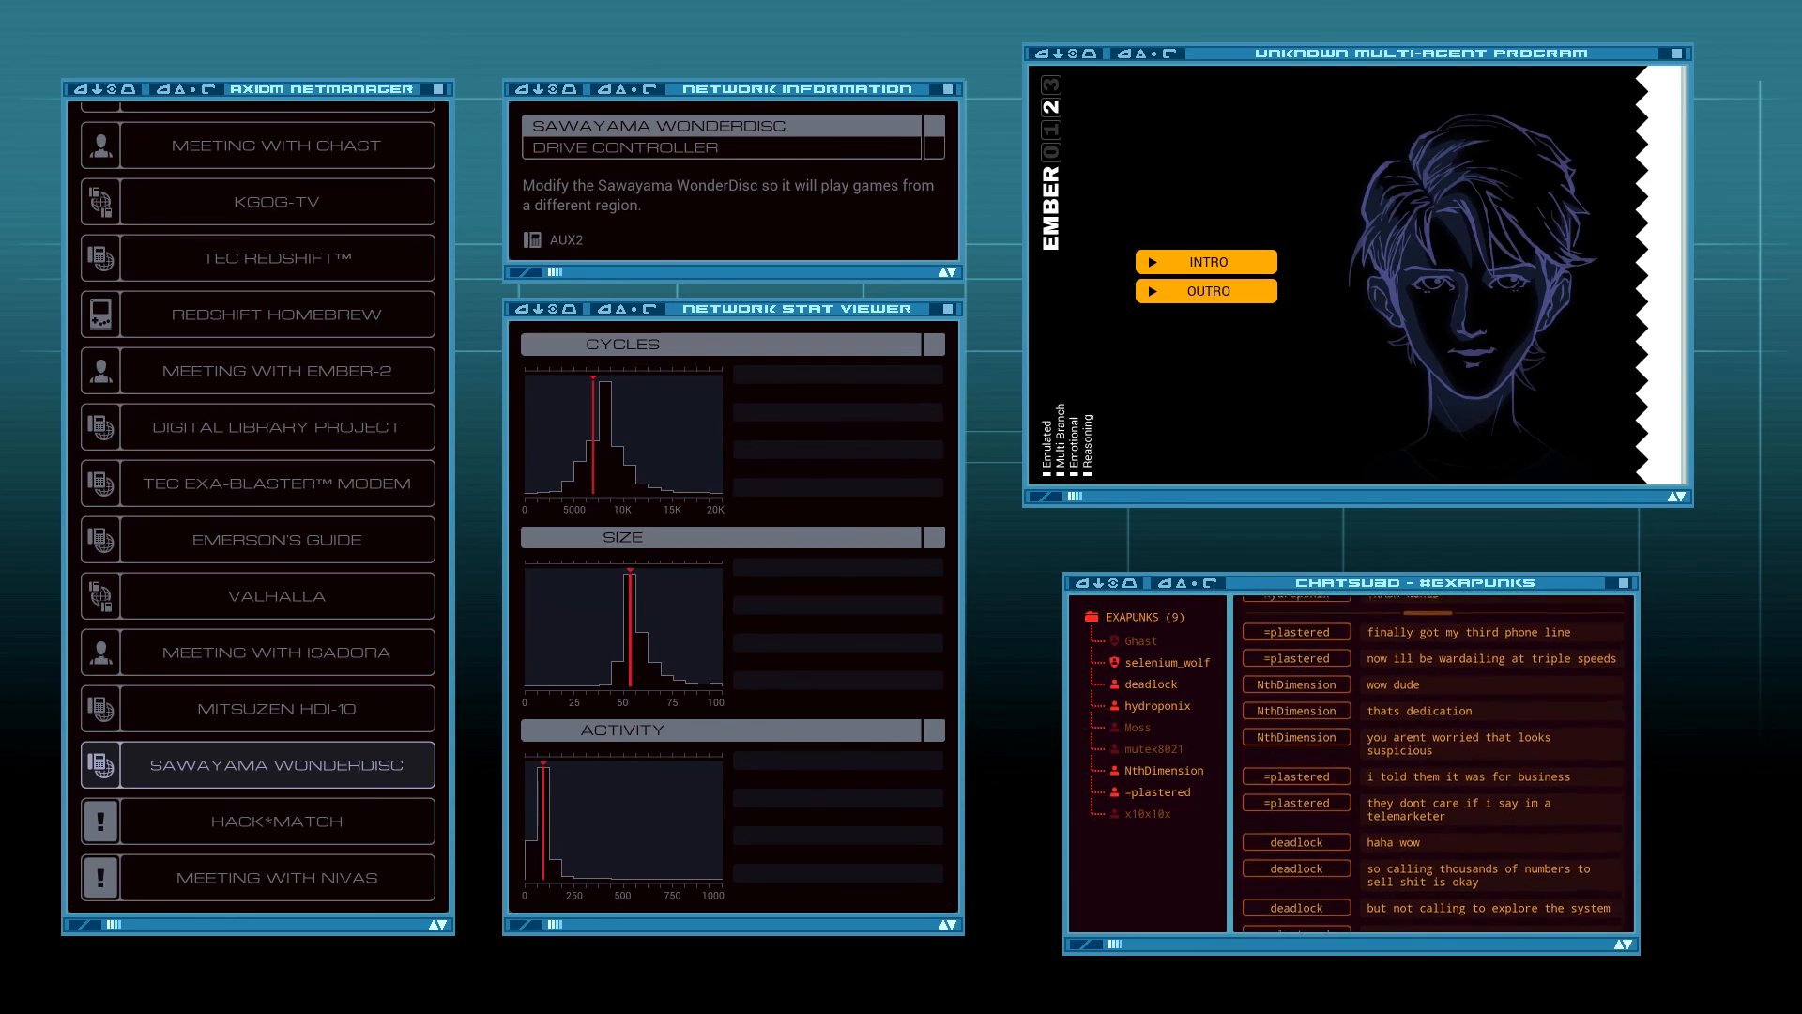
scroll(down, 3)
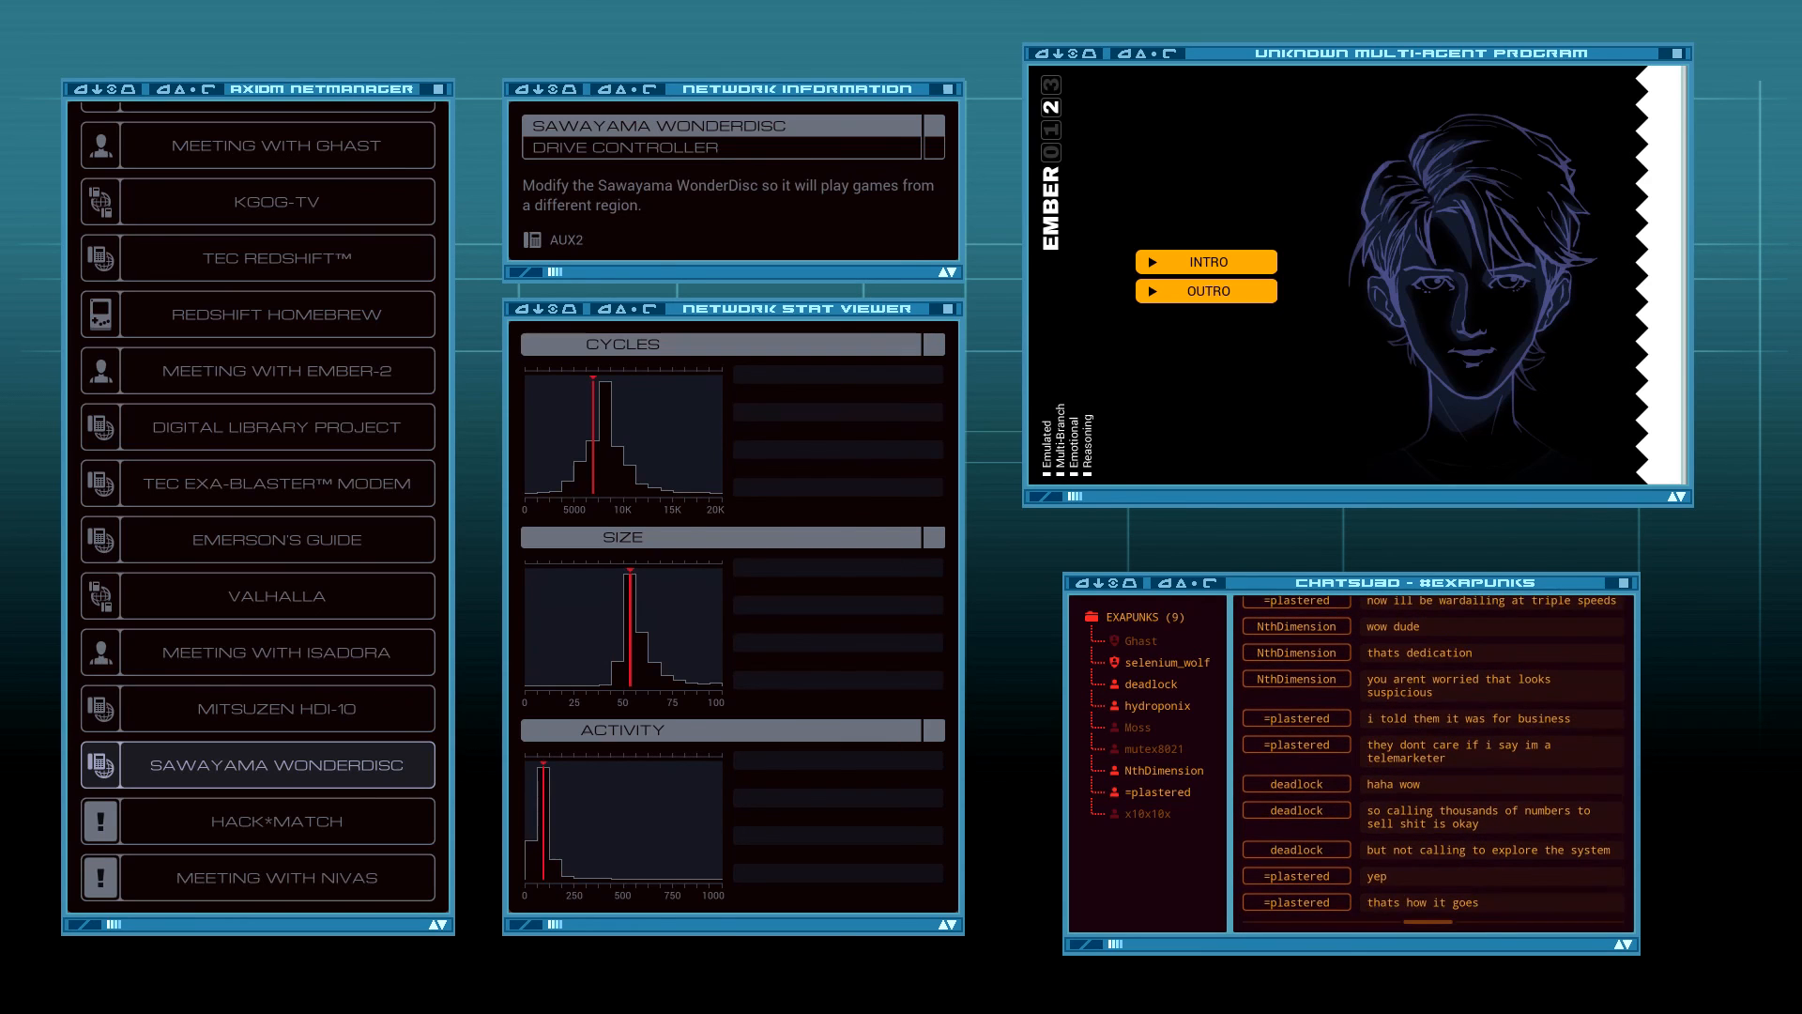